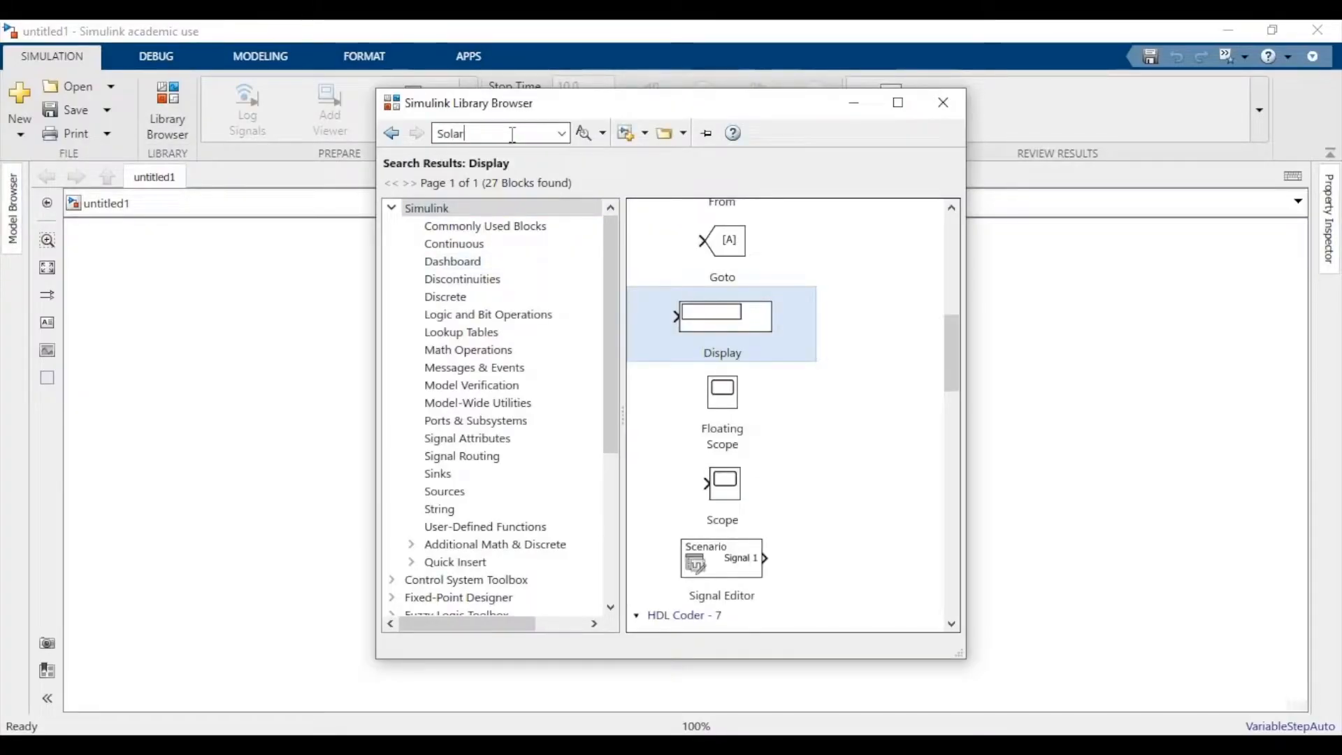
Search the library for 'PV' and place a PV Array block in the empty model
key(BackSpace)
text(pV)
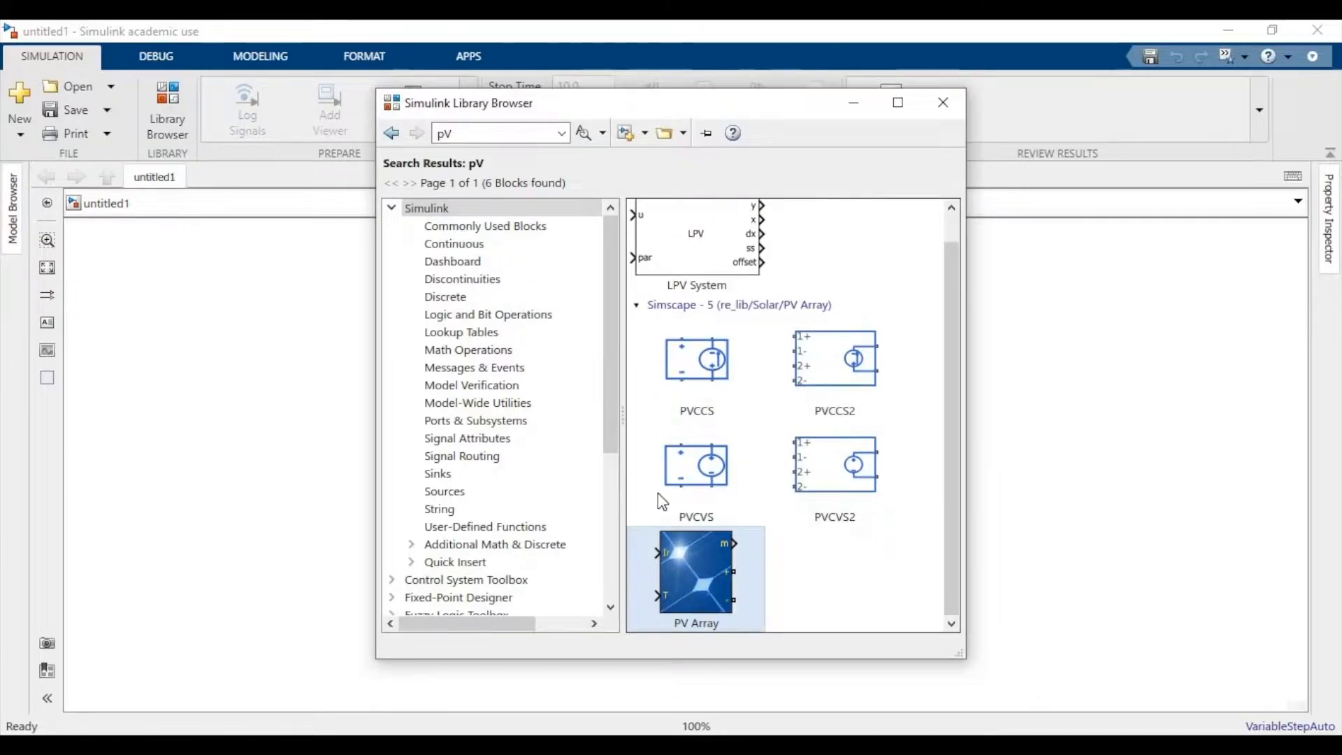
double_click(696, 569)
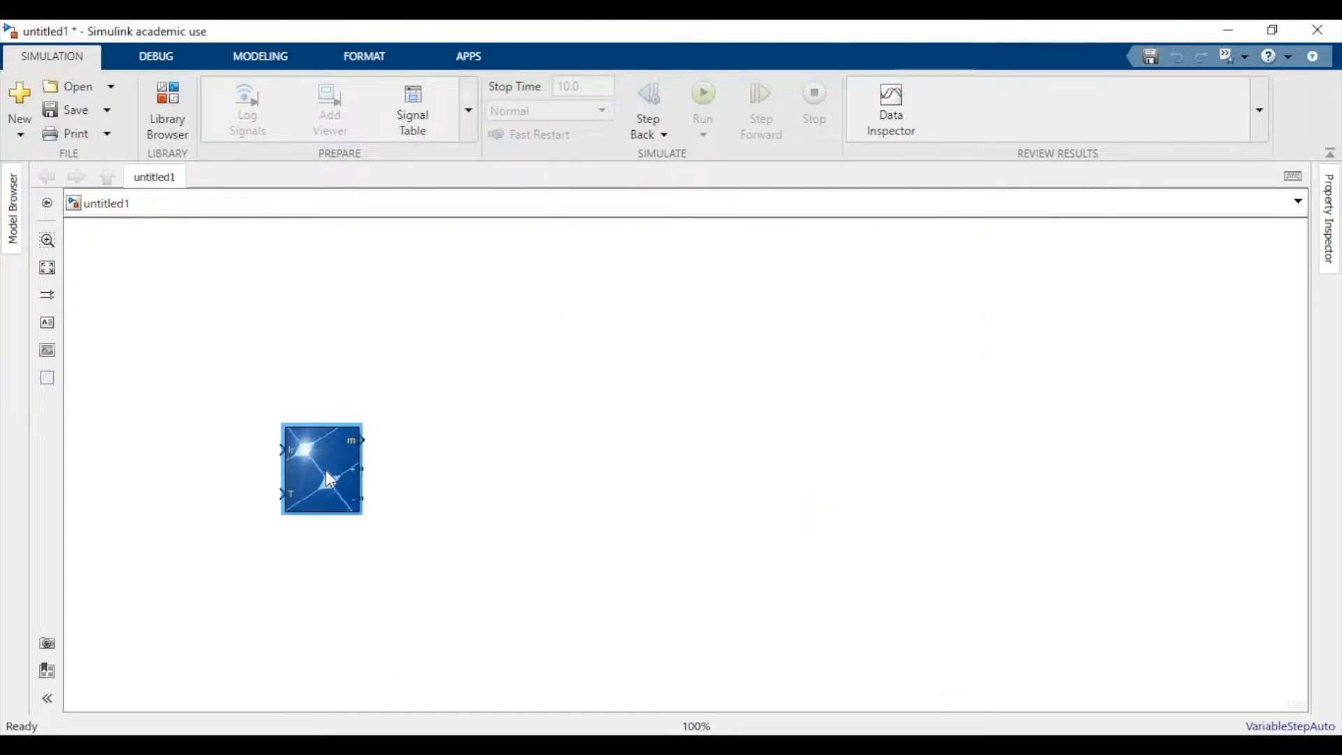
click(321, 469)
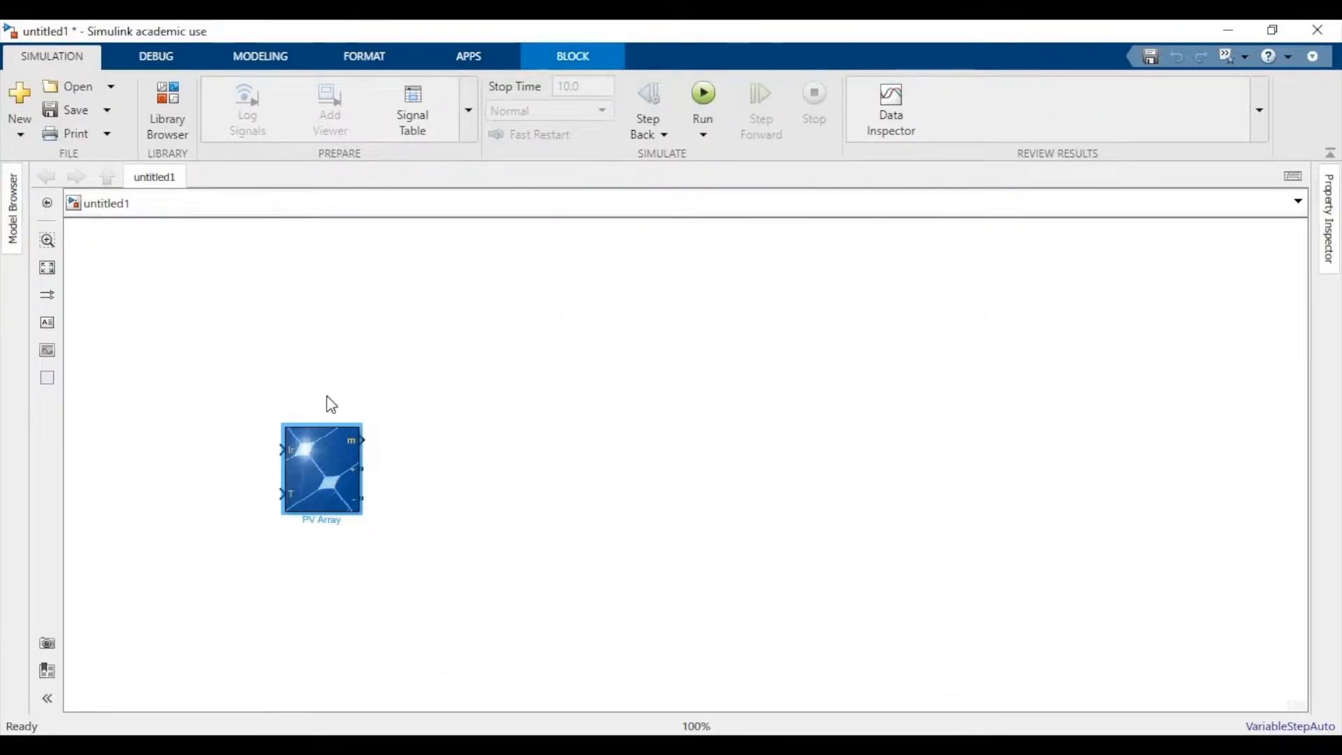
Enter 1 for Parallel strings and 1 for Series-connected modules per string in the PV Array
double_click(321, 468)
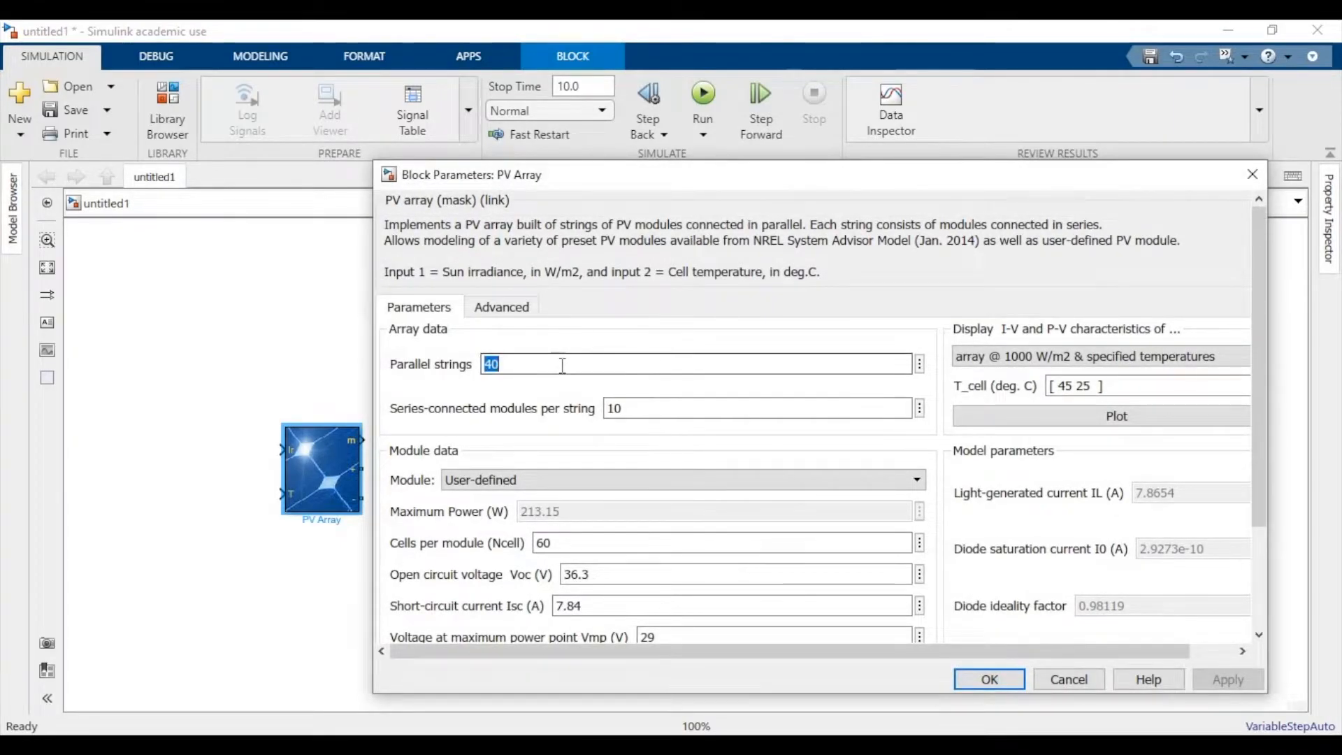
text(1)
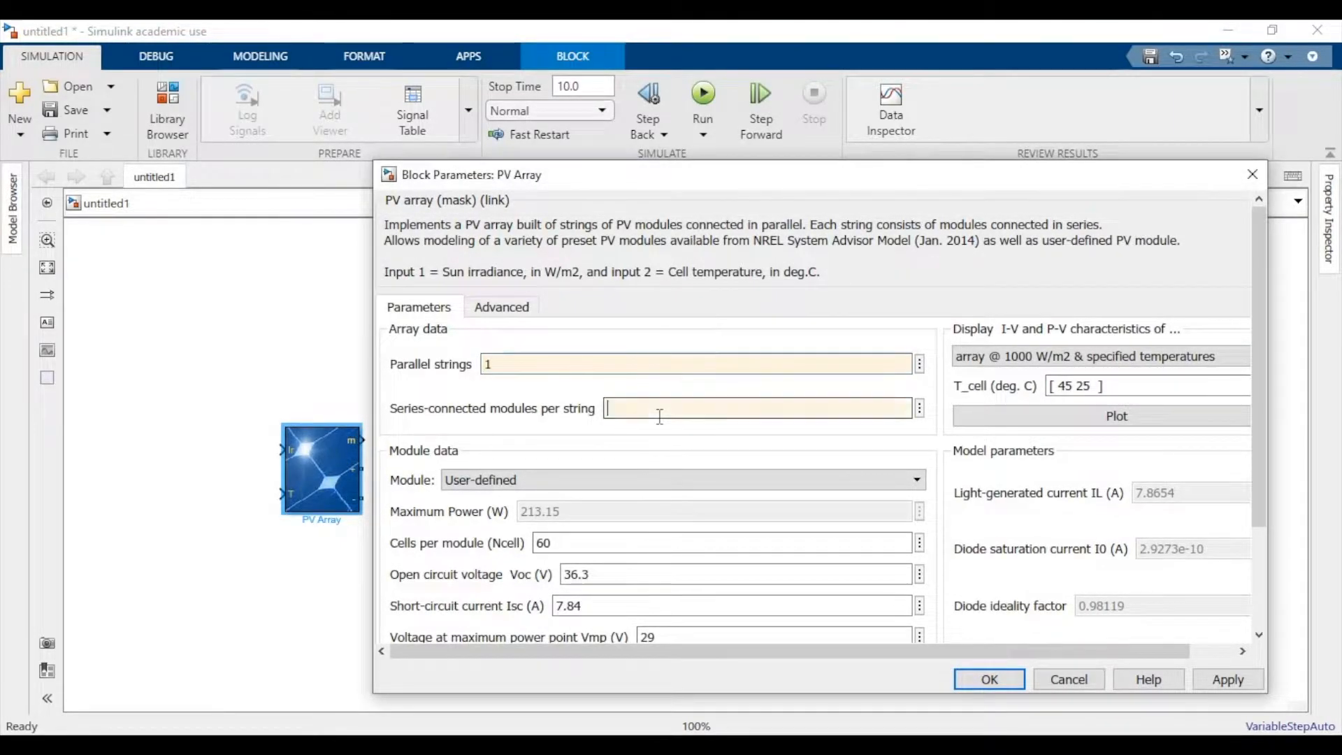
text(1)
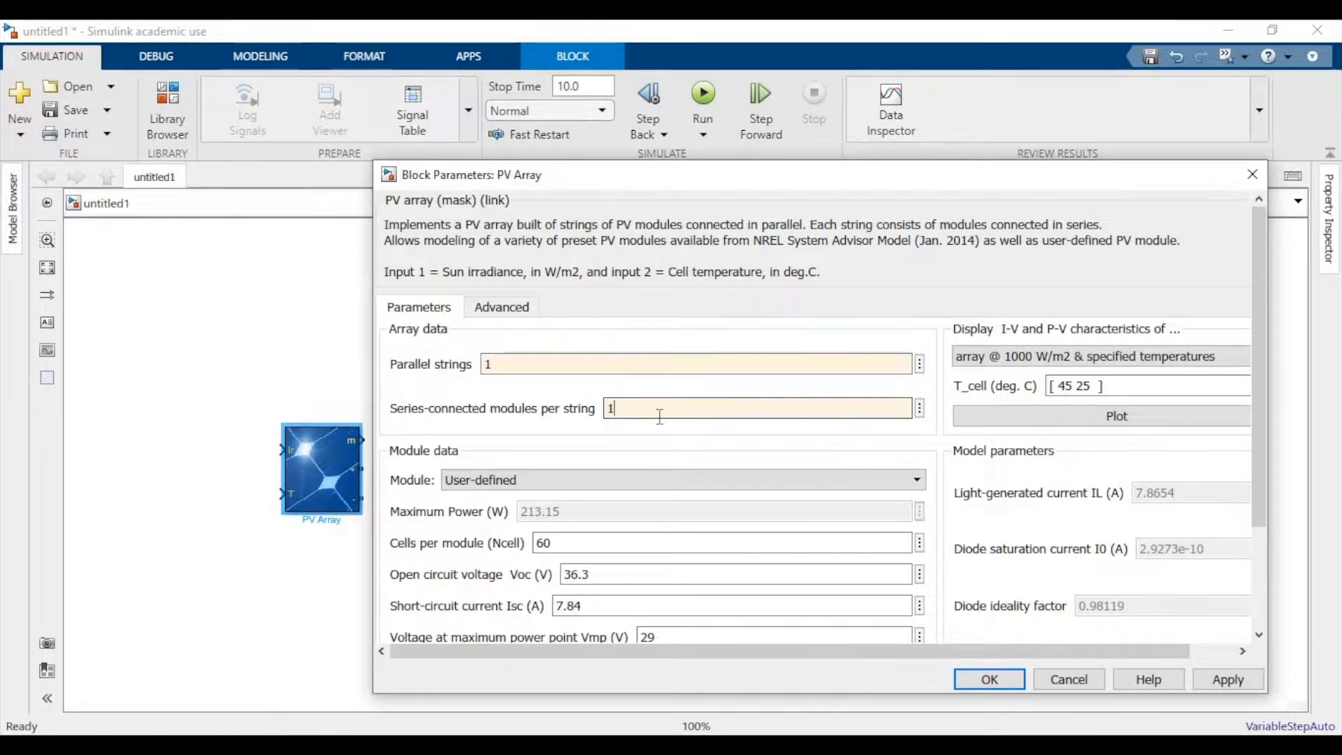
scroll(down, 3)
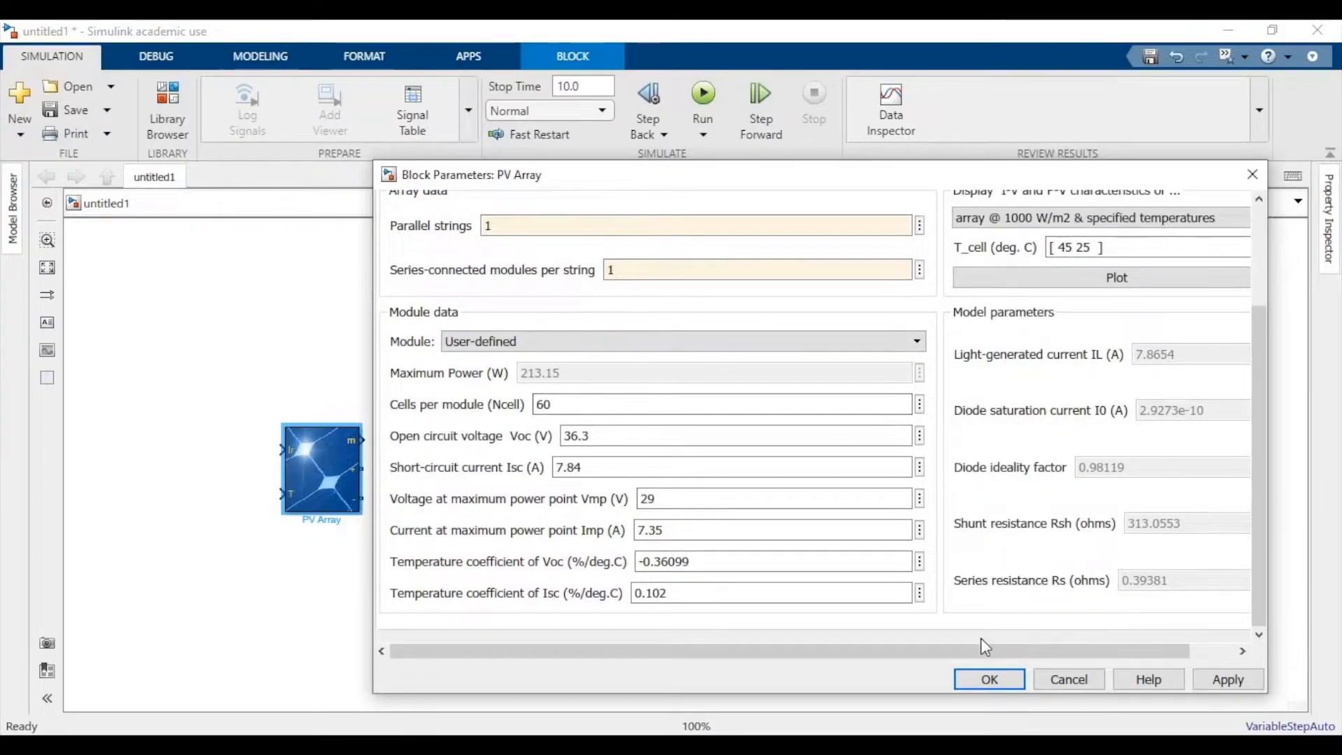
click(988, 679)
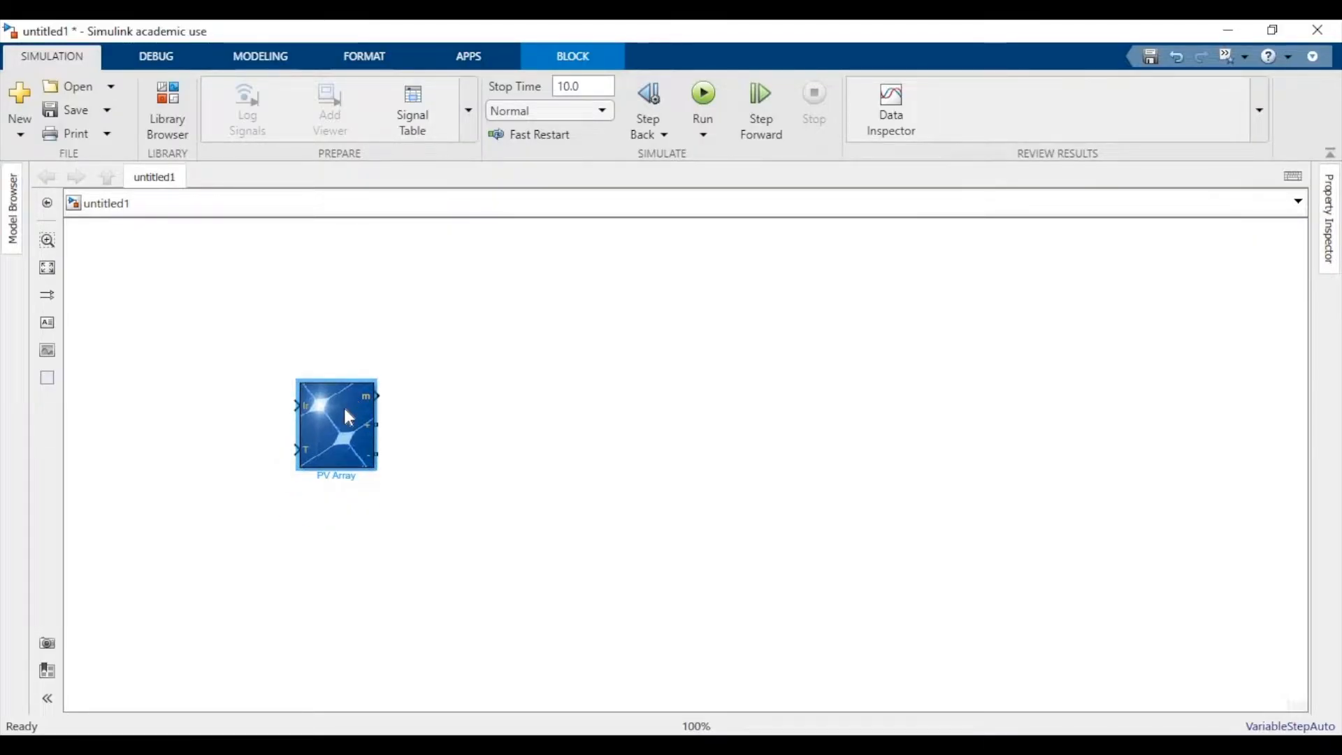
double_click(335, 425)
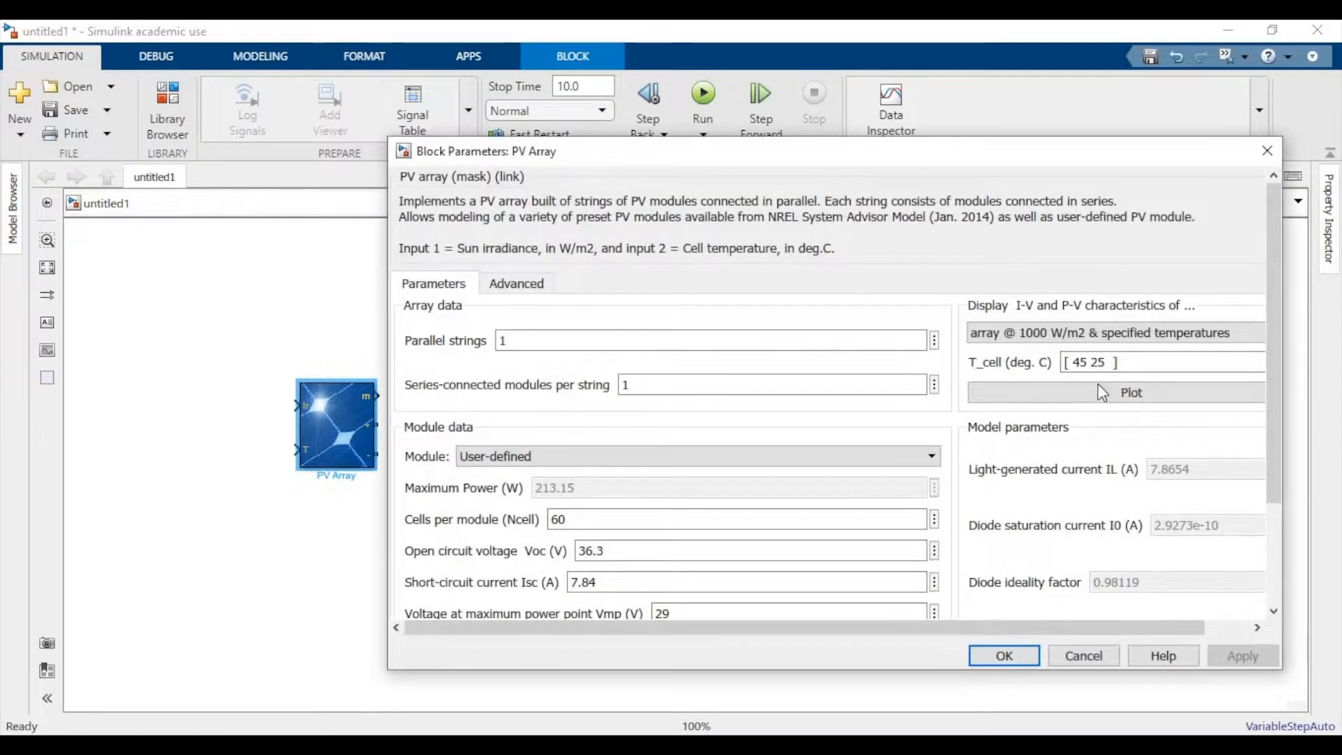
click(1129, 391)
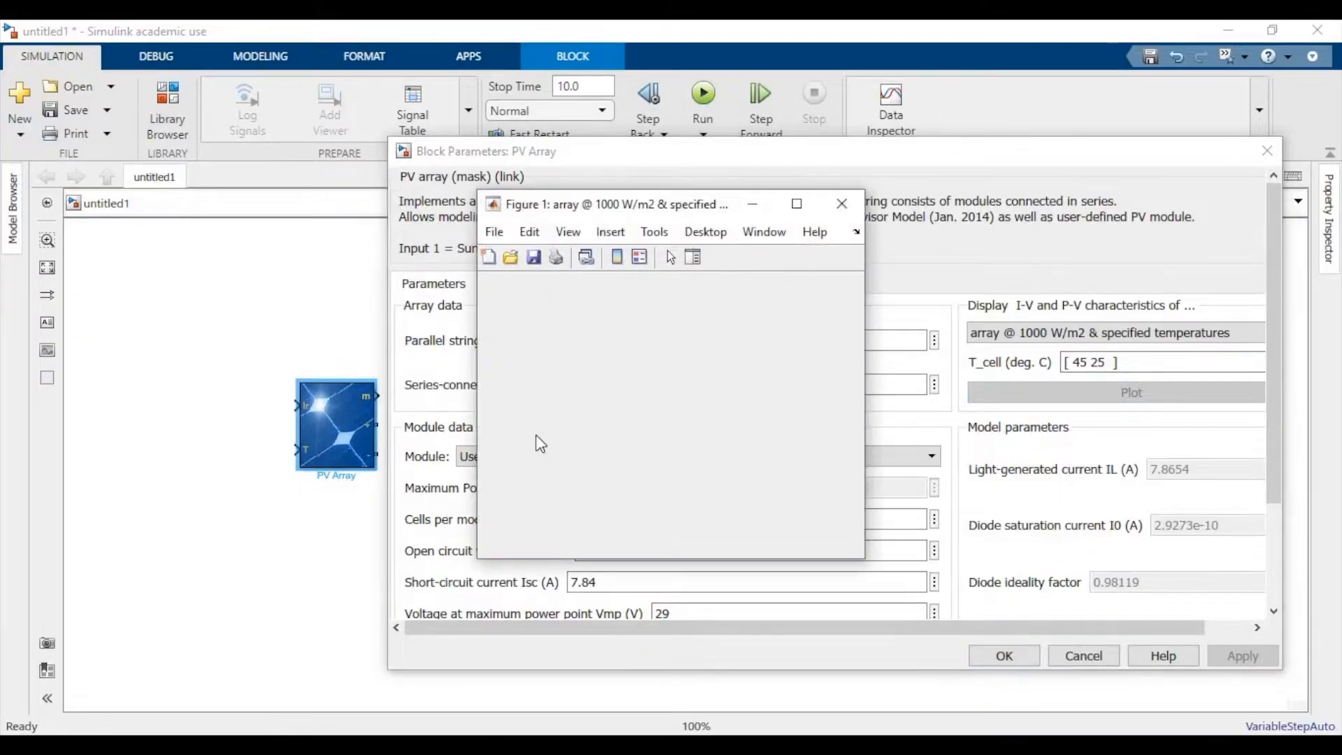
click(1129, 391)
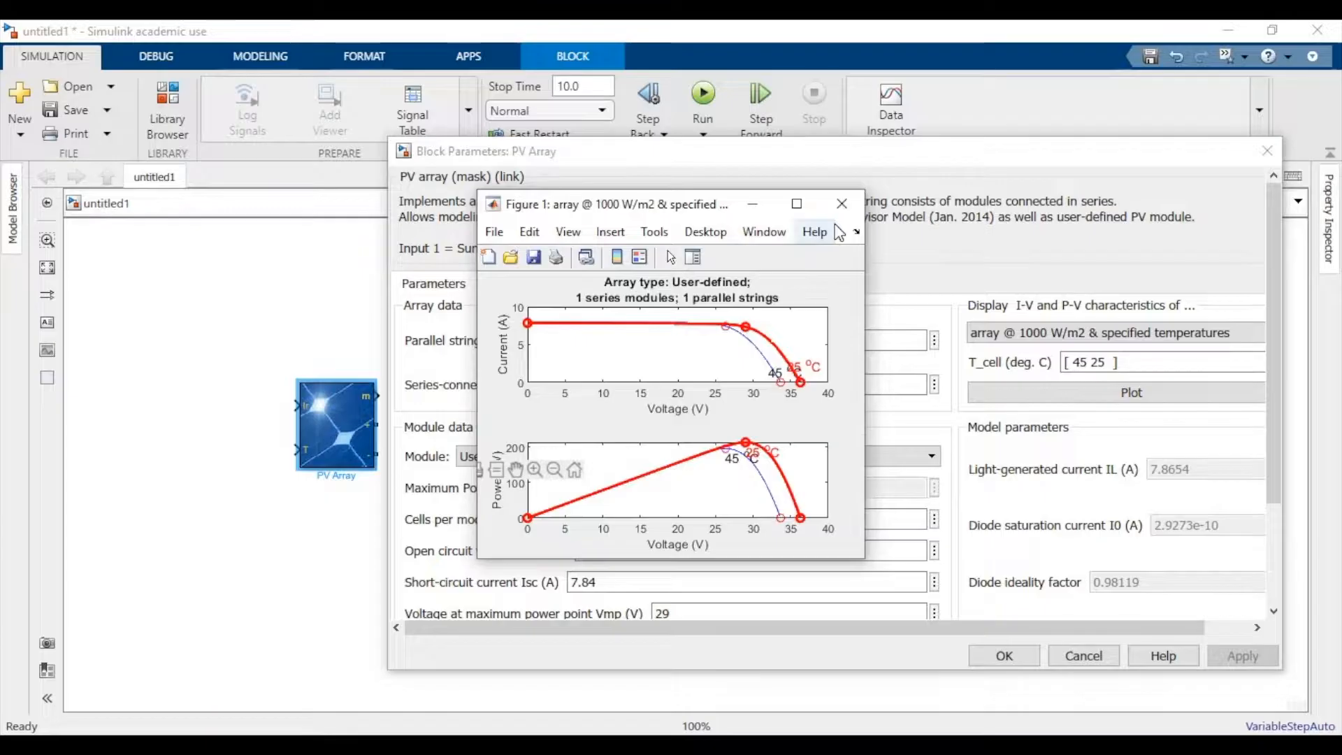
click(840, 203)
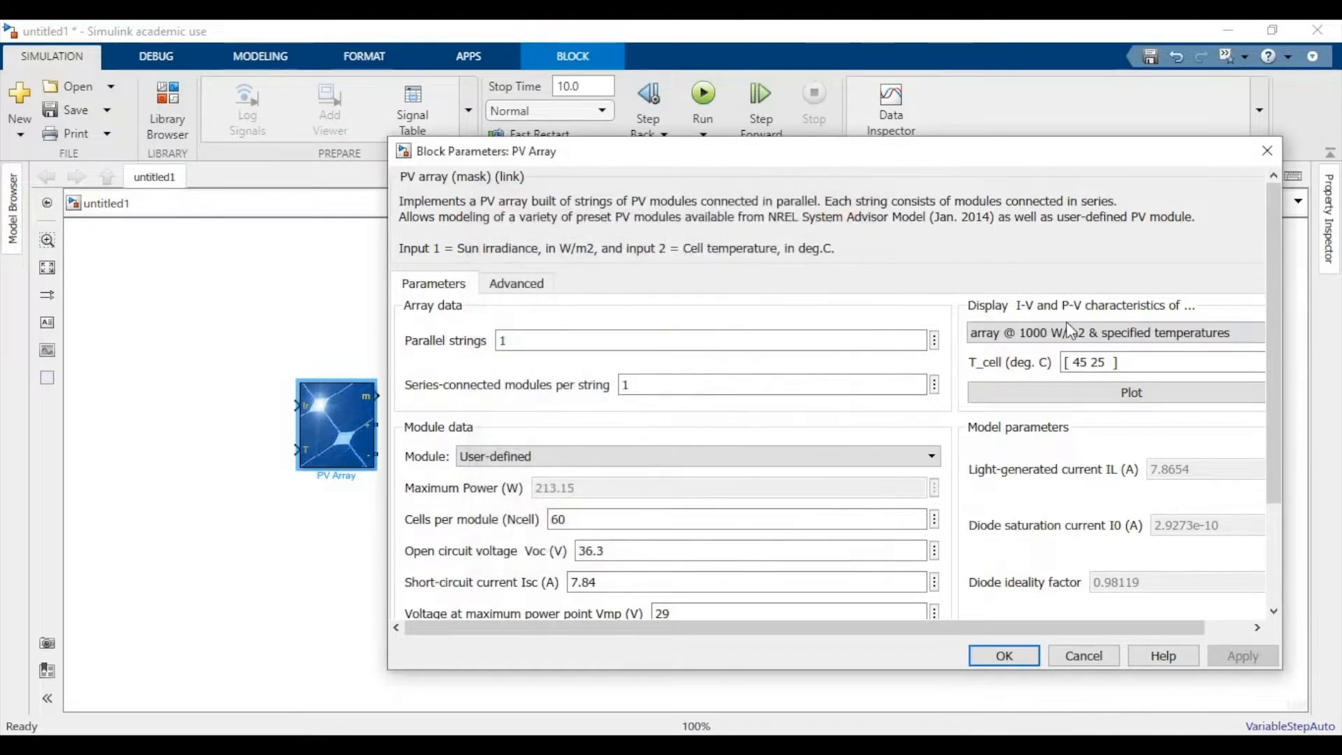
click(1112, 332)
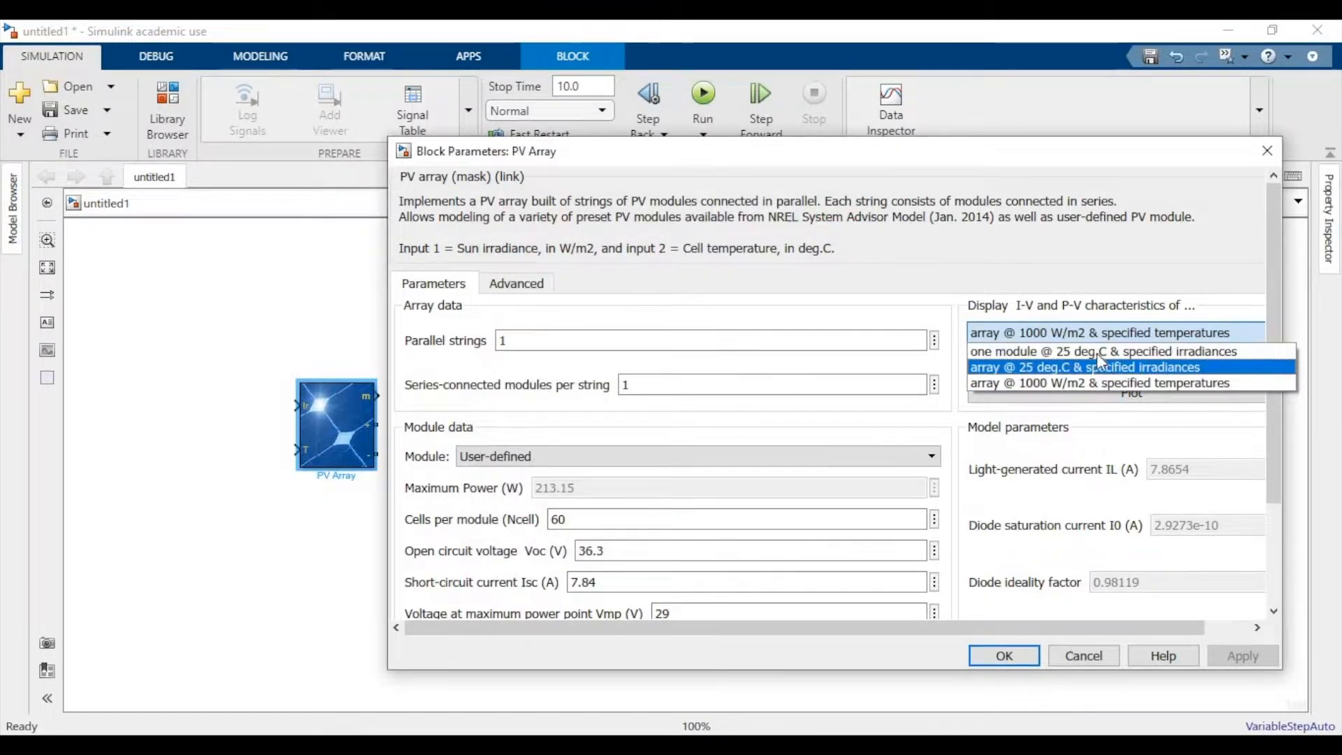
click(1102, 350)
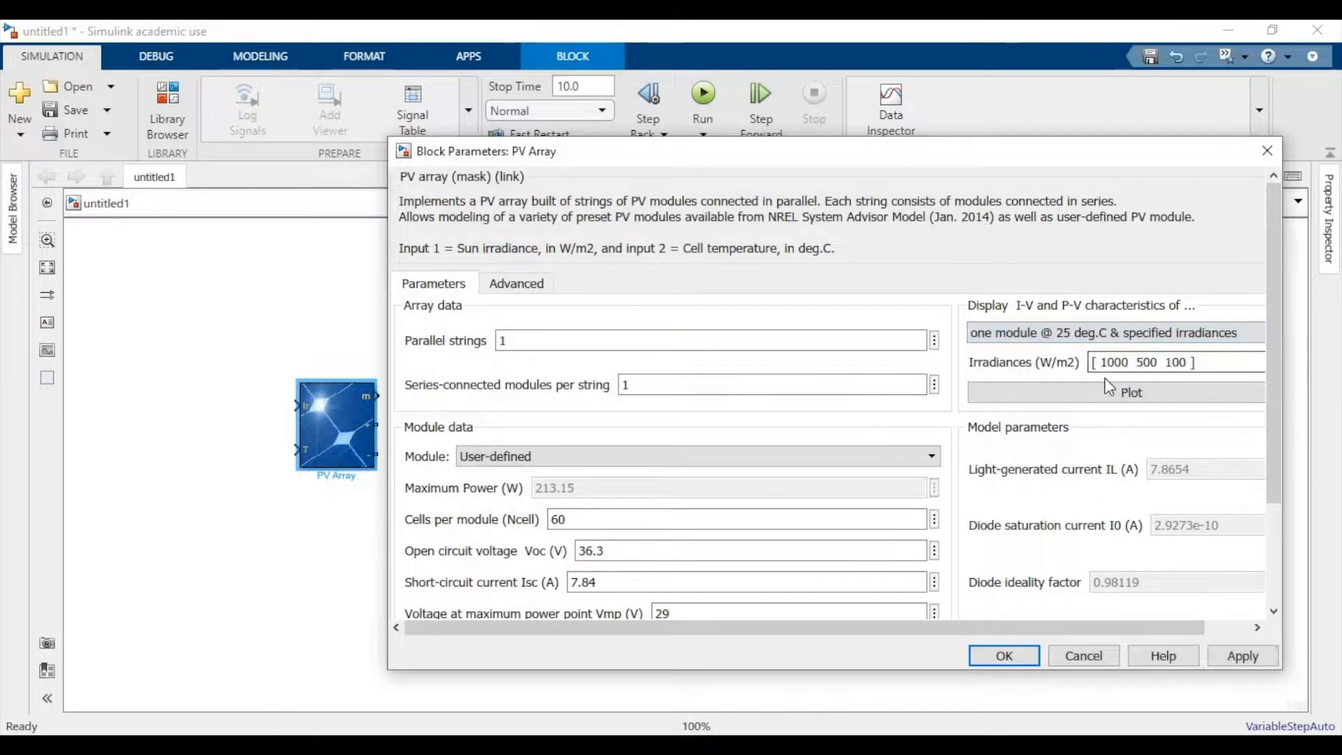
click(1129, 392)
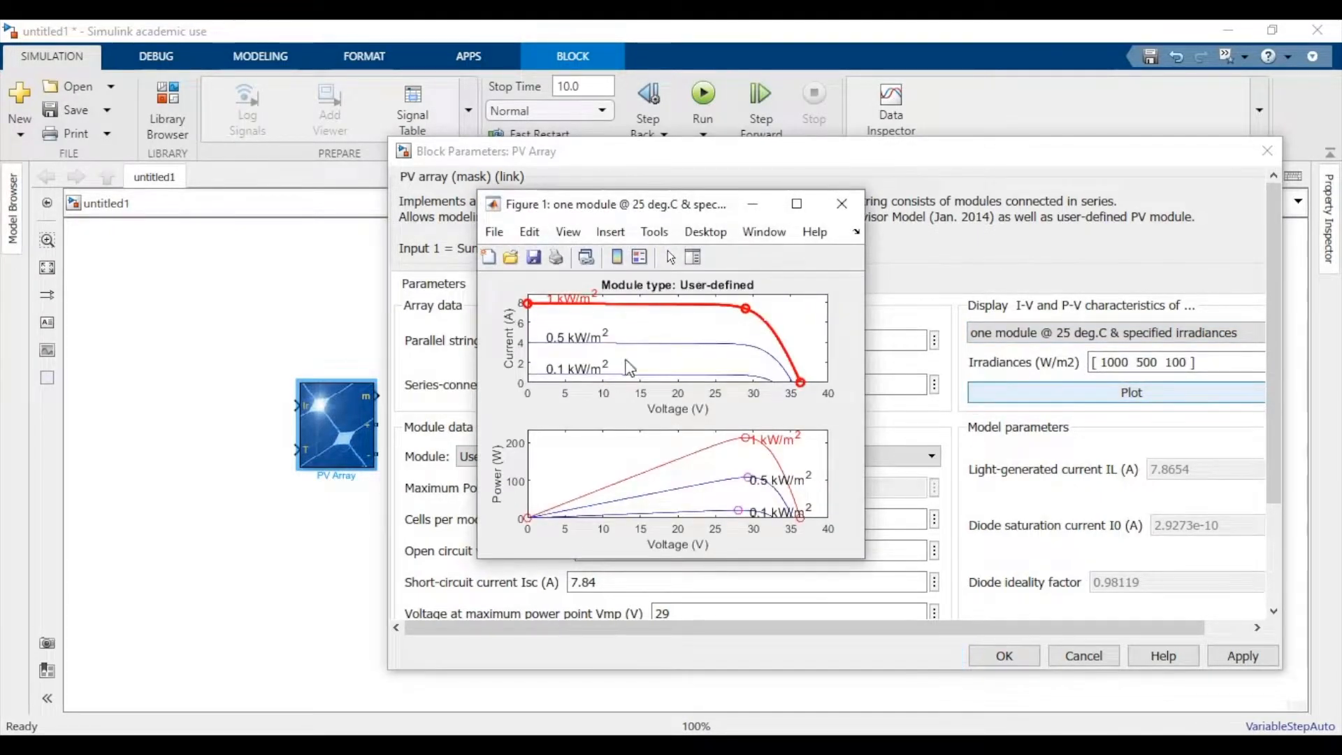
mouse_move(744, 436)
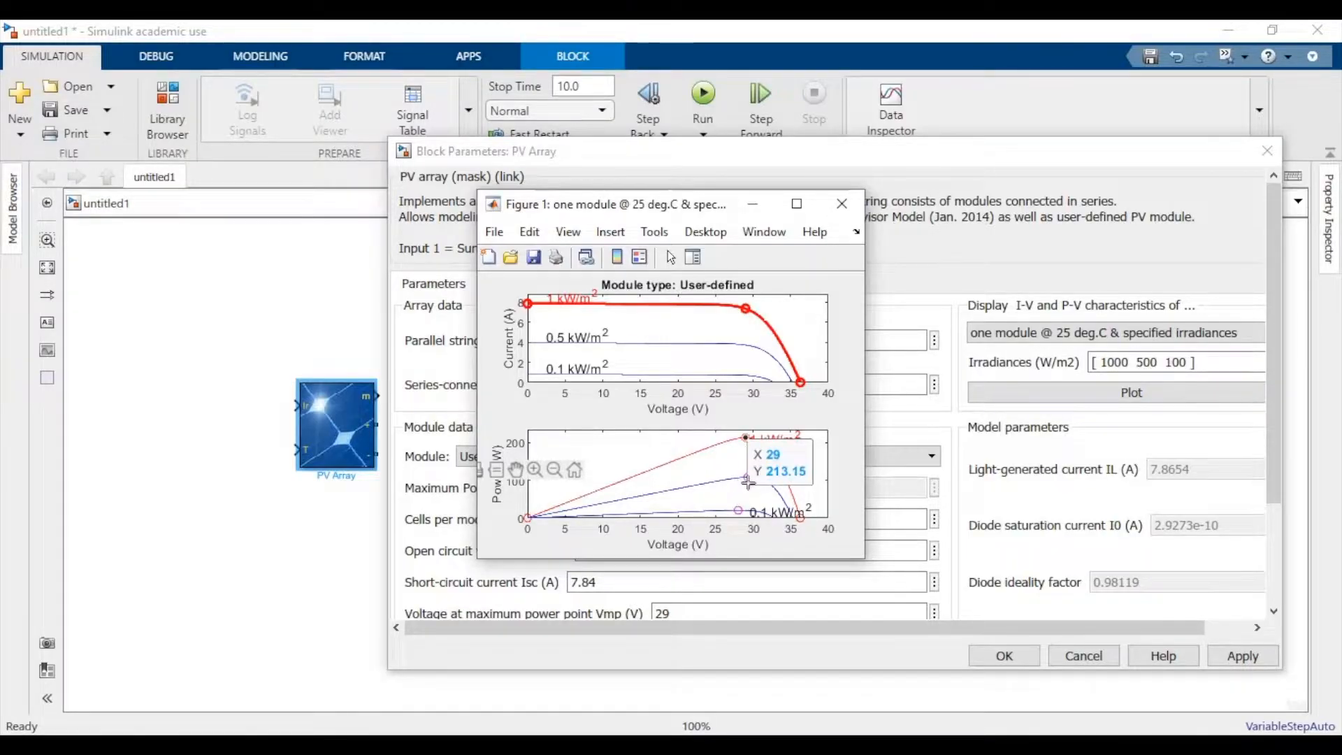
mouse_move(766, 487)
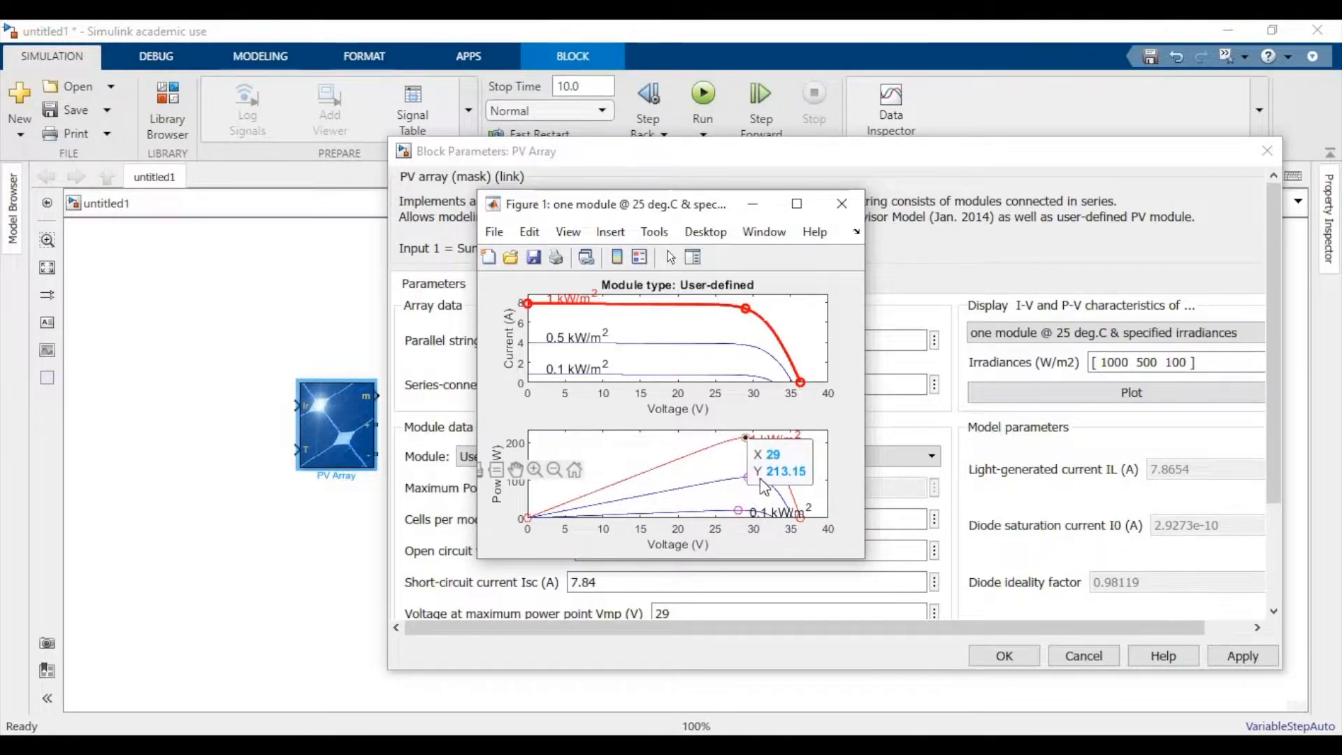
click(841, 204)
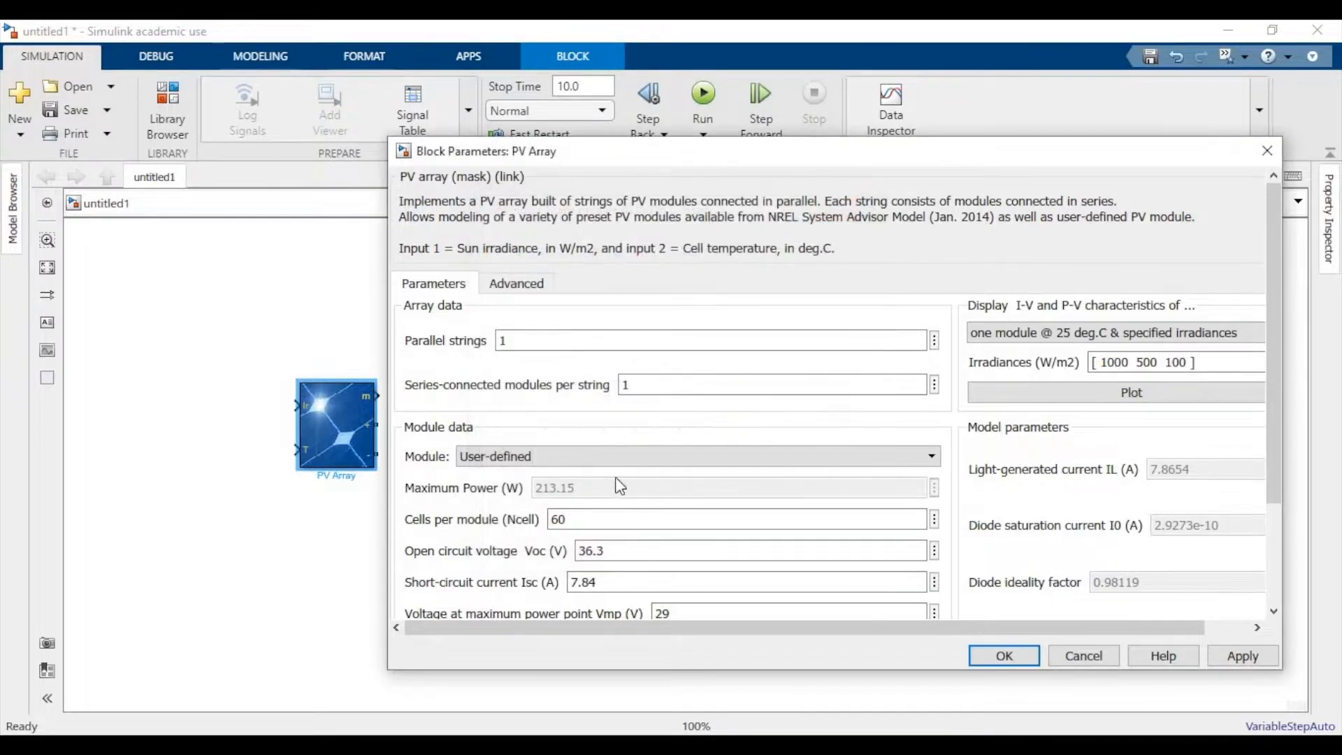
mouse_move(1267, 151)
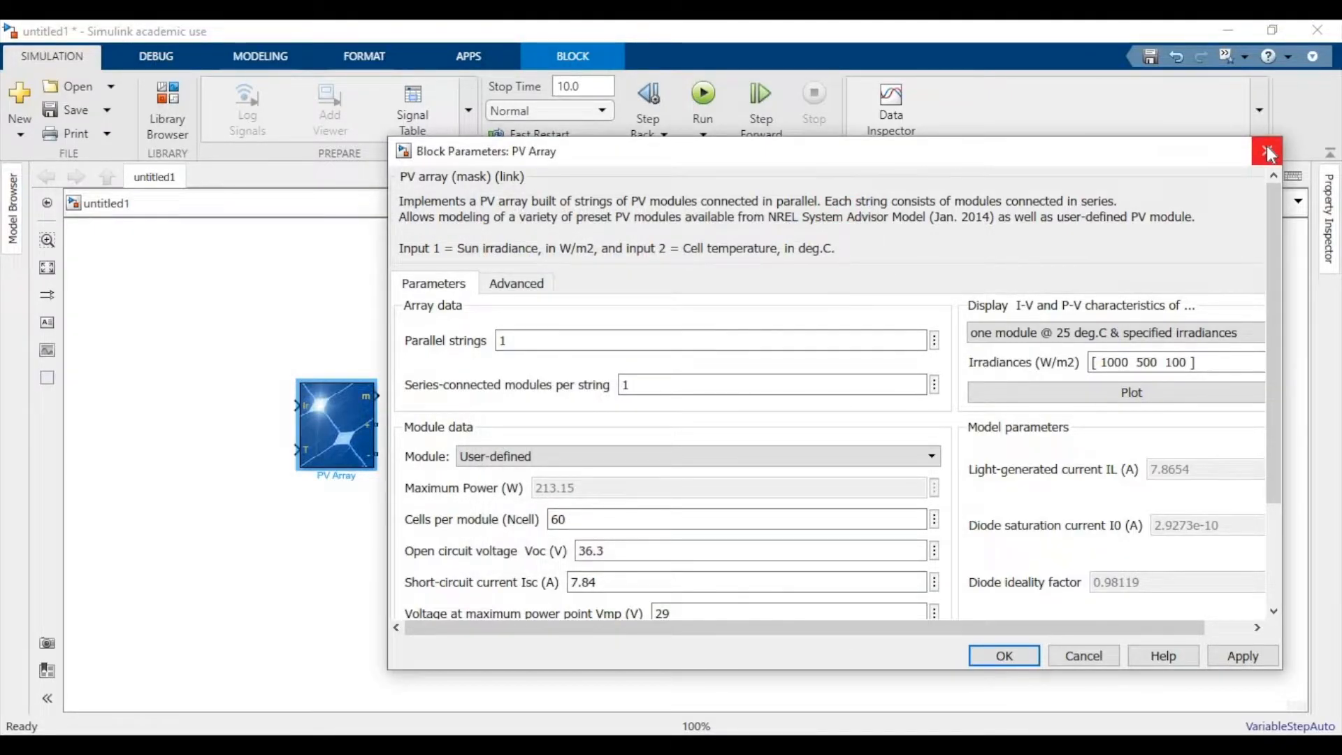
click(1269, 151)
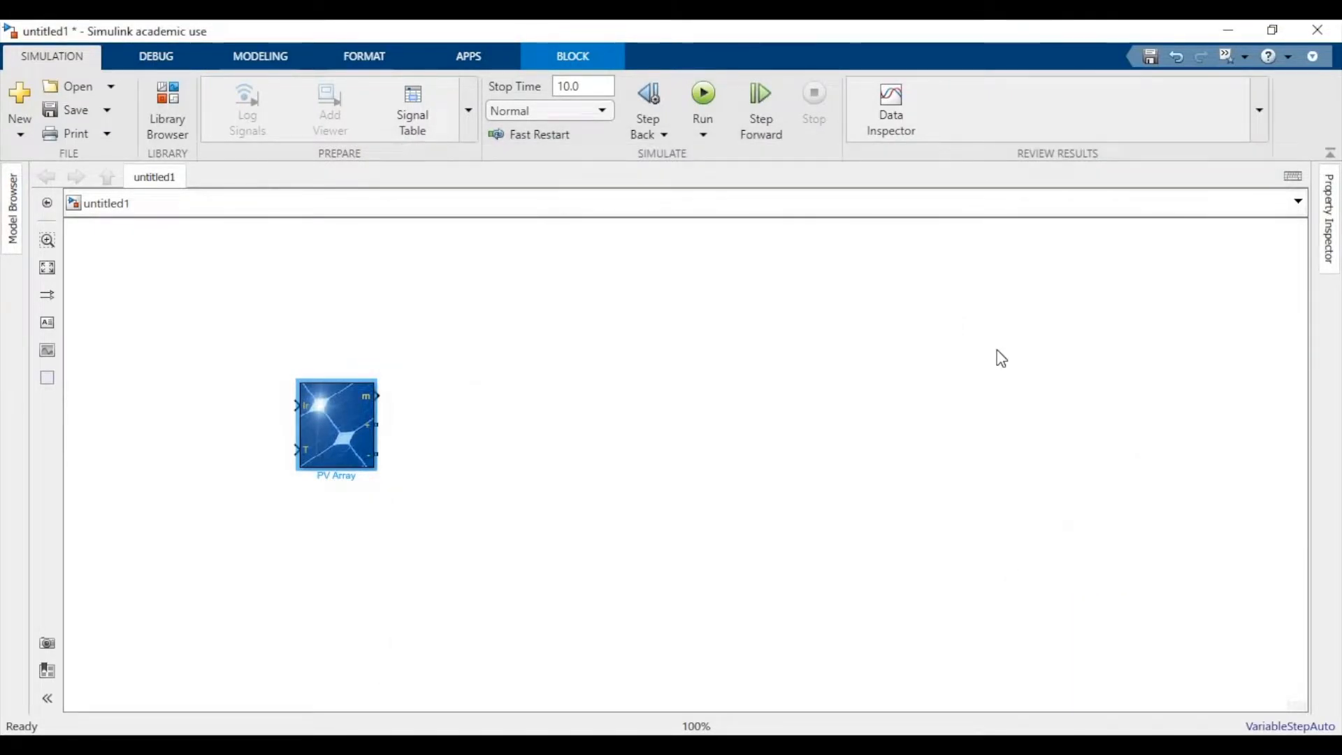
mouse_move(177, 131)
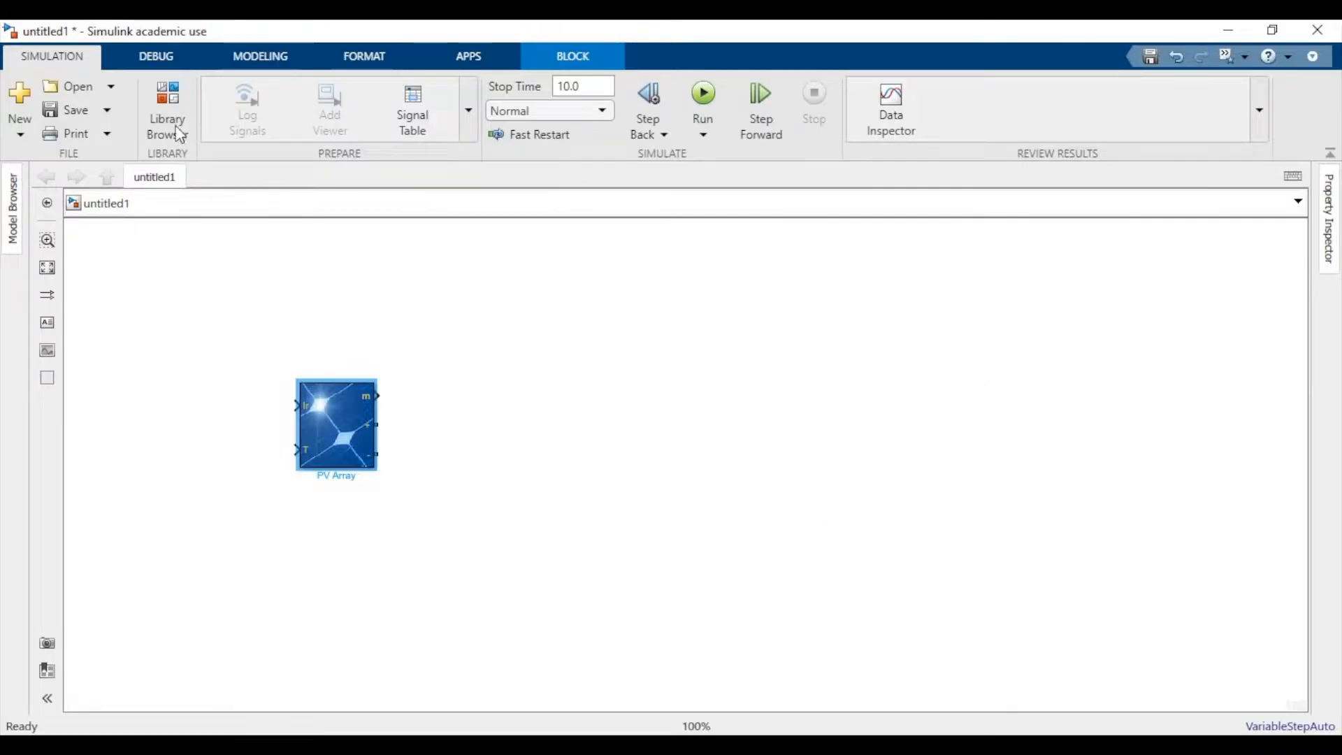
Add Constant blocks Irradiance (1000) and Temperature (25) feeding the PV Array's Ir and T inputs
click(167, 110)
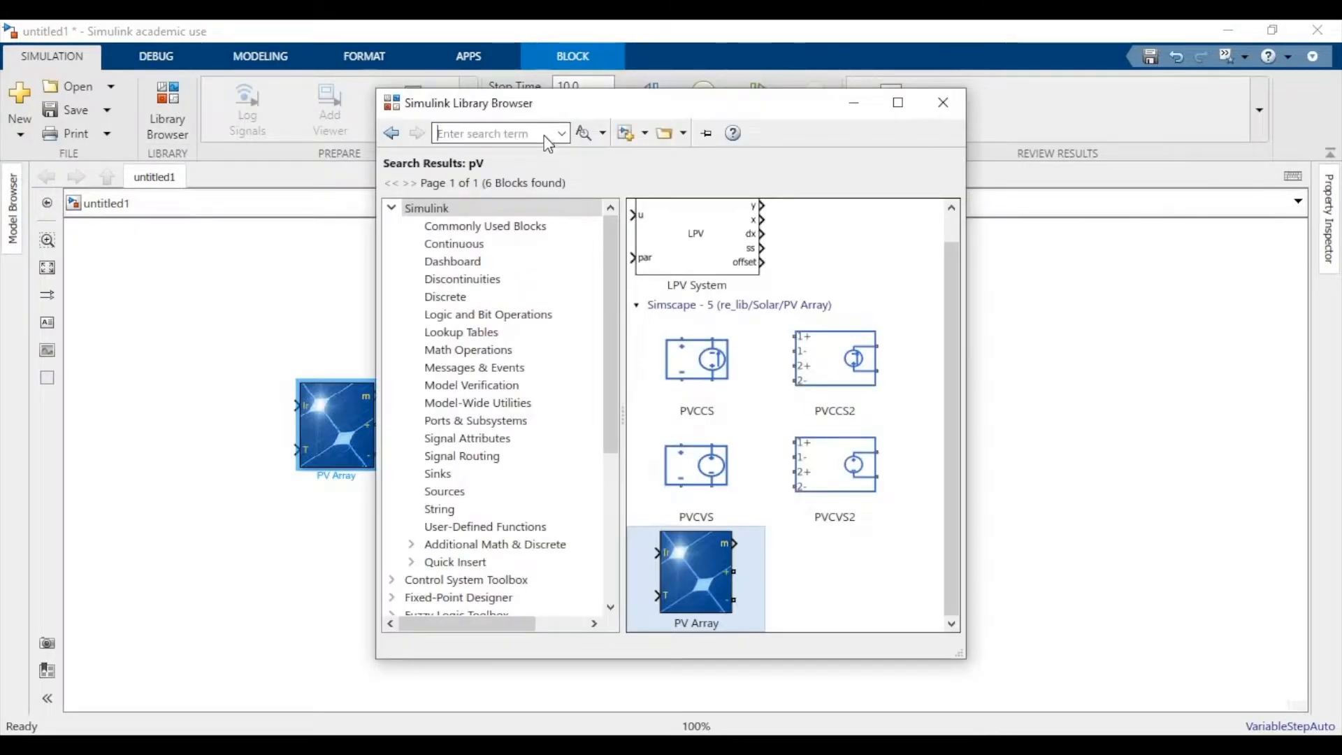
text(Constant)
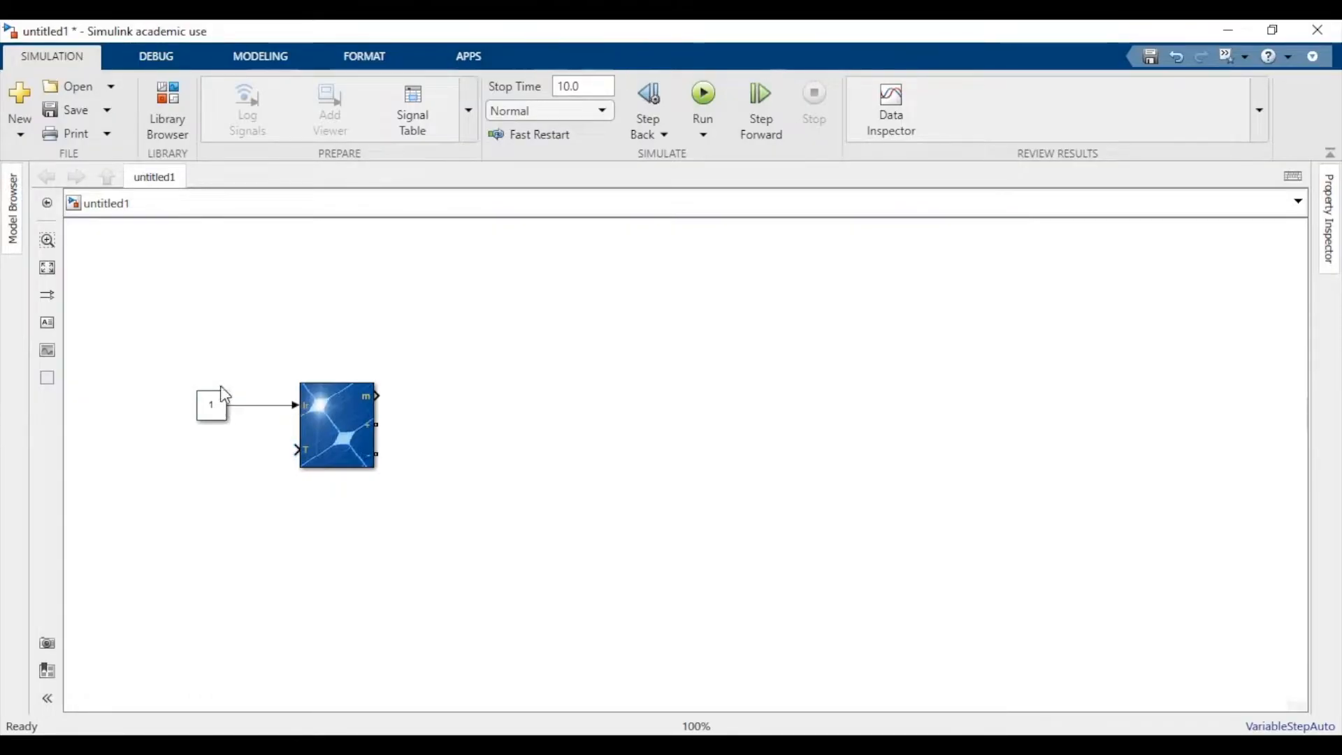
click(211, 405)
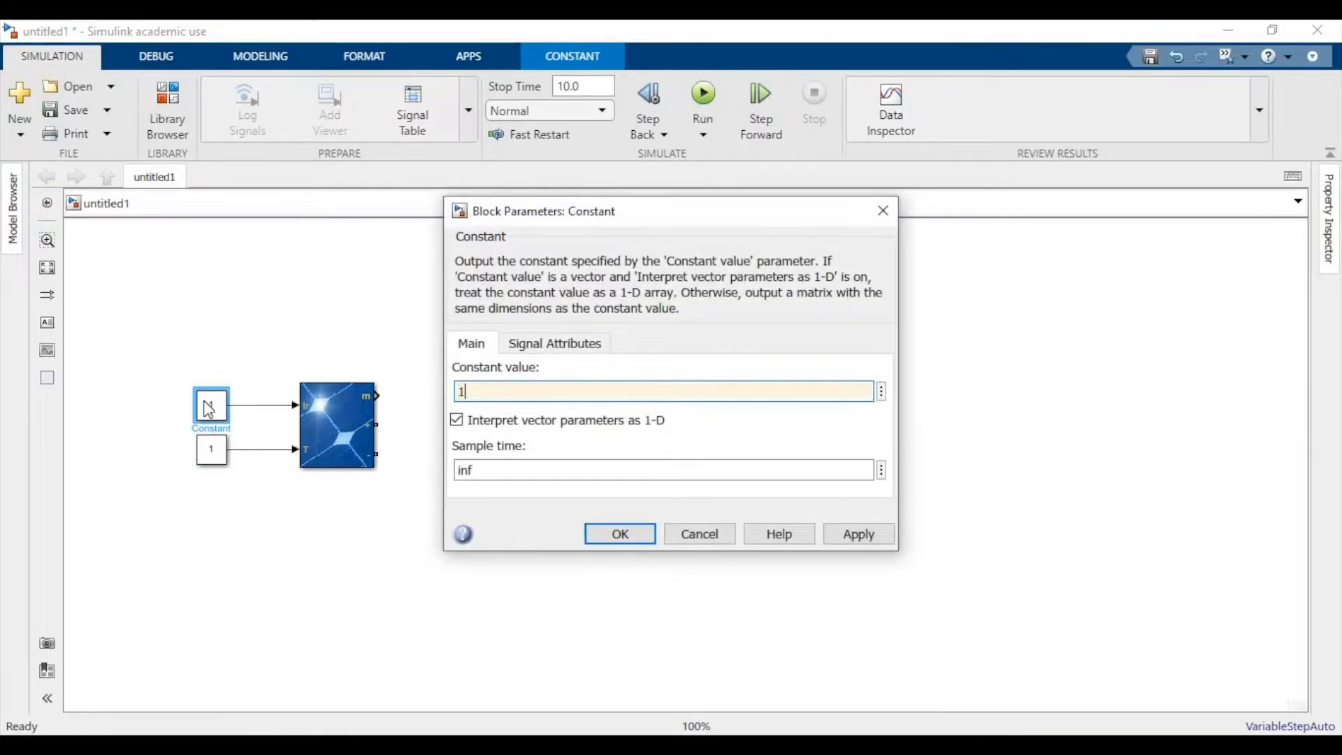
click(619, 534)
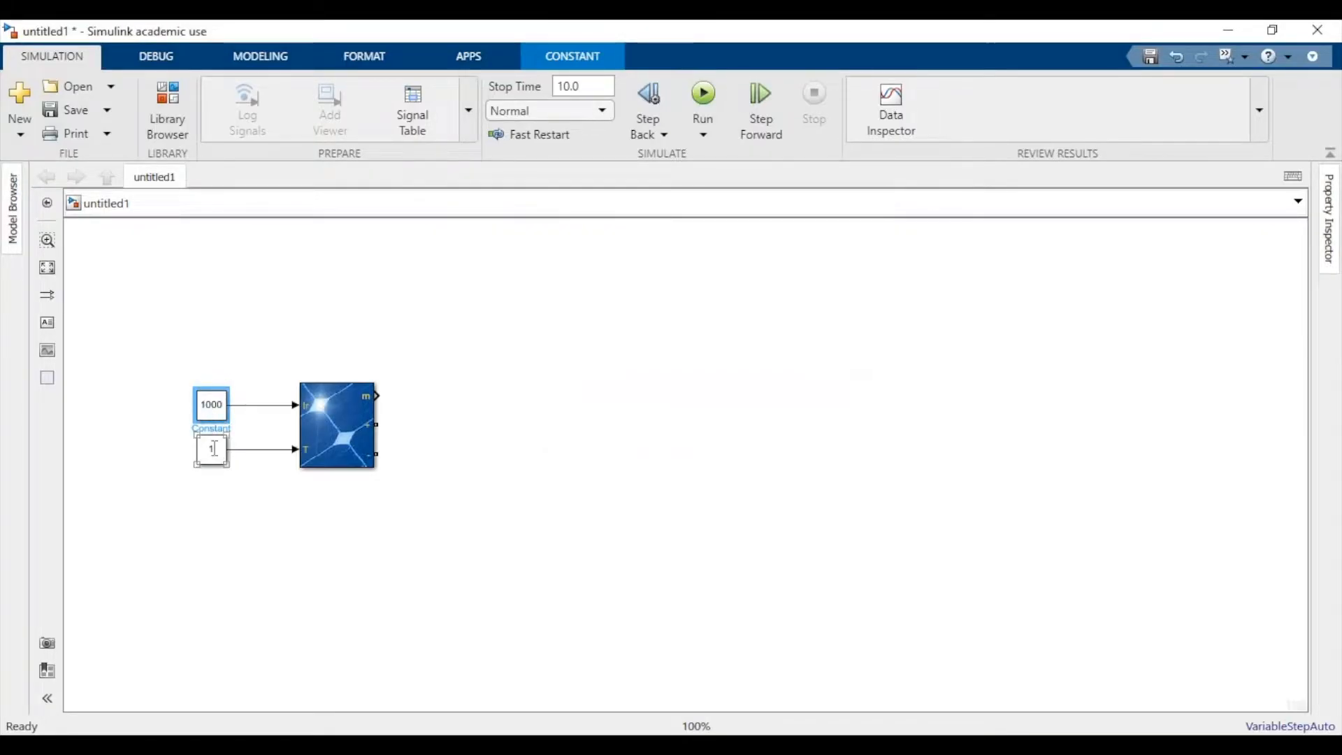
double_click(211, 449)
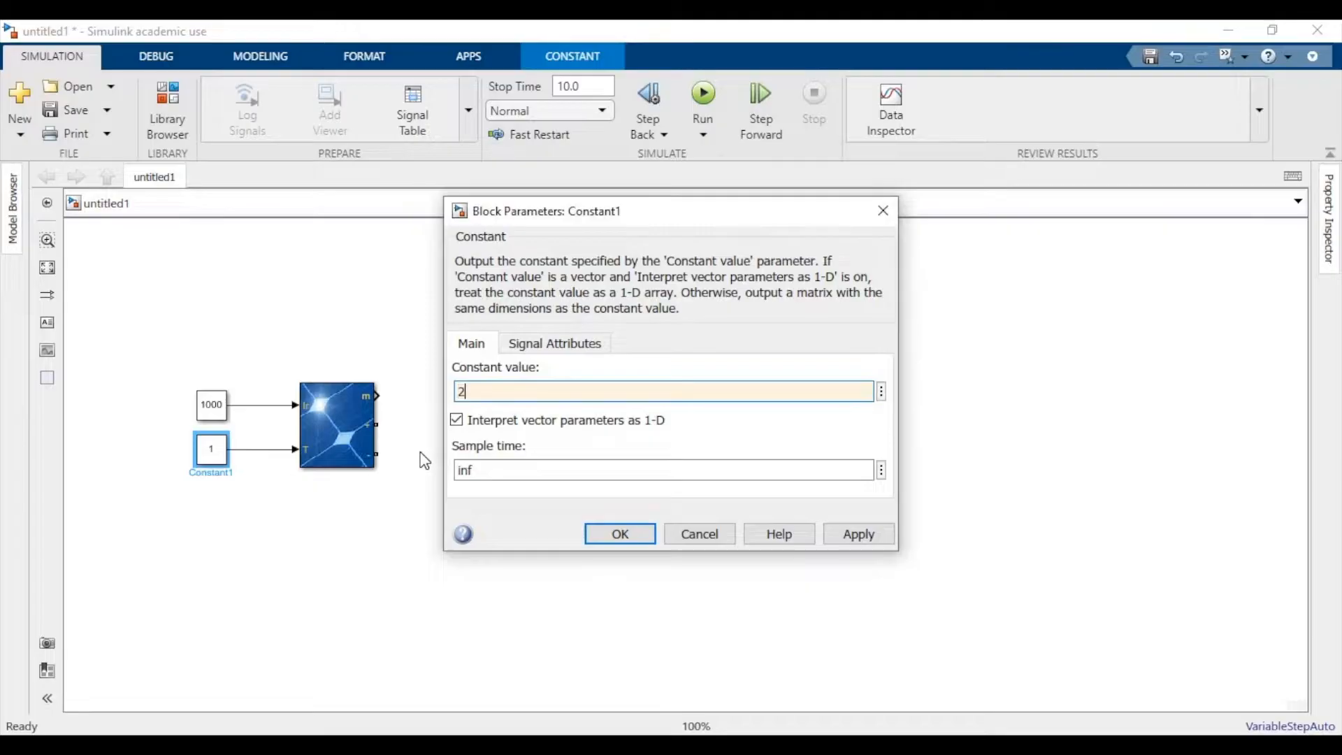
click(618, 533)
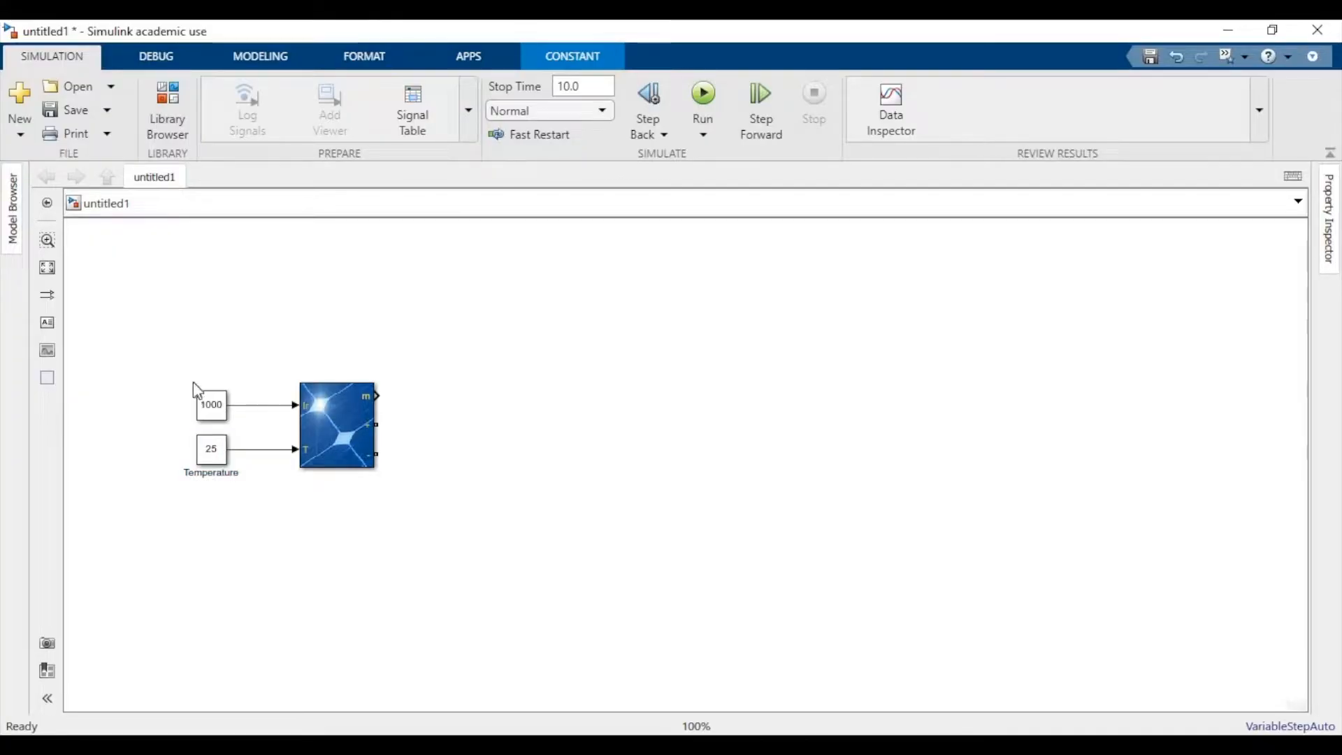
click(210, 403)
text(Irradiance)
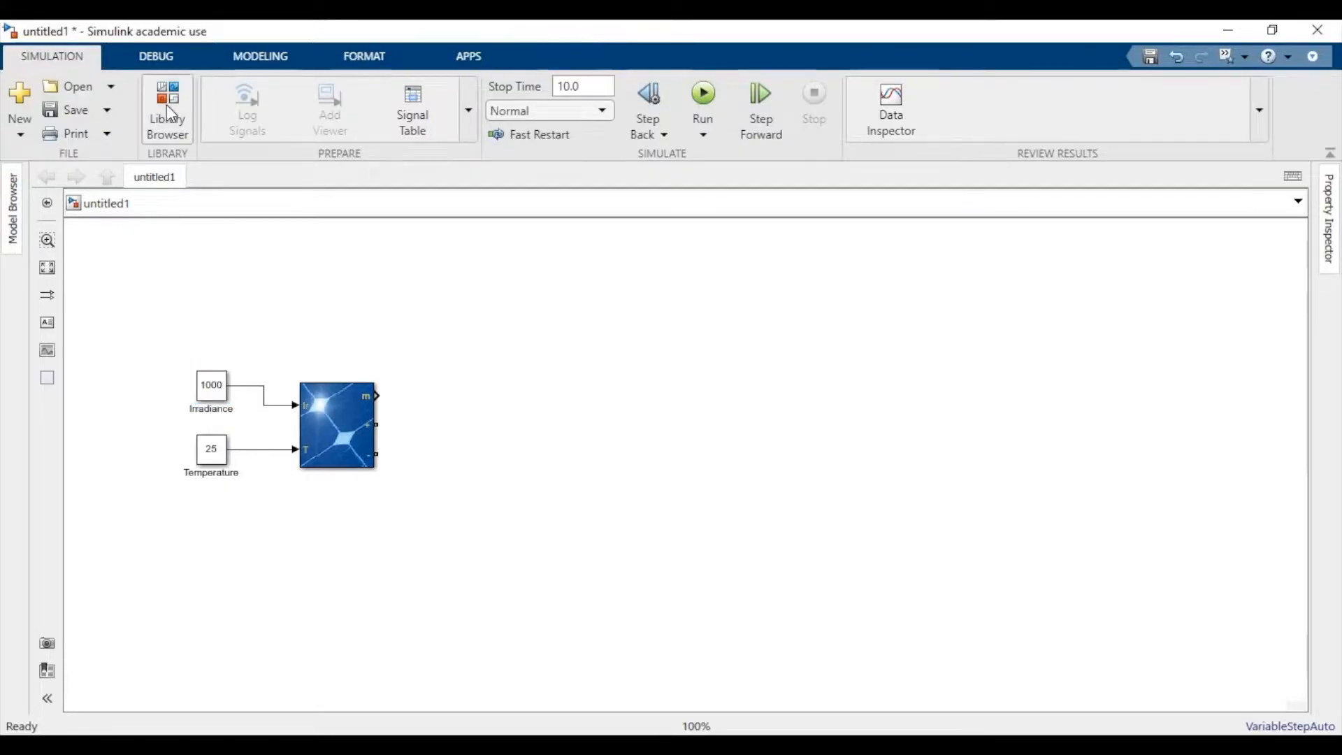
Add a Series RLC Branch set to RC with 0.001 ohm resistance, editing its capacitance
click(167, 110)
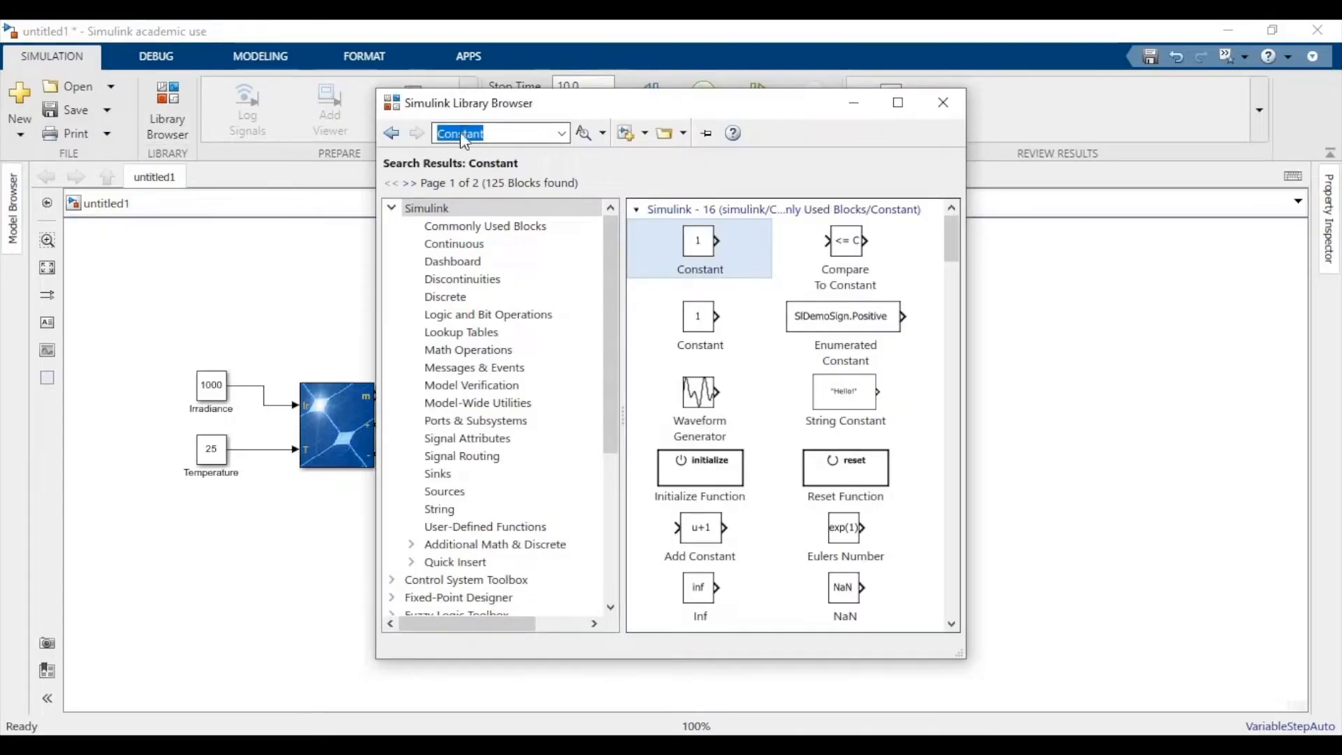
text(Series RLC)
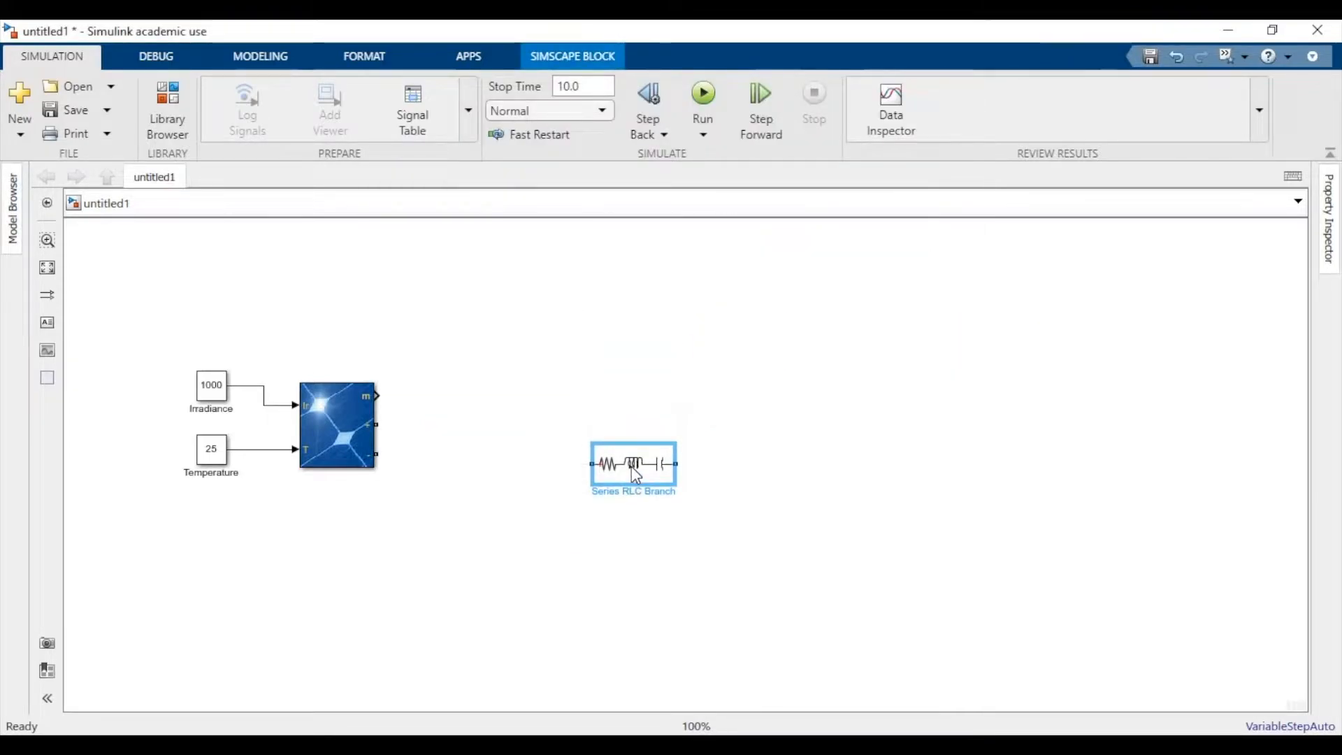
double_click(632, 464)
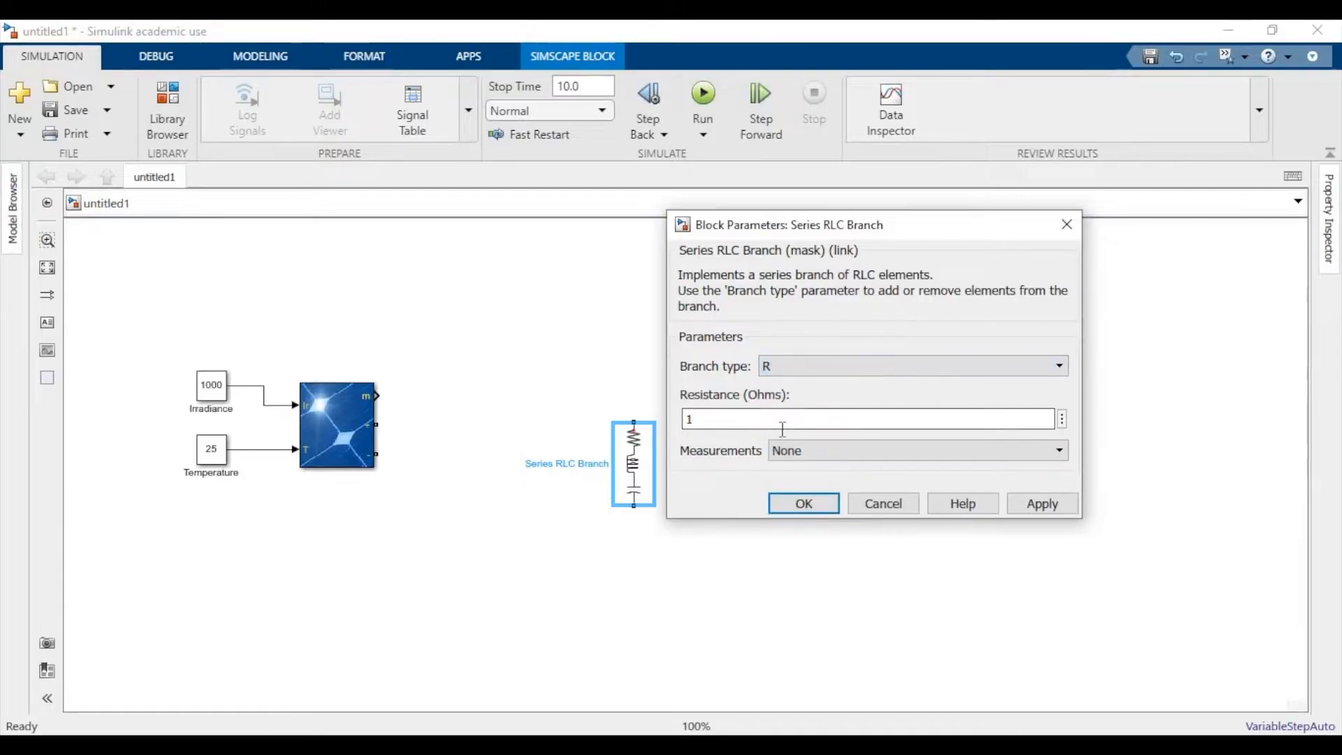
click(1058, 366)
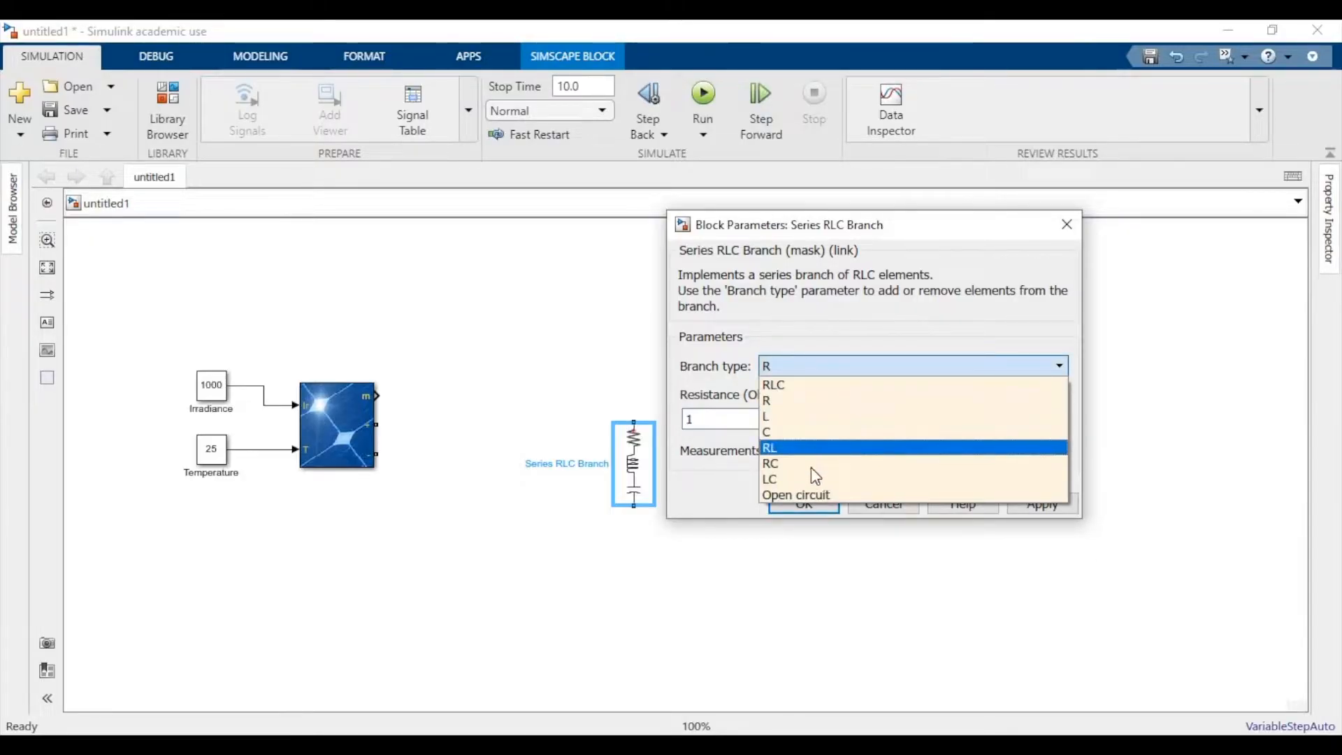
click(769, 463)
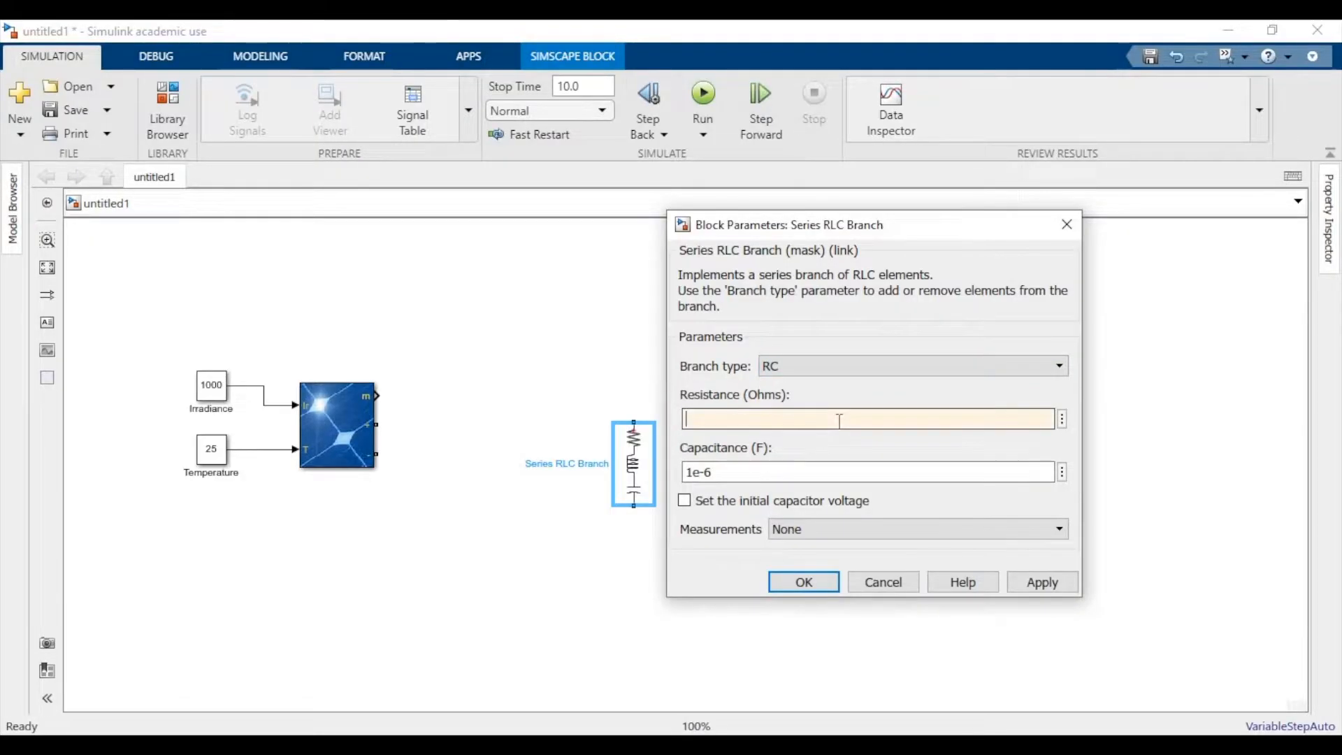
text(0.001)
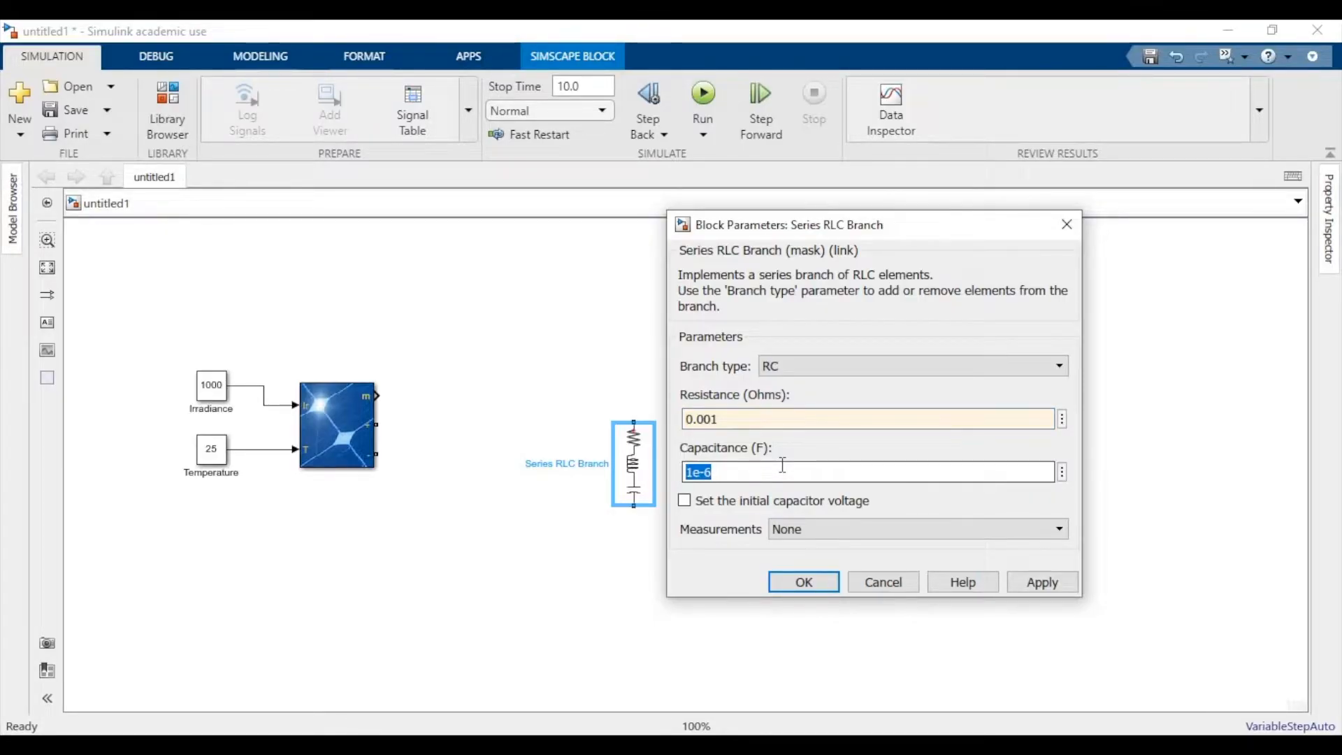
click(689, 472)
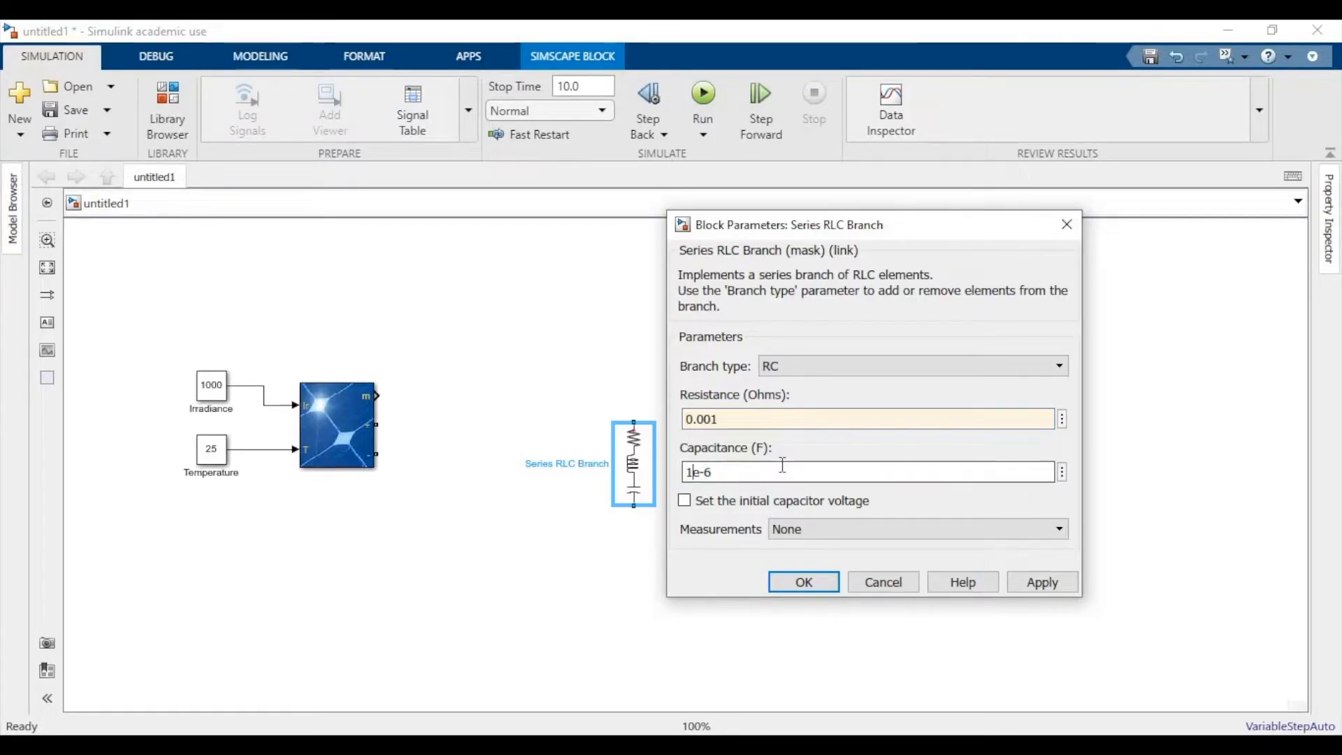
click(802, 582)
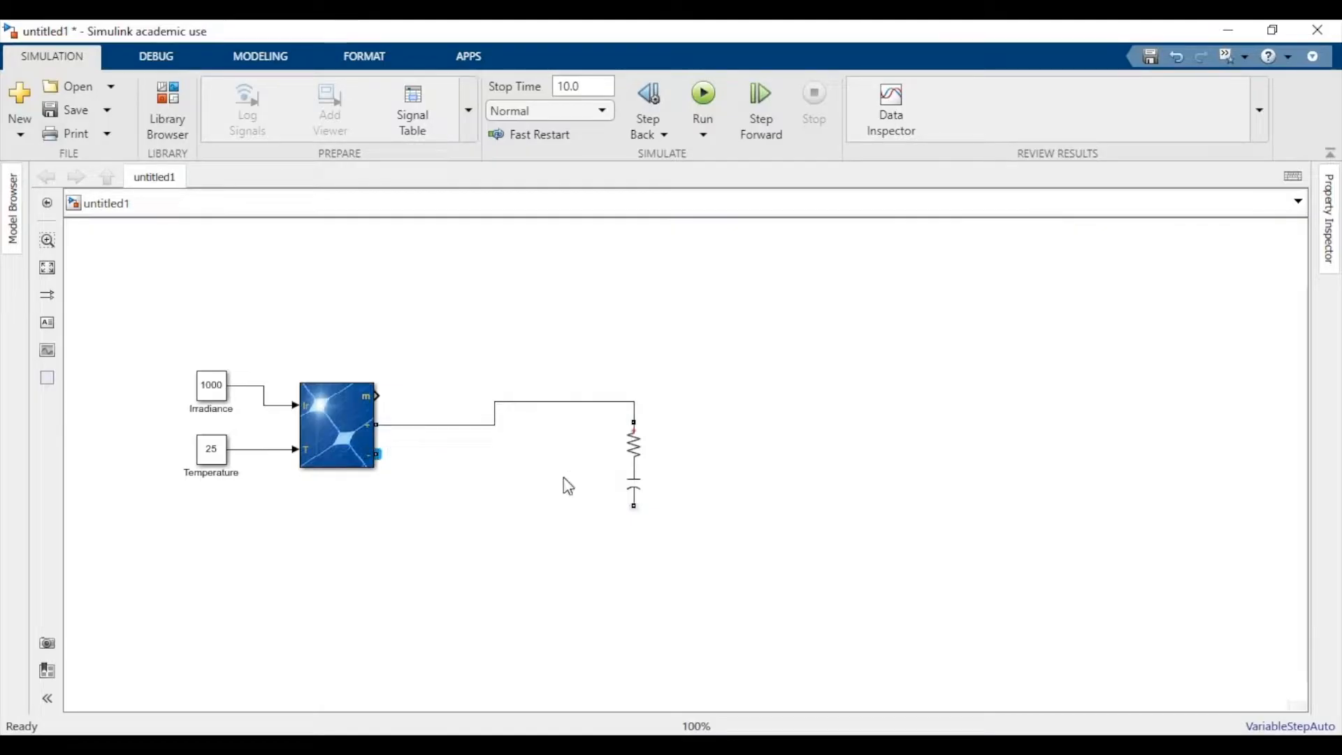
Wire the PV negative terminal to the RC branch and bring up the block library
click(633, 458)
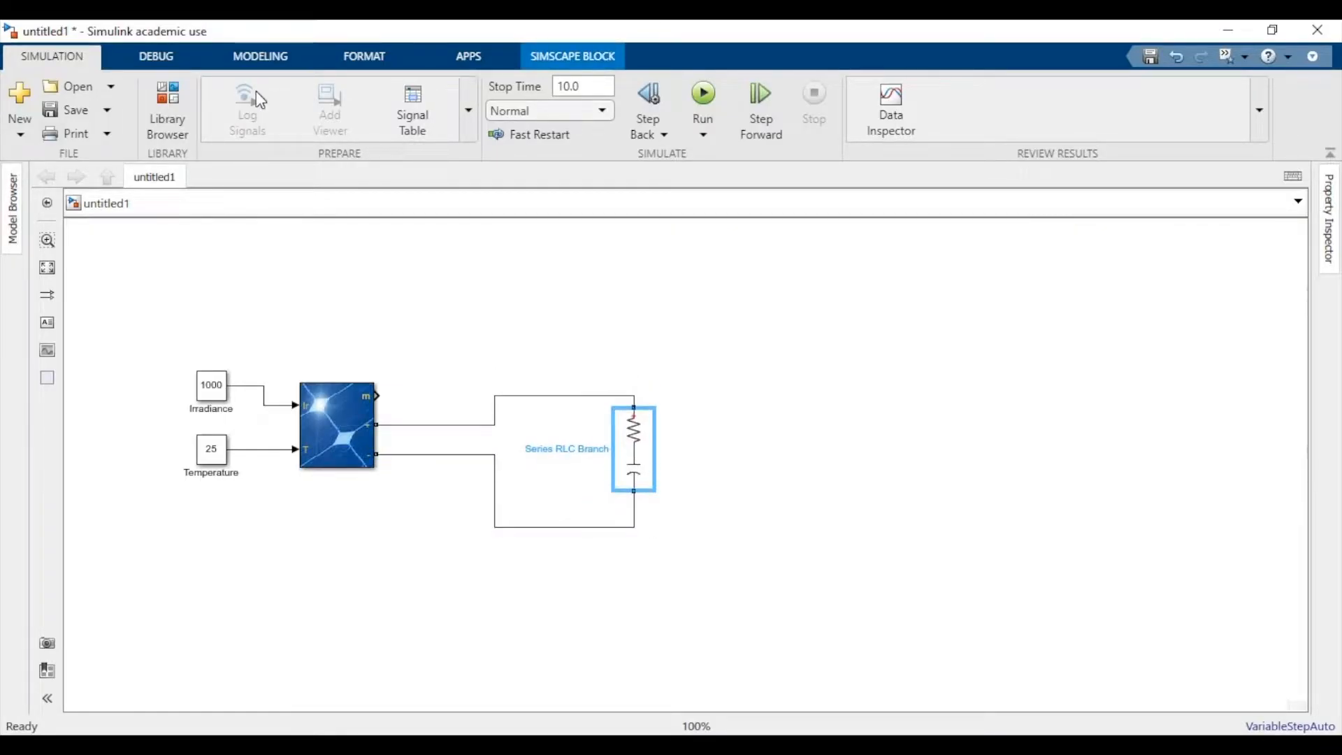
click(167, 110)
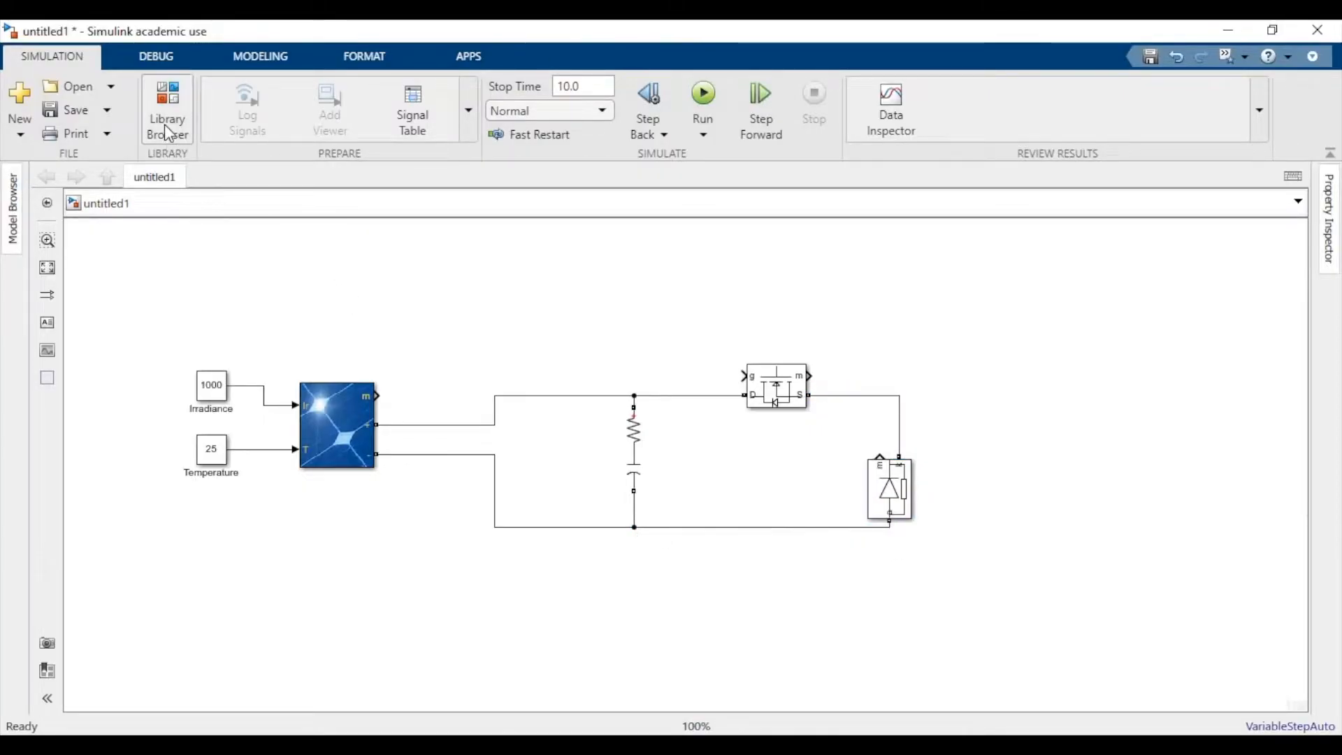
Add a Series RLC Branch with Branch type L and inductance 0.86e-3 H
click(167, 110)
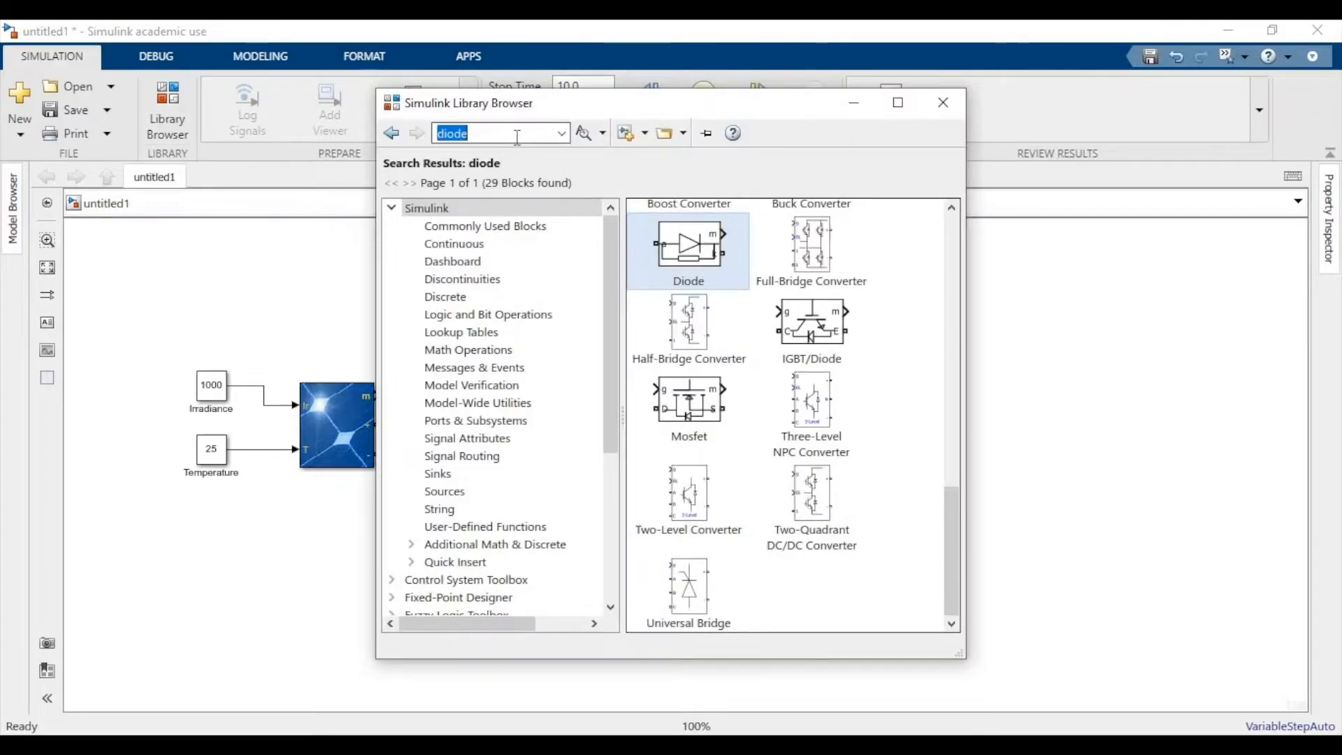
text(RL)
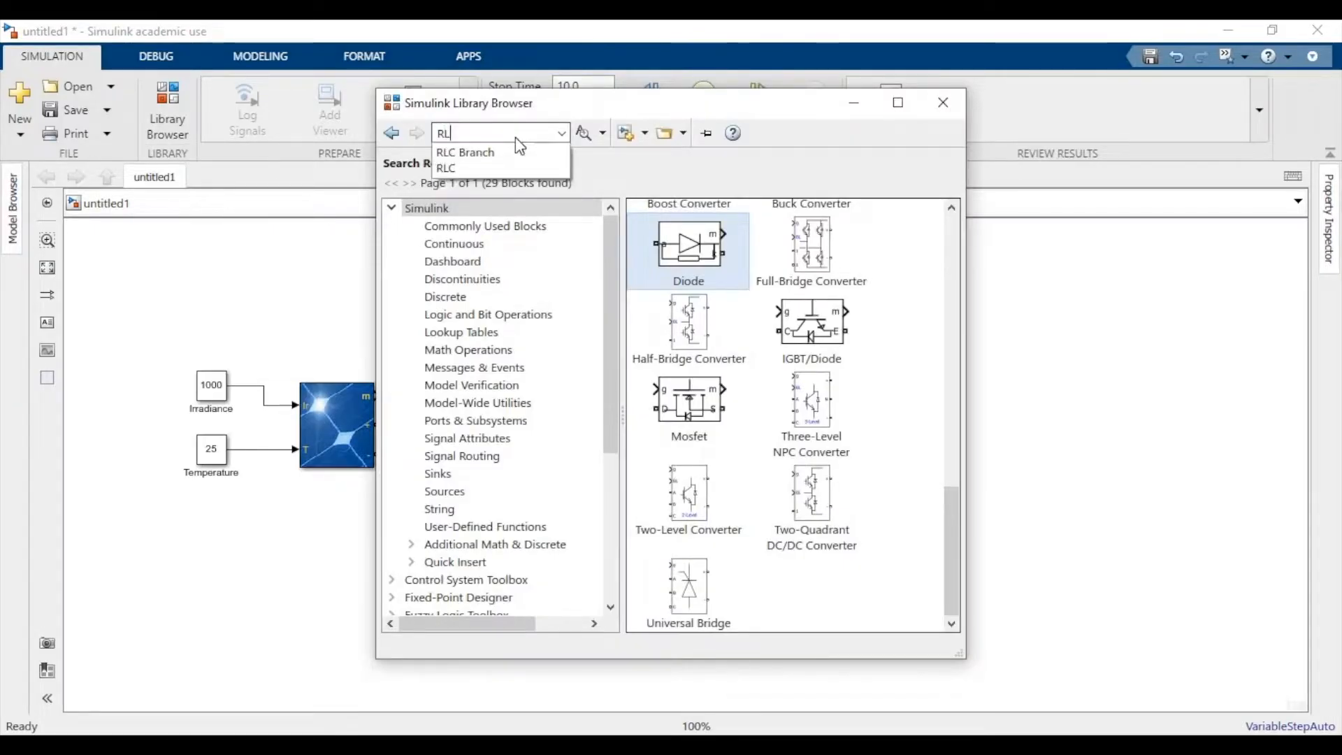
click(464, 152)
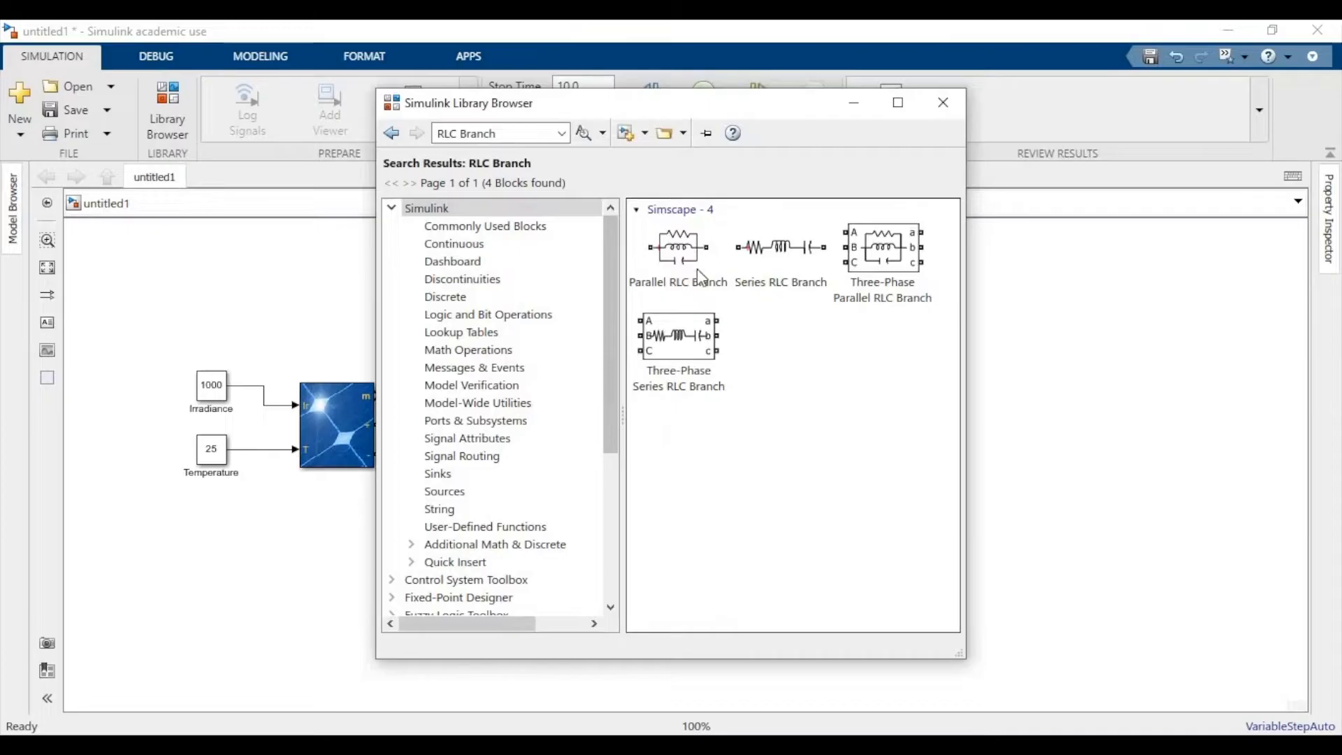
mouse_move(785, 250)
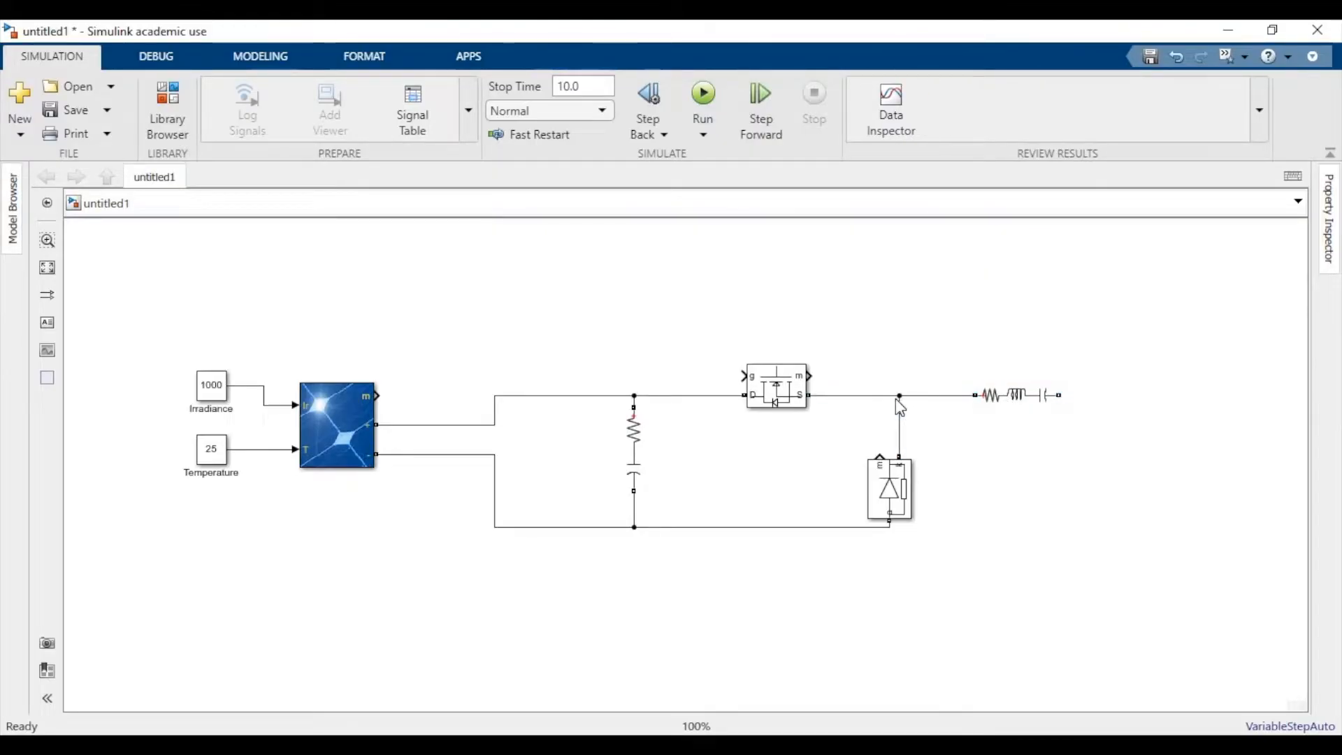
double_click(1016, 394)
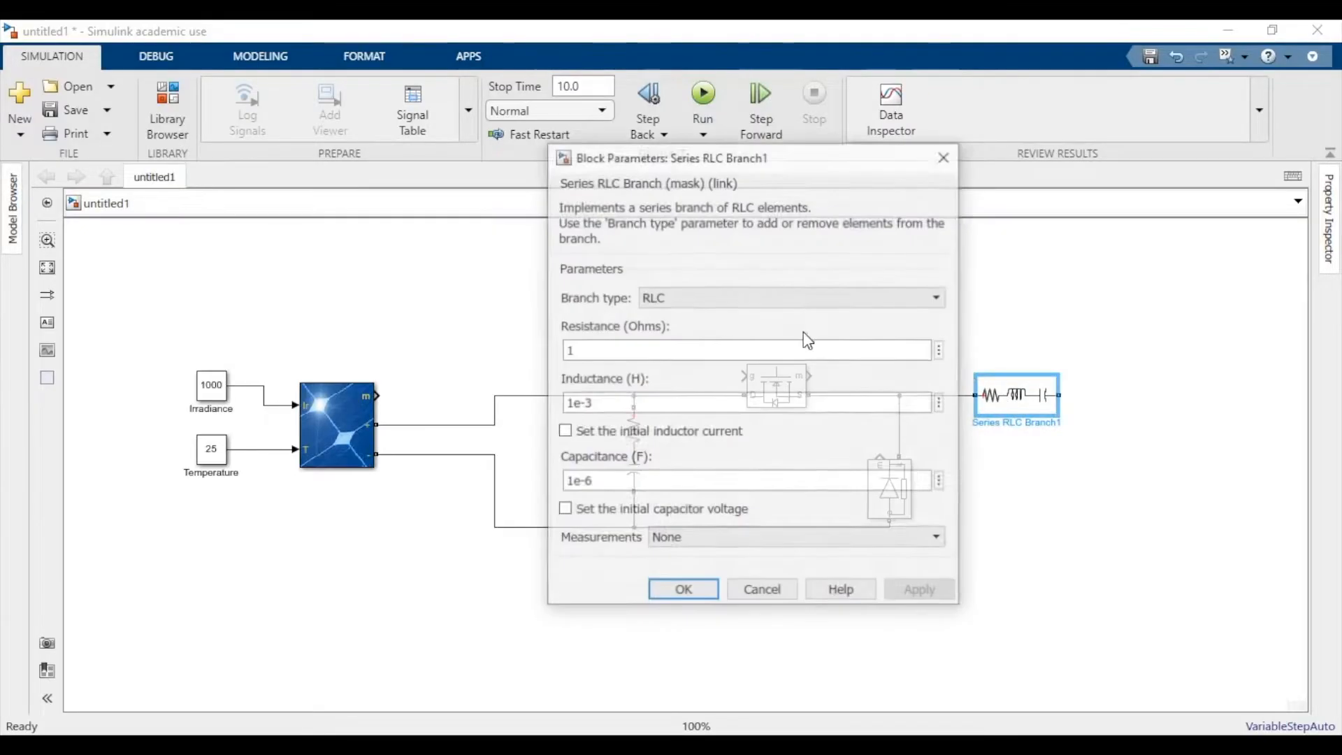
click(935, 297)
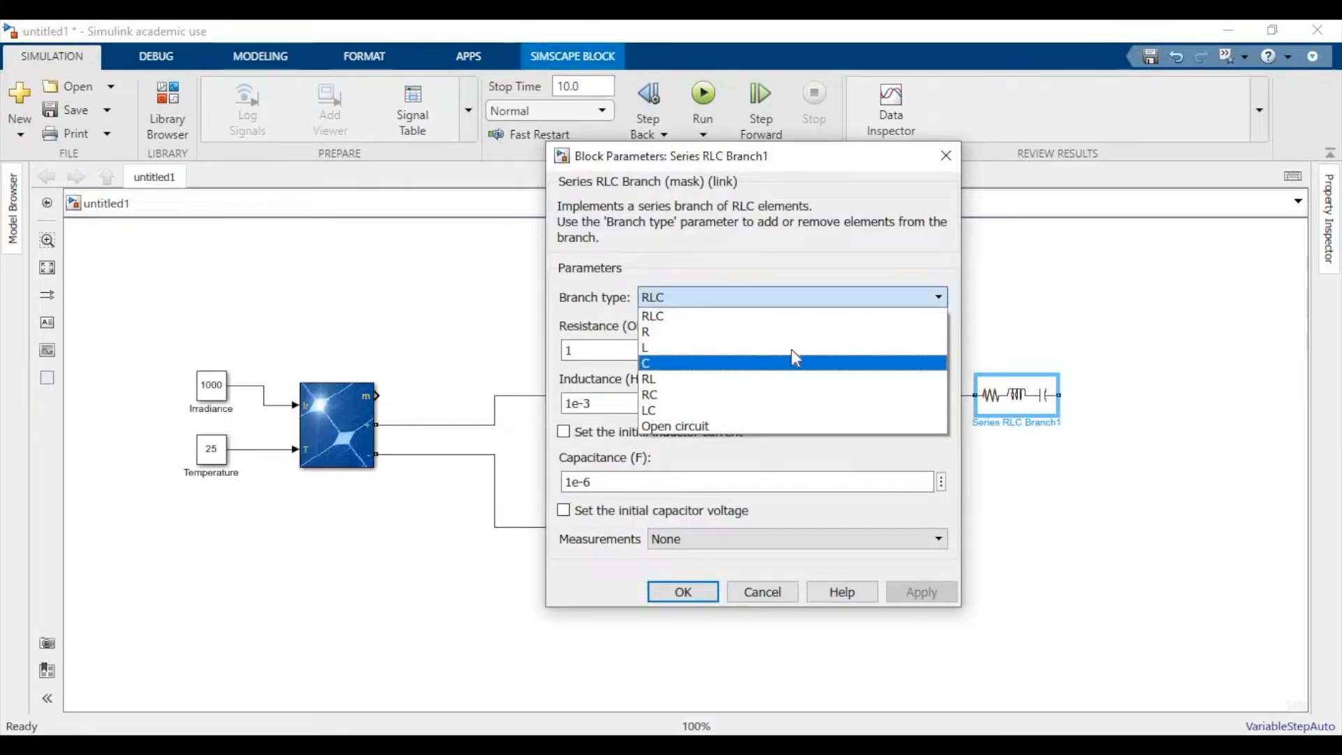
click(643, 346)
text(0.8)
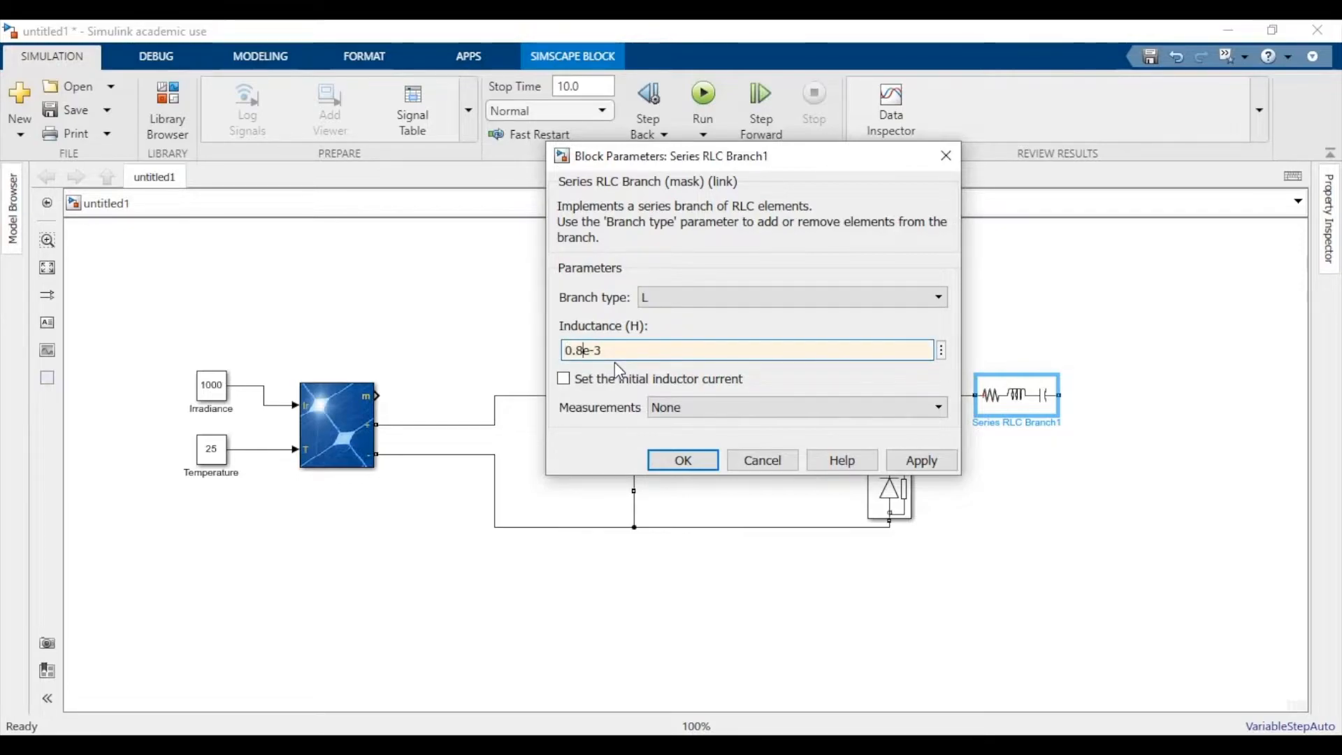
text(6)
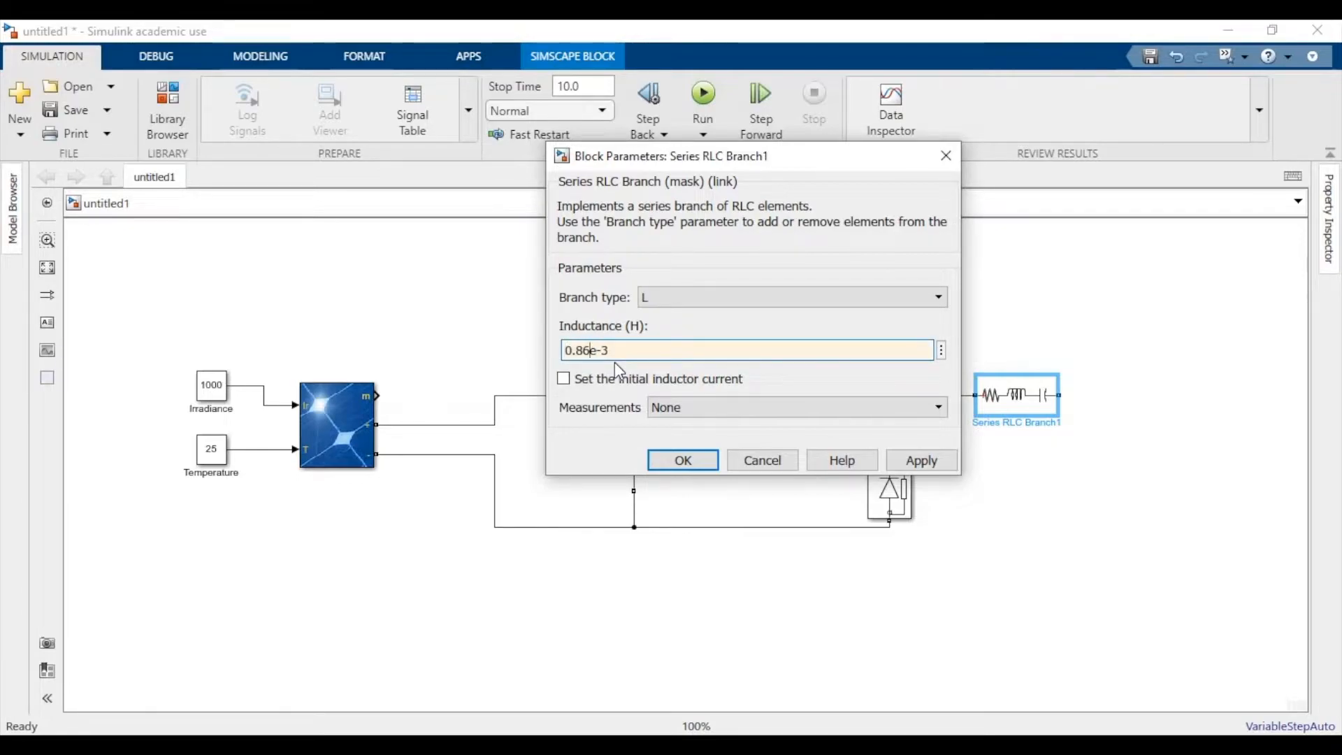
click(682, 459)
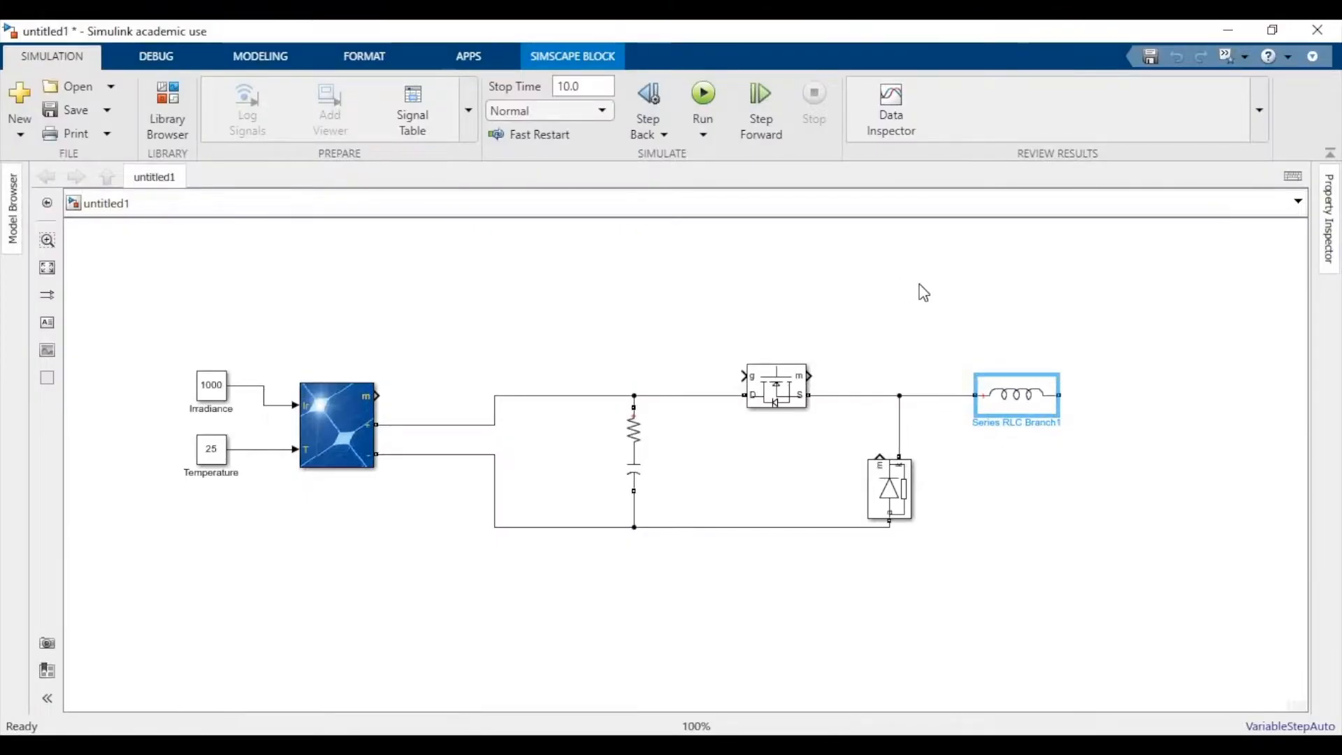
mouse_move(1010, 334)
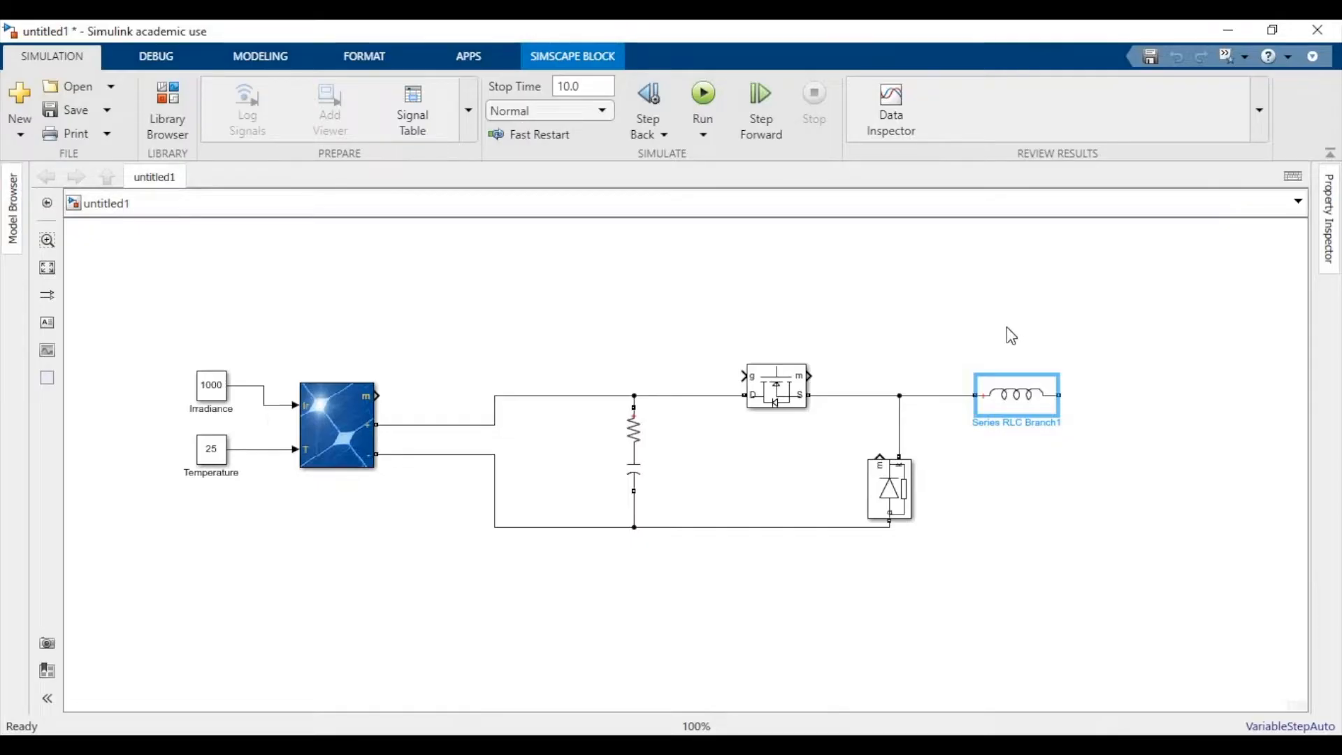
Duplicate the inductor branch down to the return rail and change its Branch type to C
click(885, 340)
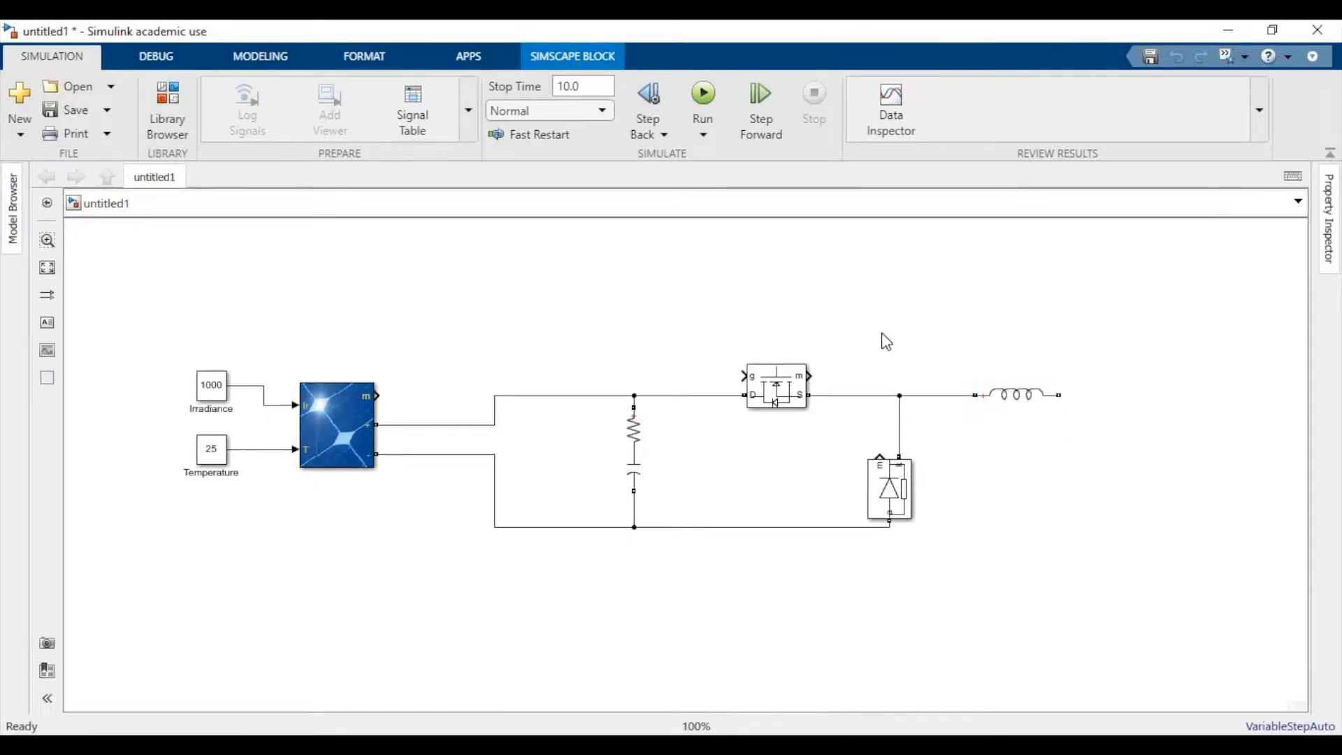
click(1014, 396)
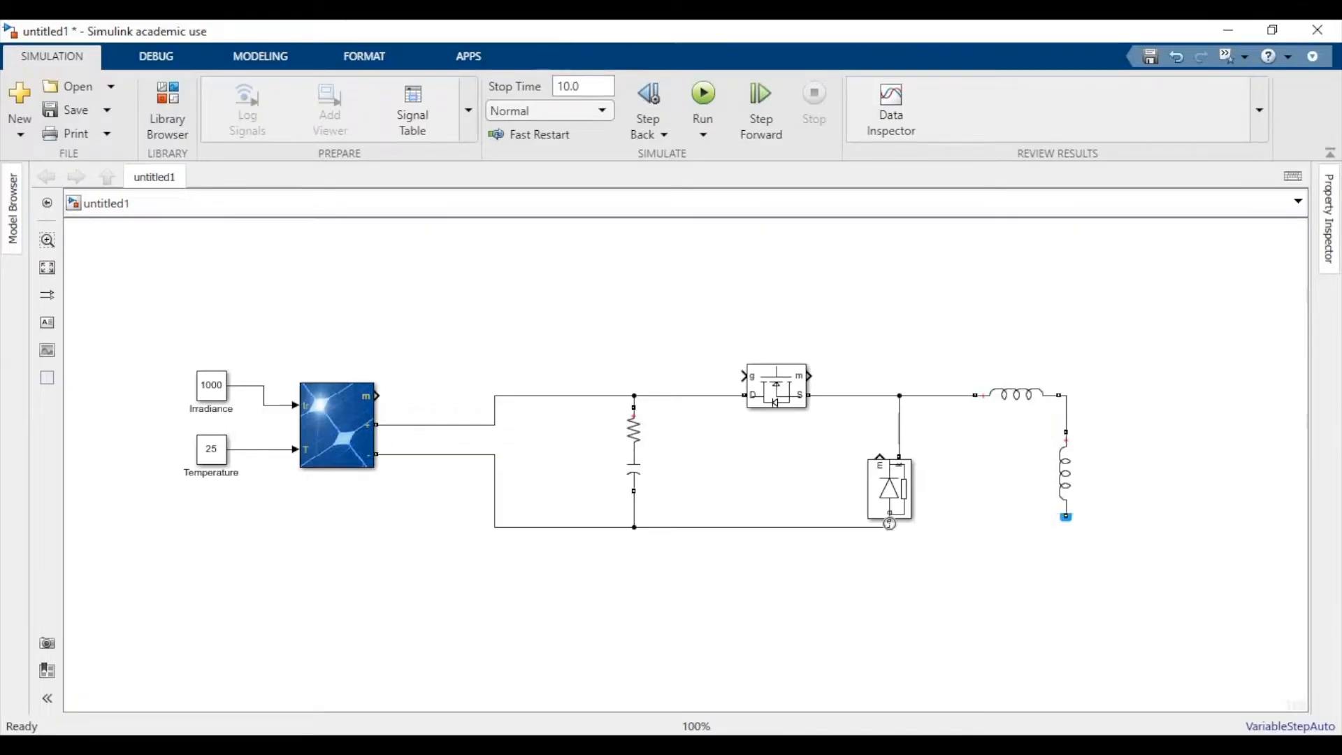
double_click(1065, 471)
text(369.79e-3)
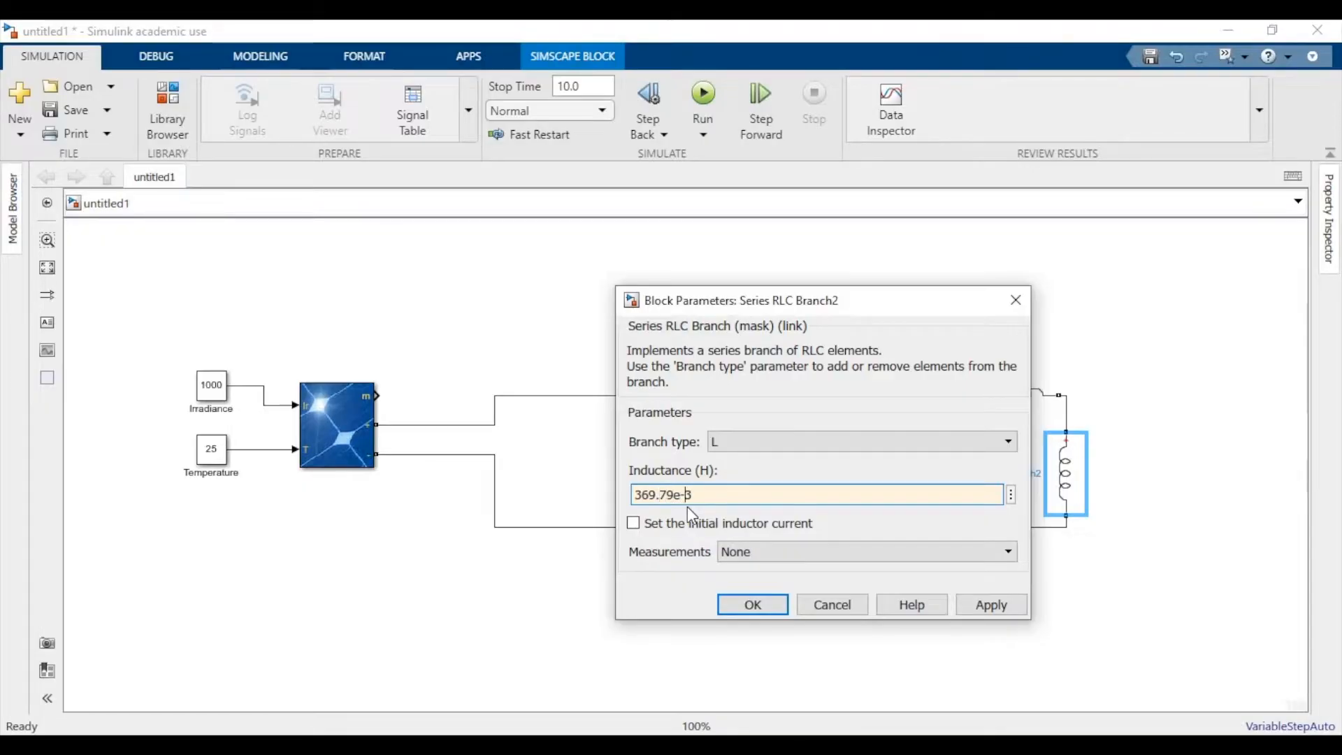
click(751, 604)
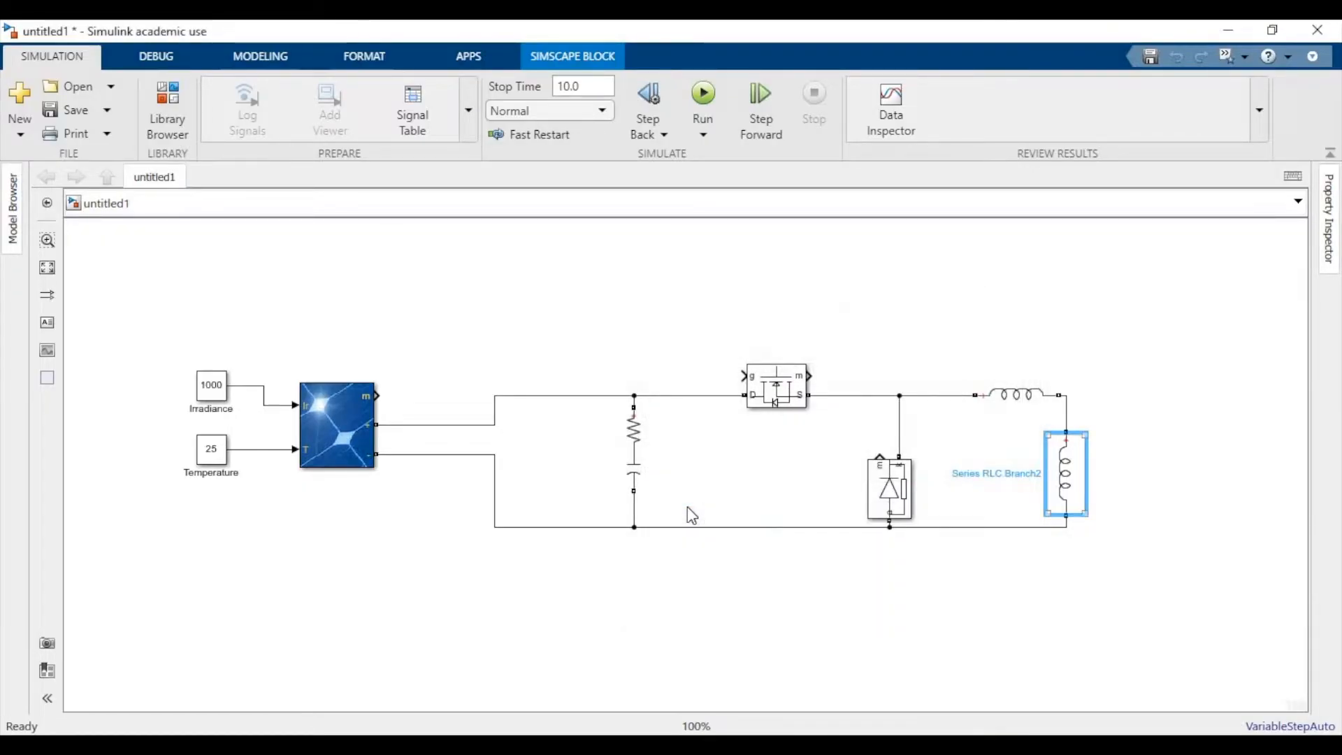
double_click(1065, 473)
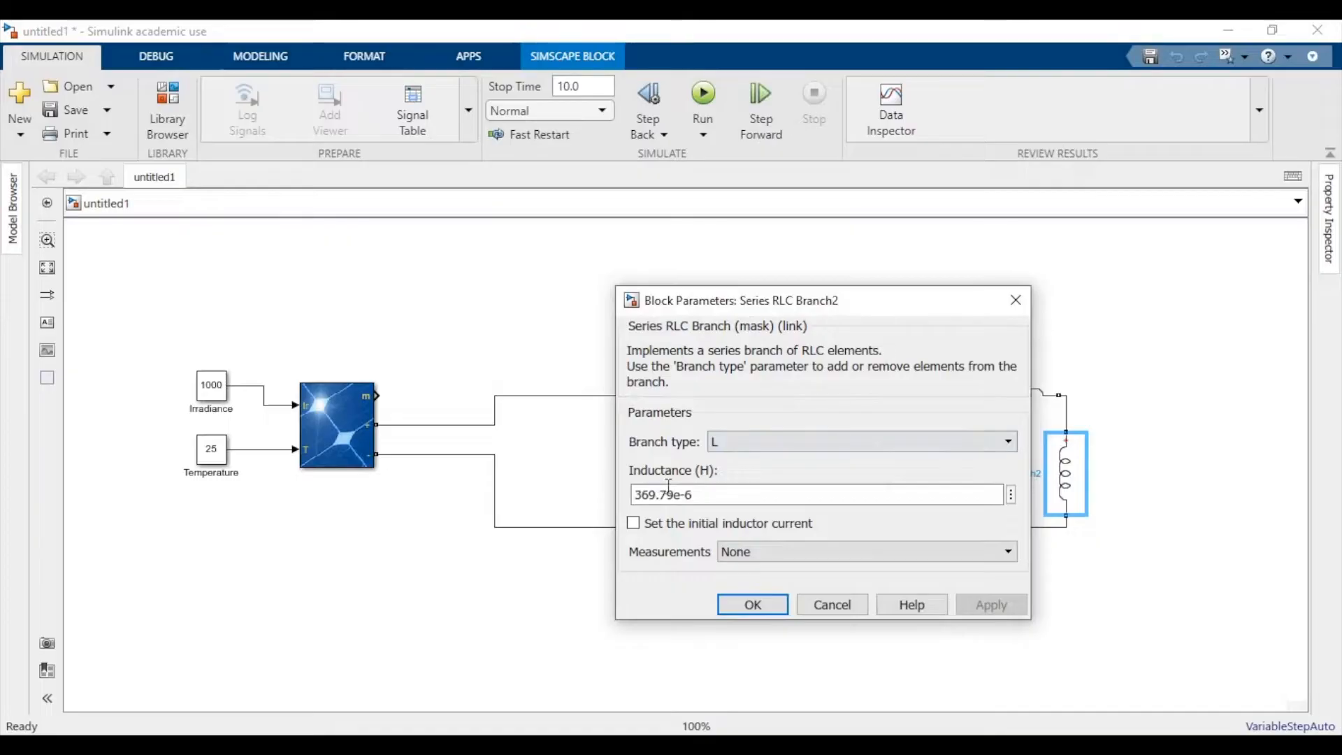
mouse_move(785, 449)
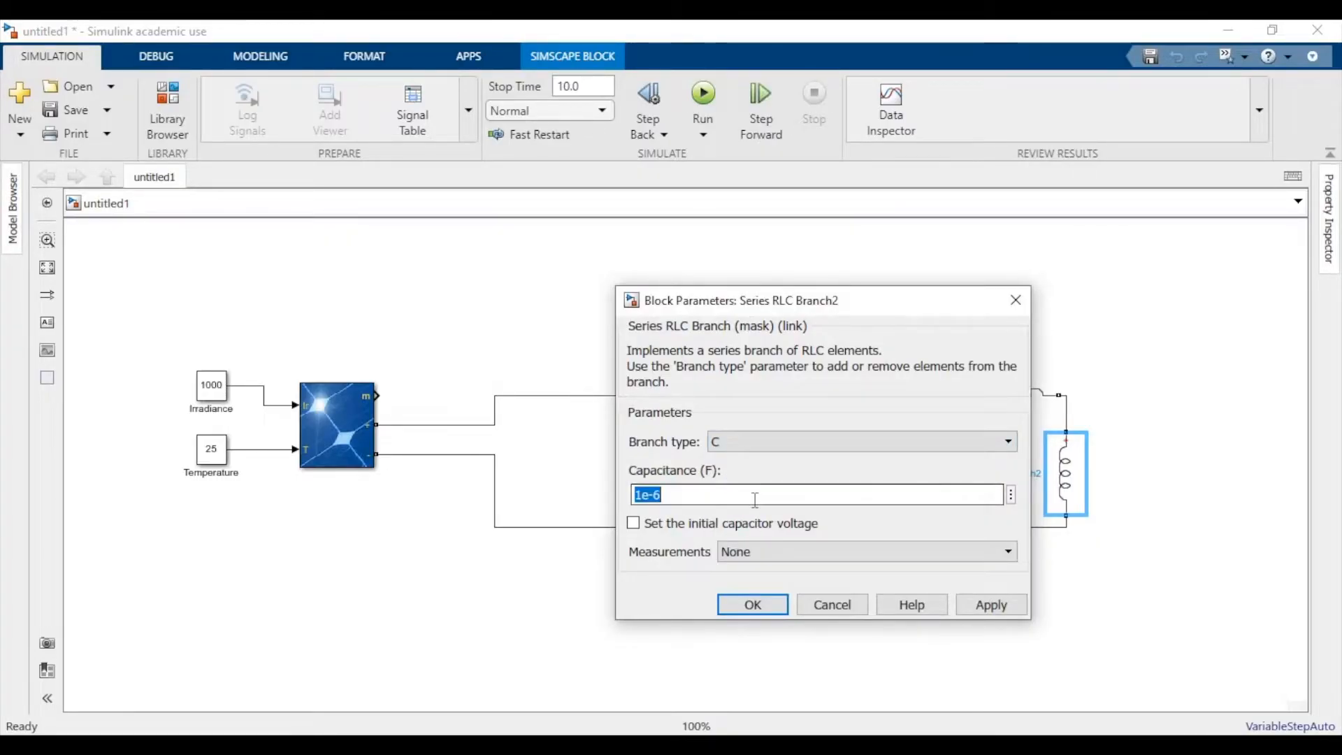
click(751, 603)
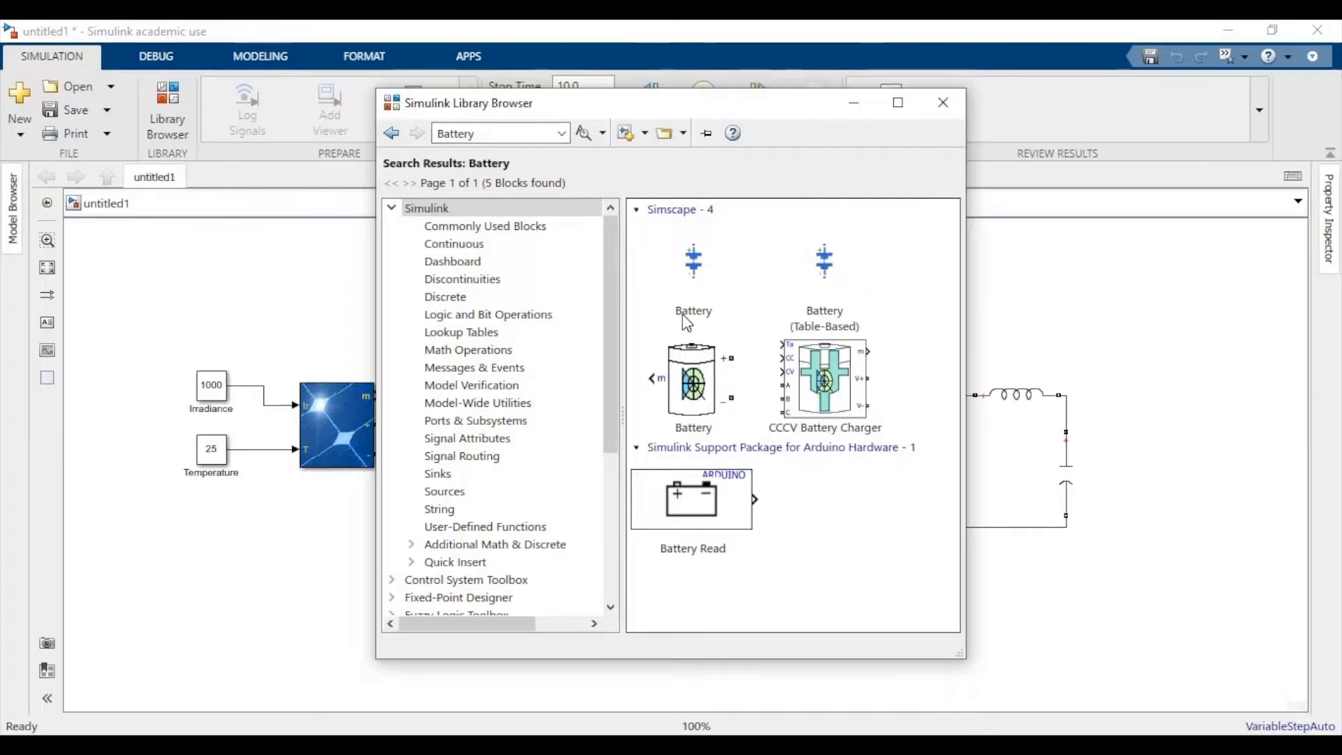
Place a Battery block right of the circuit, flip it left-right, and wire it to the output
click(692, 381)
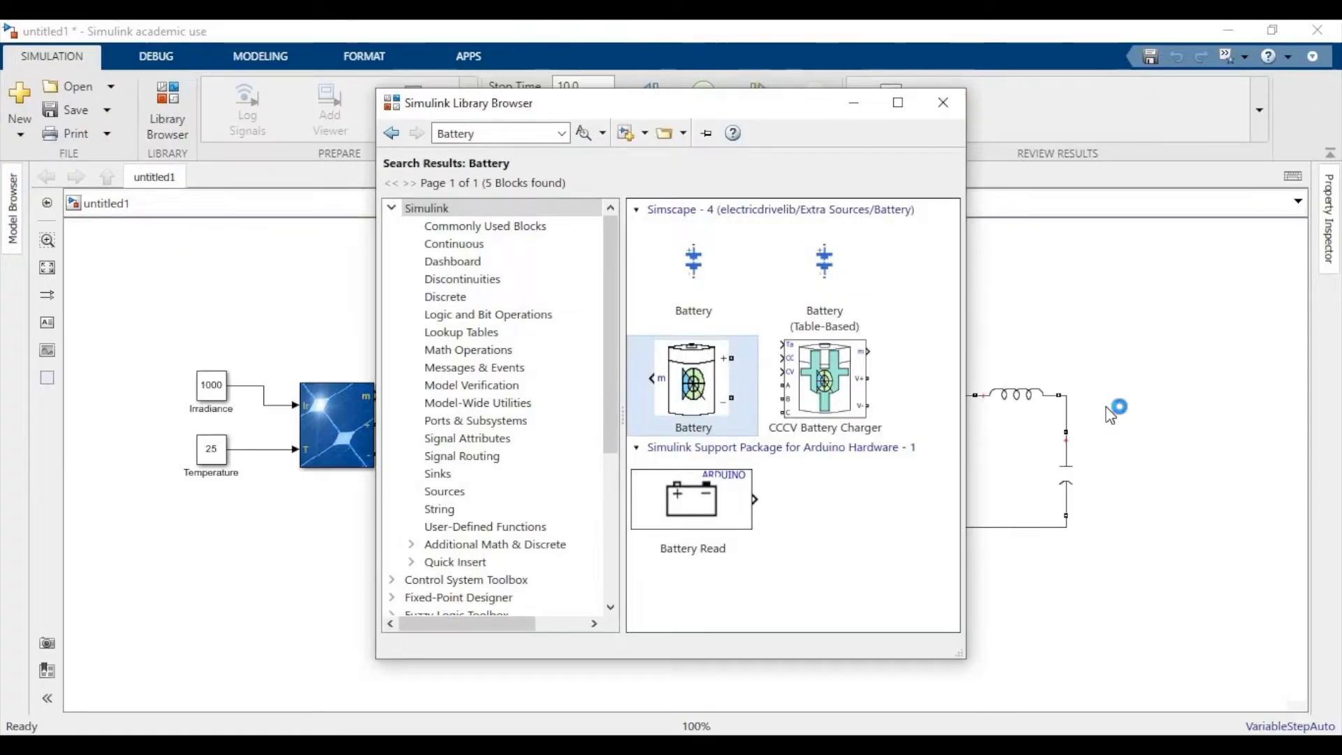
click(941, 102)
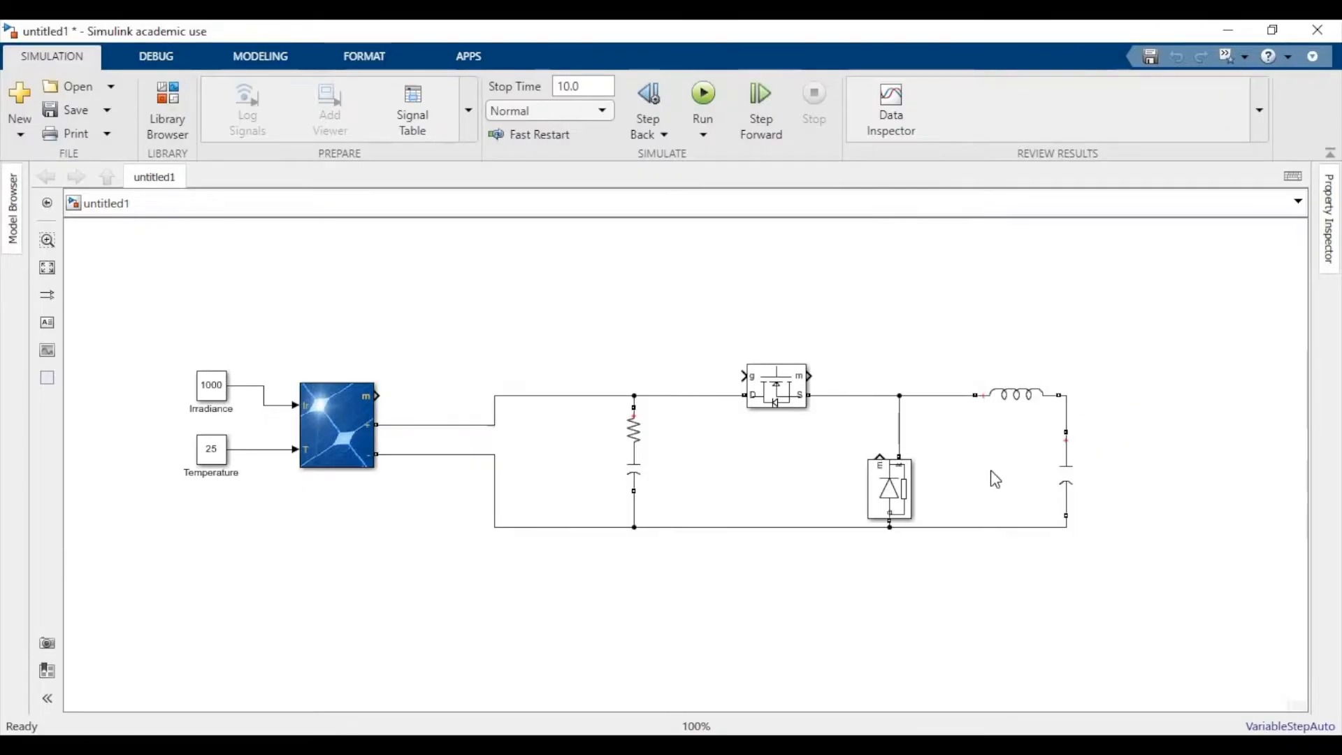
click(1117, 411)
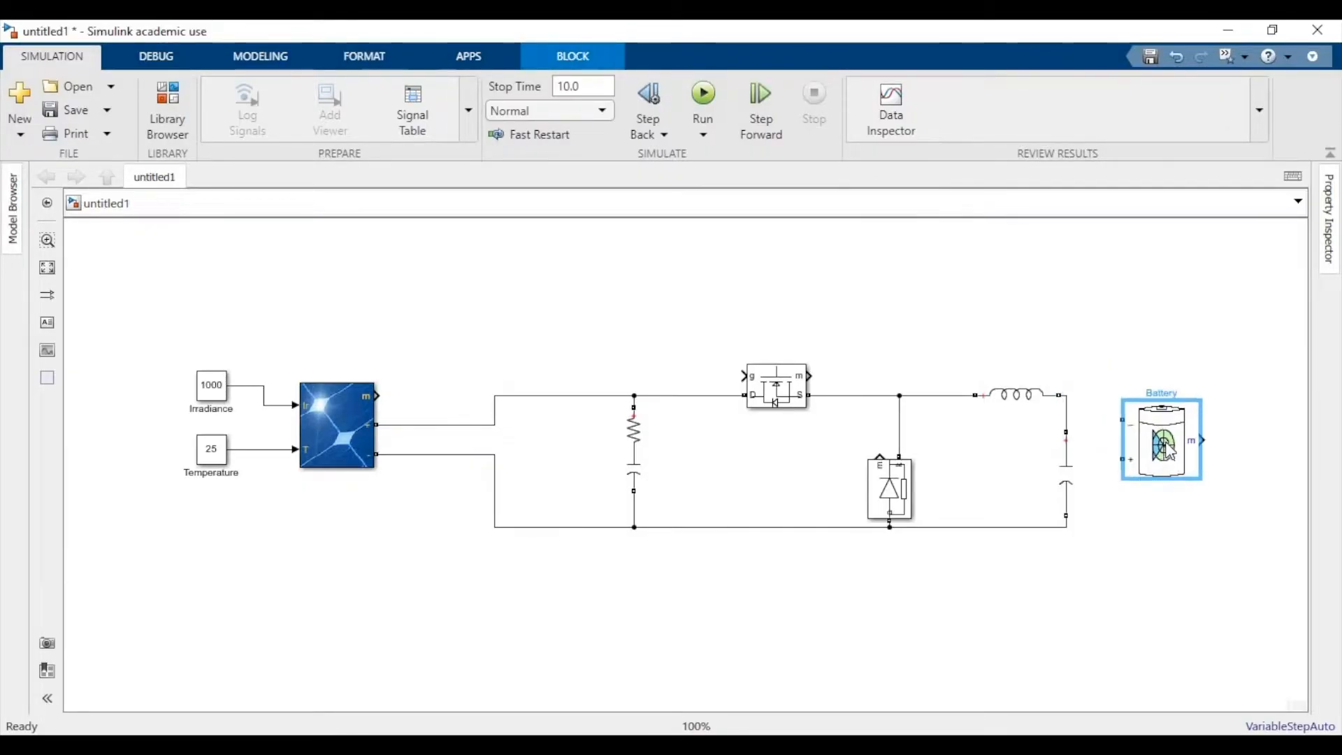
click(1162, 438)
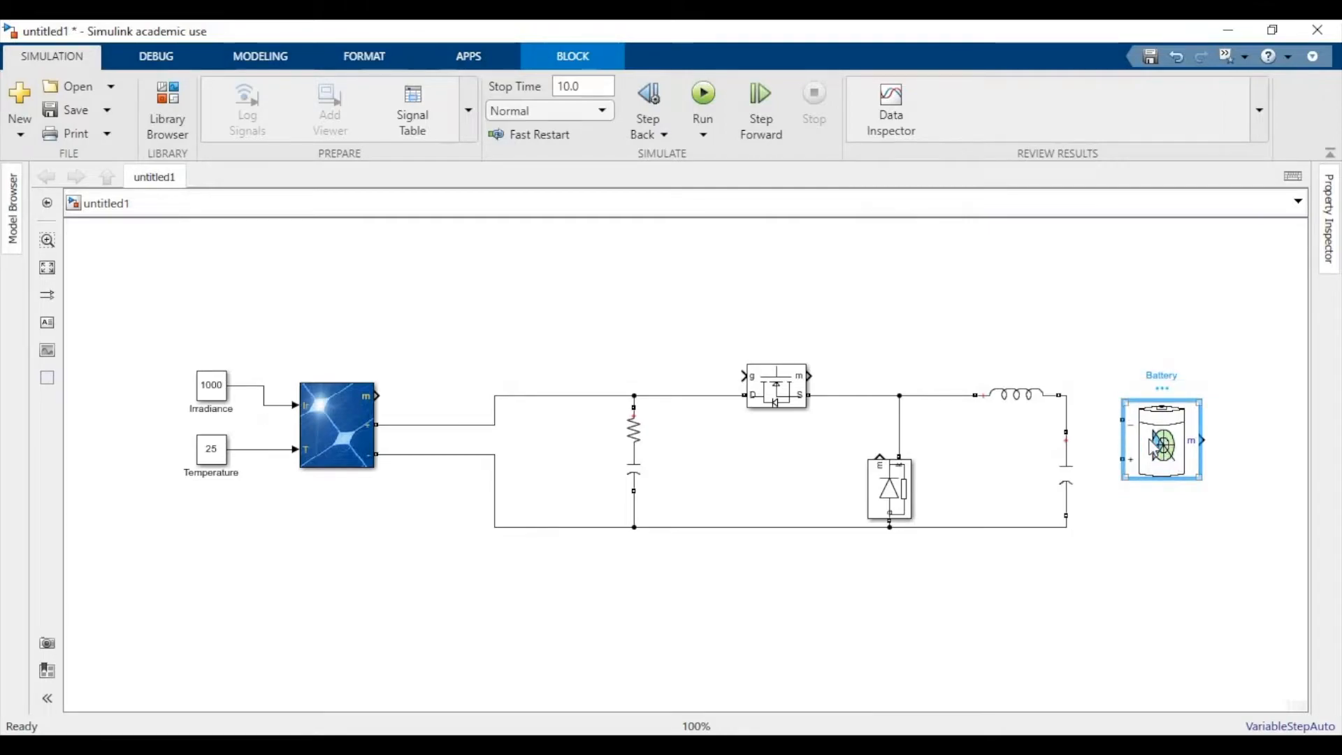
right_click(1160, 438)
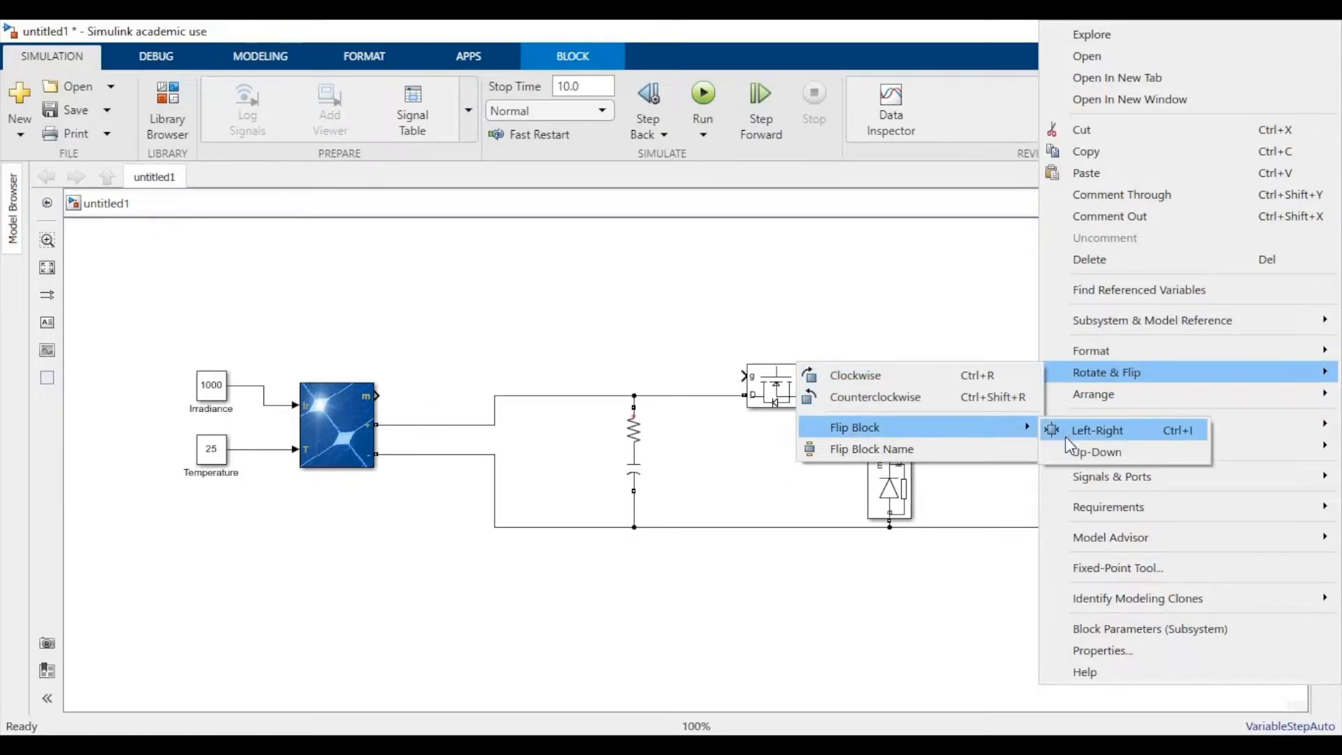
click(1097, 430)
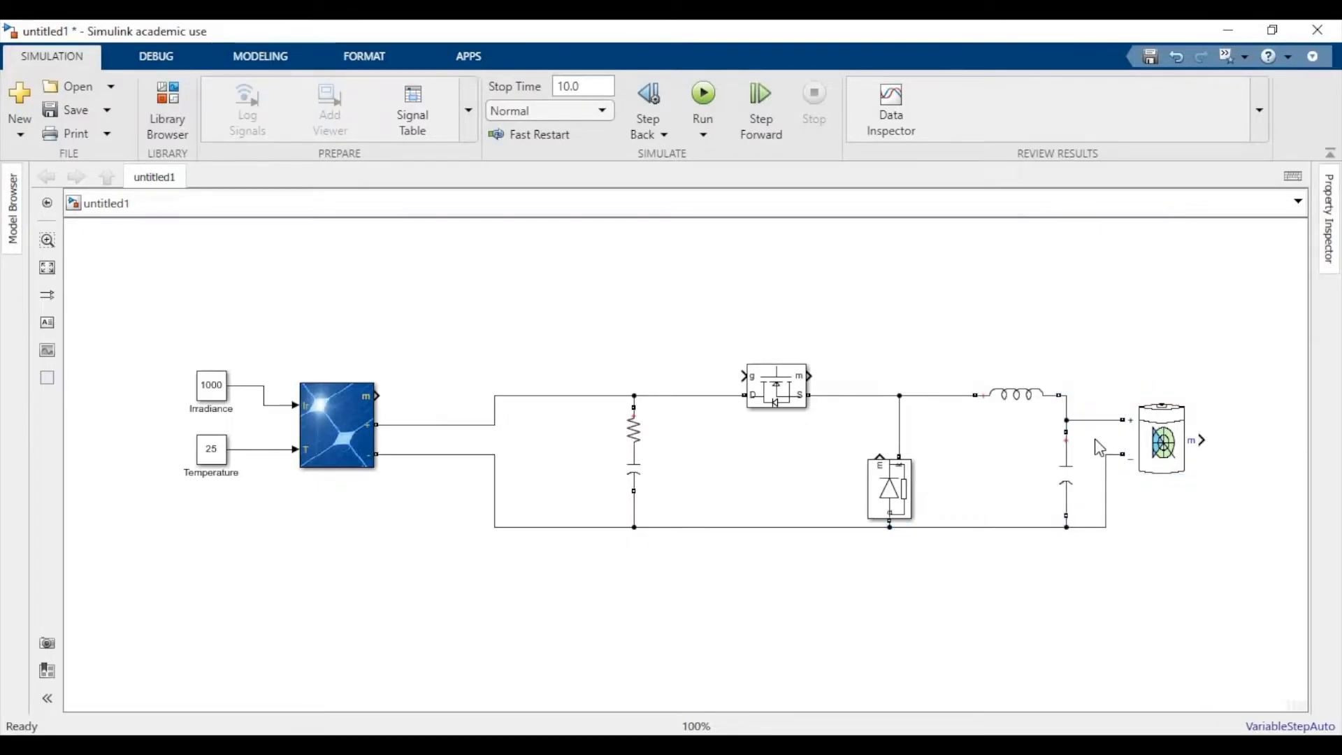
click(1095, 398)
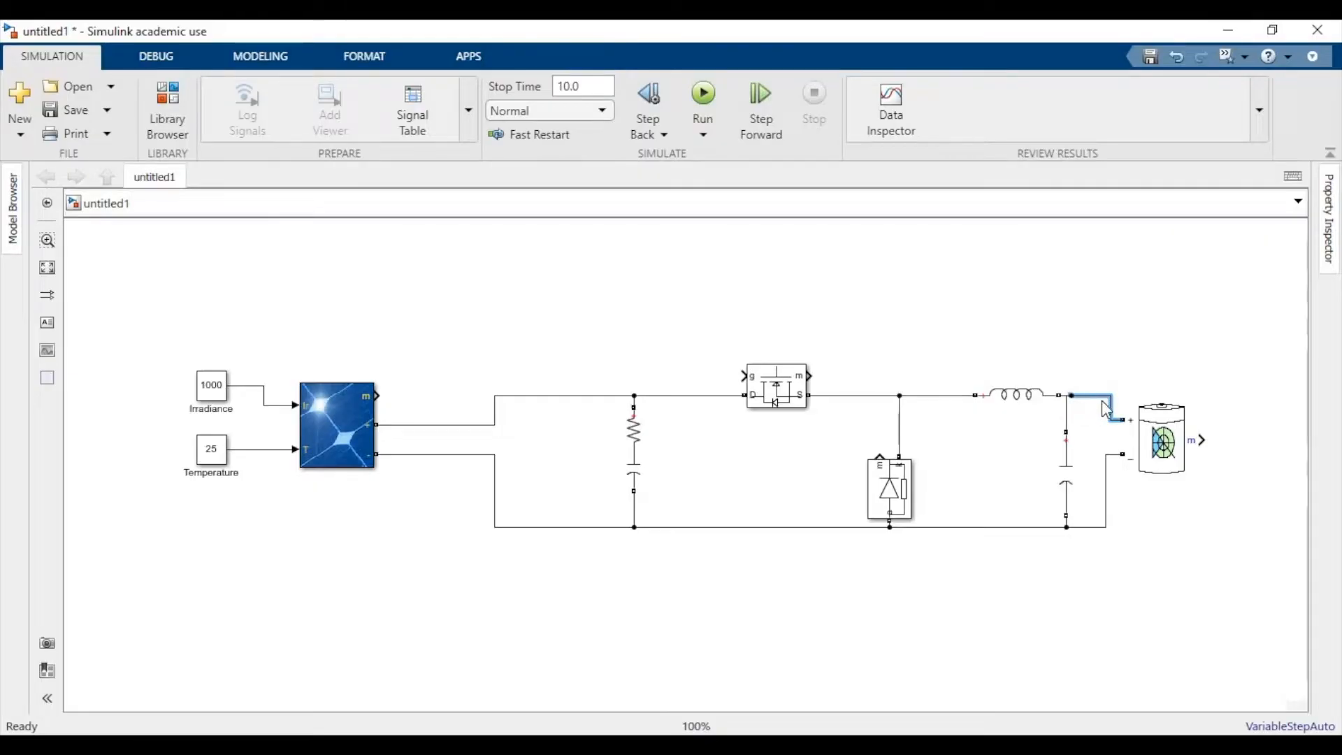
click(1159, 439)
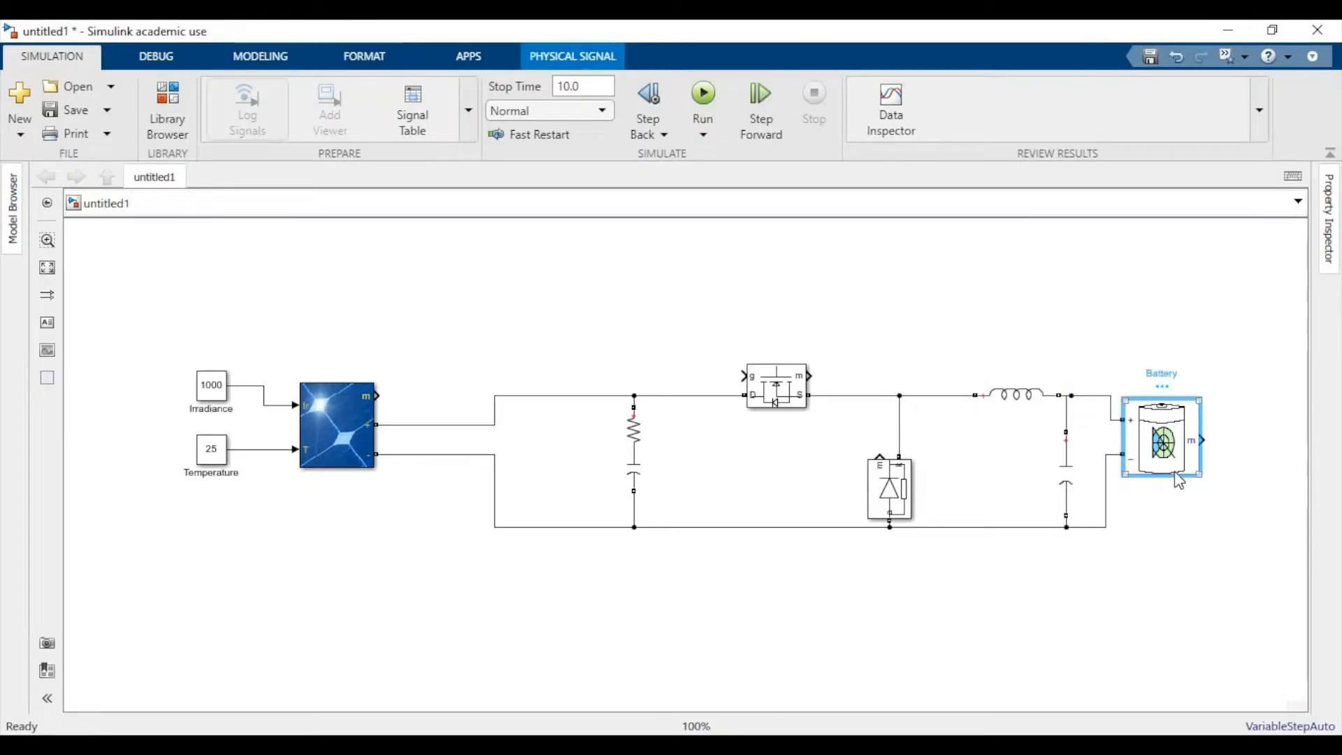
double_click(1161, 436)
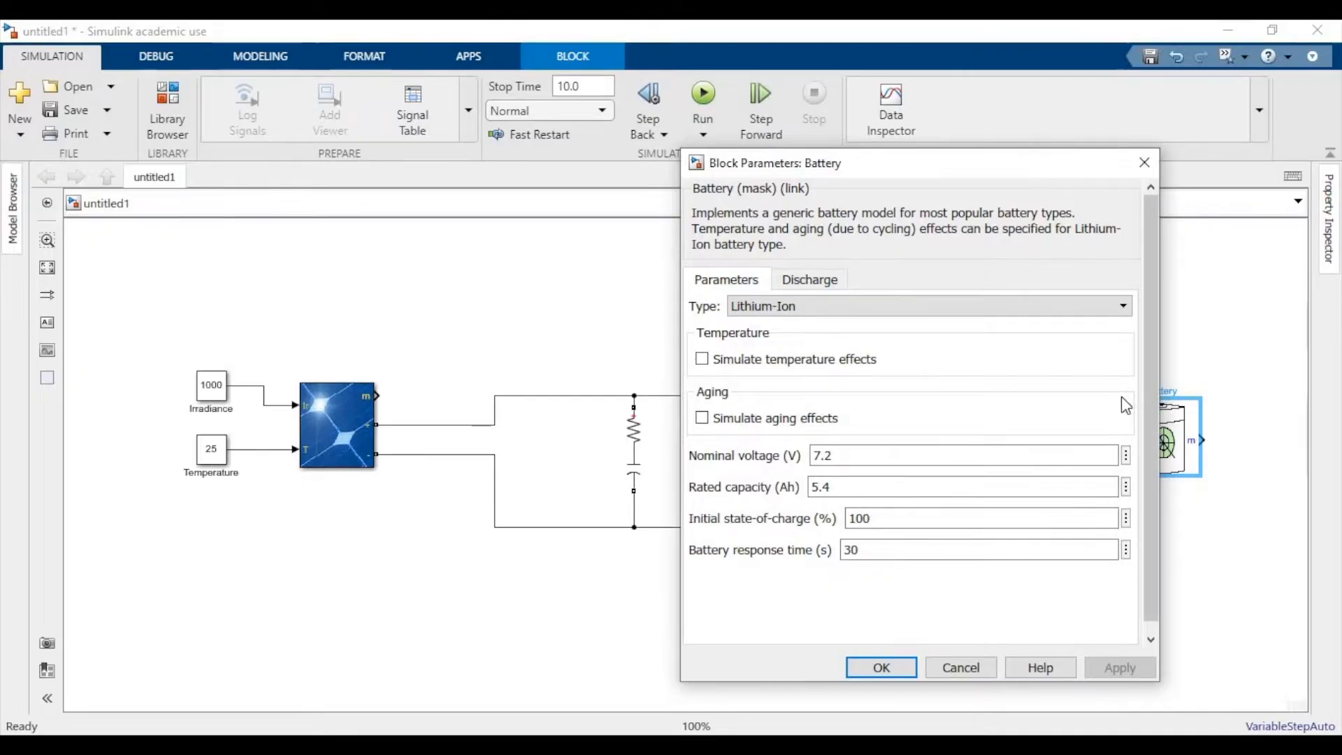
mouse_move(1091, 396)
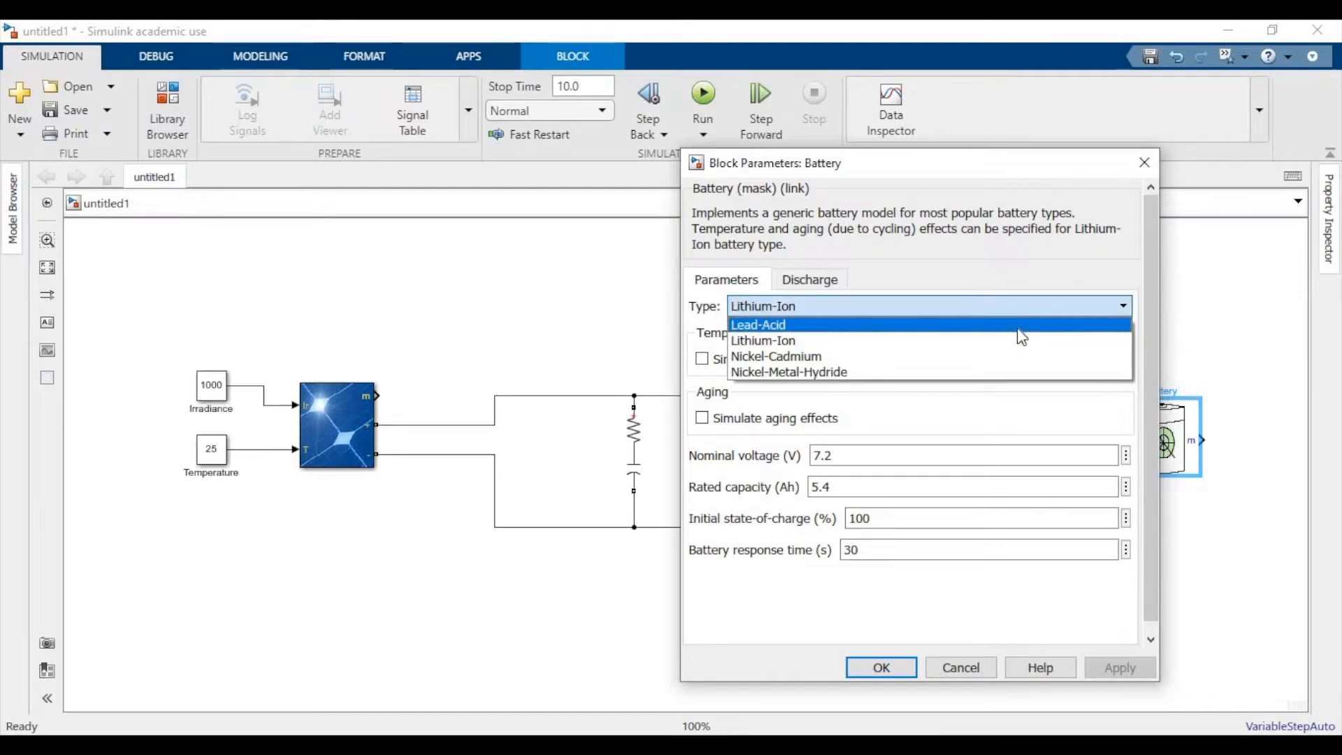
Set the Battery block to Lead-Acid, 12 V, 100 Ah, 45% initial SOC and 1 s response
click(757, 324)
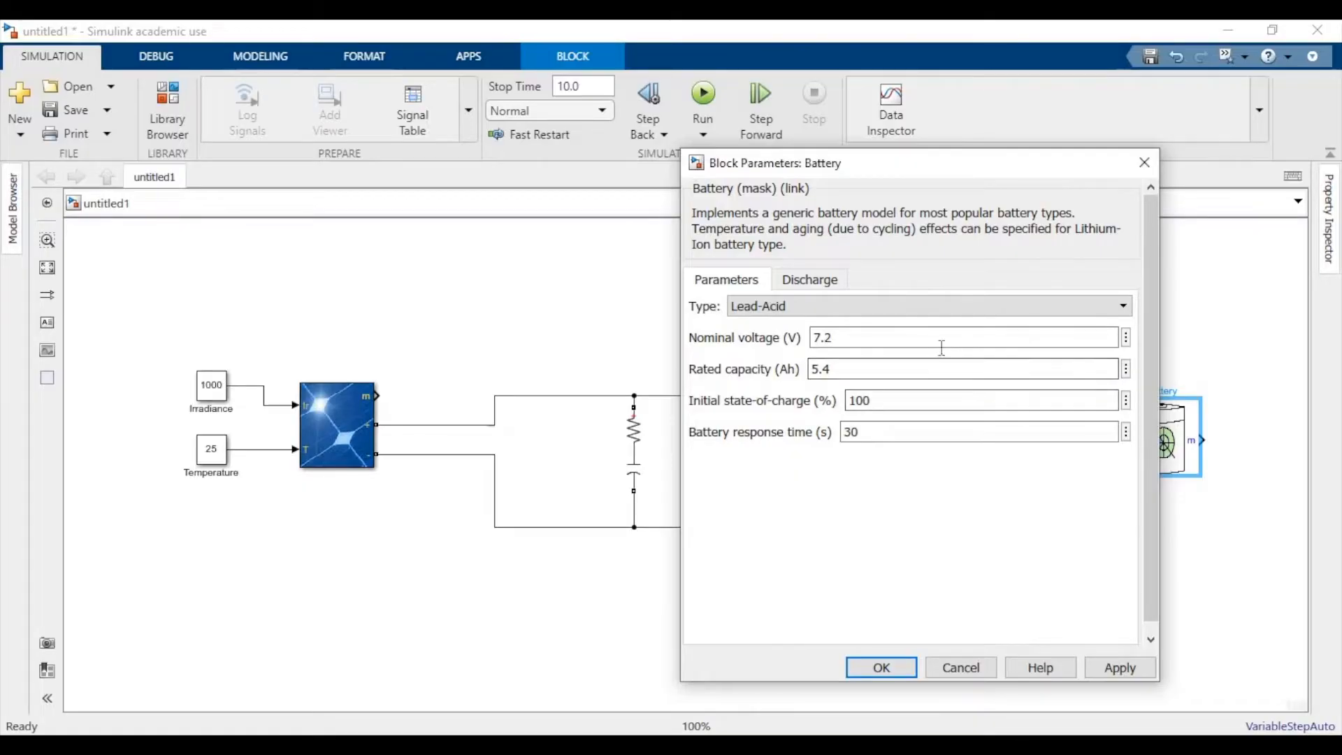
text(12)
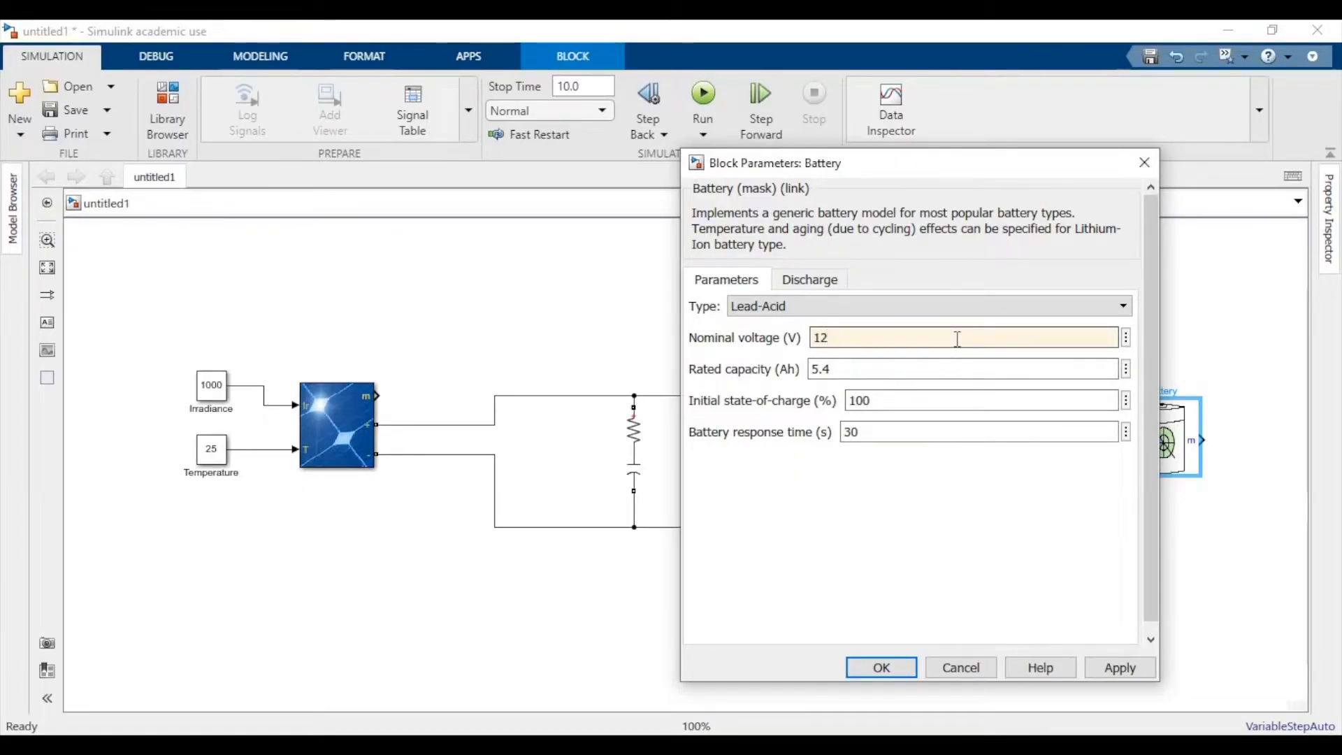
click(956, 337)
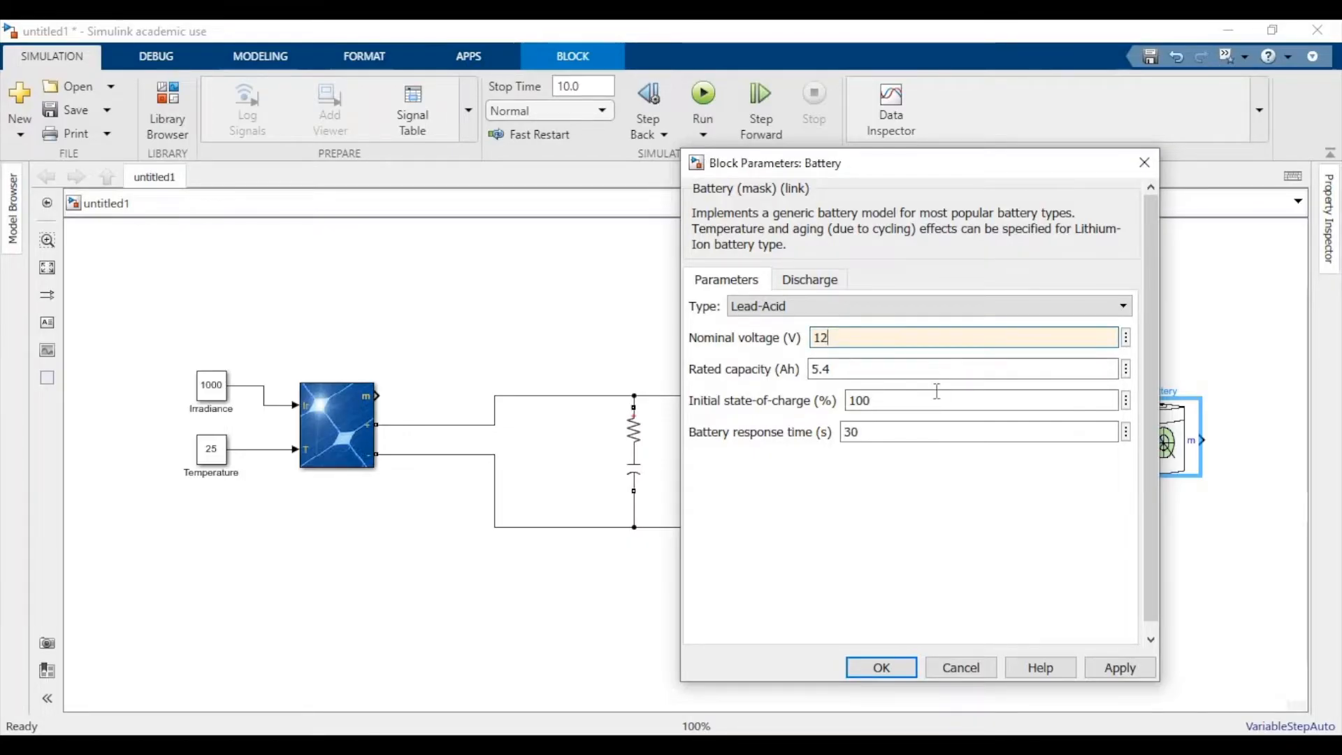
mouse_move(948, 388)
text(100)
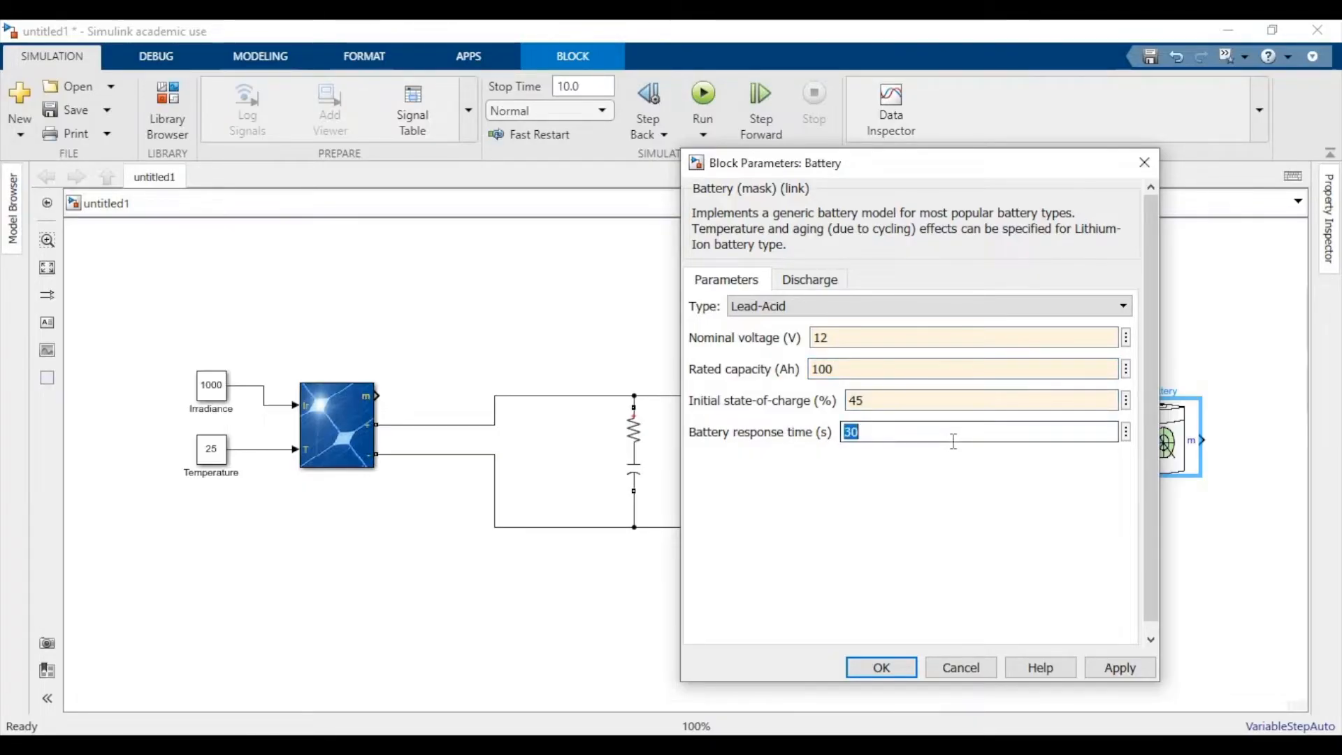
text(1)
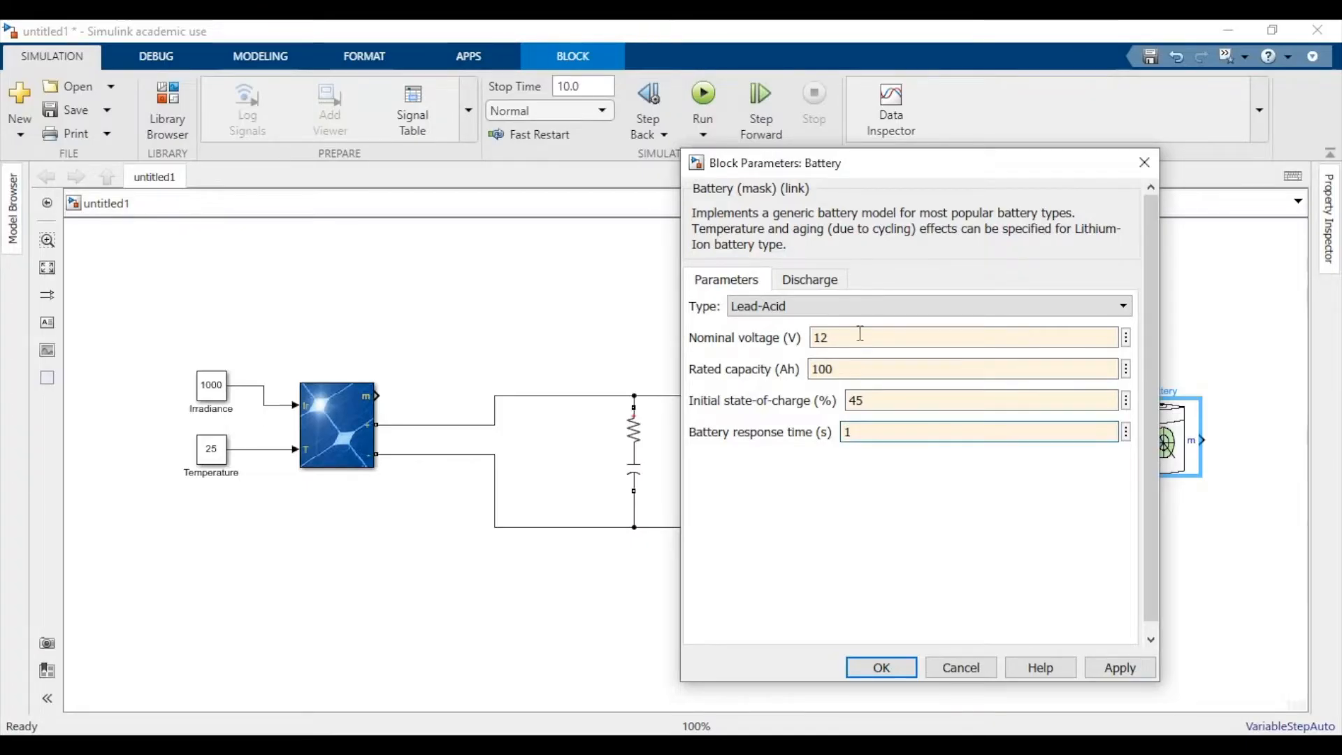
click(808, 279)
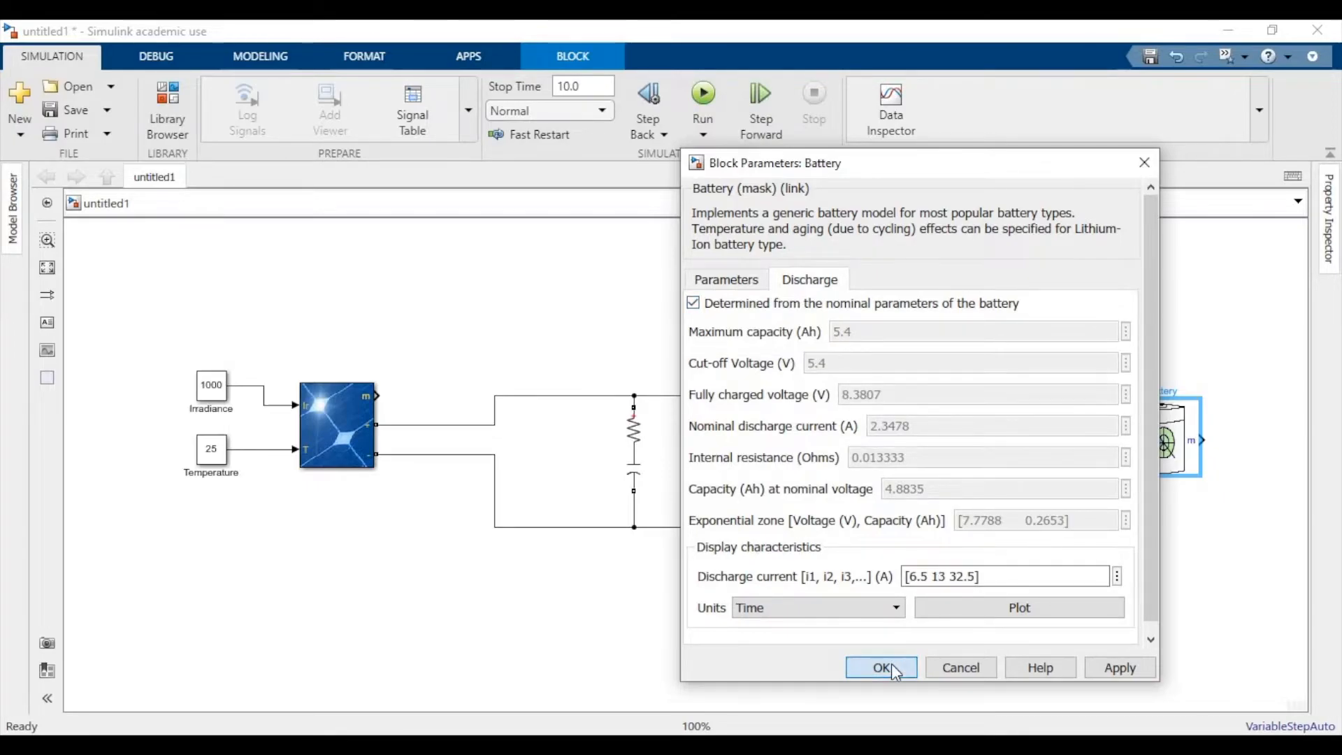
click(880, 667)
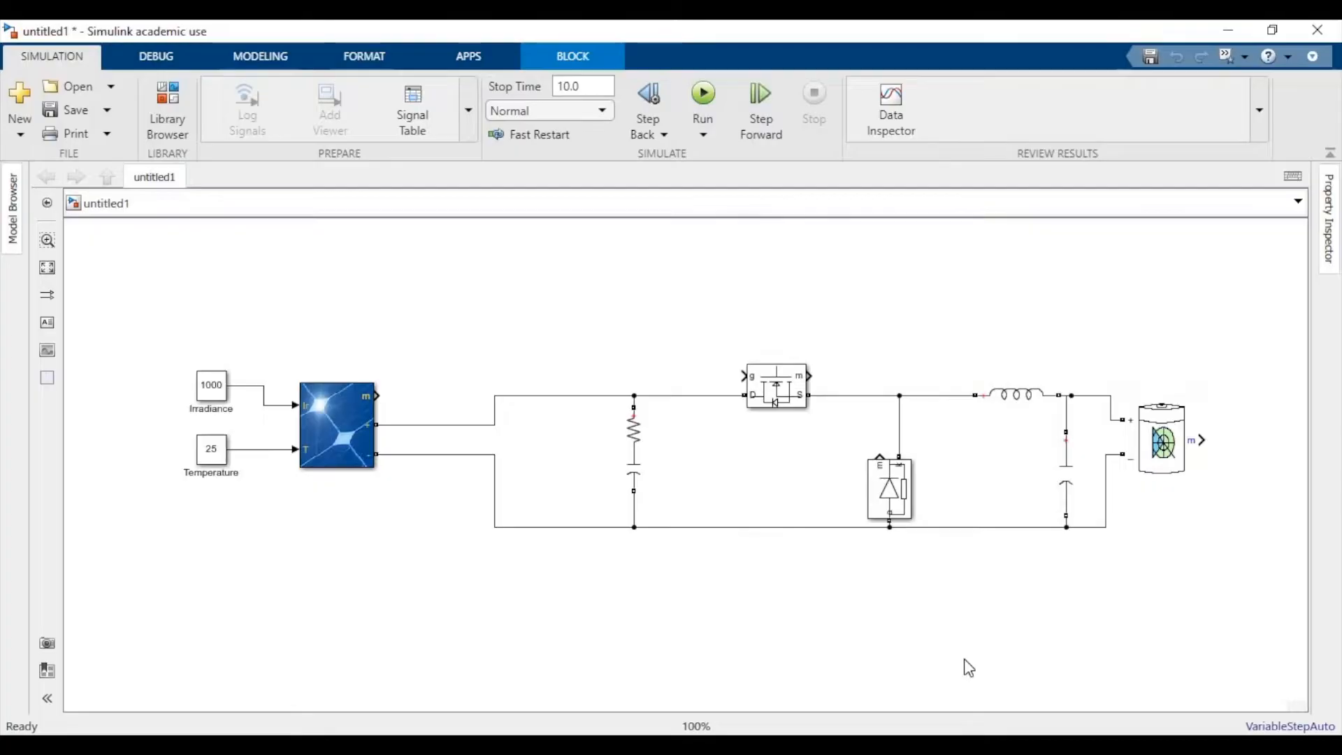
Add a Bus Selector picking SOC, Current and Voltage, removing the signal1/signal2 placeholders
double_click(969, 667)
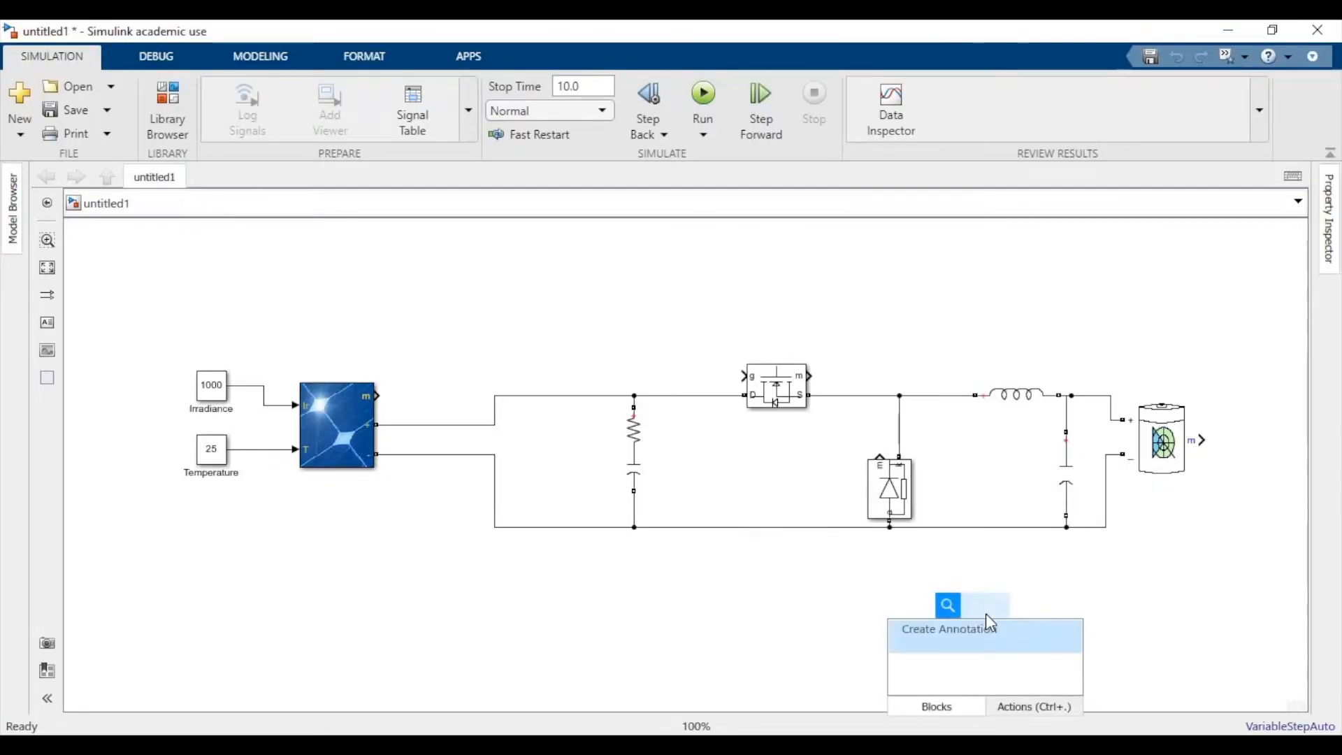
text(Bus Se)
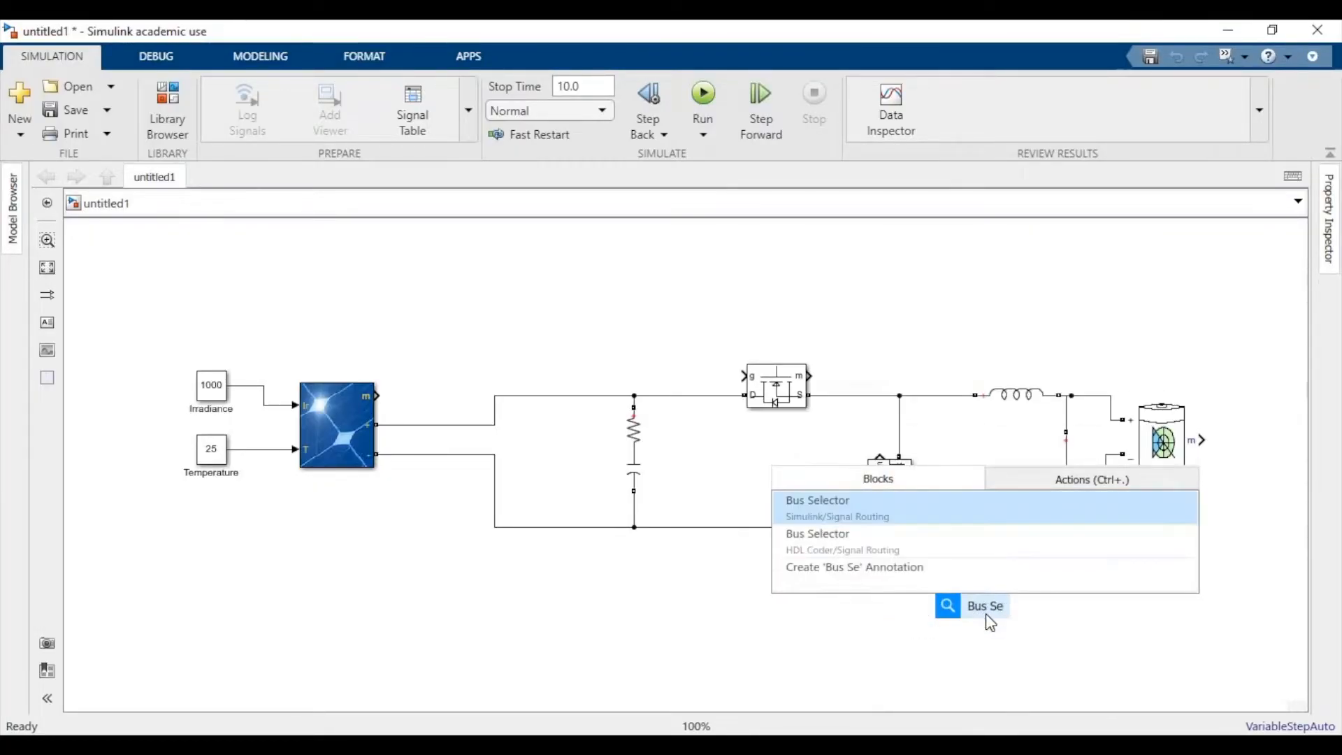
click(816, 500)
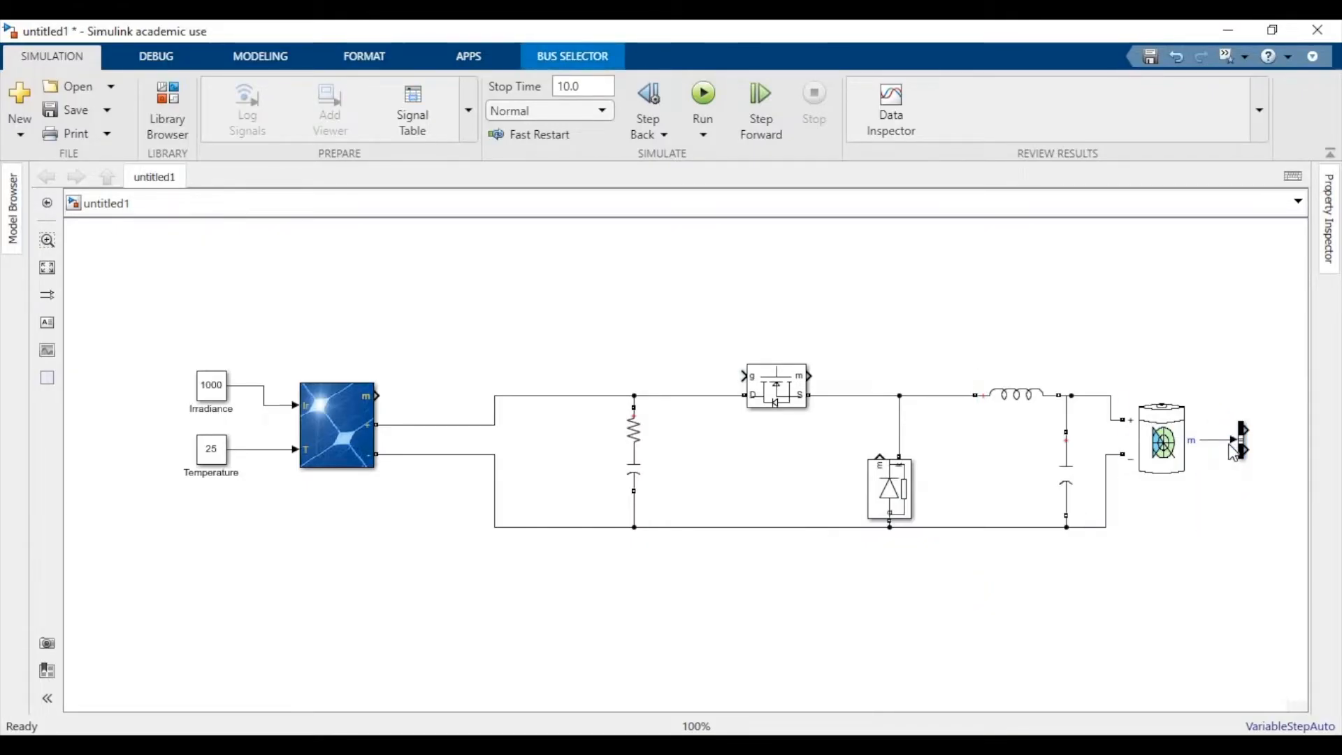
double_click(1240, 439)
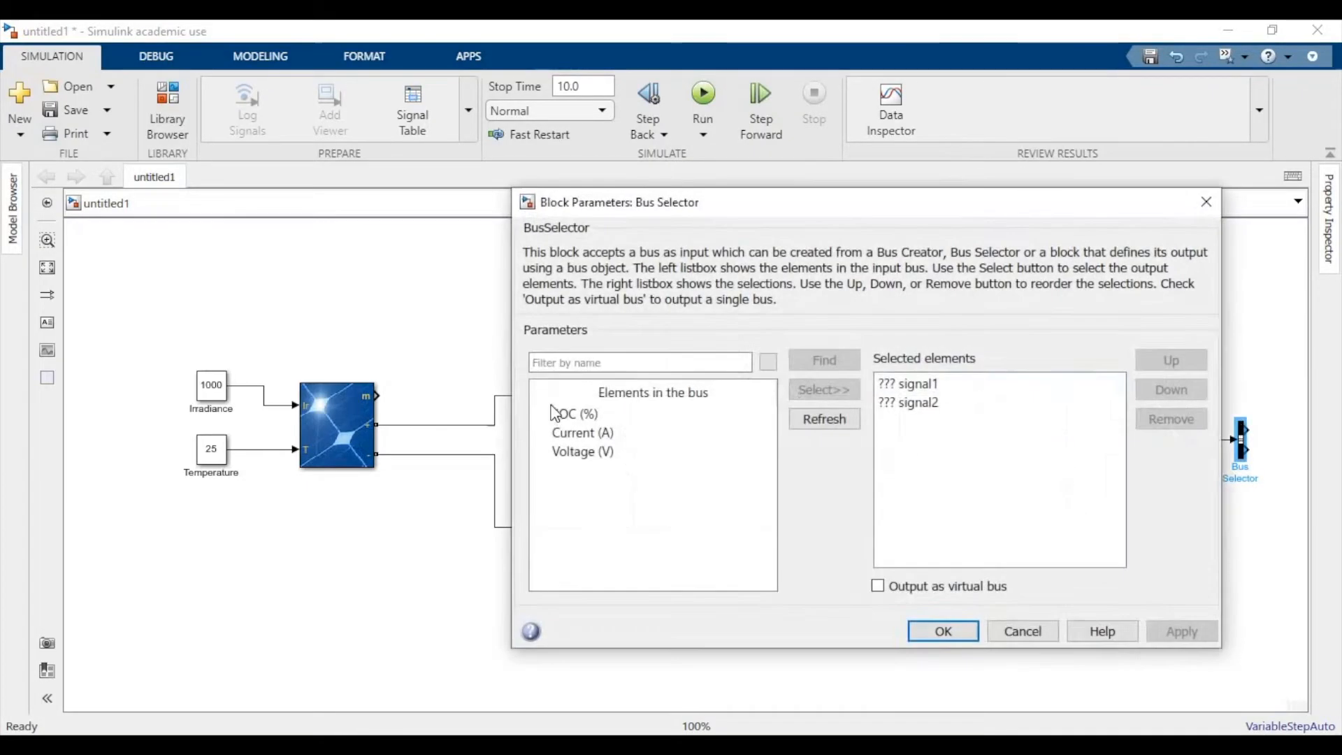
click(583, 432)
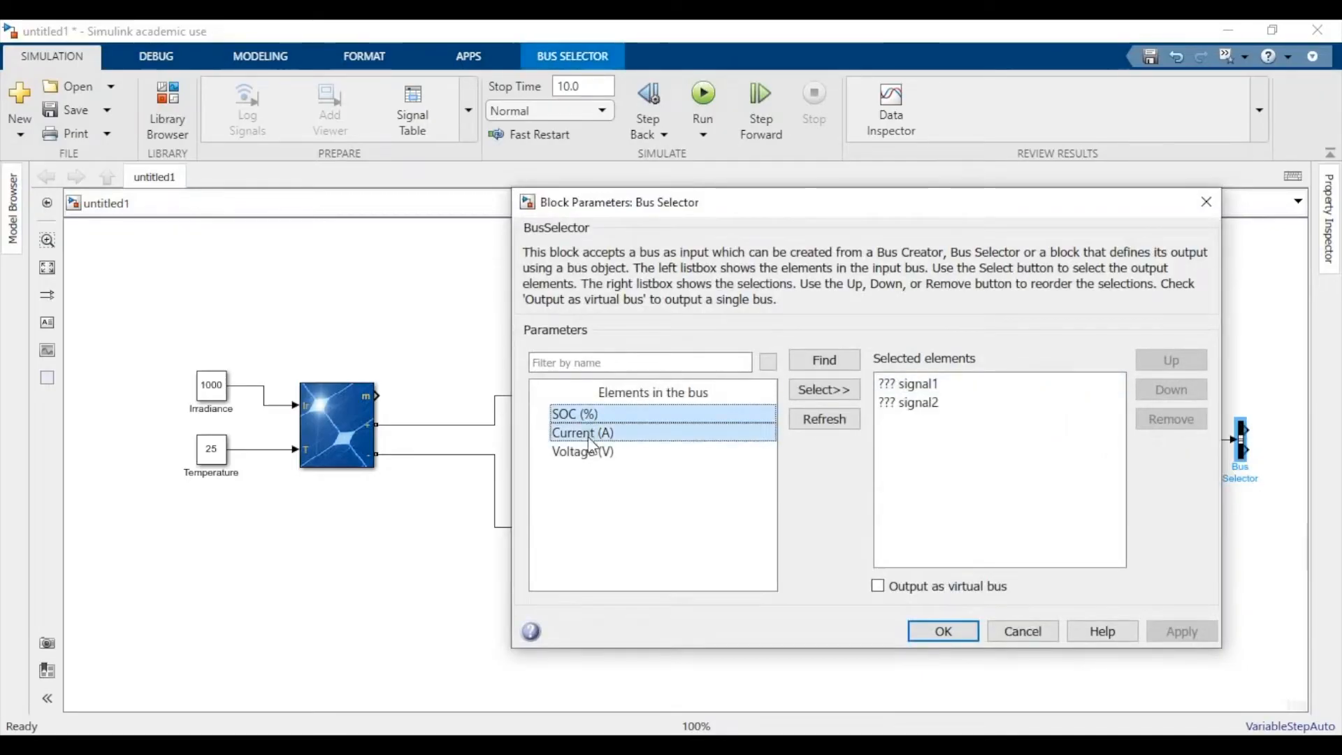
click(823, 389)
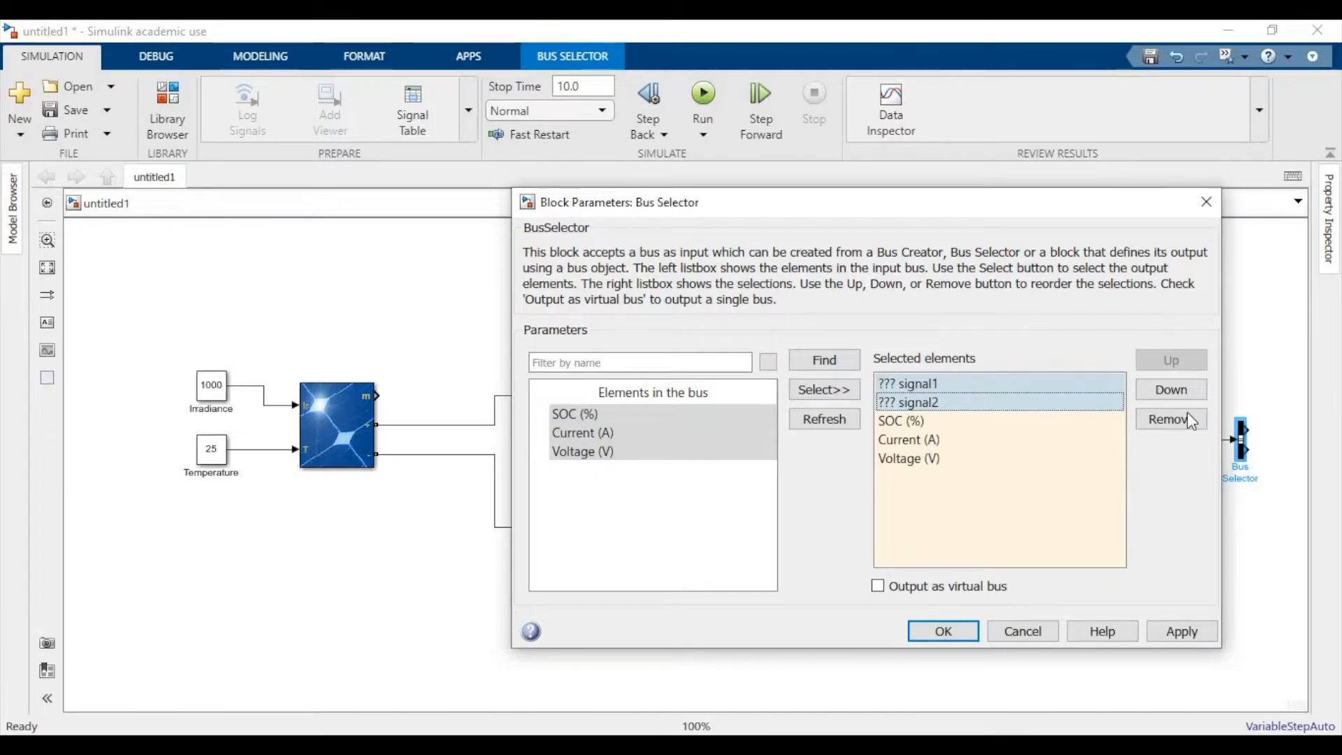
click(941, 630)
text(Display)
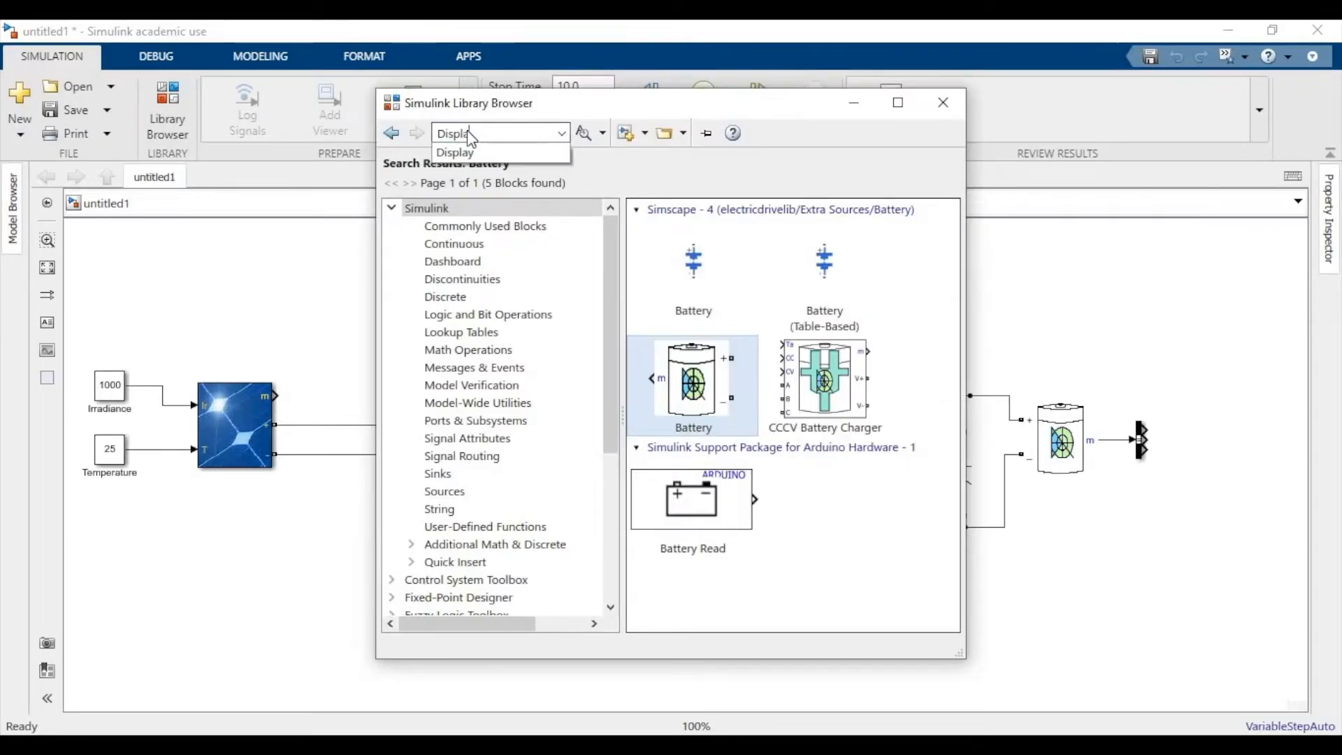
Add another Display block and wire the battery's Voltage output to it
click(455, 153)
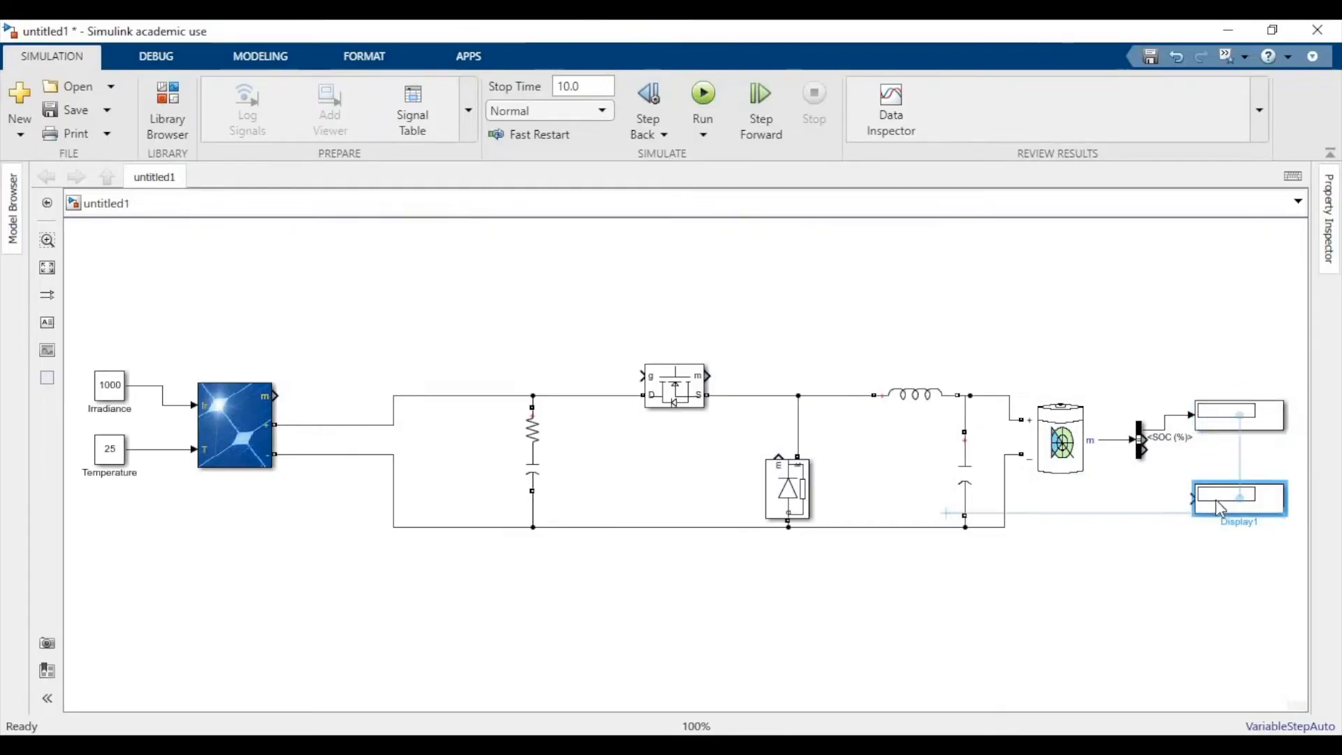
click(1238, 496)
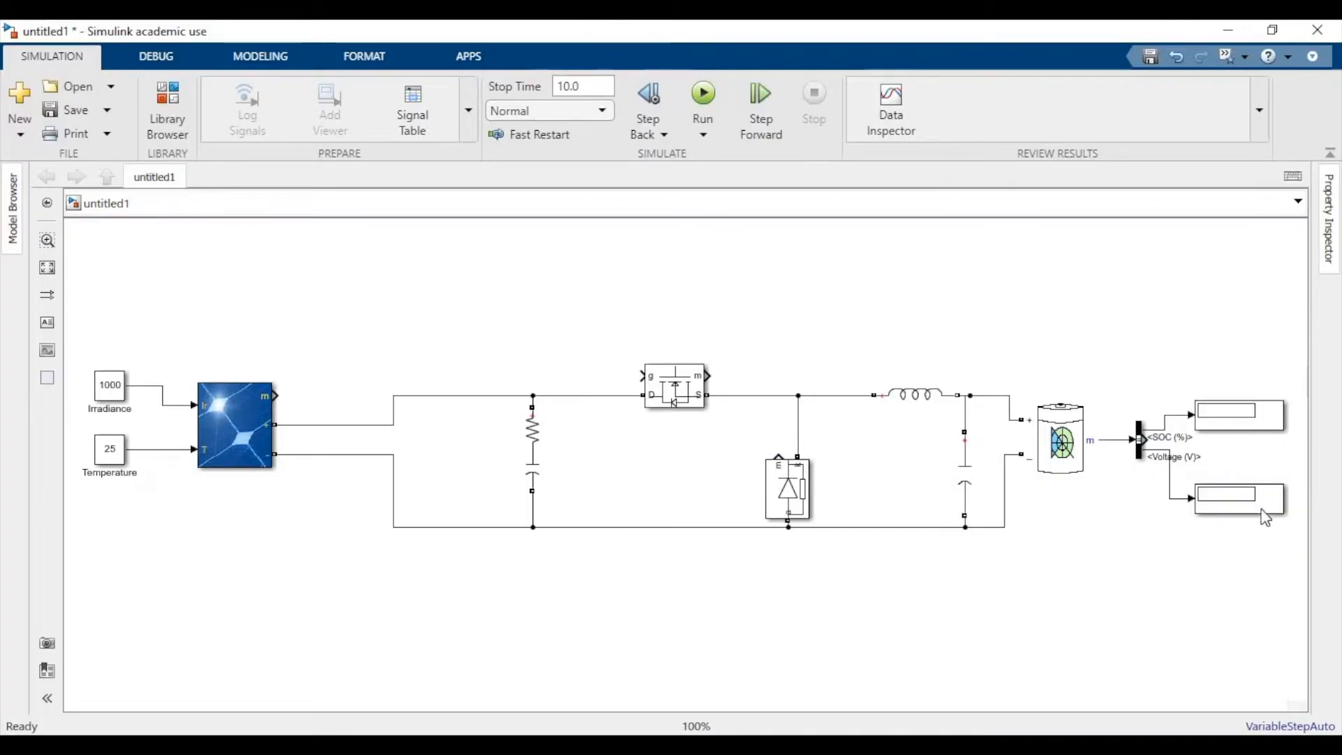
click(1236, 471)
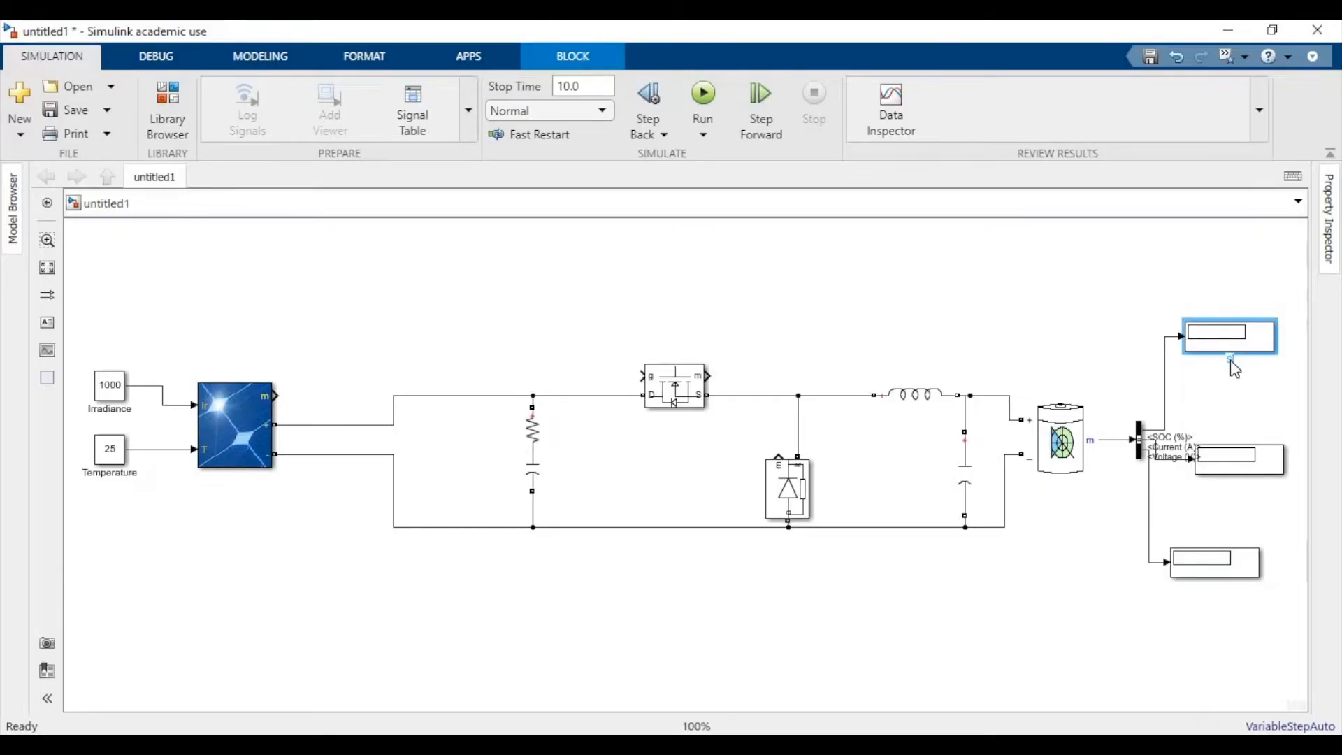
mouse_move(1113, 336)
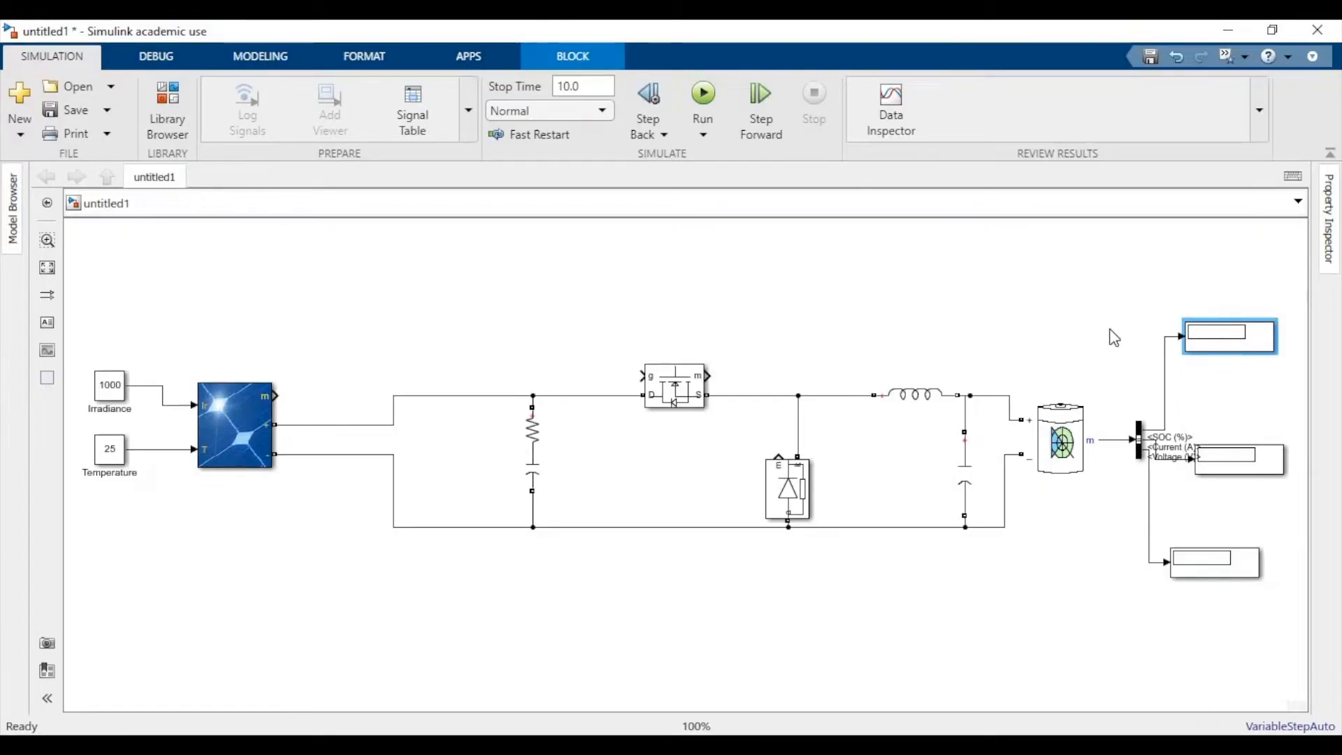
Rename the second and third battery displays, naming the third one Voltage
click(1238, 453)
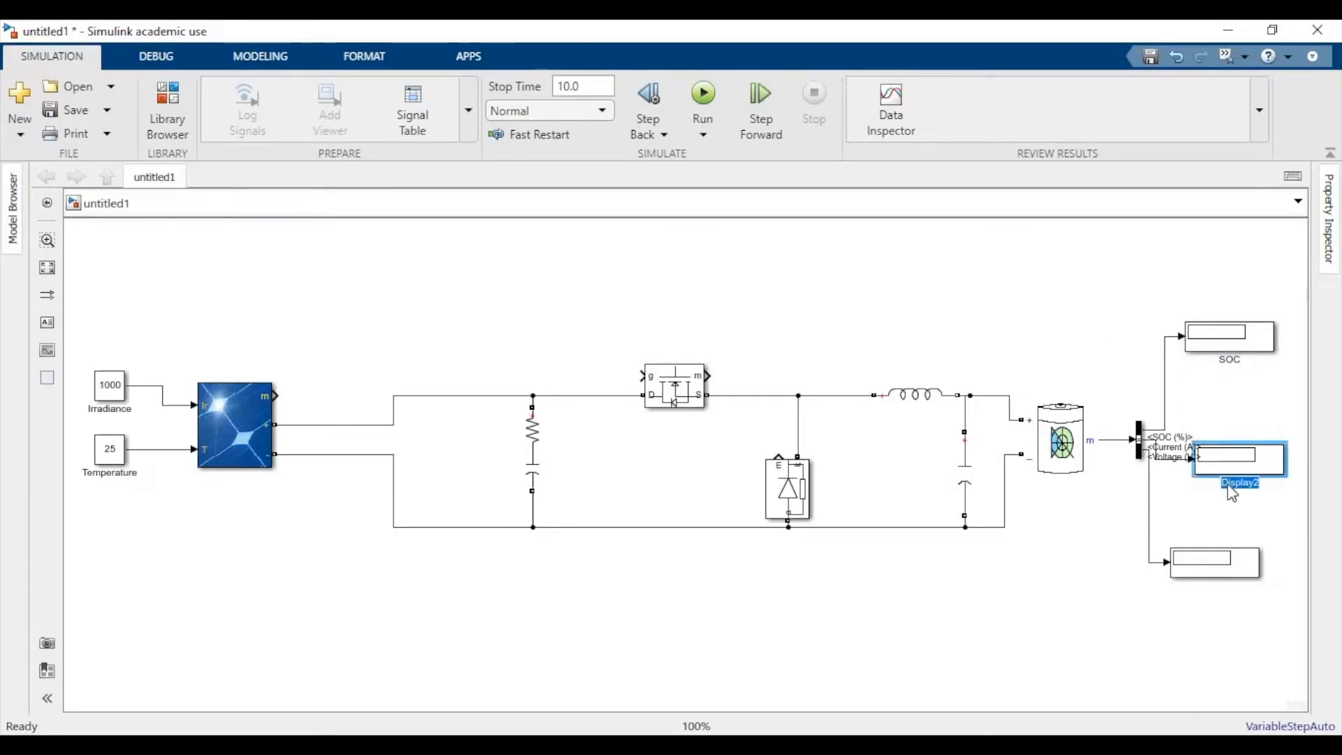
click(1213, 558)
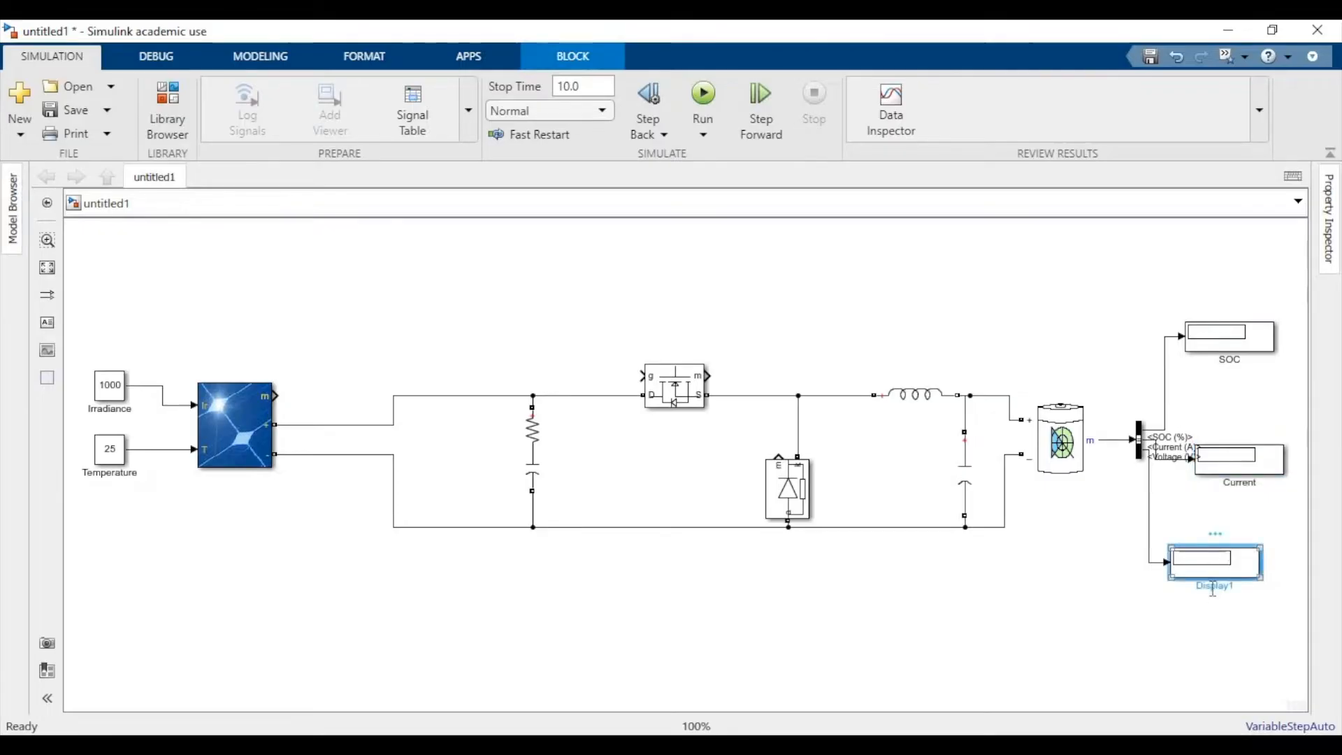
text(Voltage)
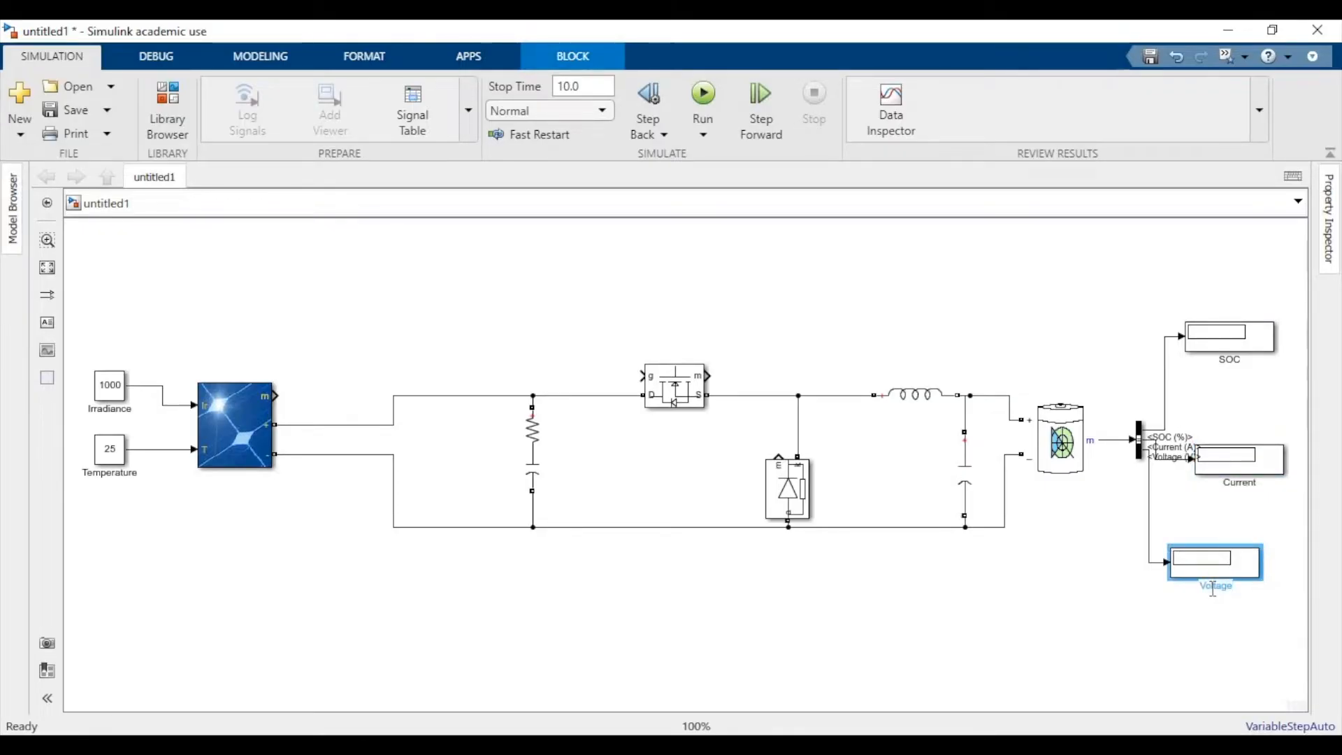
click(167, 94)
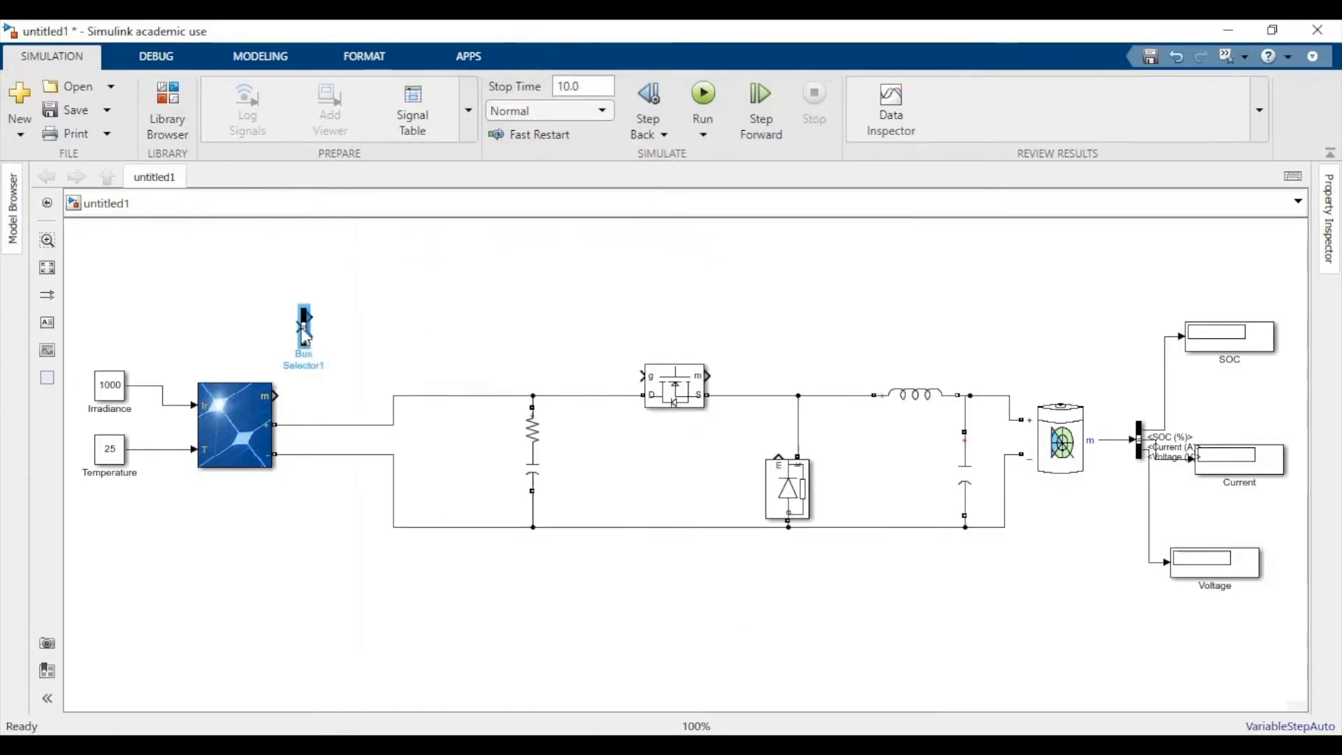
Wire the PV array's m port to the Bus Selector and output V_PV and I_PV
click(304, 329)
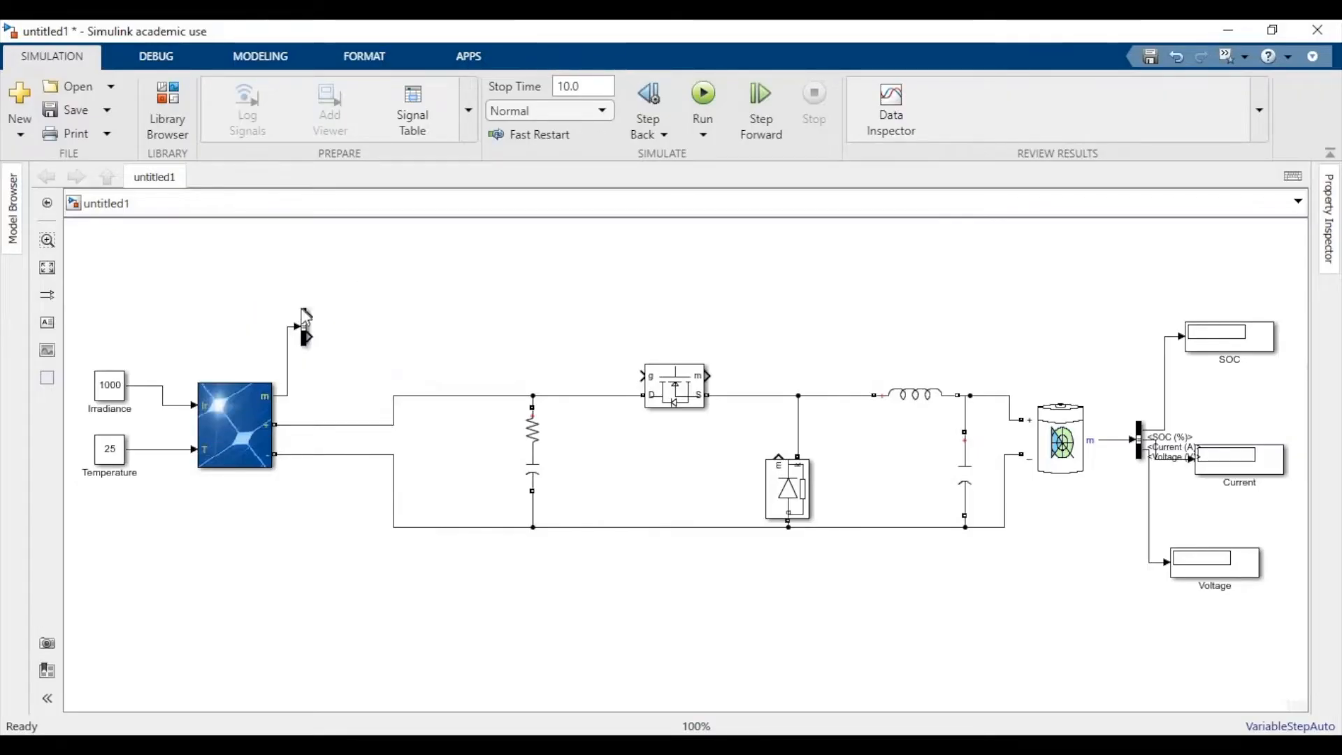
double_click(304, 334)
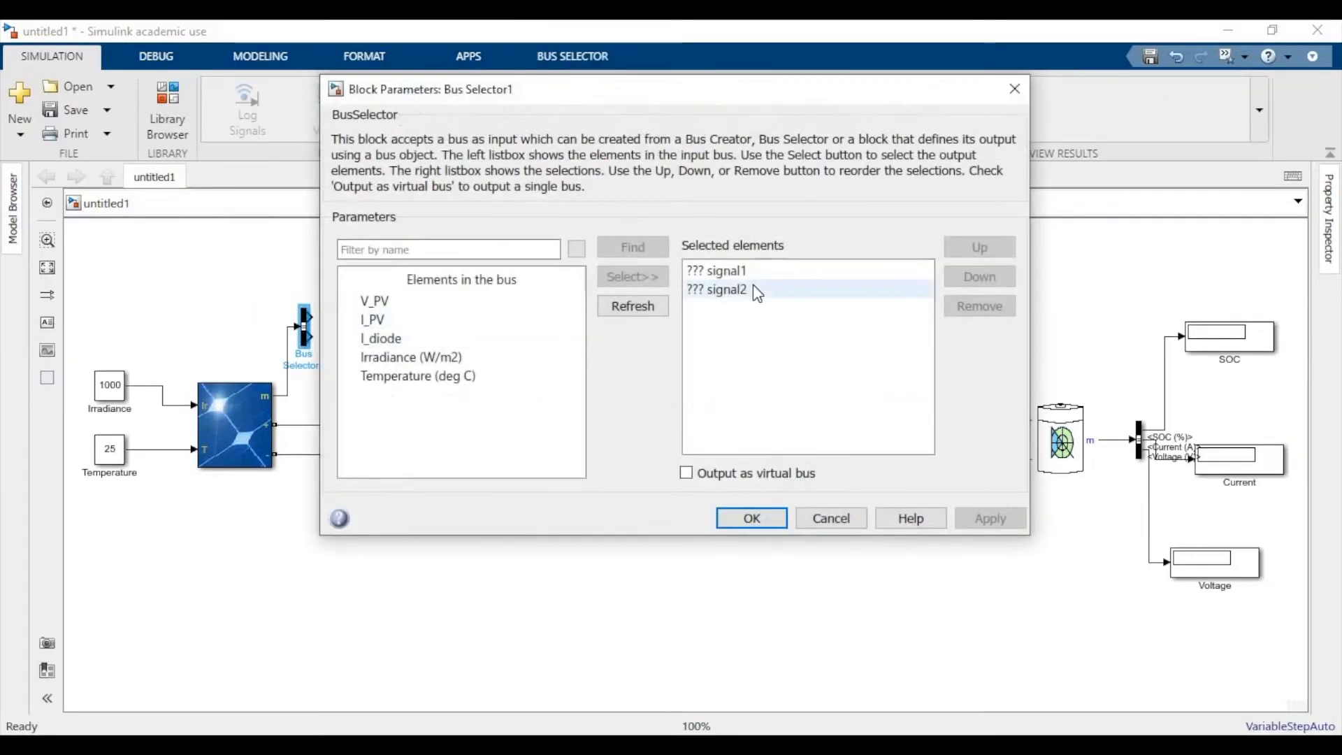
click(978, 305)
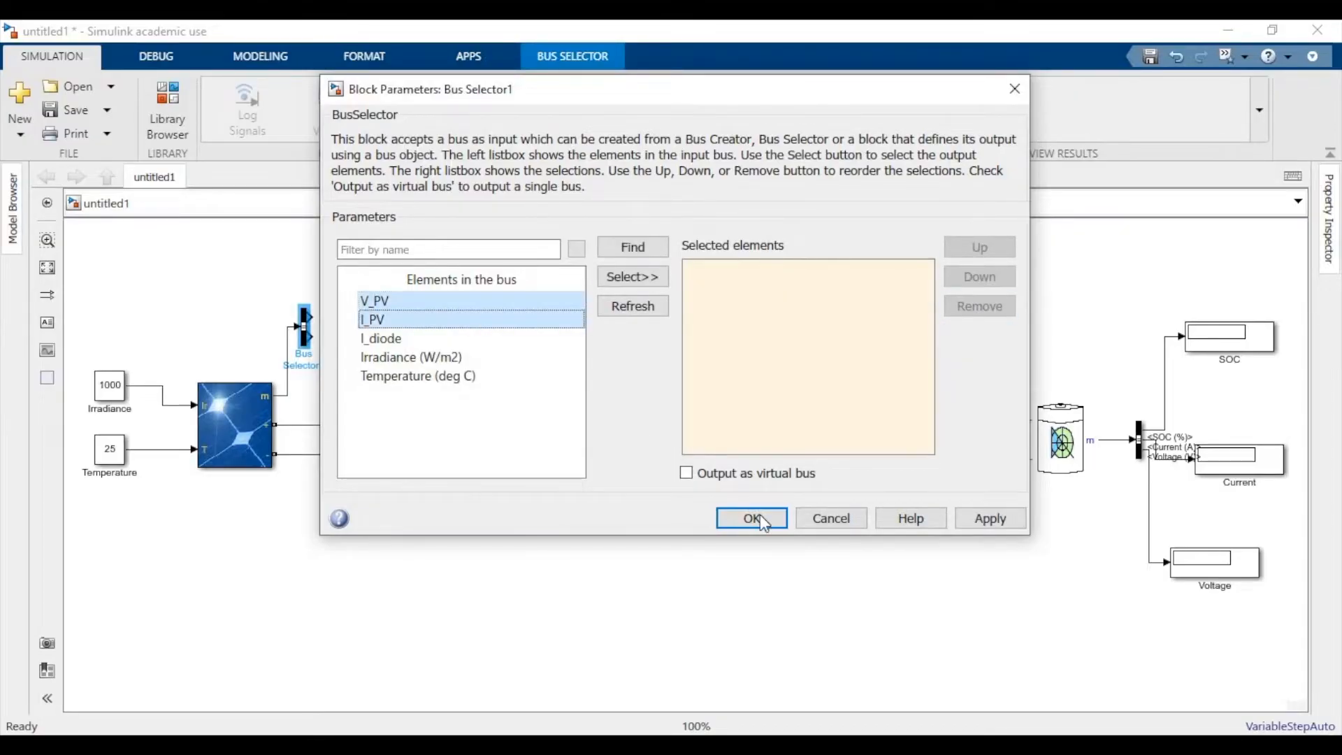
click(750, 518)
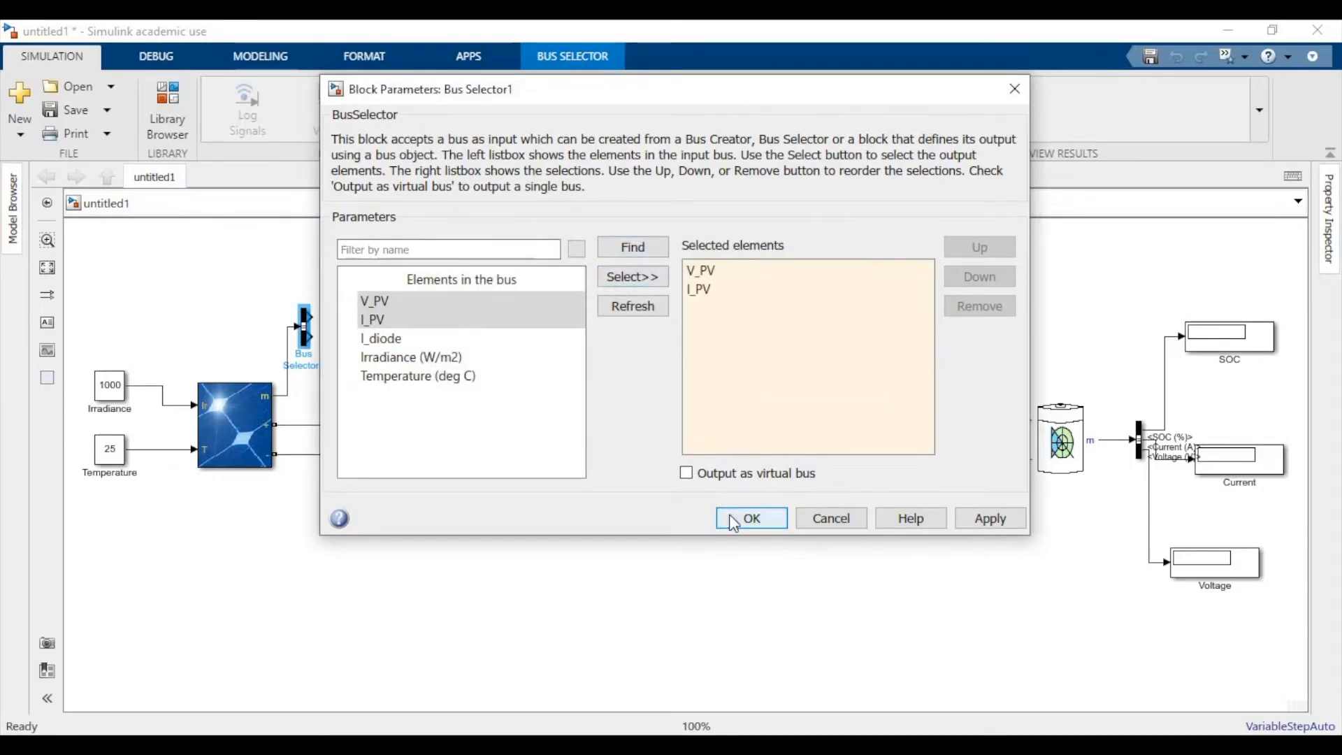
click(750, 518)
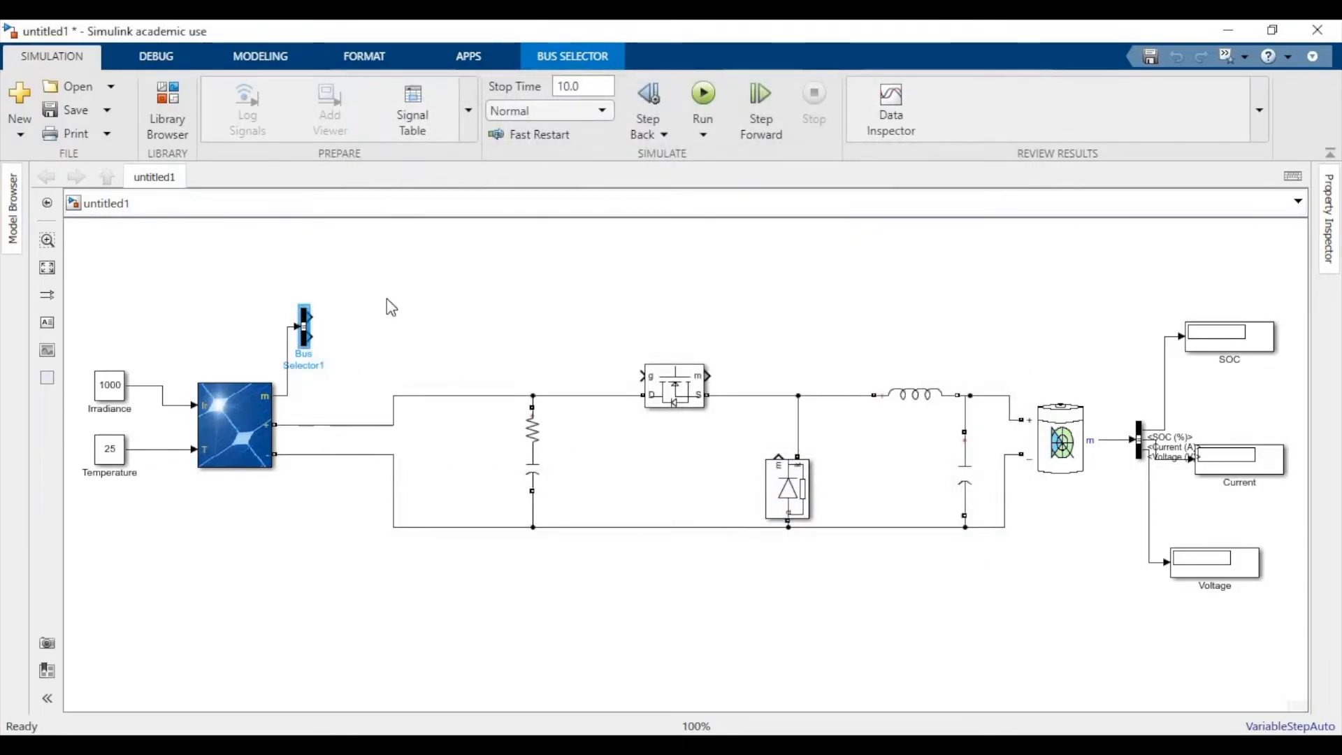
Add Unit Delay blocks from the library and set the first one's sample time to 1e-4
click(168, 109)
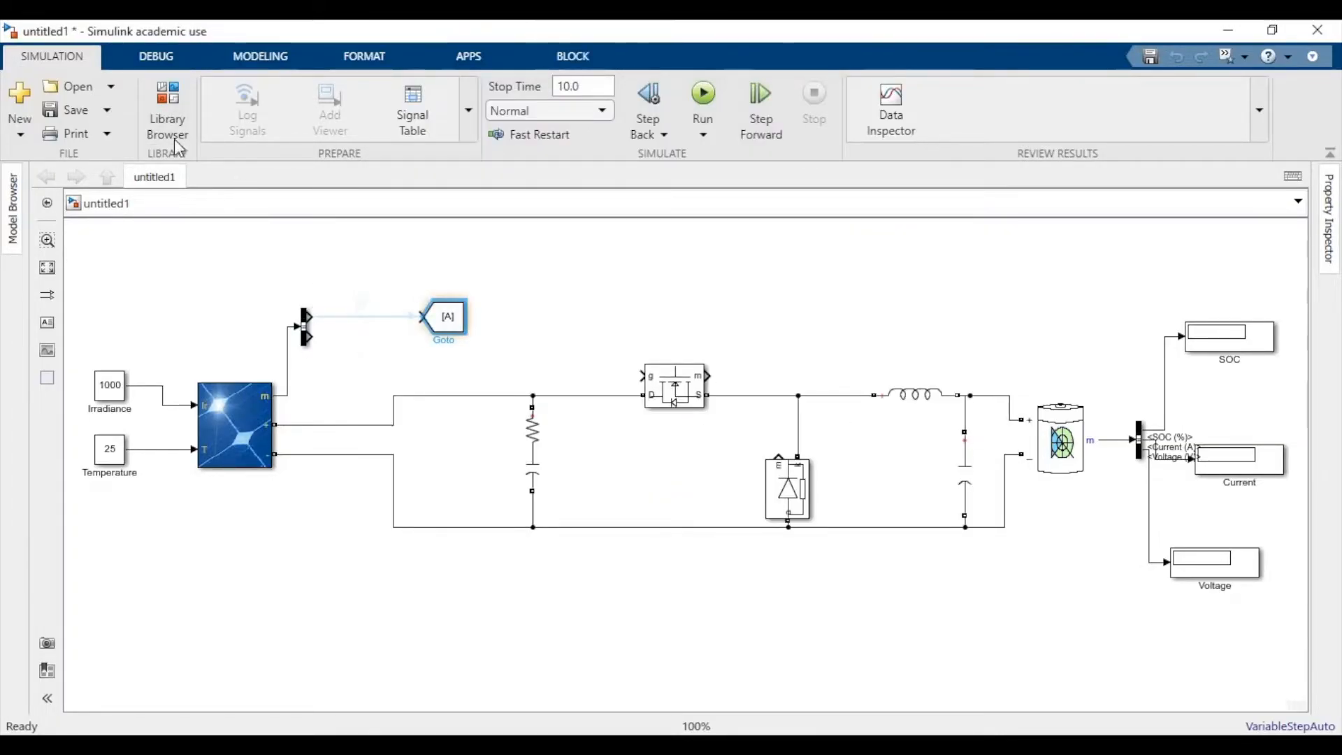
click(167, 110)
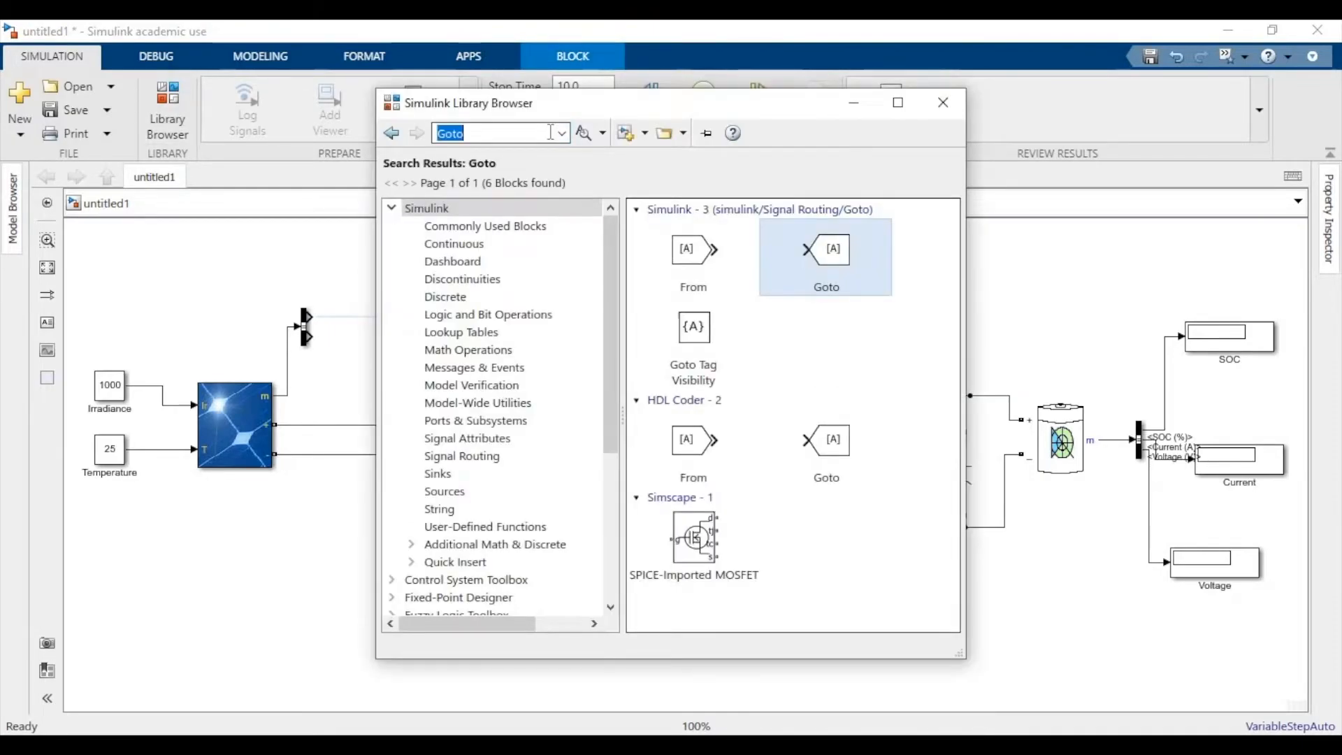
text(Unit Delay)
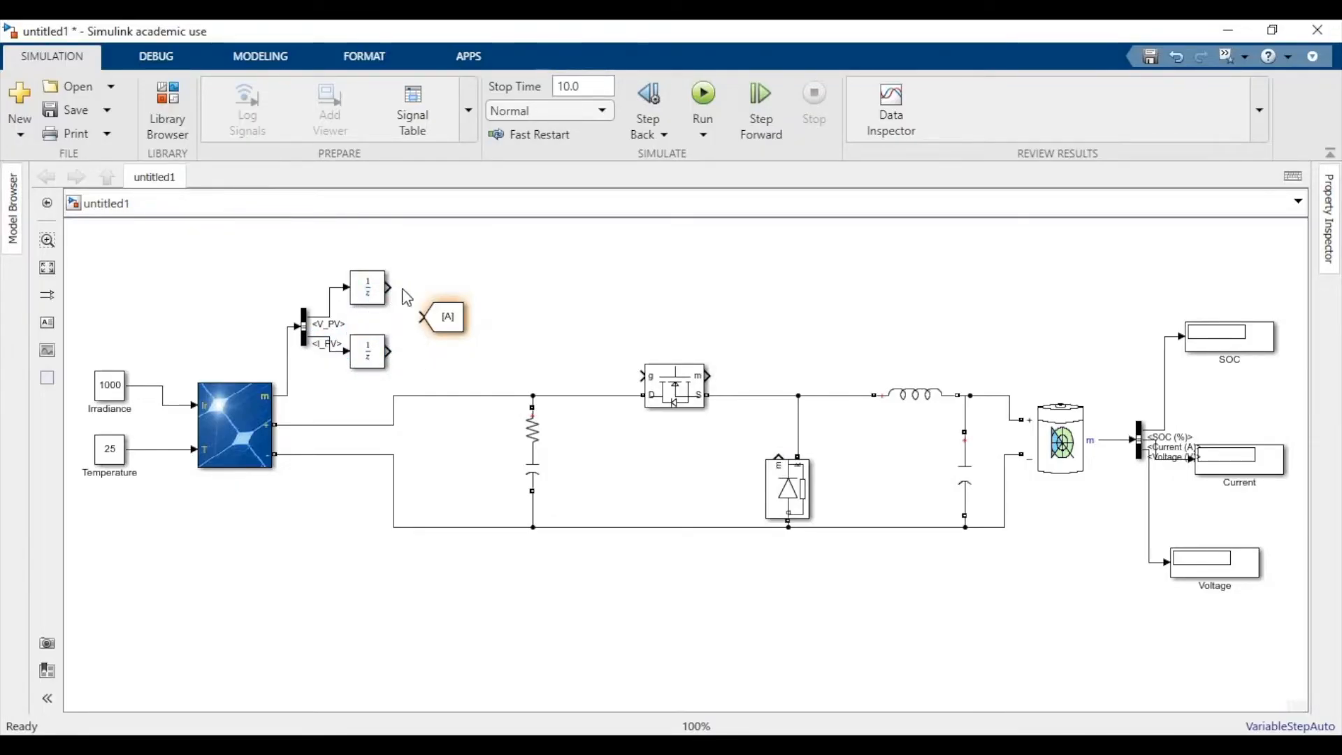
double_click(367, 287)
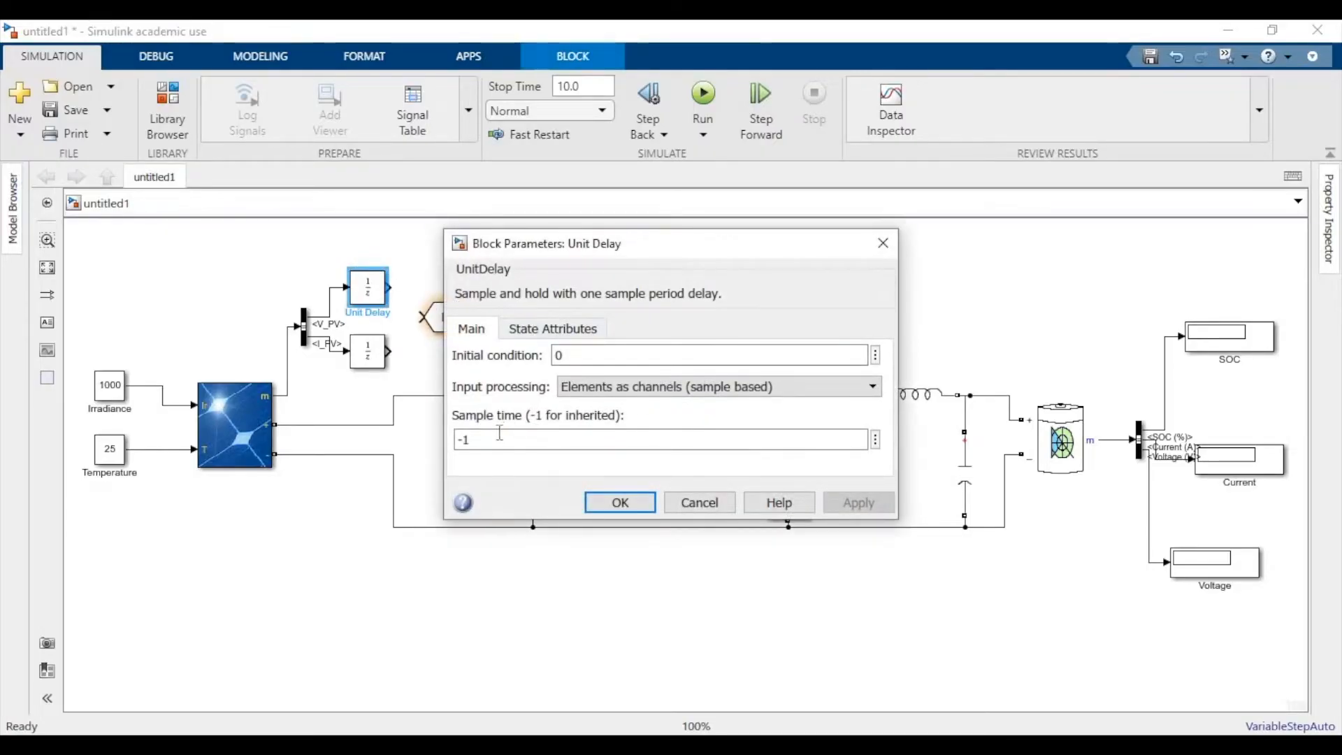
text(e)
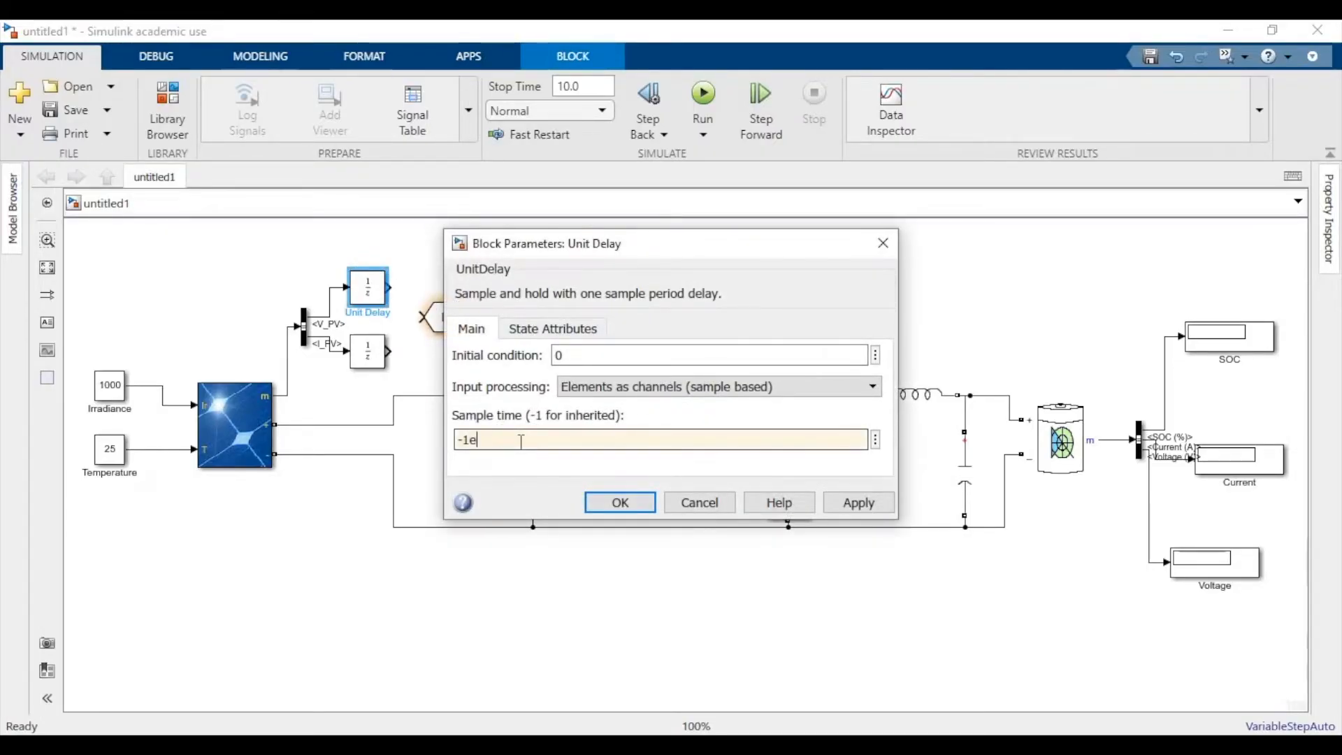
text(-4)
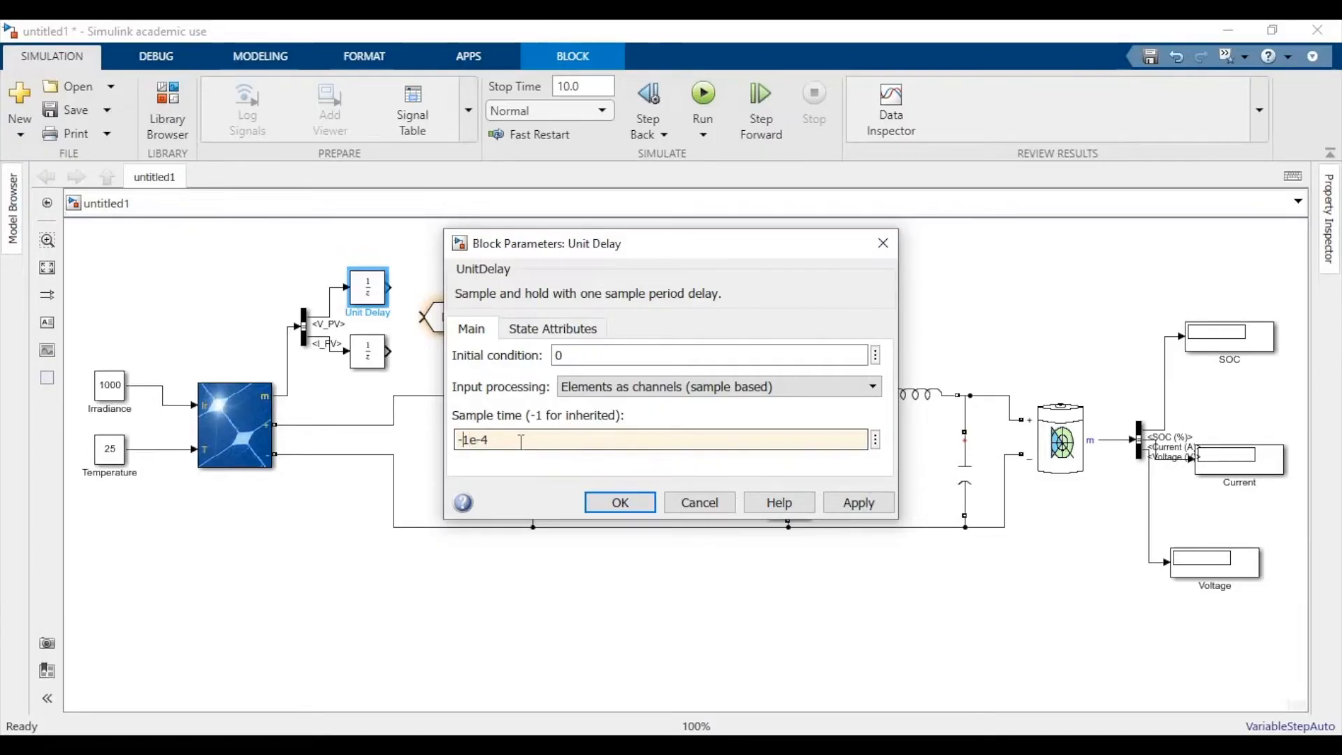
click(618, 502)
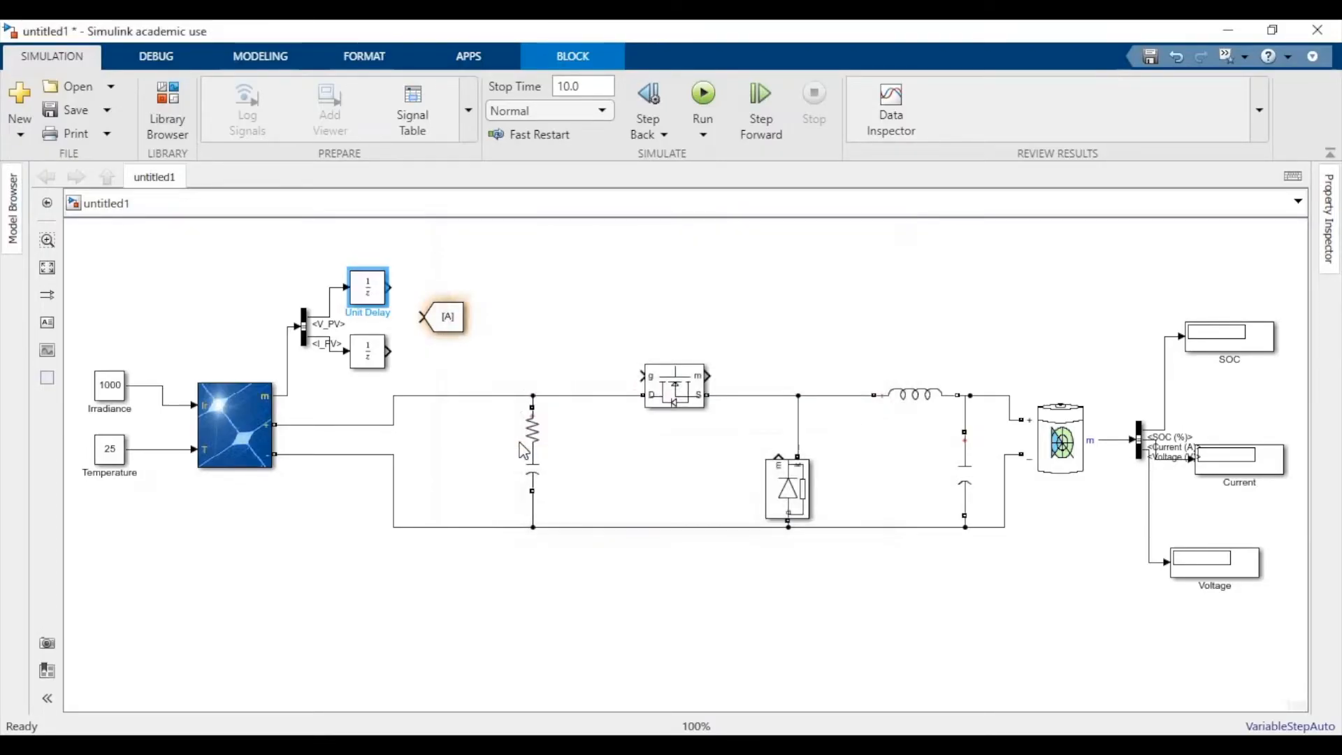
Set the second Unit Delay's sample time to 1e-4
click(366, 350)
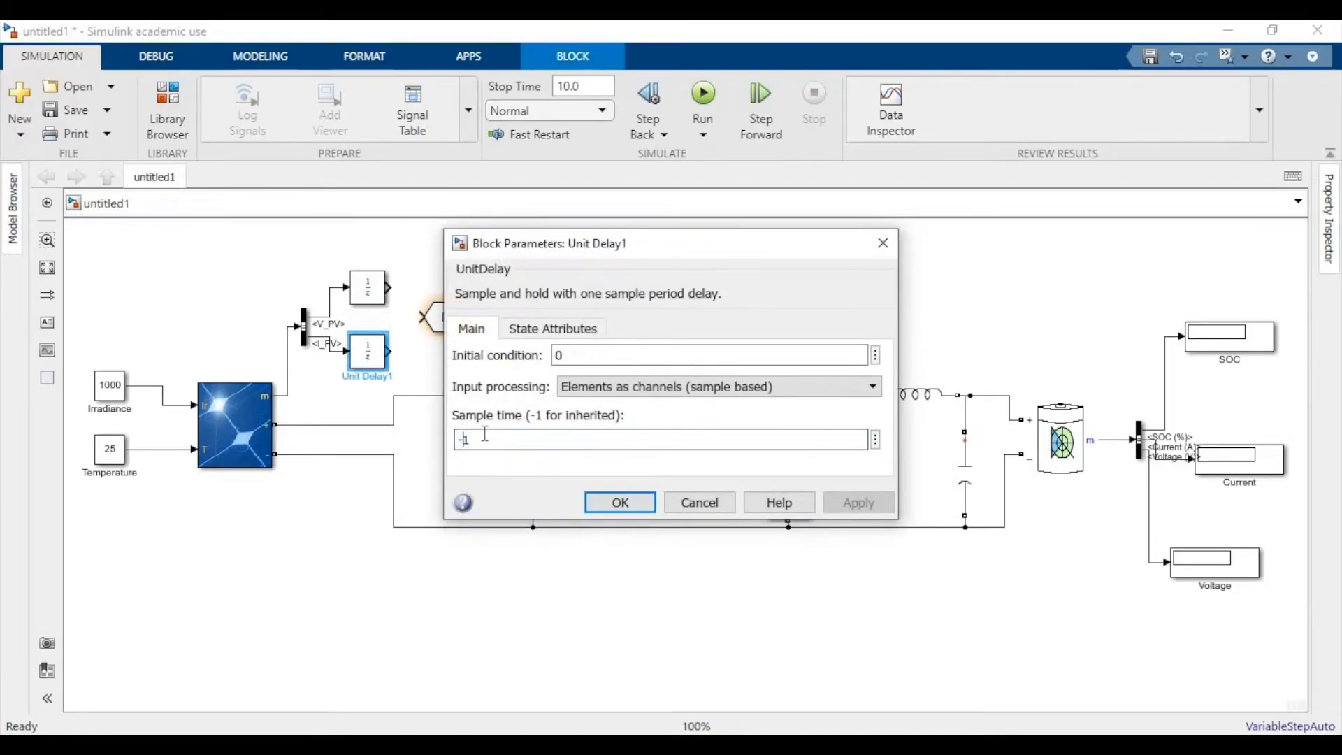
text(1e-4)
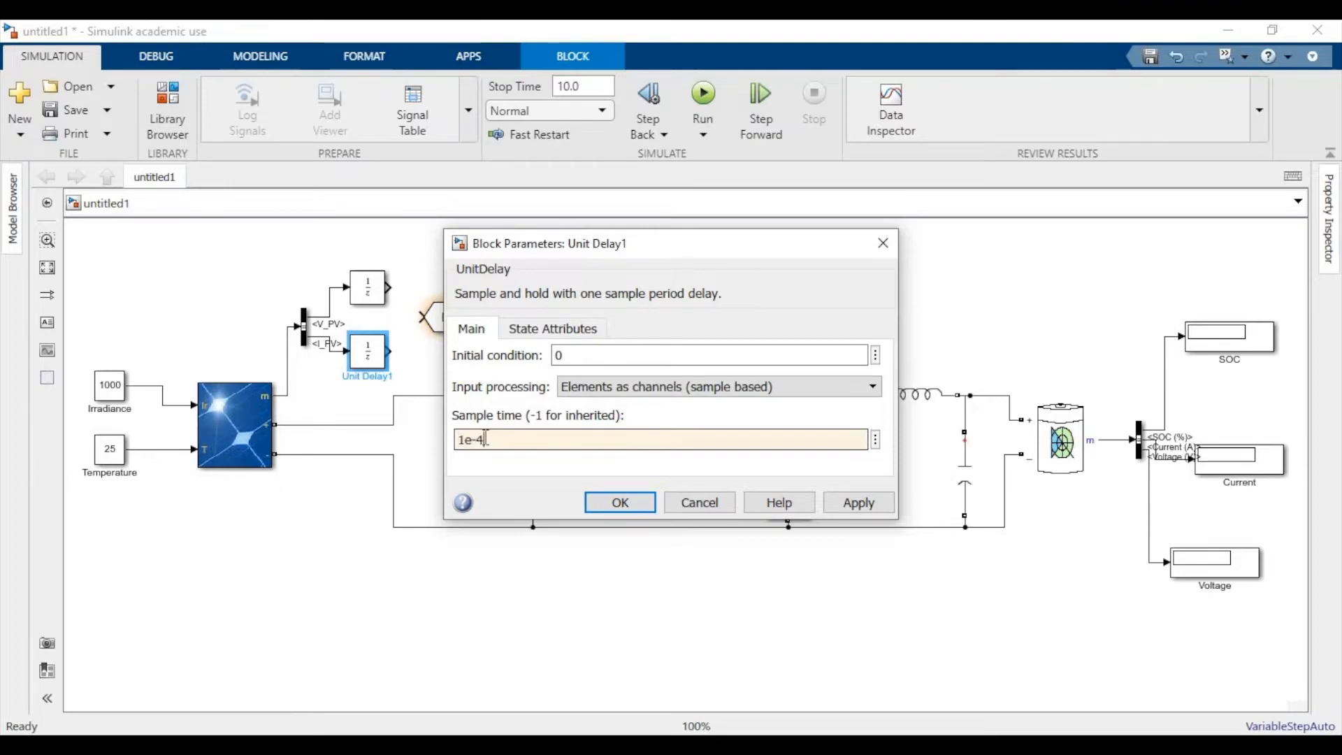
click(618, 502)
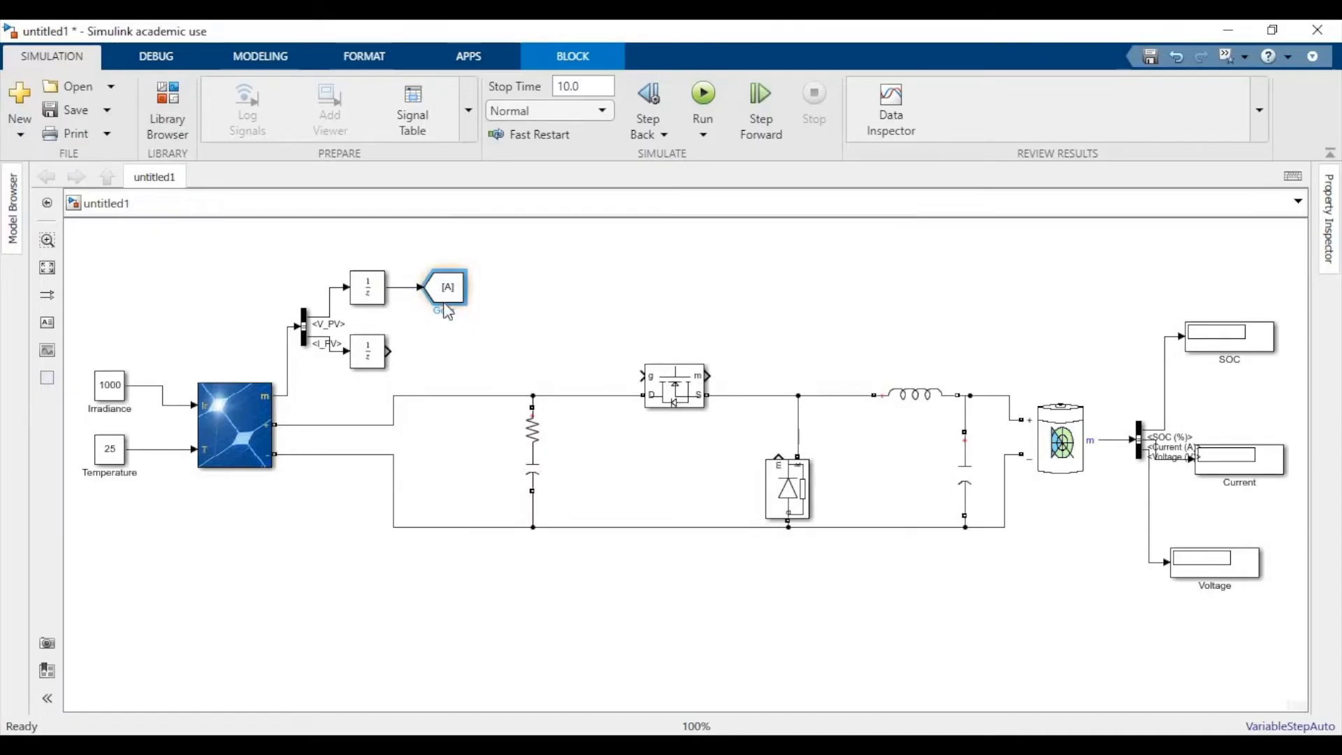
Give the Goto blocks tags vpv (global visibility) and ipv
double_click(447, 287)
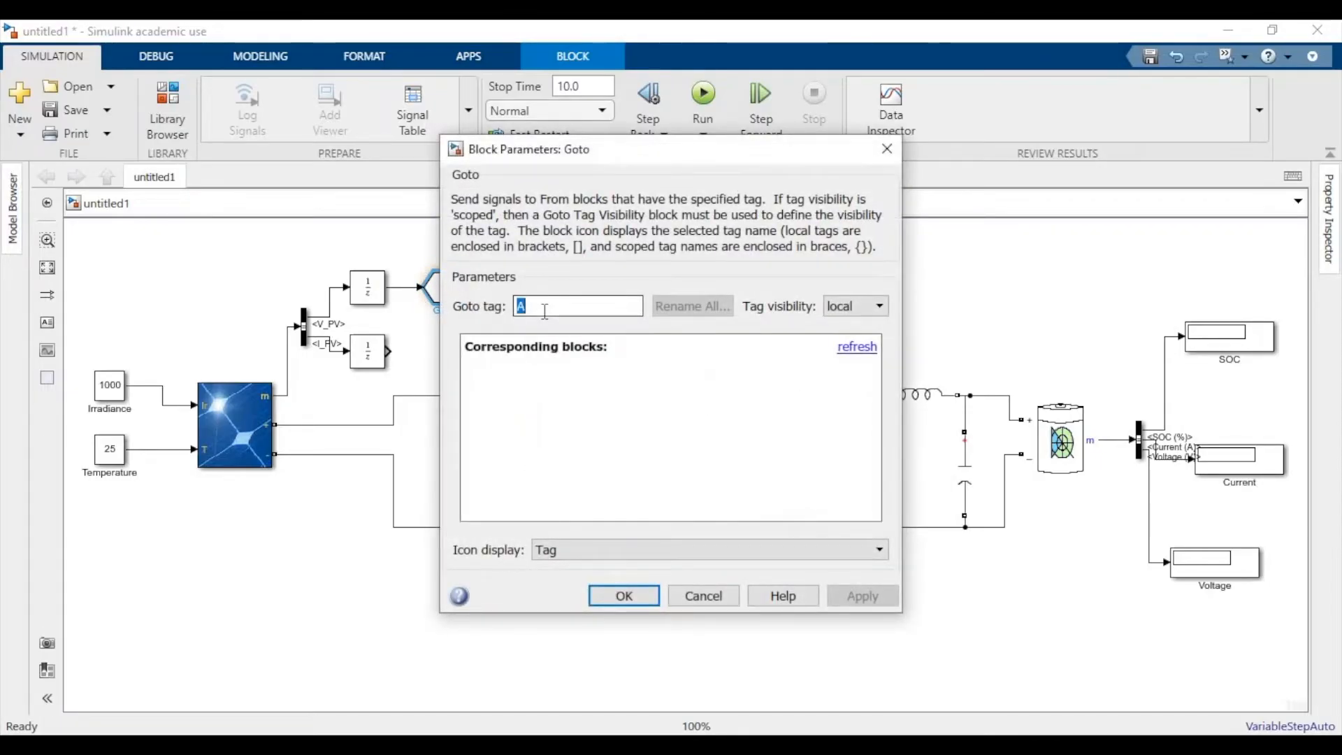
click(622, 595)
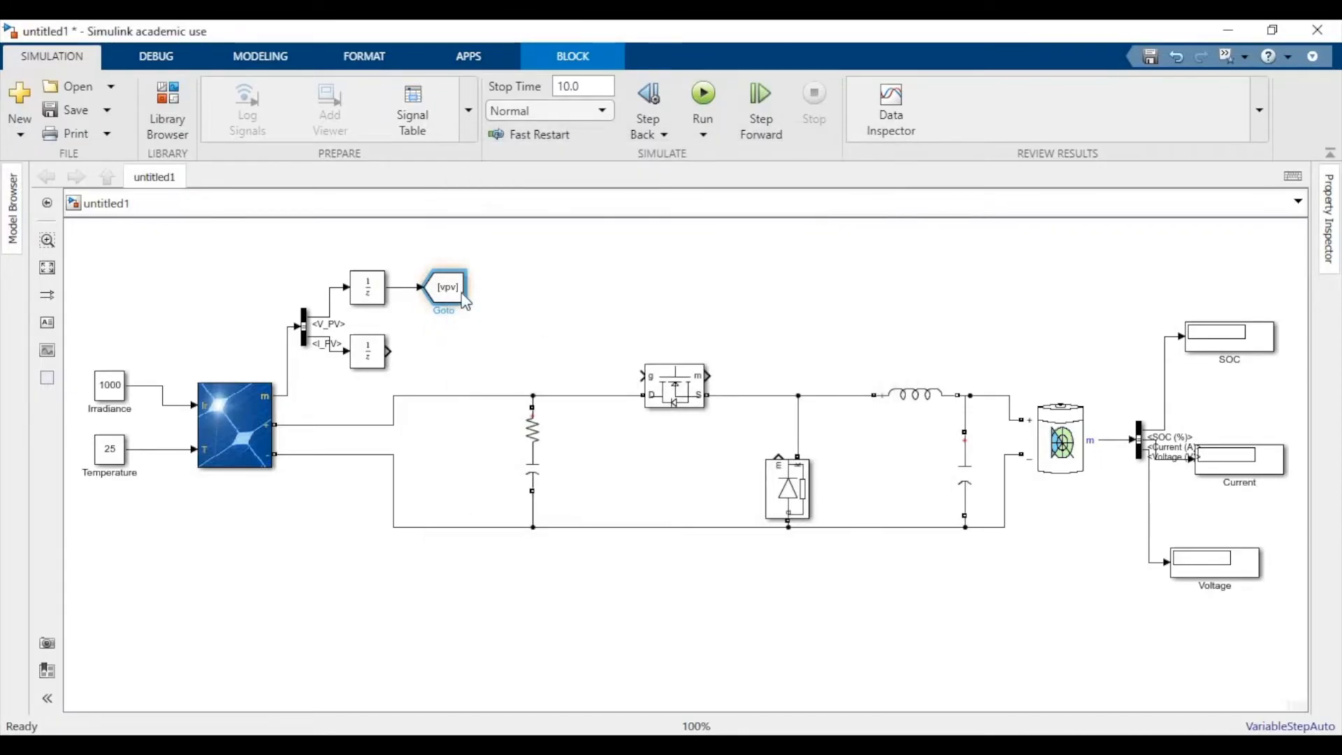
double_click(446, 286)
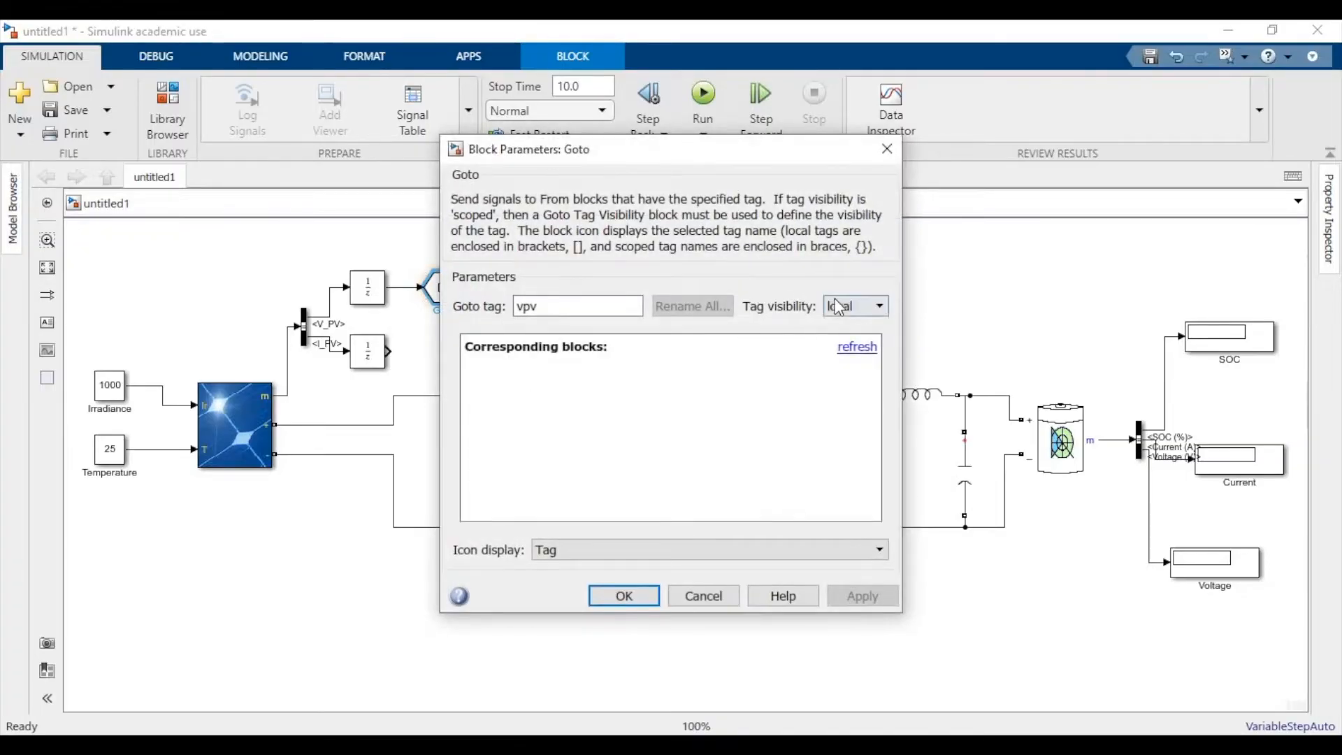
click(853, 305)
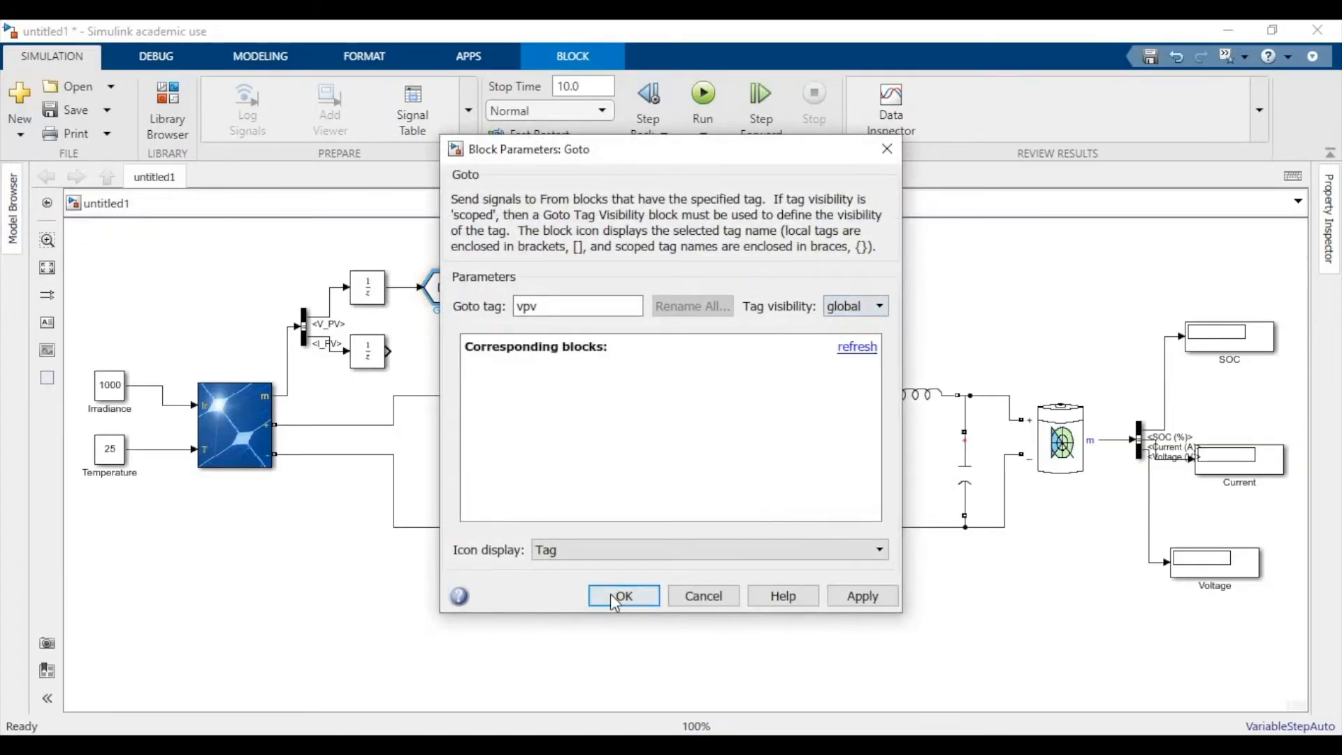
click(622, 595)
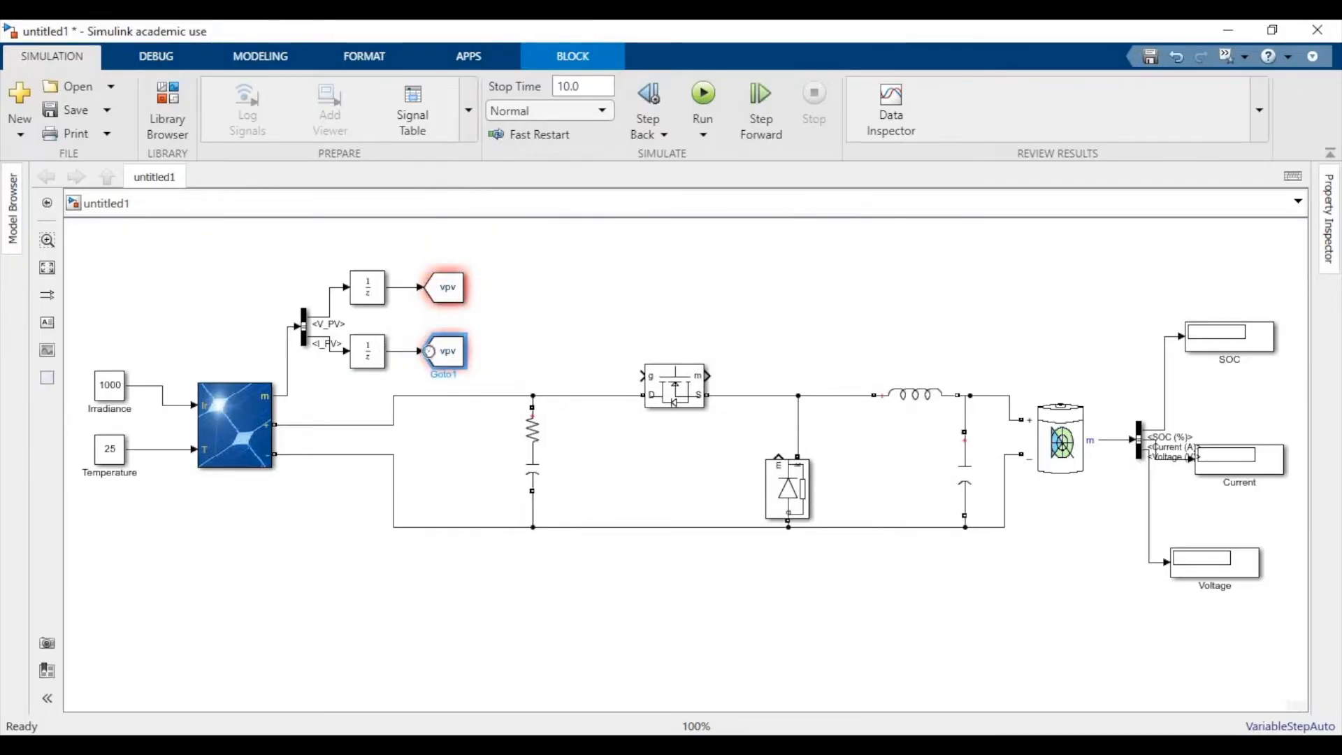
double_click(443, 350)
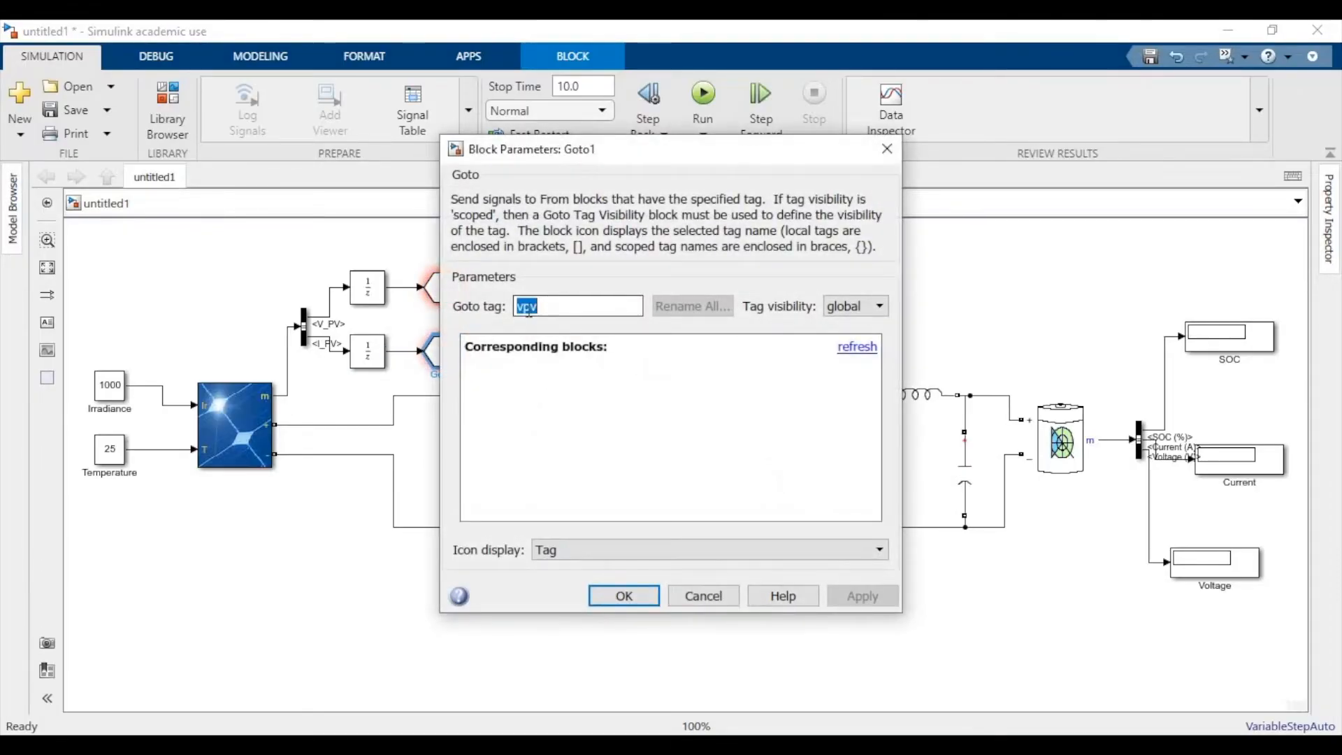
click(623, 594)
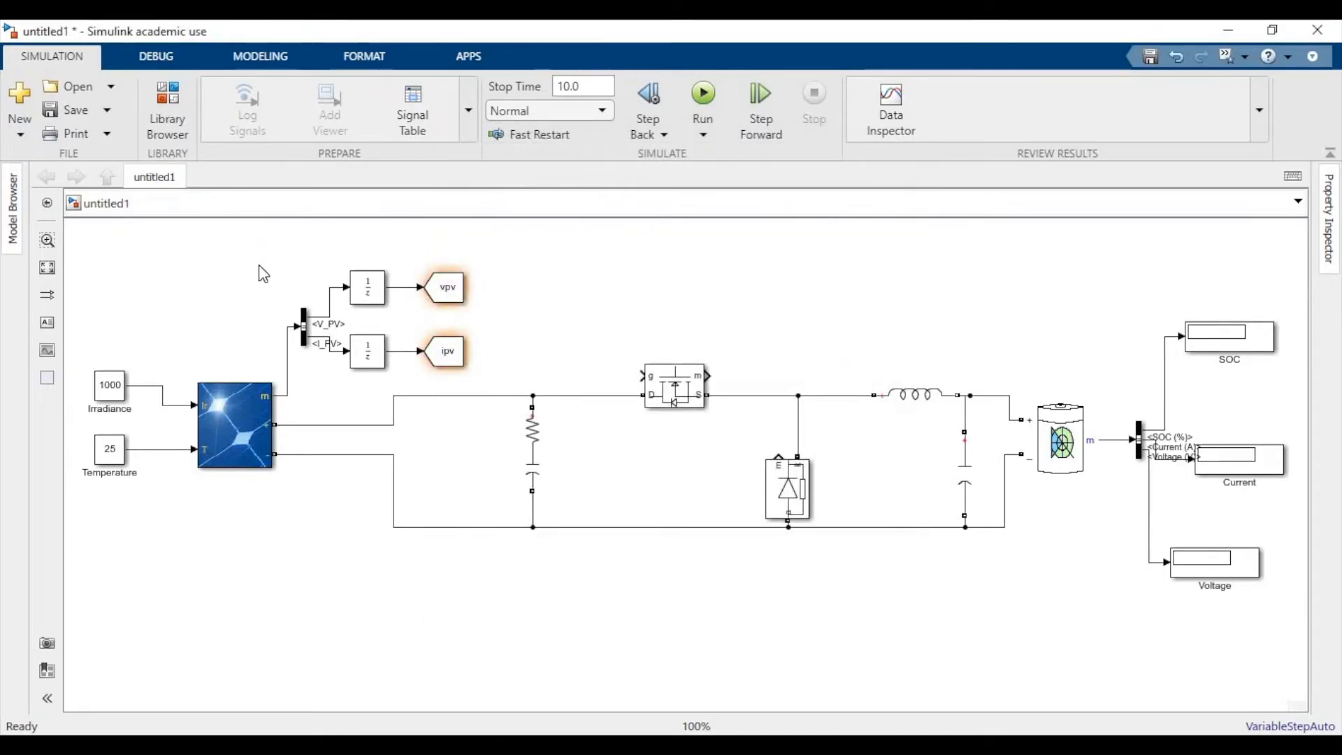
mouse_move(252, 271)
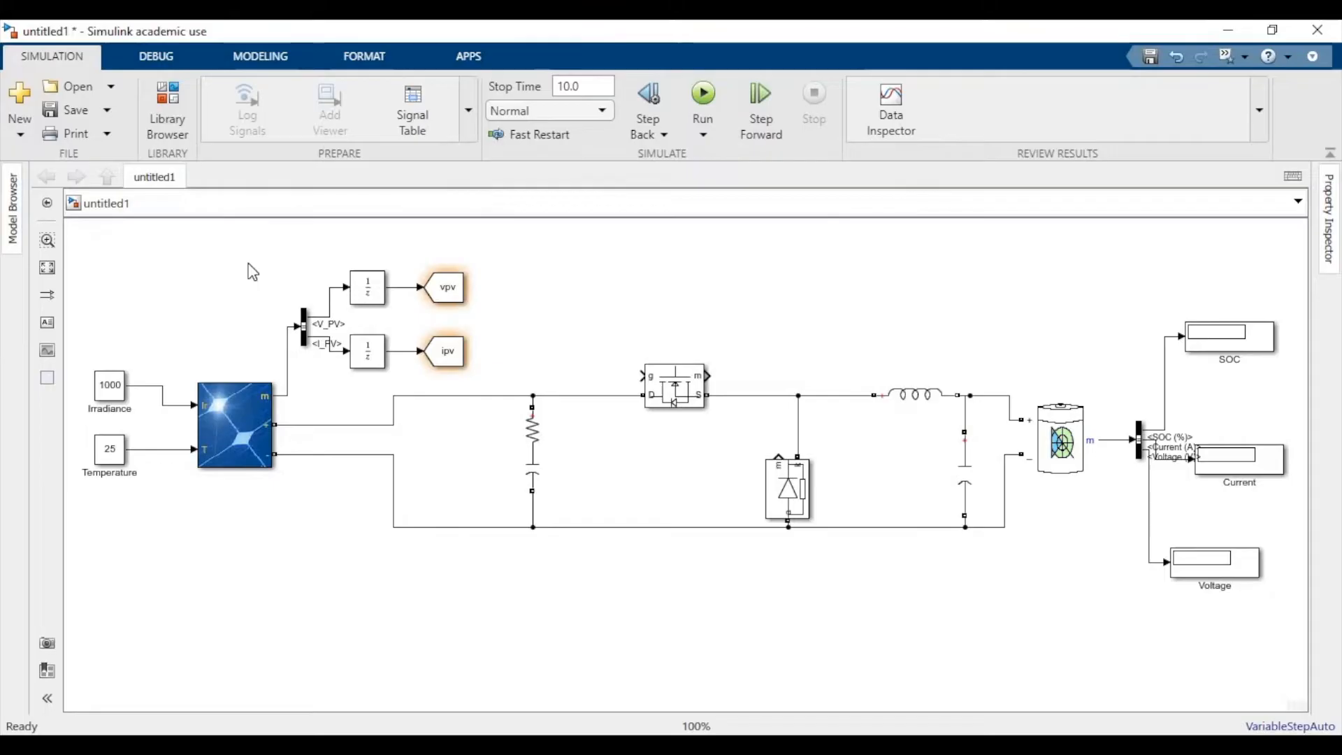
Run the simulation and open the Duty_Cycle MATLAB Function block's code
click(702, 94)
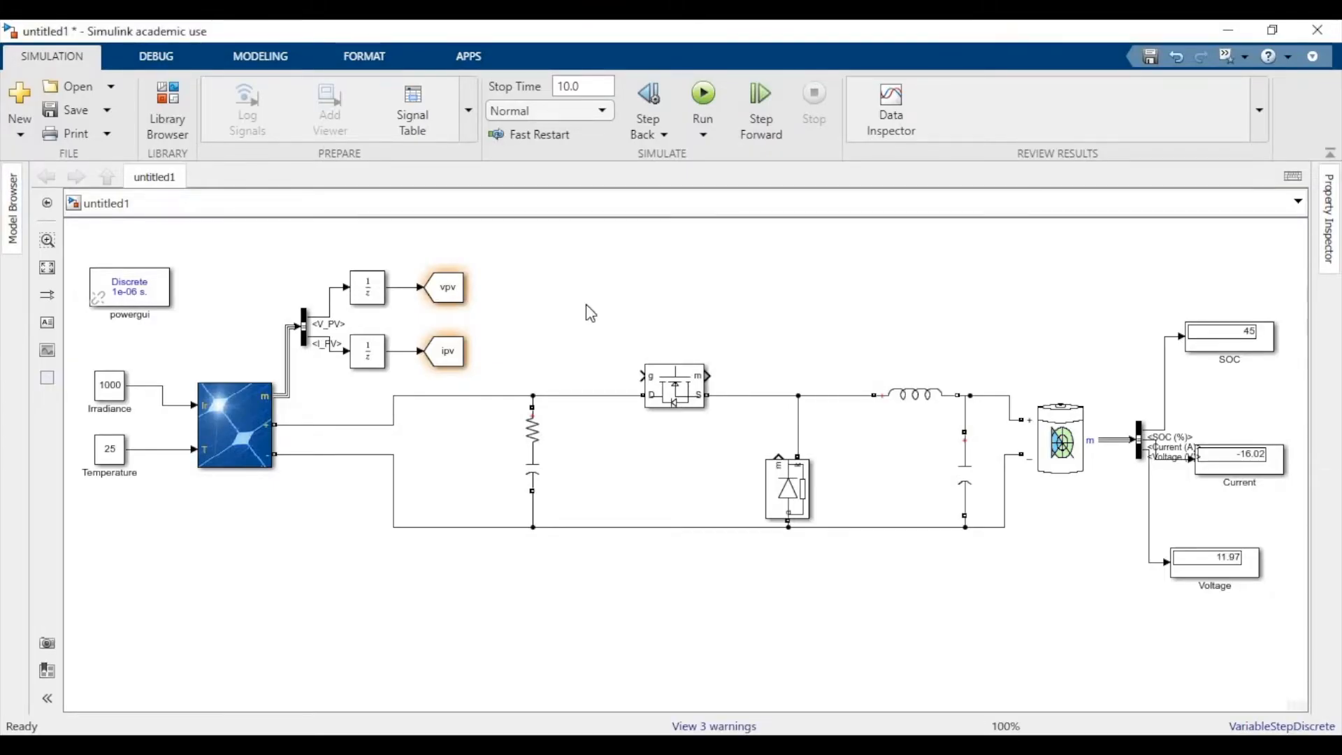
click(599, 321)
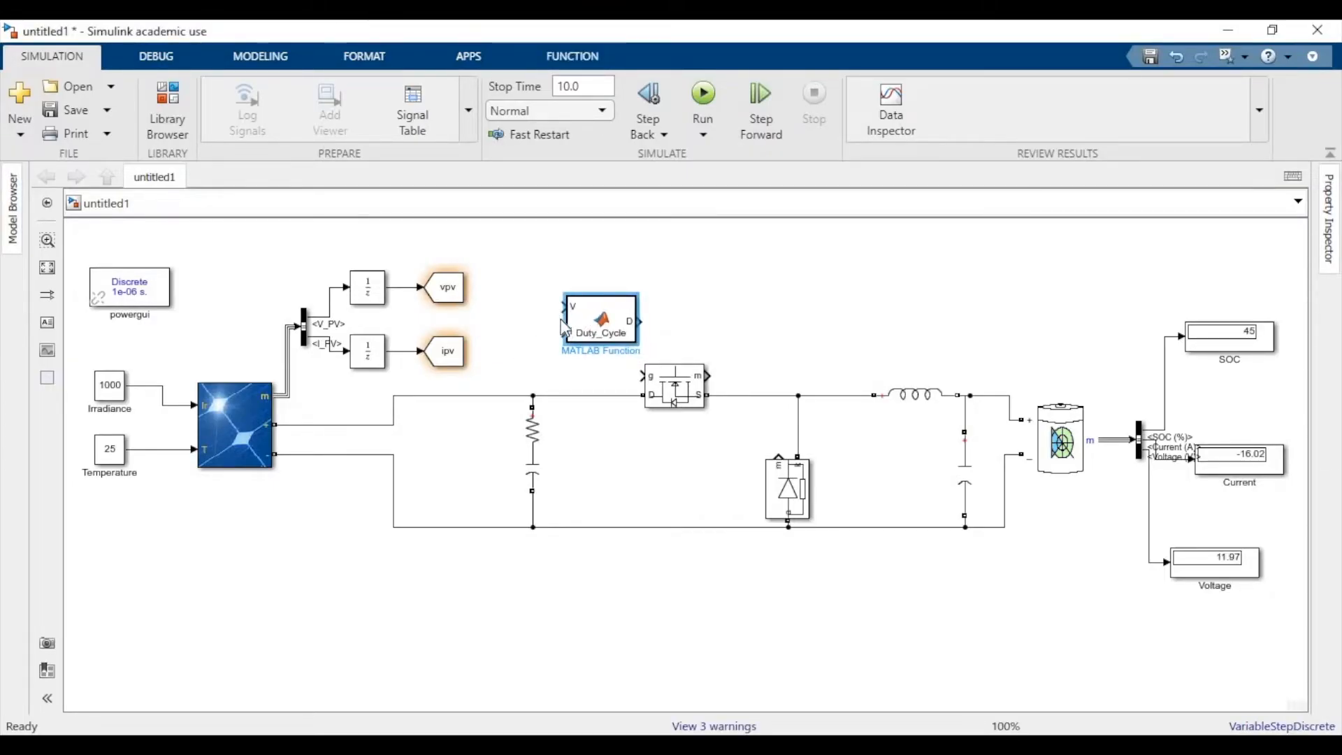
double_click(600, 321)
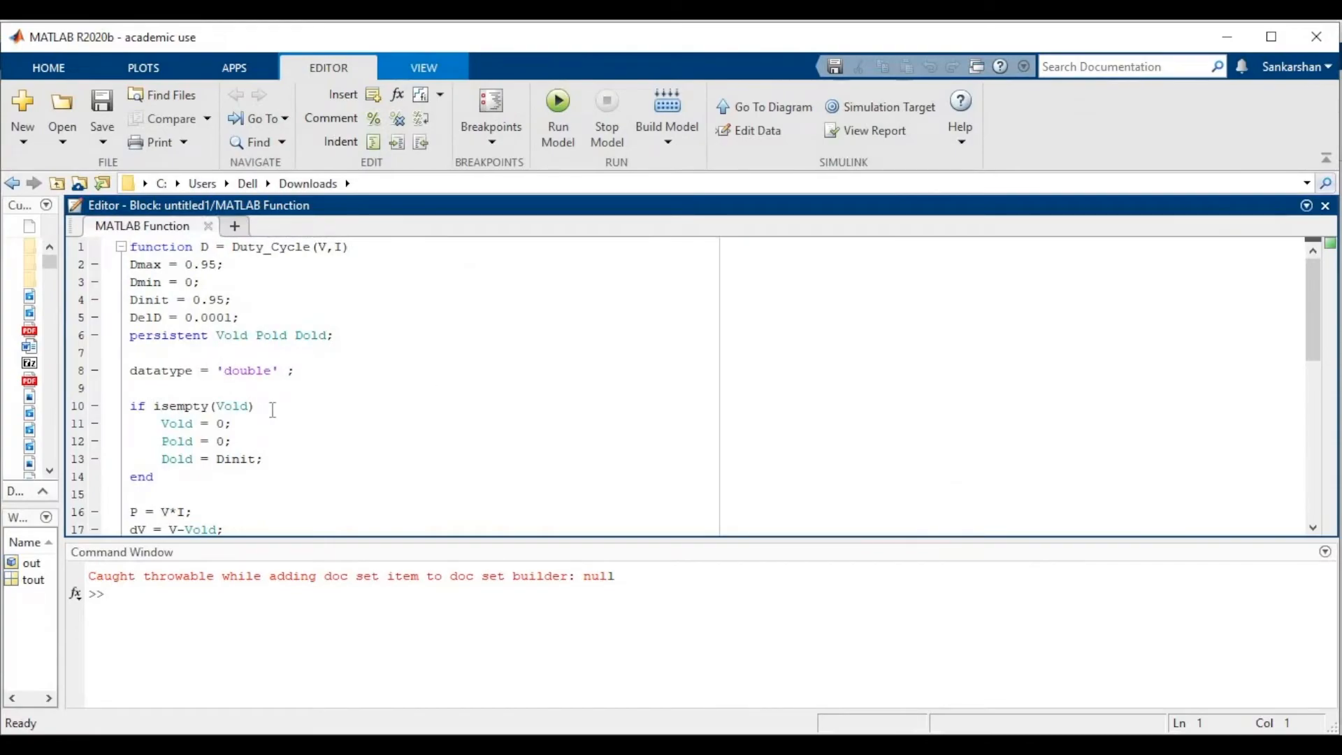
Review the Duty_Cycle perturb-and-observe code, checking the unused datatype variable warning
scroll(down, 3)
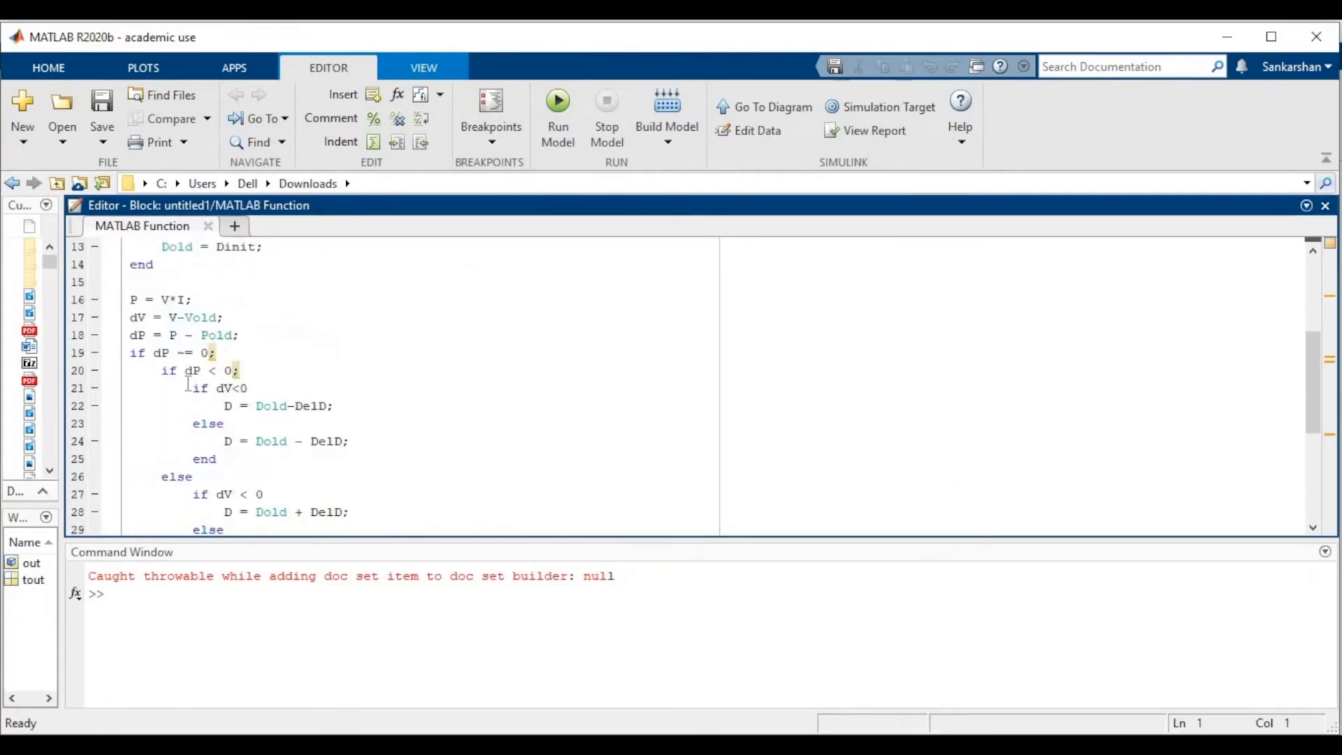
scroll(down, 3)
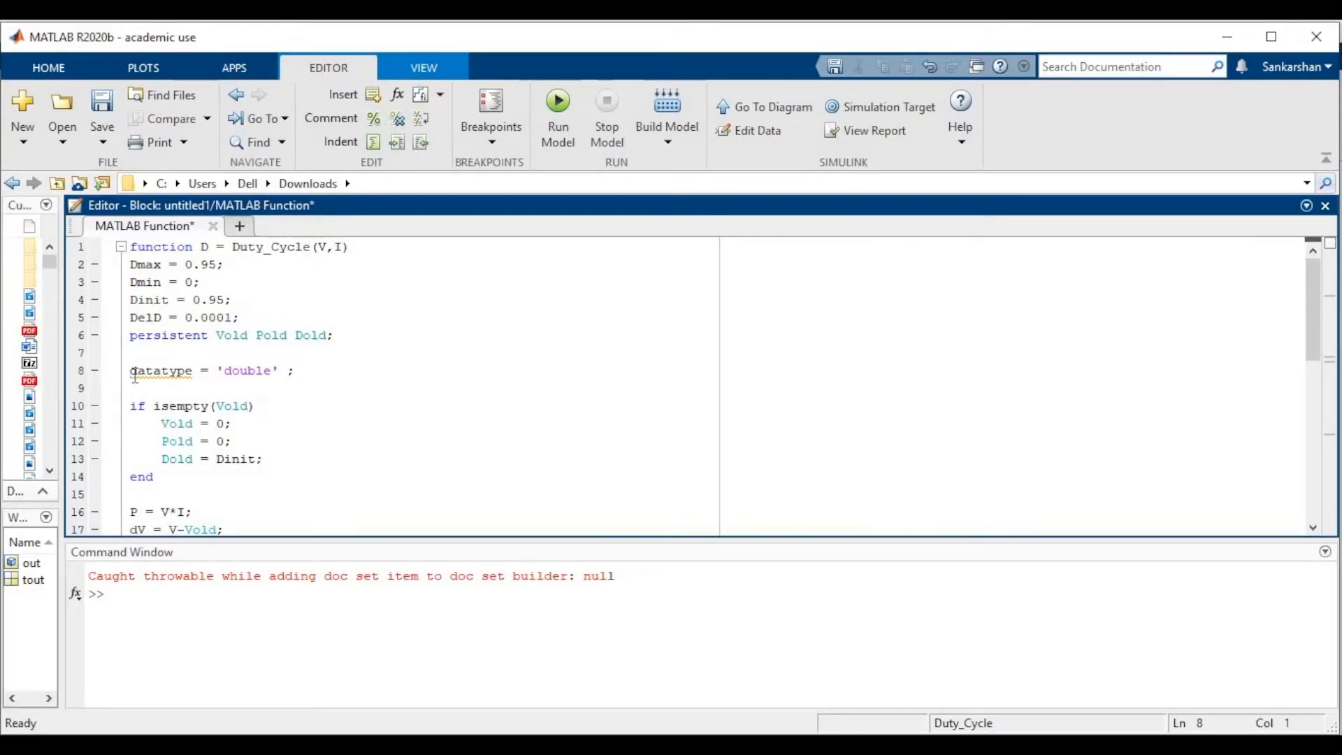
click(324, 371)
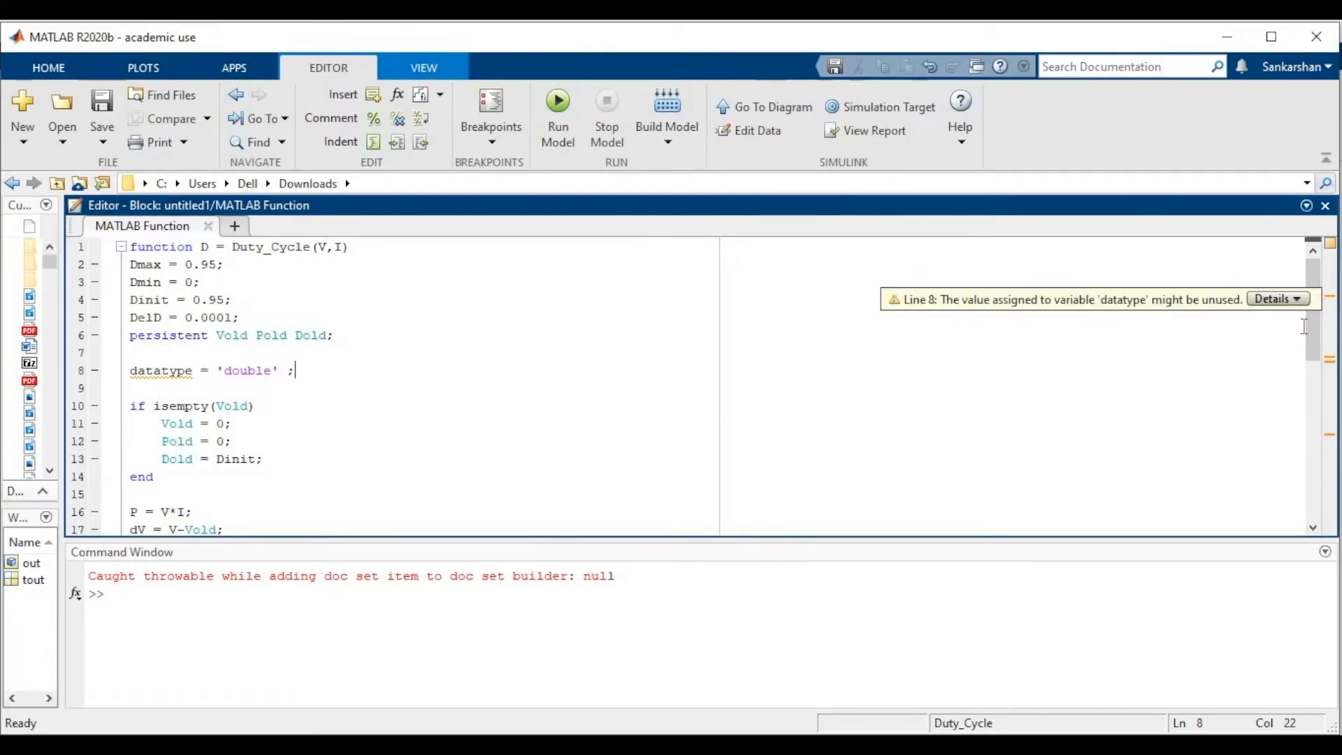
scroll(down, 3)
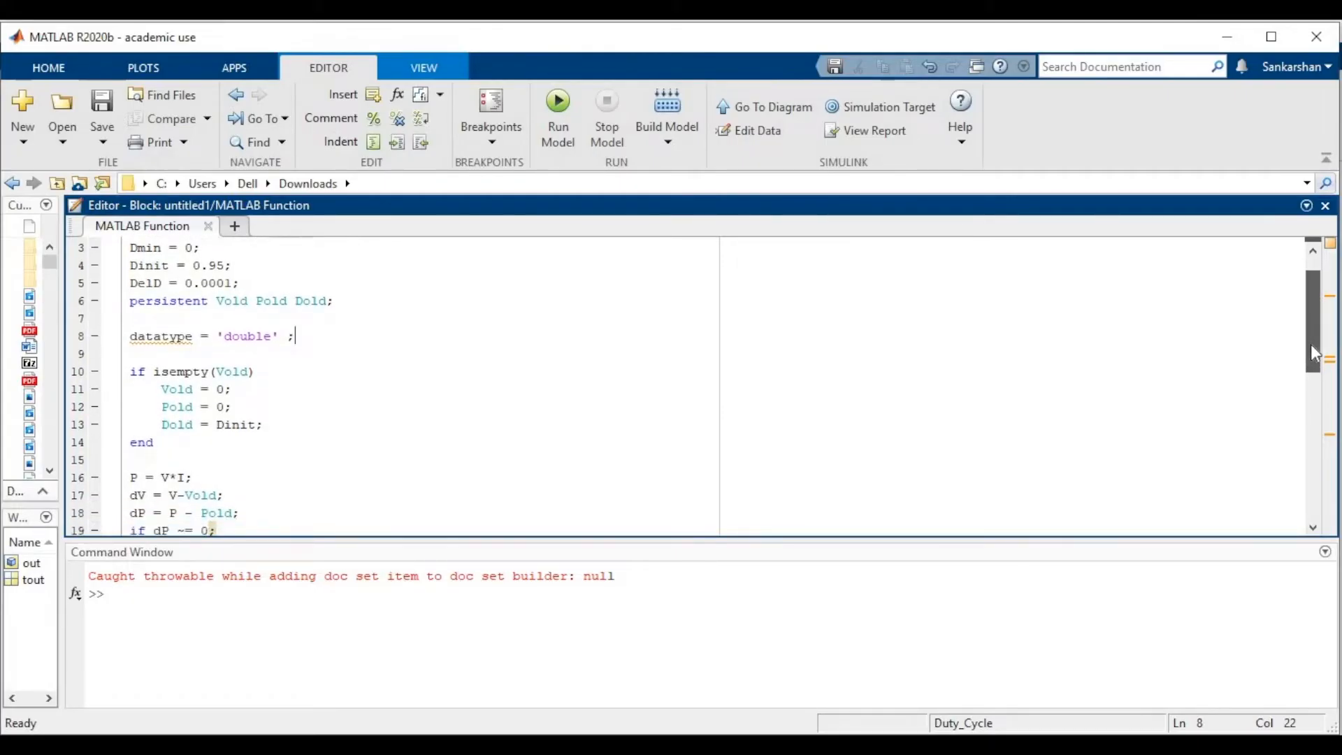
scroll(down, 3)
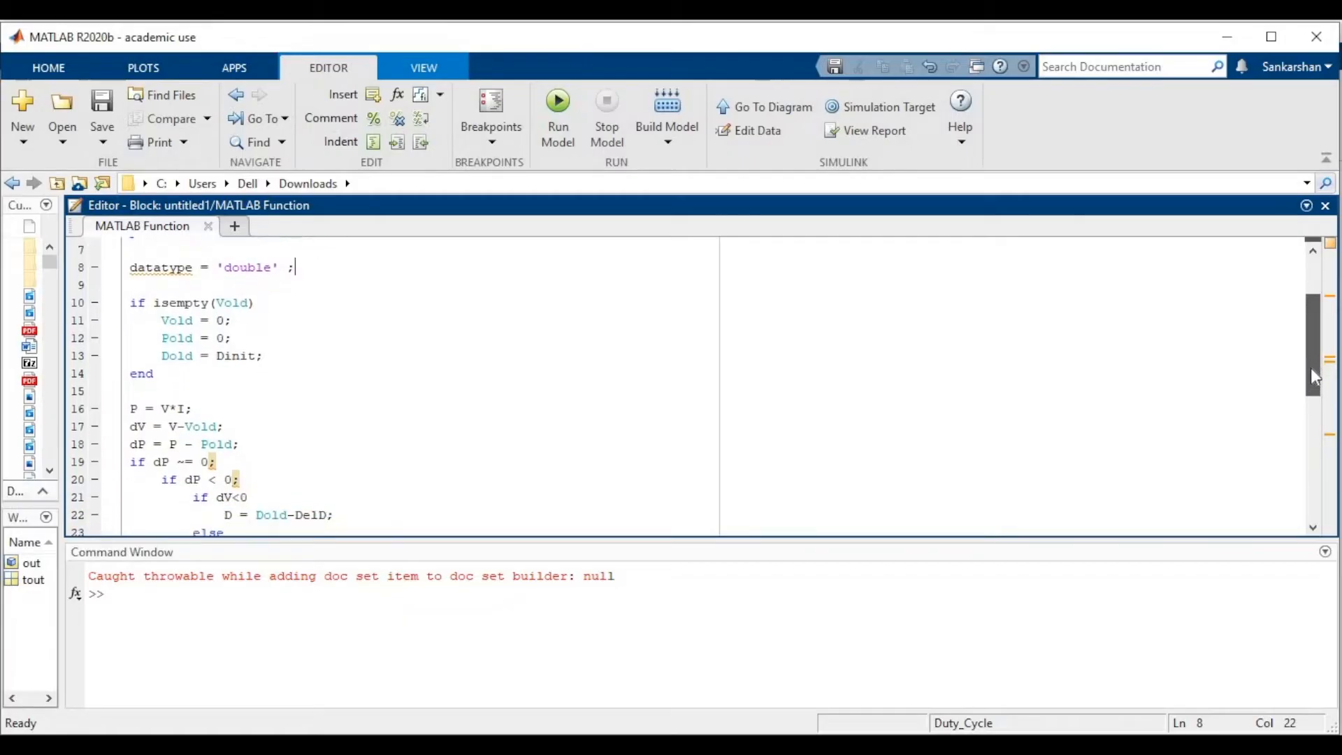
scroll(down, 3)
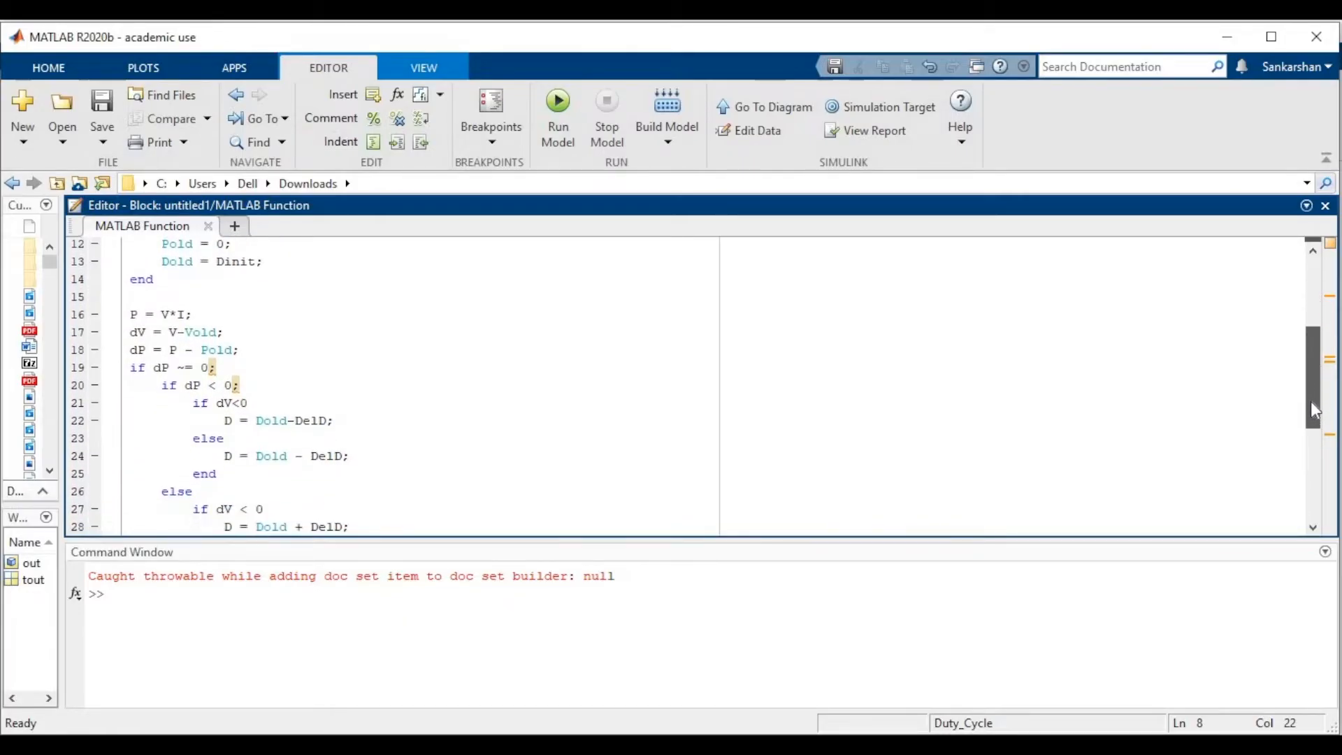
scroll(down, 3)
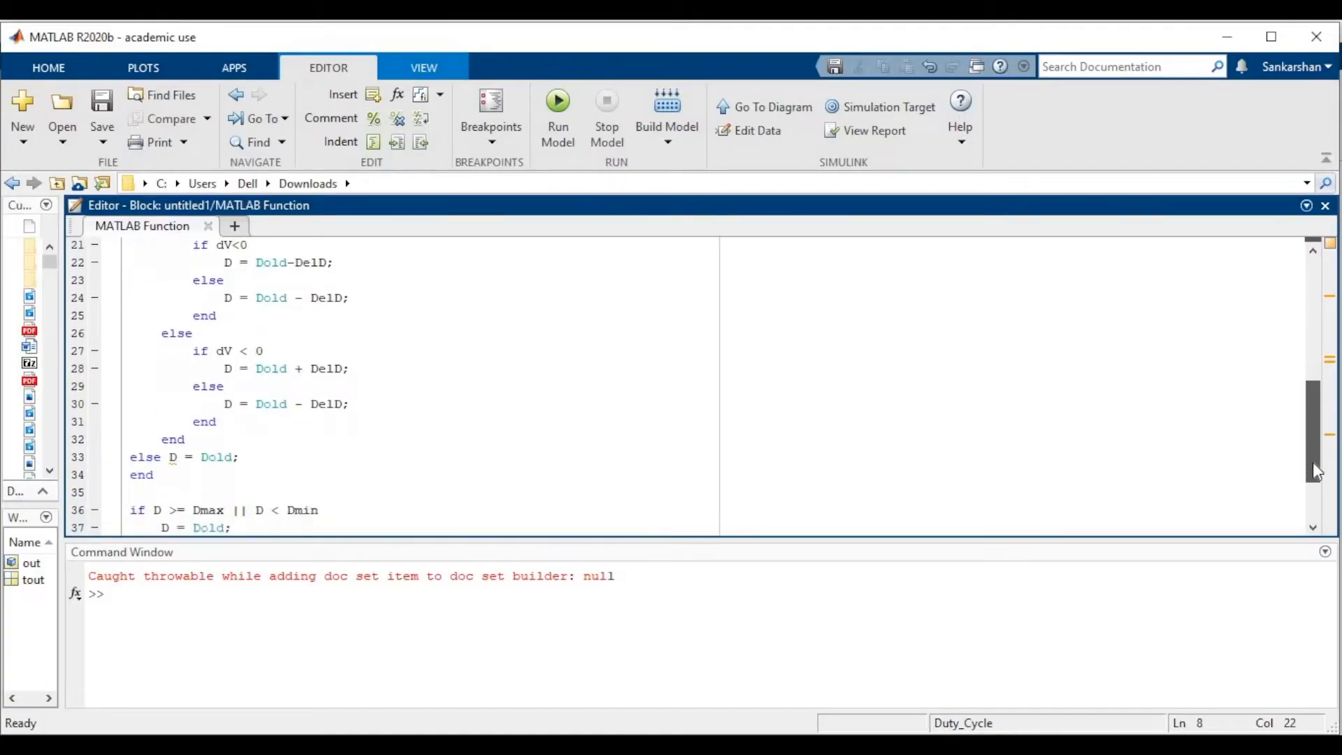
scroll(down, 3)
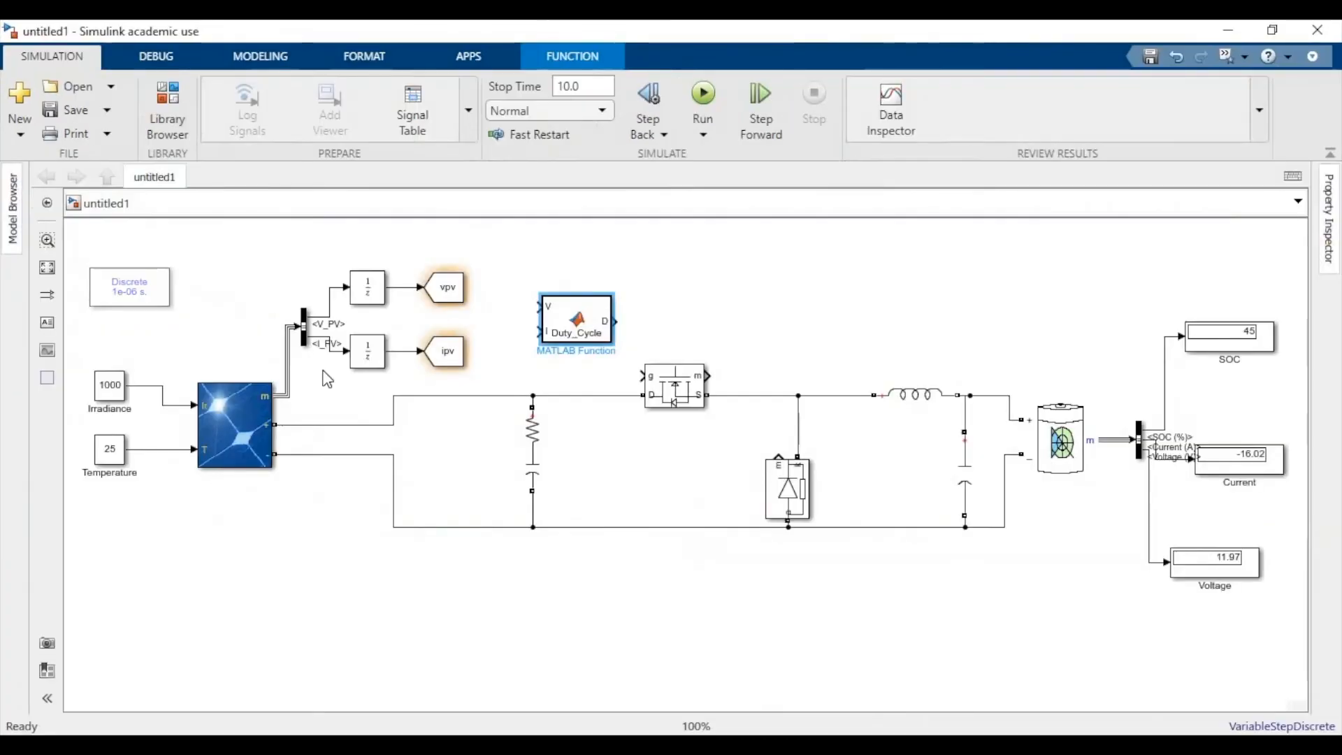
Connect the vpv and ipv From blocks to the Duty_Cycle block's V and I inputs
click(447, 286)
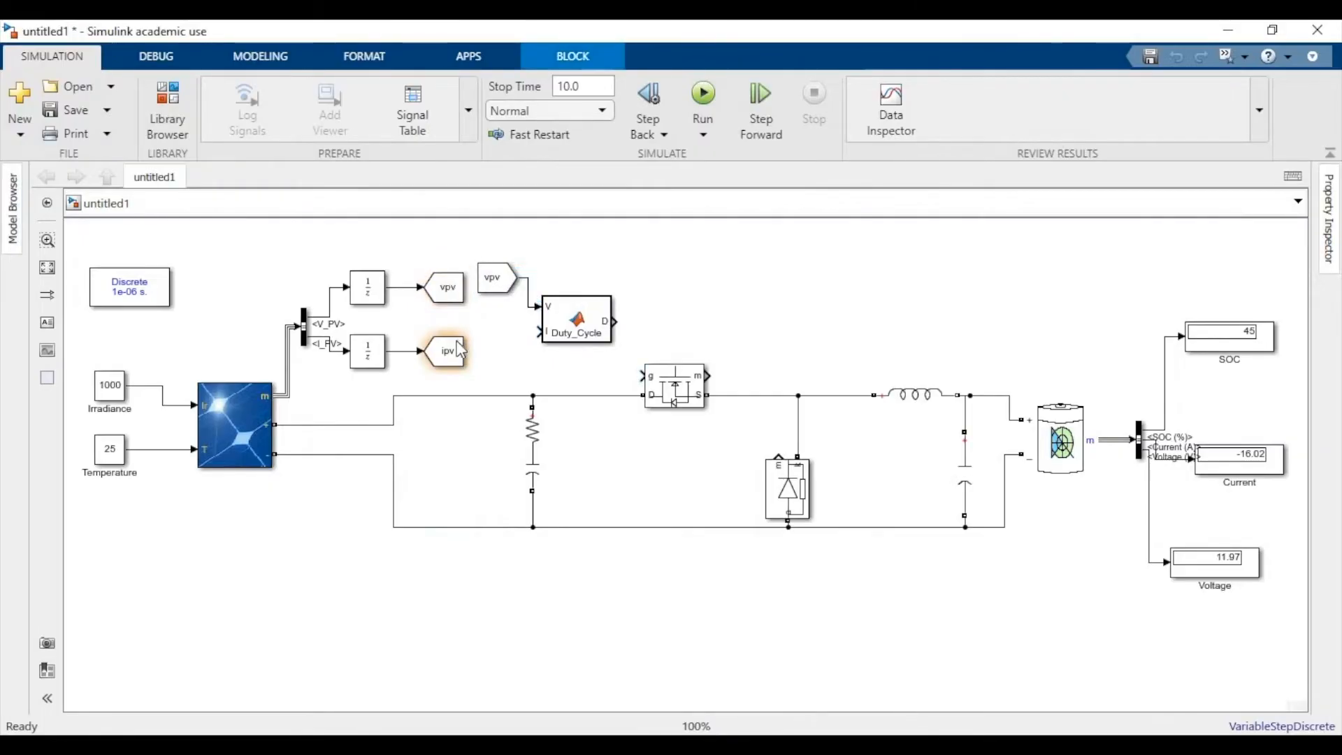
click(444, 351)
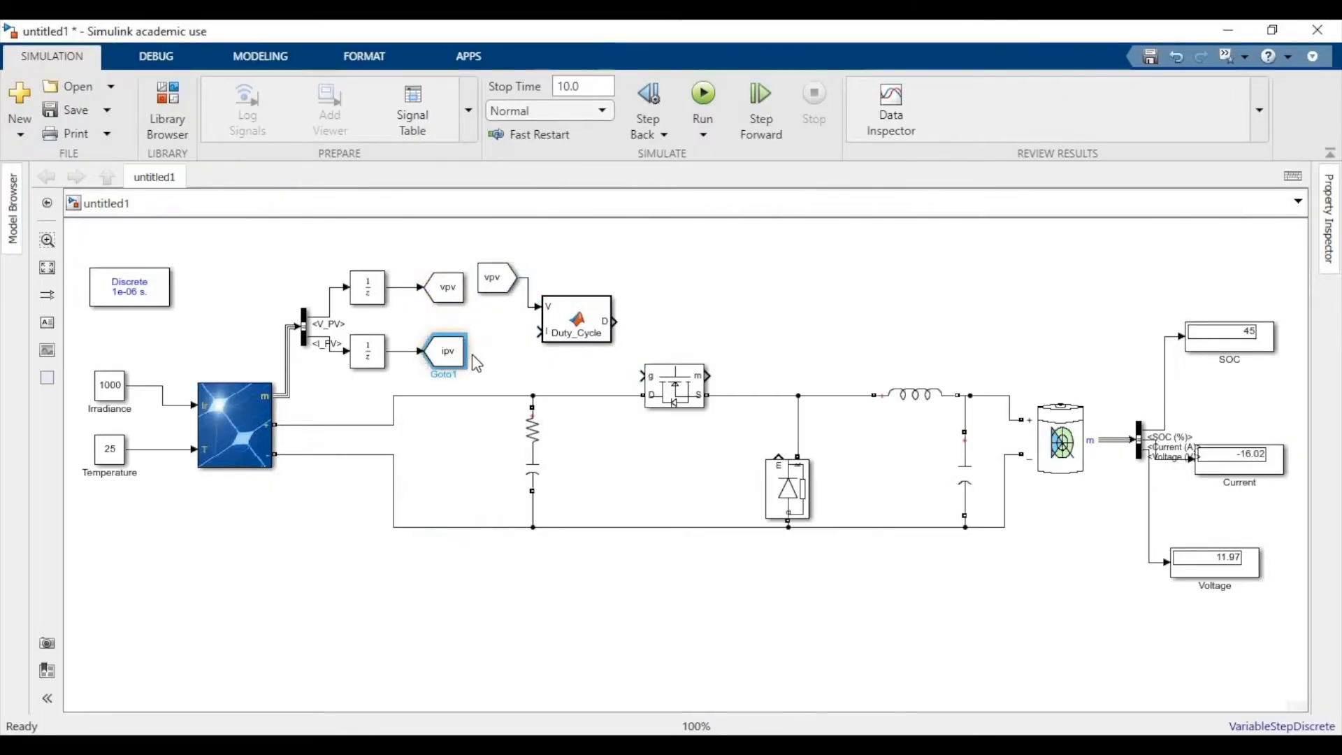
click(442, 350)
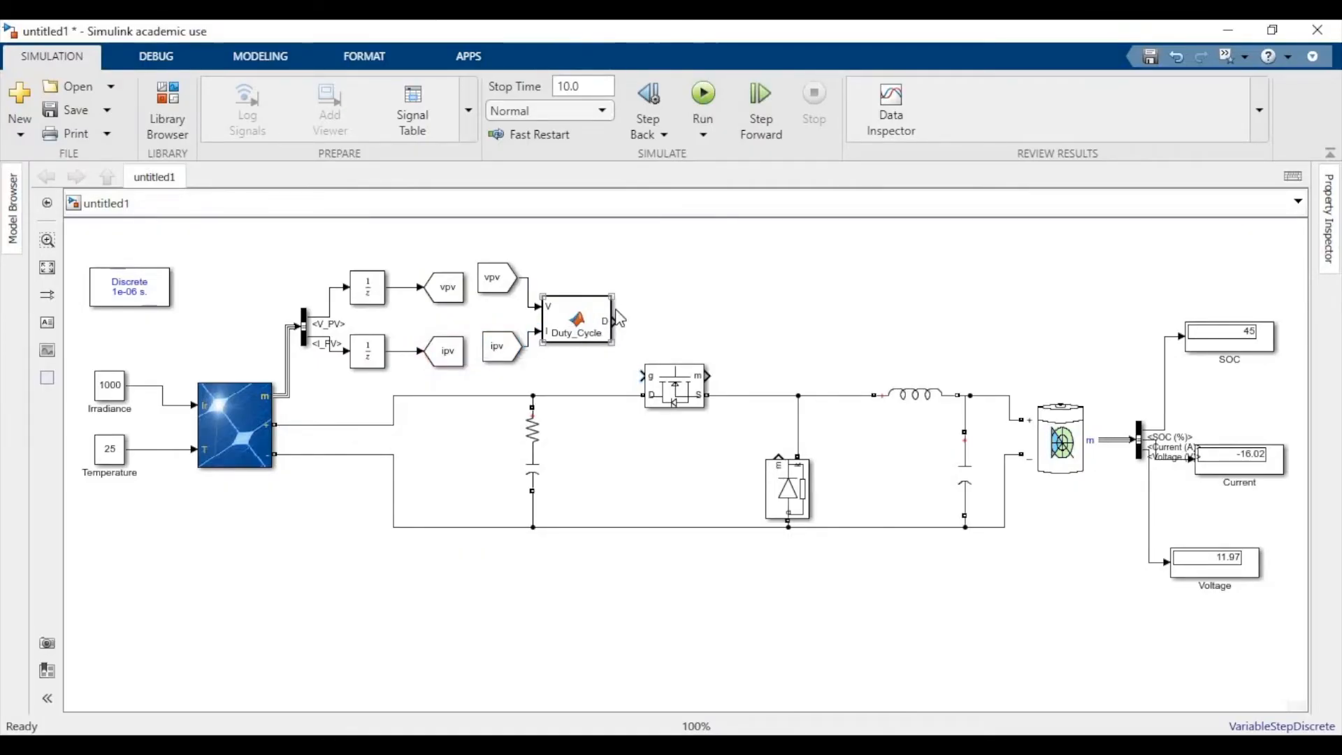
click(614, 308)
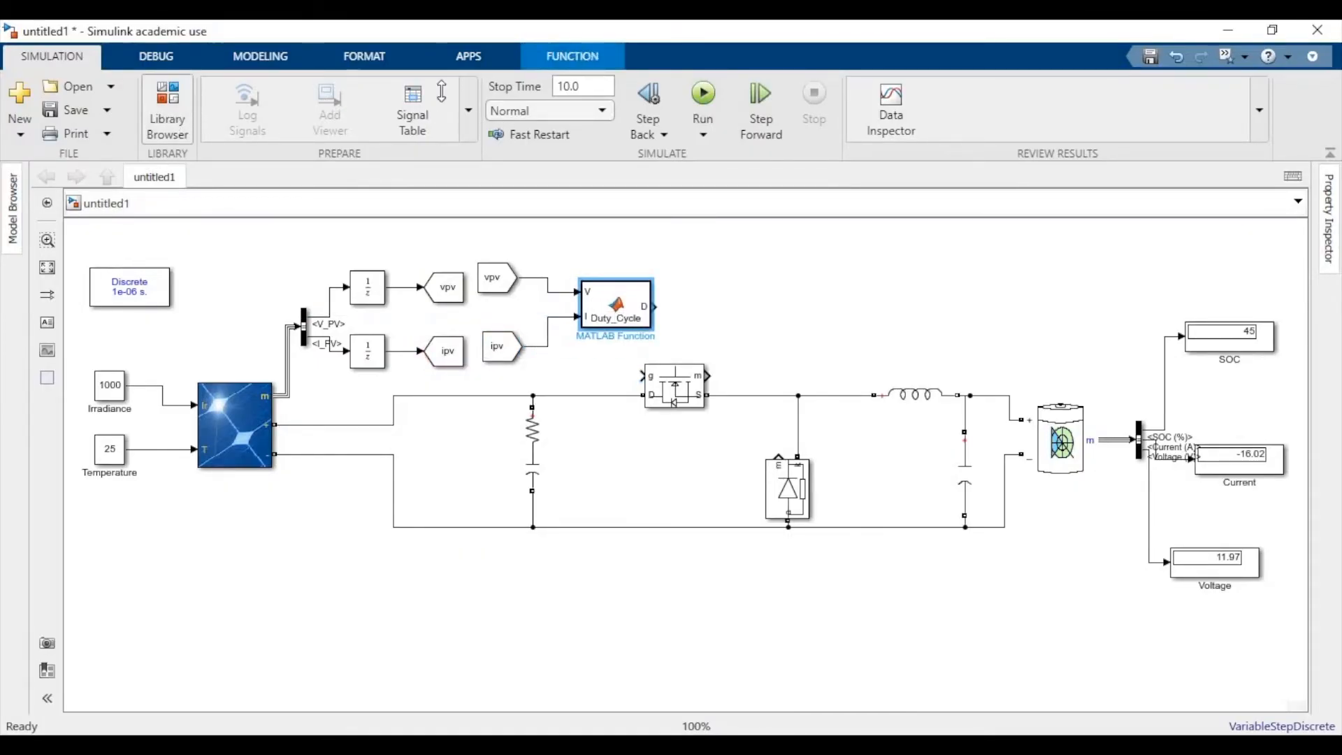
Search the library for 'Relational' and add the GreaterThanOrEqual comparison block
click(167, 109)
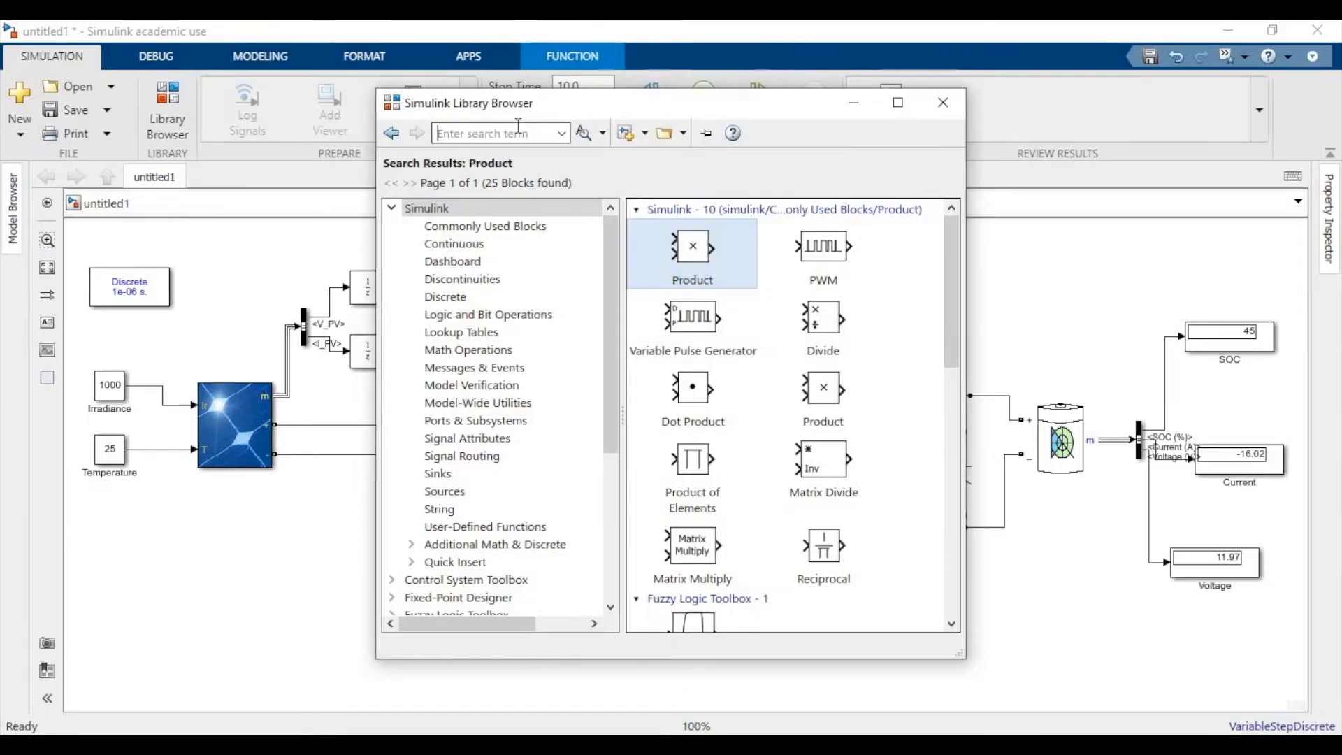
text(Relational)
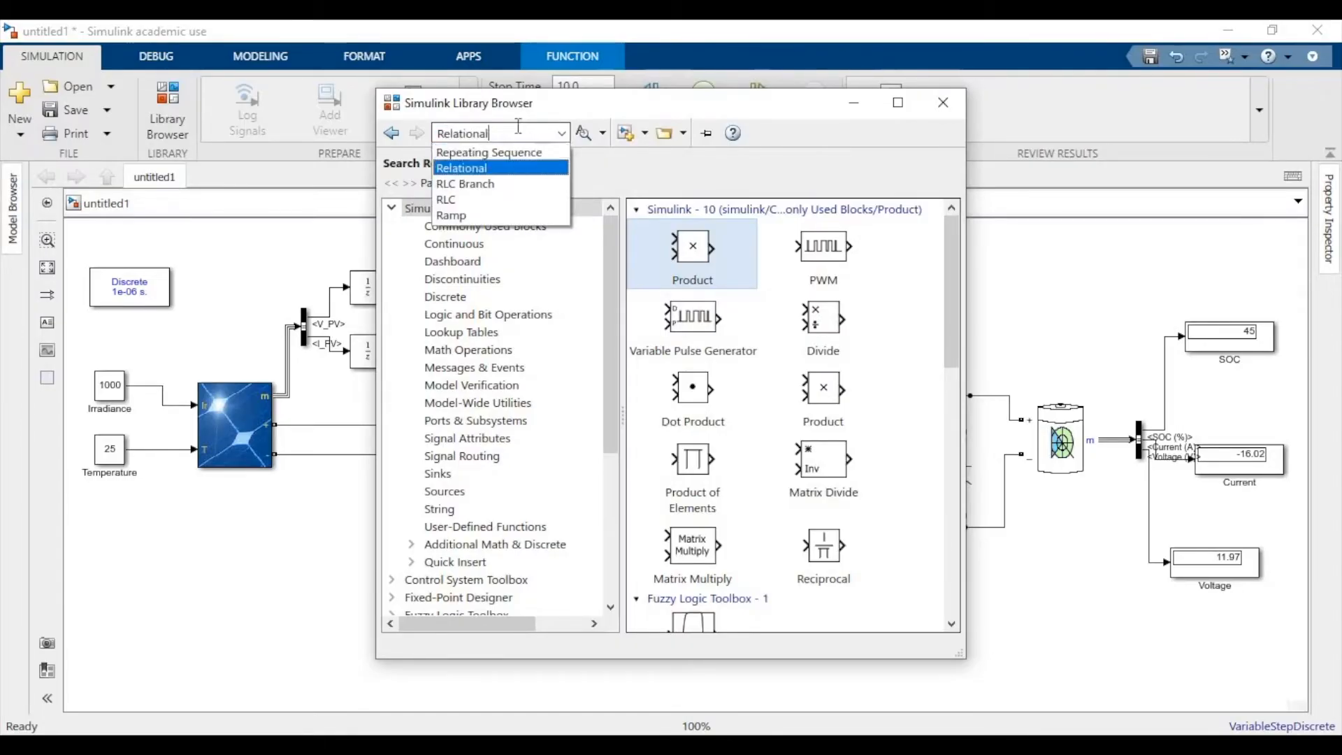
click(461, 167)
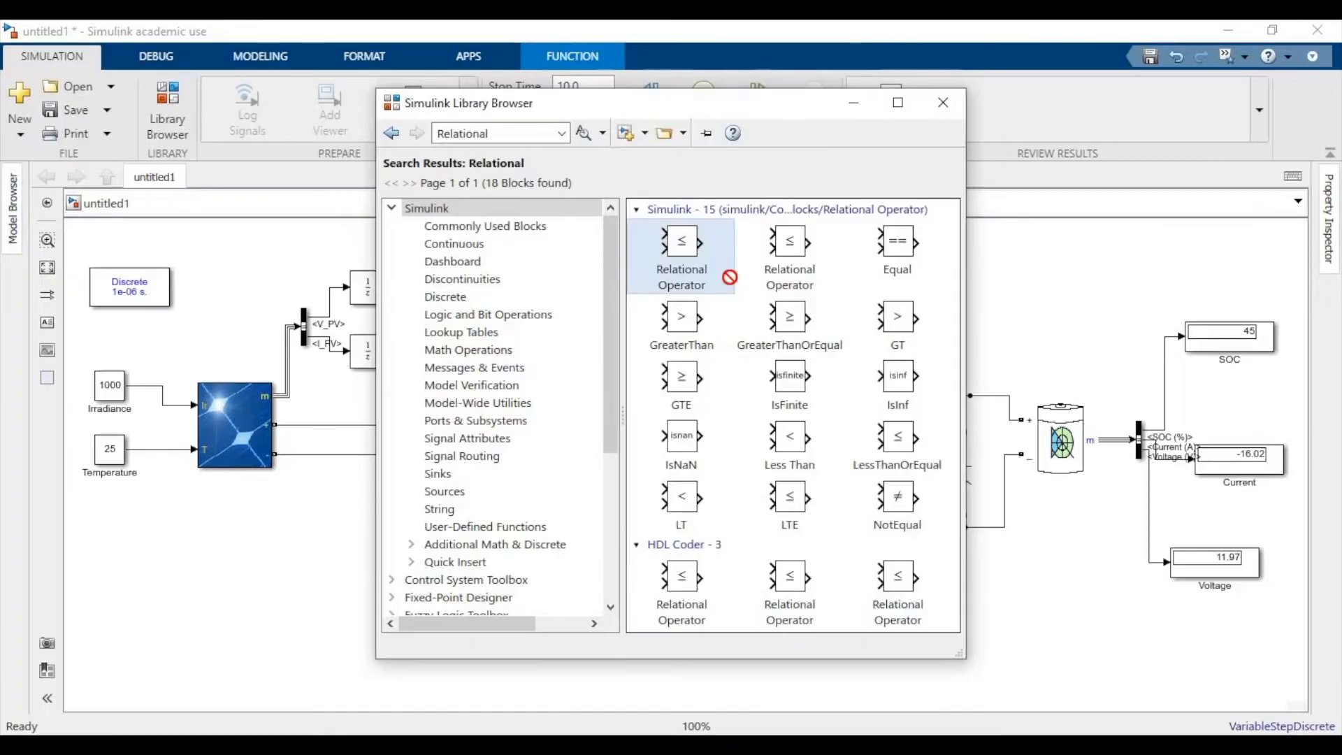
click(788, 316)
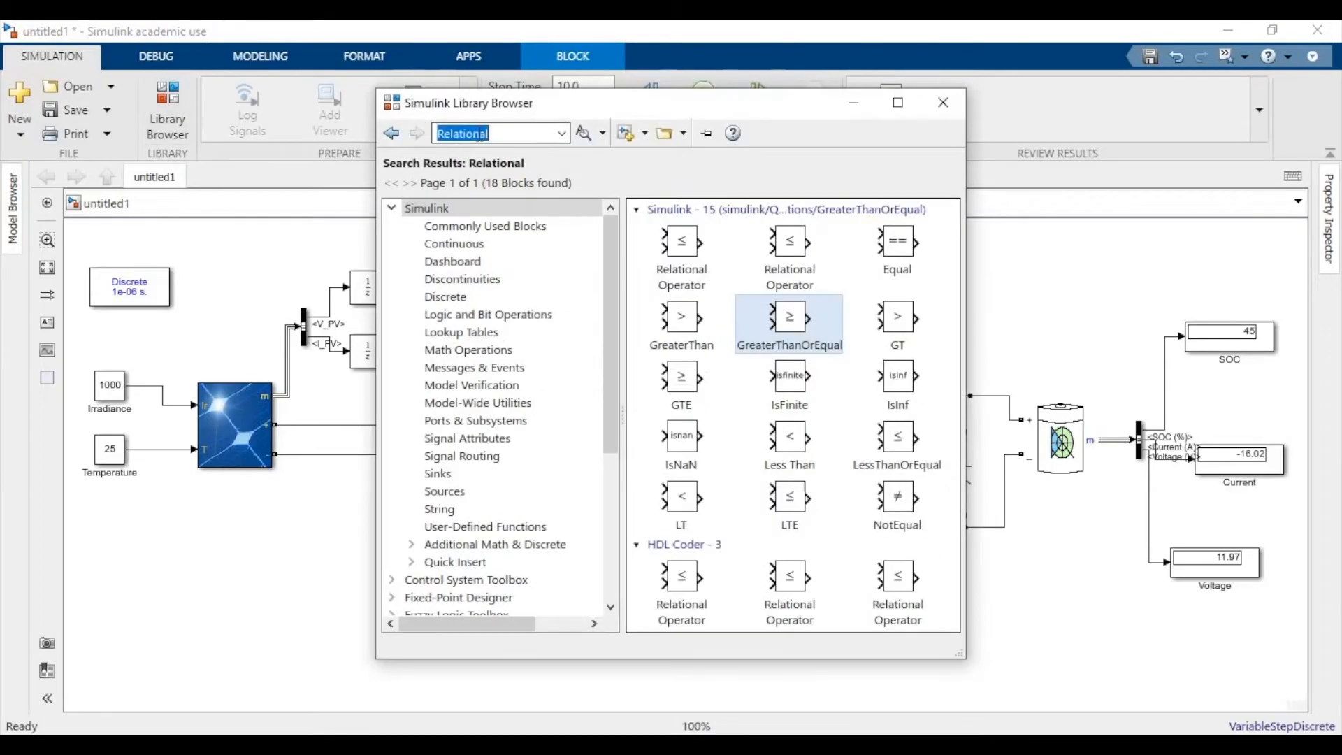
Search for 'Repeating Sequence' and add that block to the model
text(Repeat)
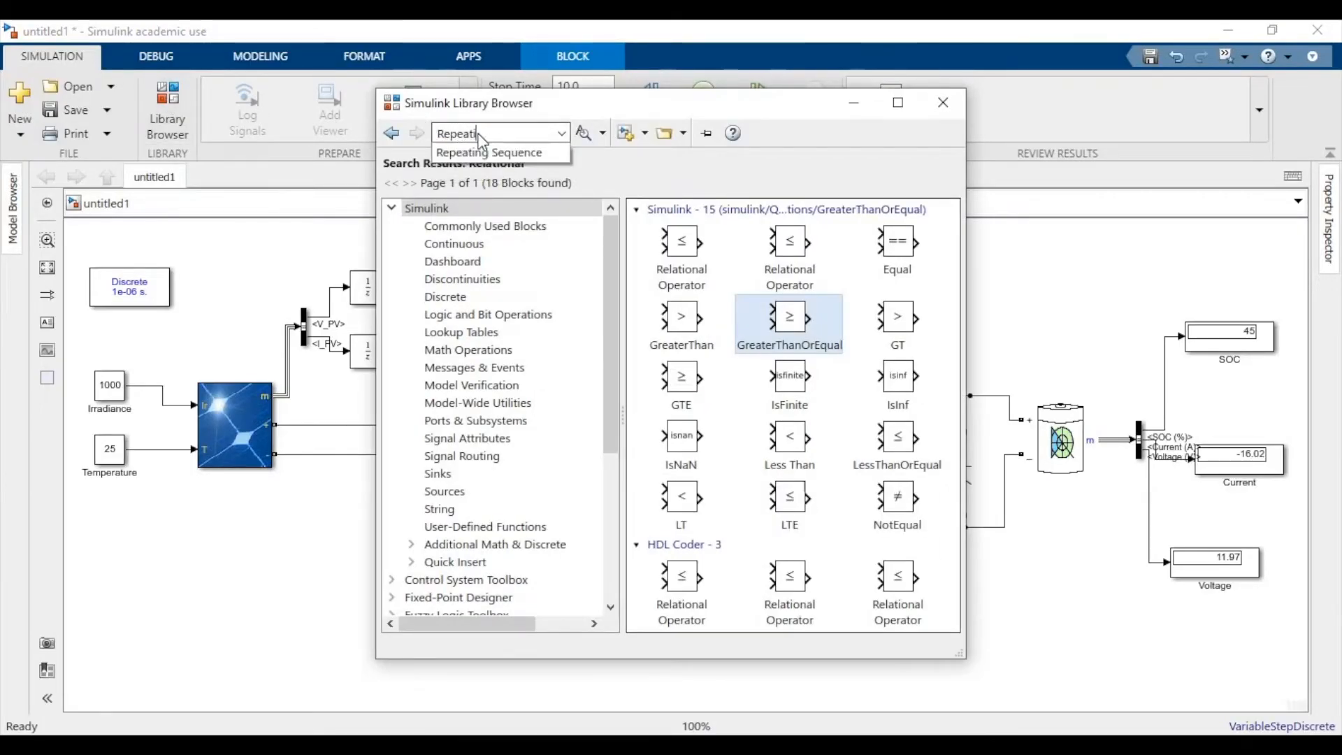
click(489, 152)
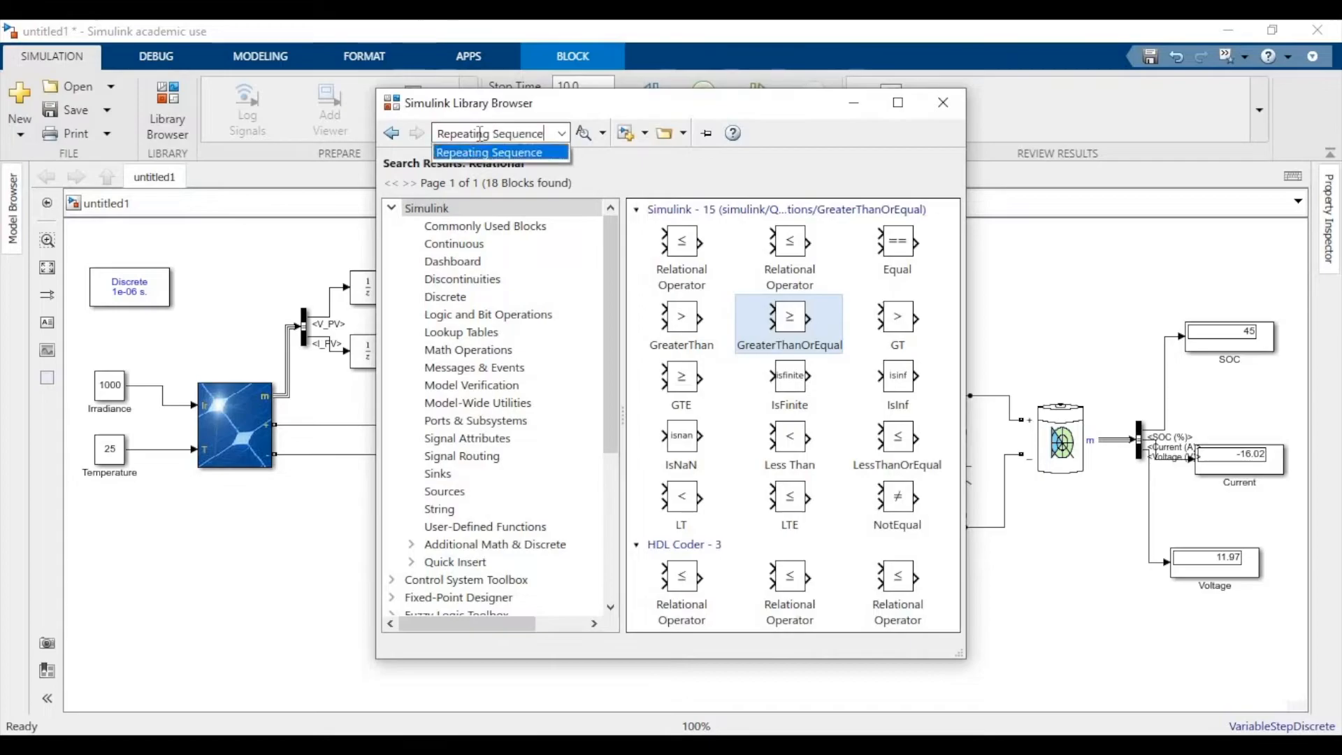
click(488, 152)
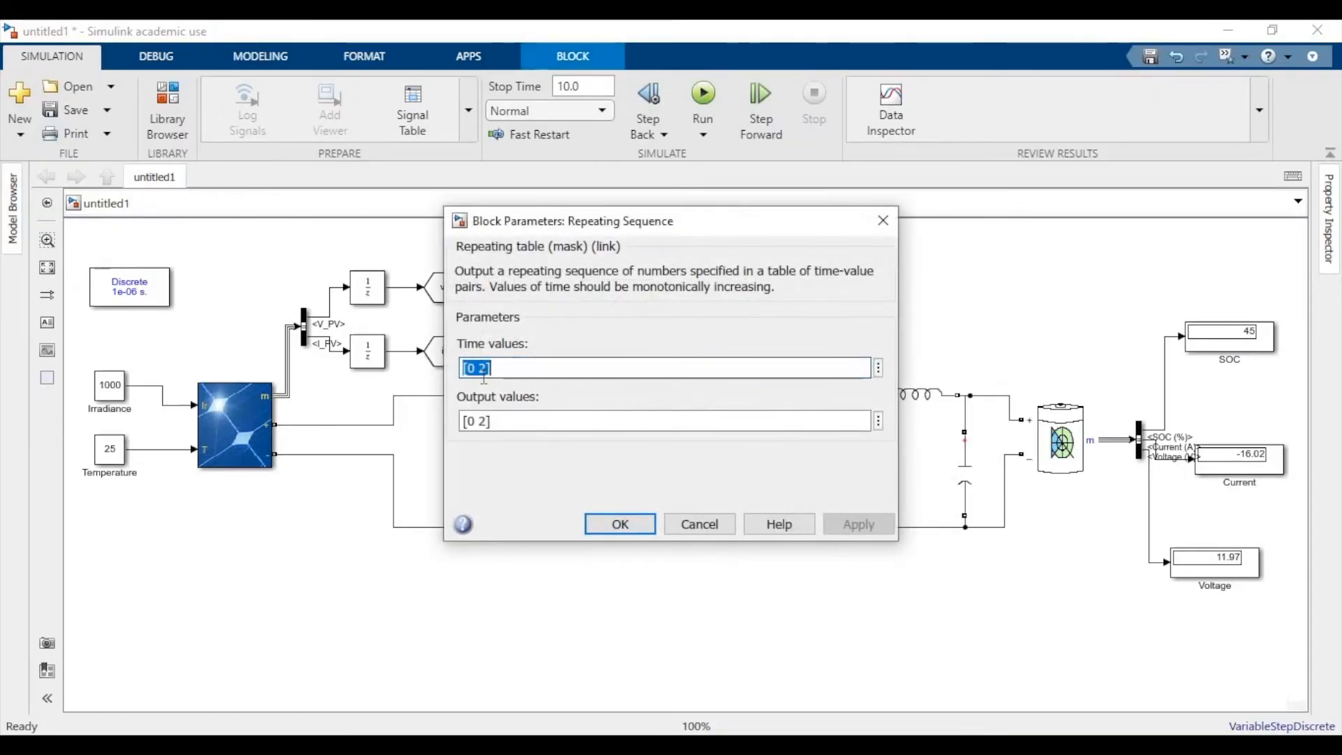
Set the Repeating Sequence time values to [0 0.0002] and output values to [0 1]
text(0.000)
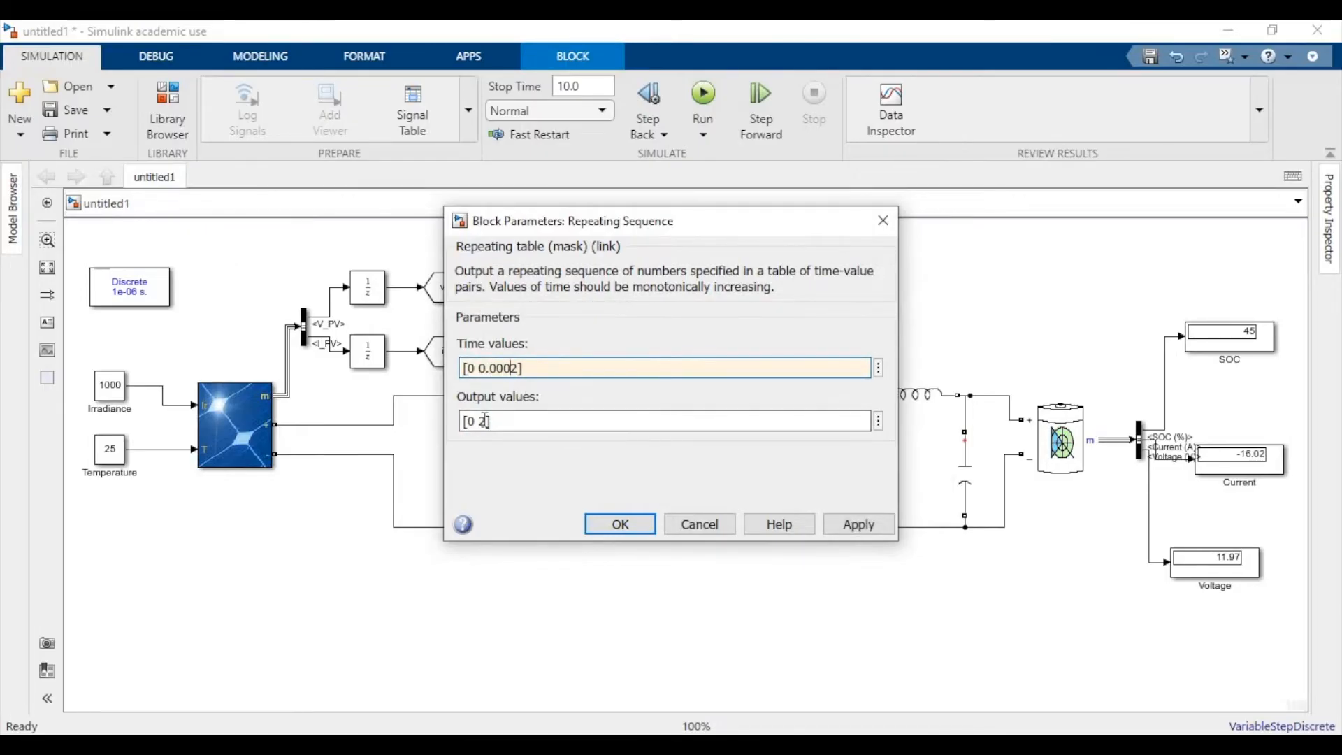
text(1)
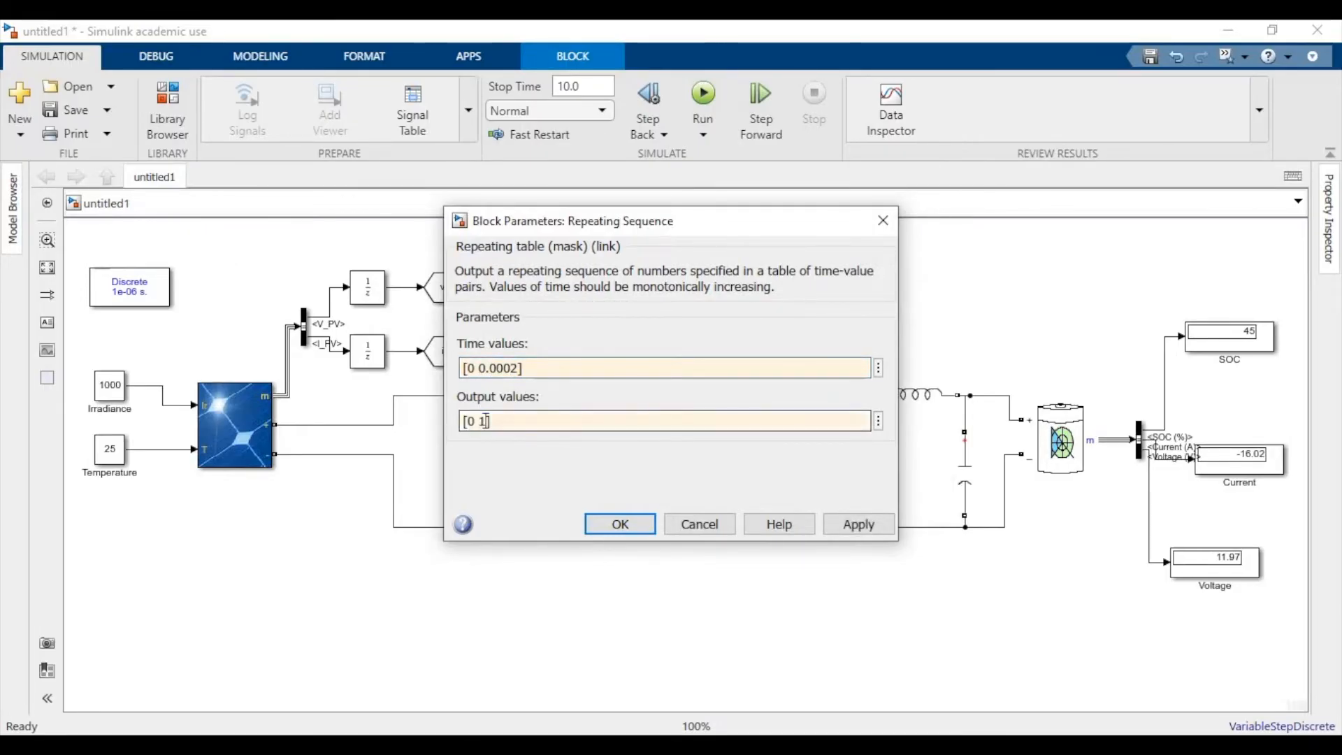
click(620, 524)
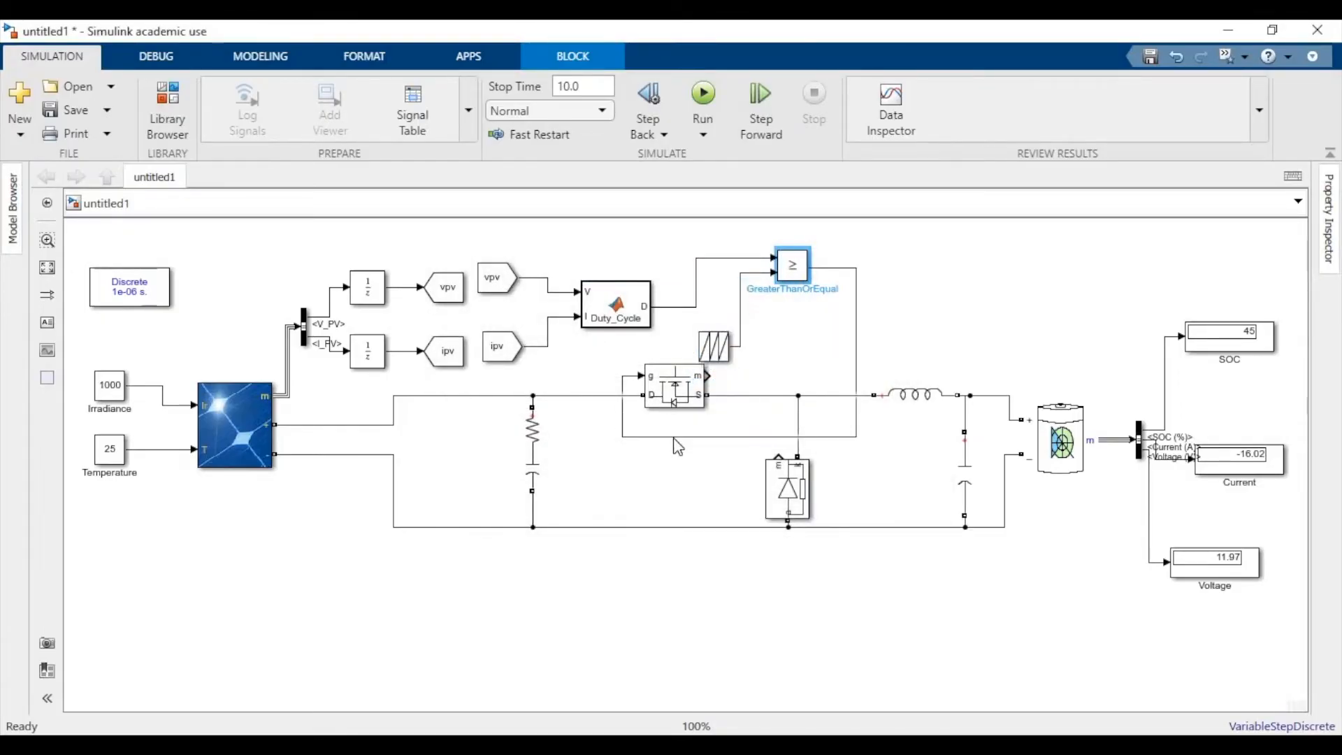
Wire the comparator to the MOSFET gate, add a Product block, and place a vpv From copy beside it
click(714, 346)
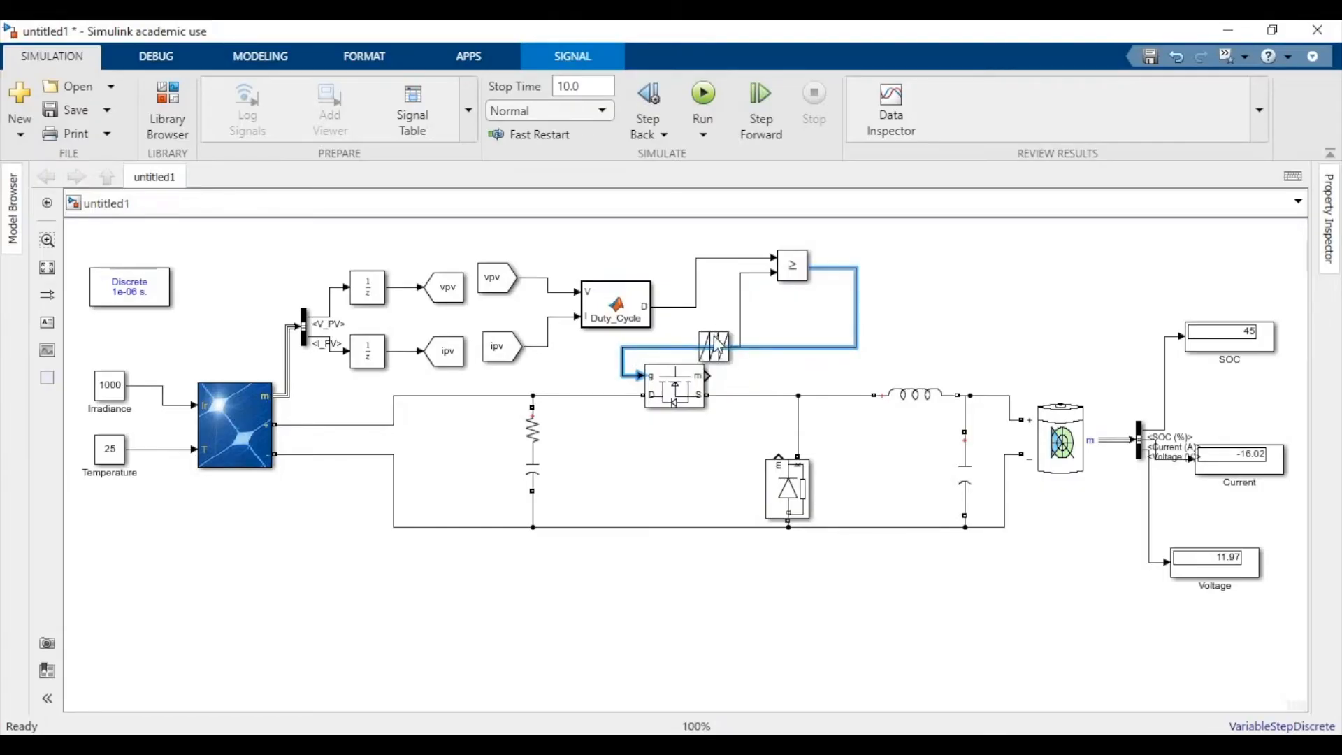
click(722, 319)
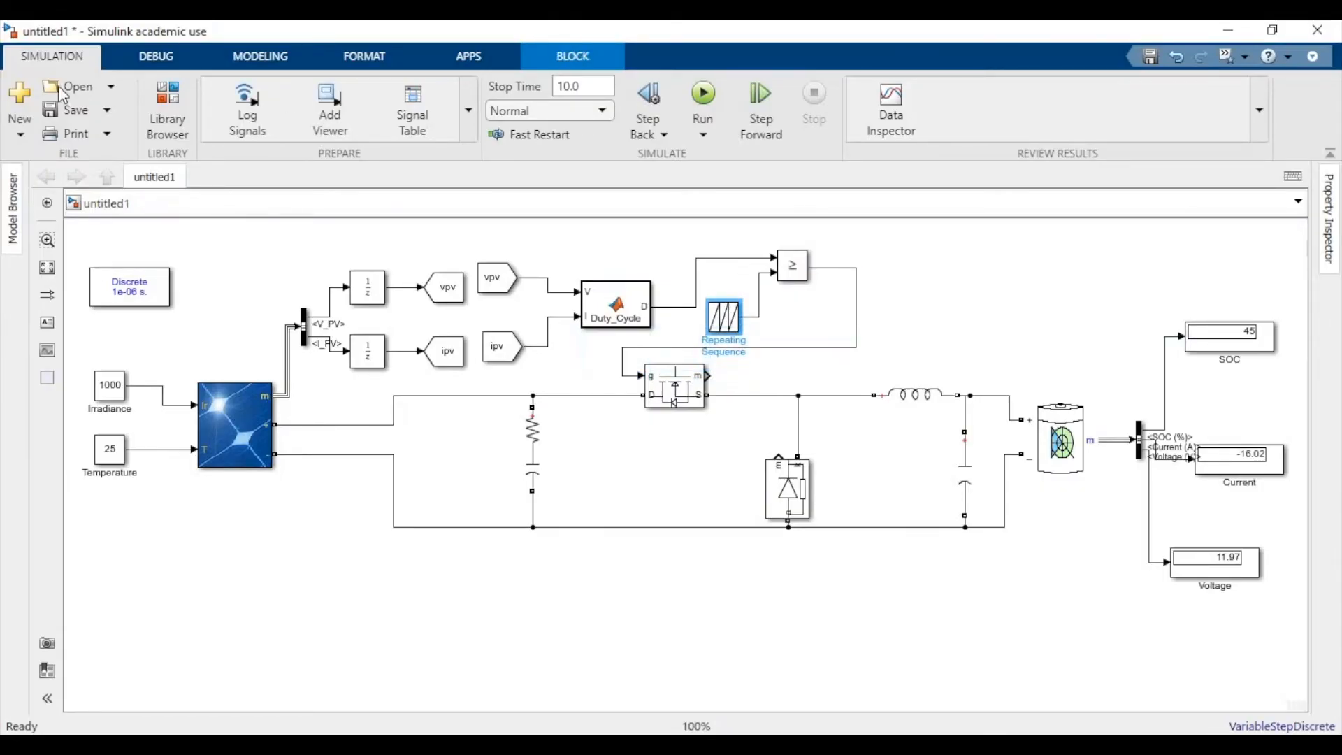
click(167, 110)
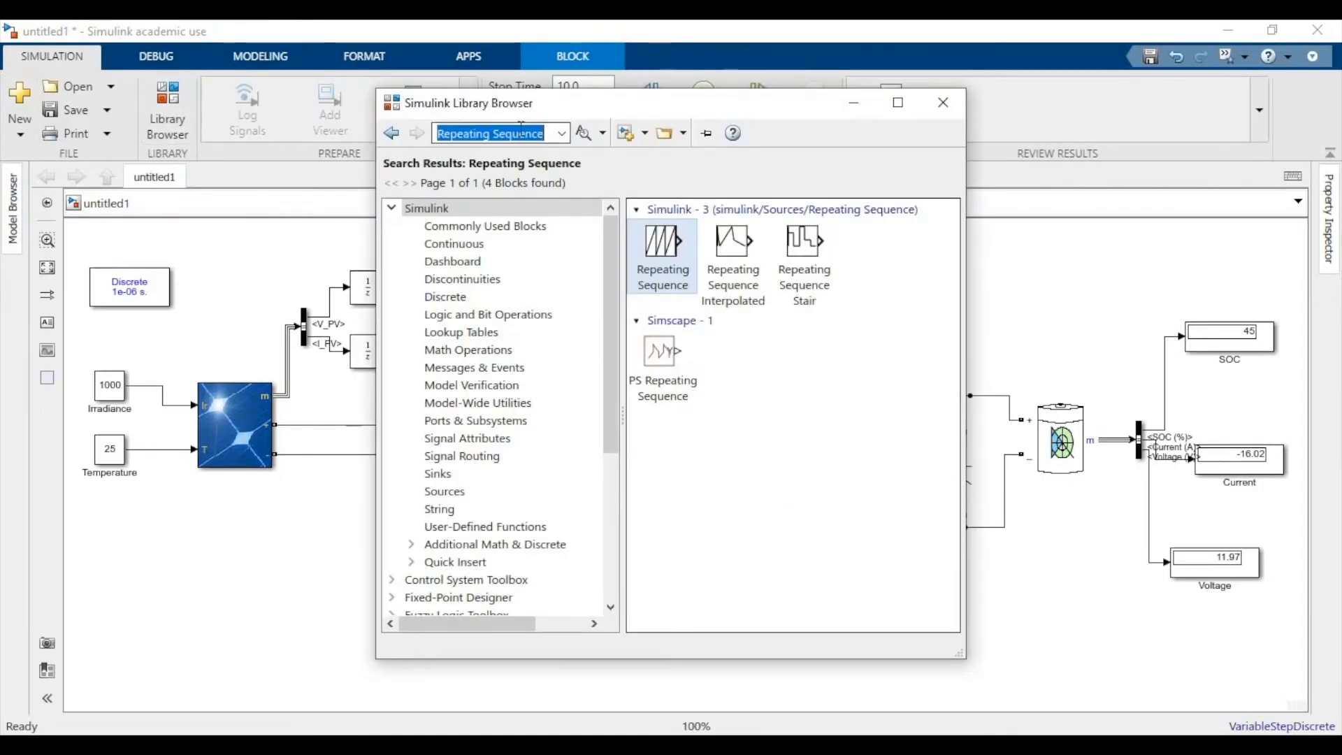
text(Product)
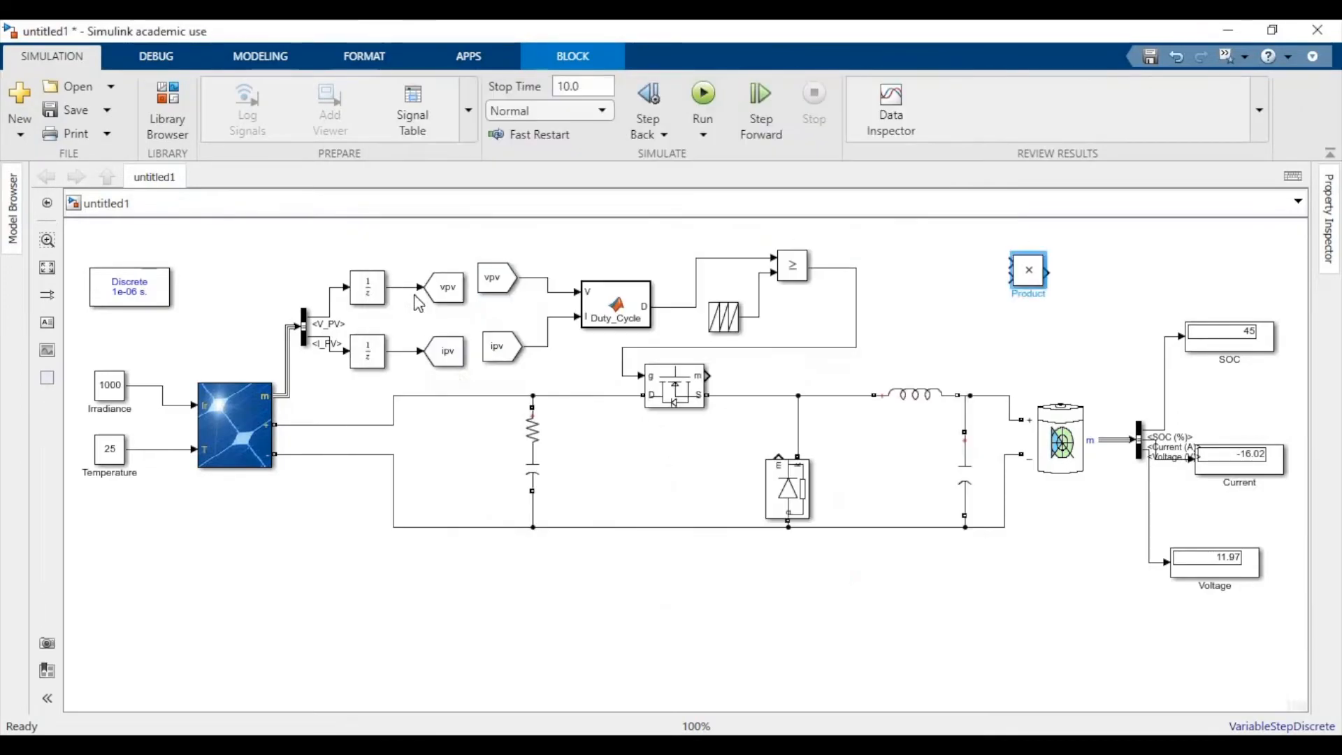
click(497, 276)
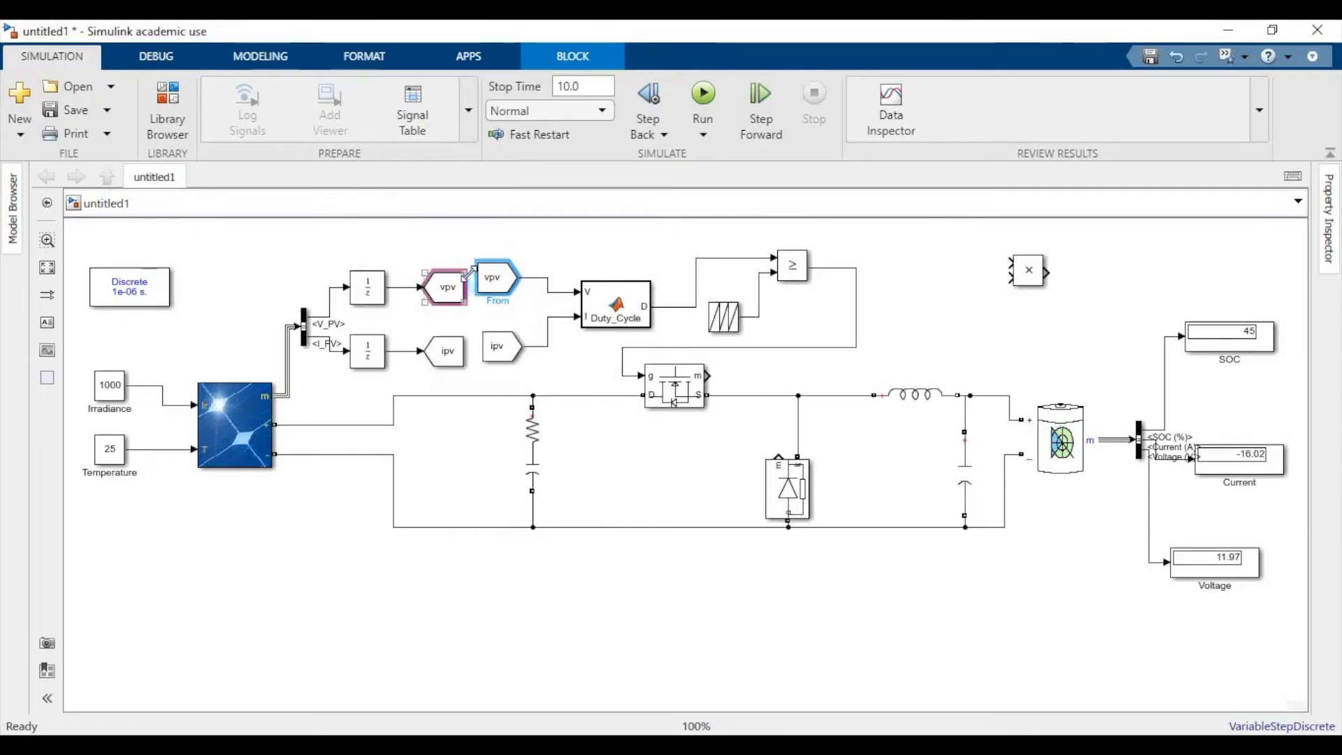
click(496, 277)
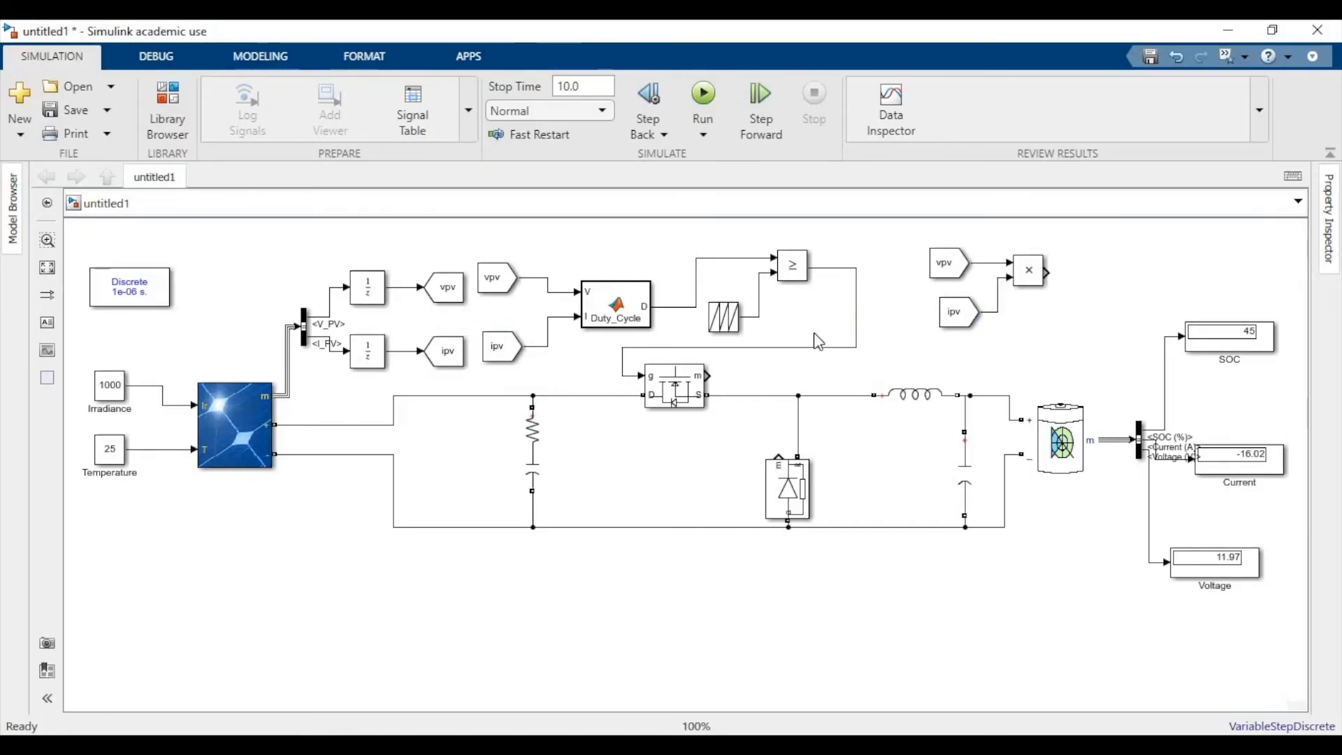
Add a Display block, connect the Product output to it, and name it power
click(614, 308)
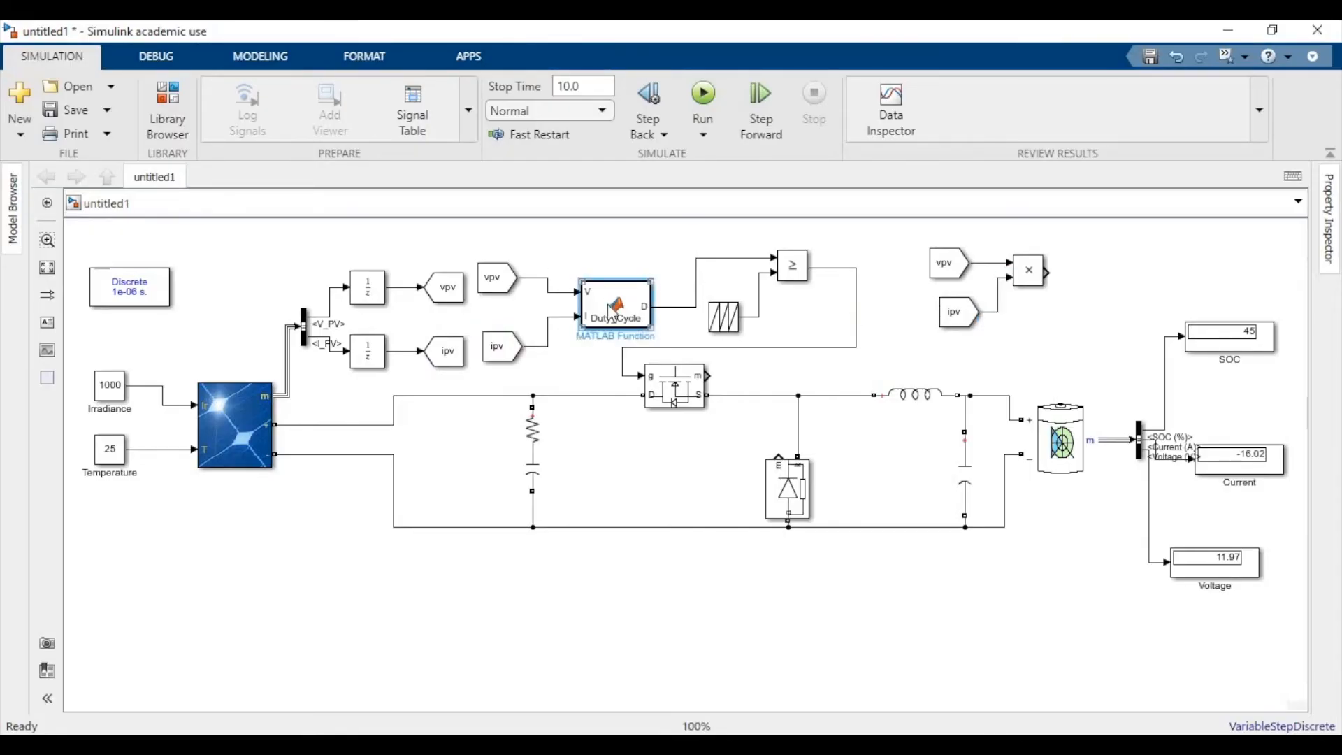
click(614, 306)
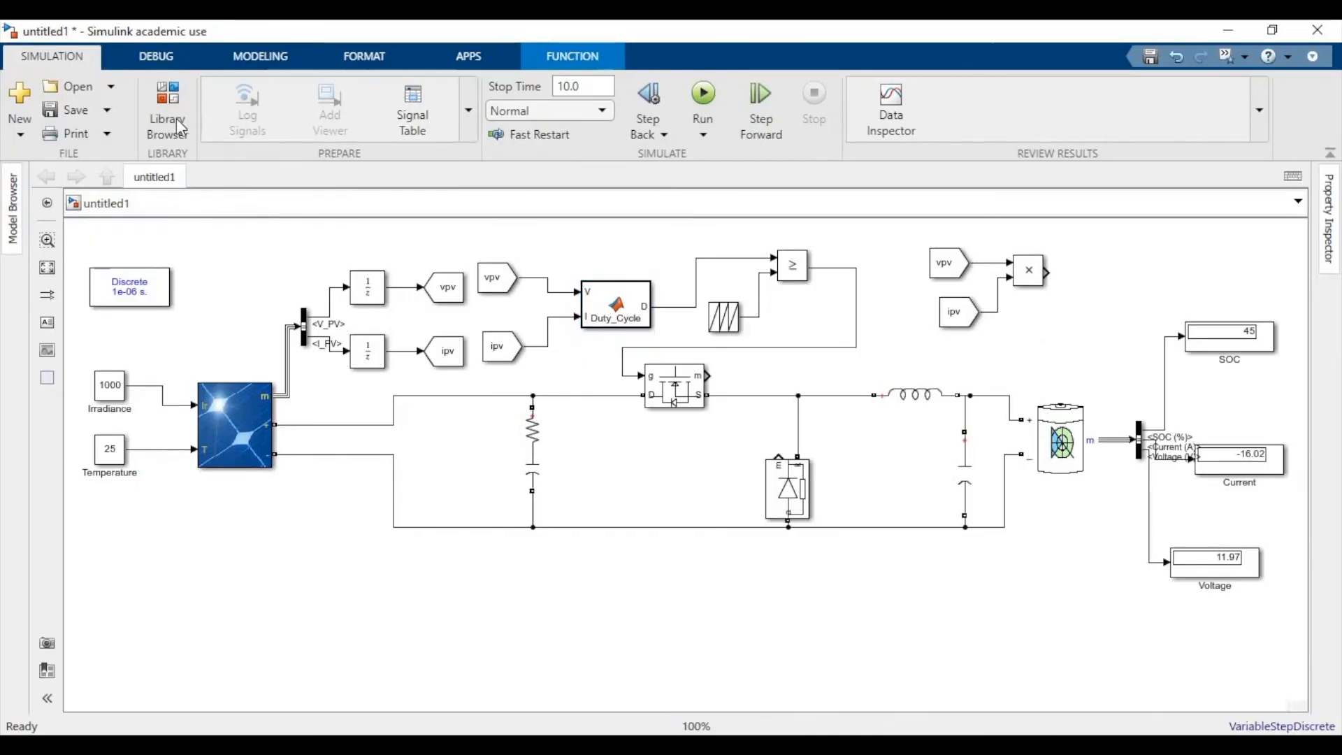
click(167, 109)
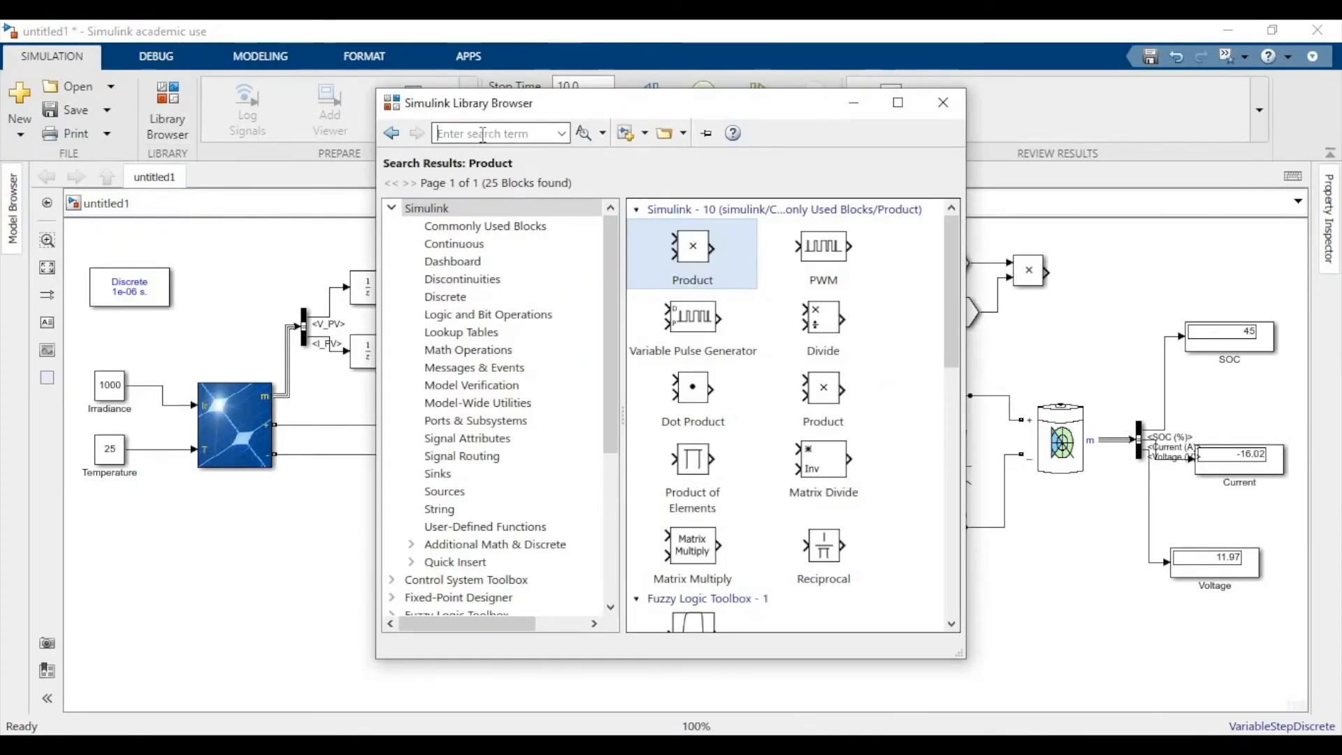
text(Display)
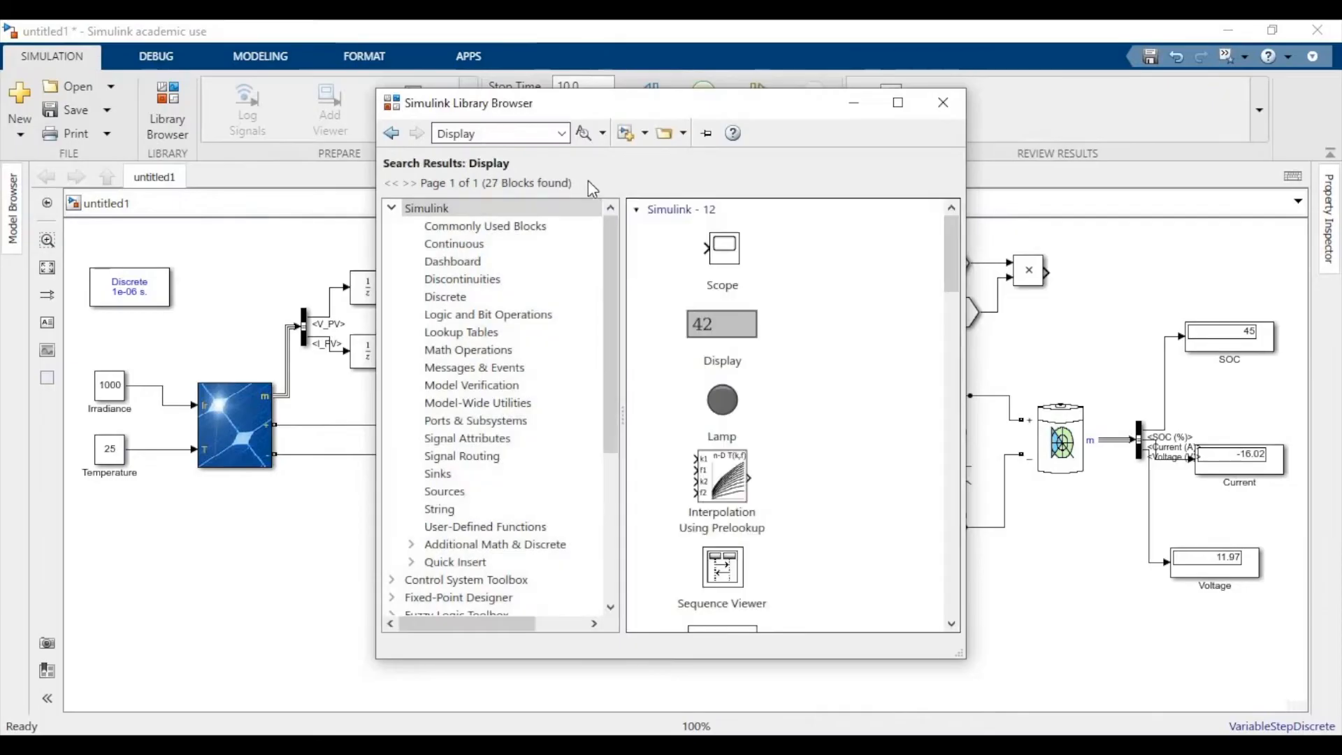
scroll(down, 3)
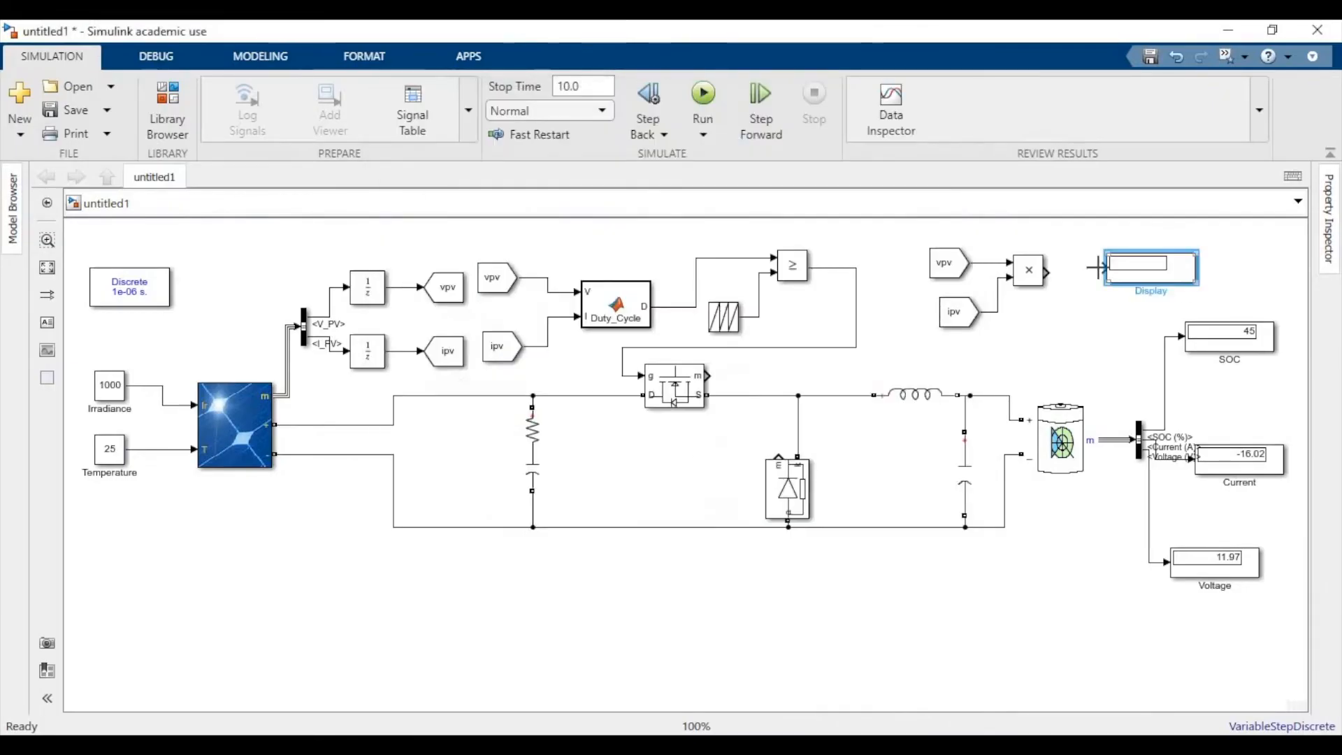
click(1149, 269)
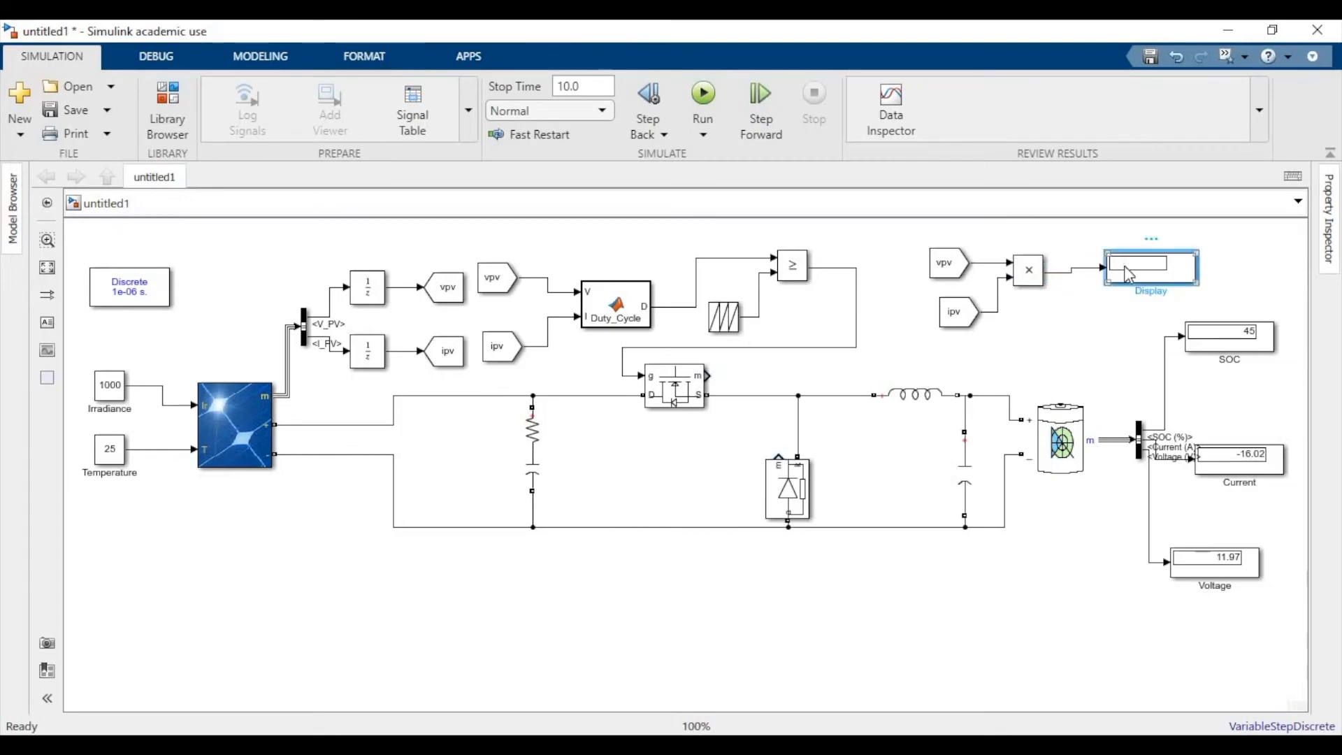
double_click(1150, 267)
text(power)
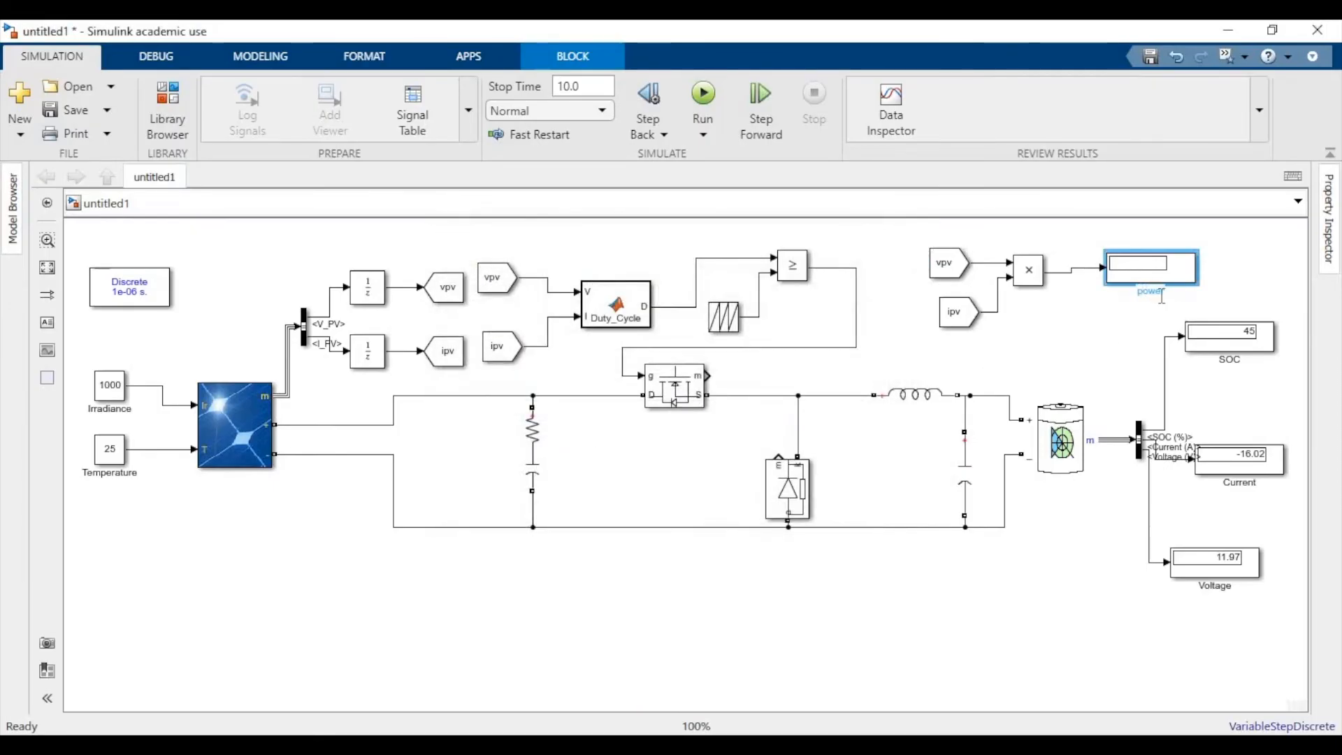
click(235, 423)
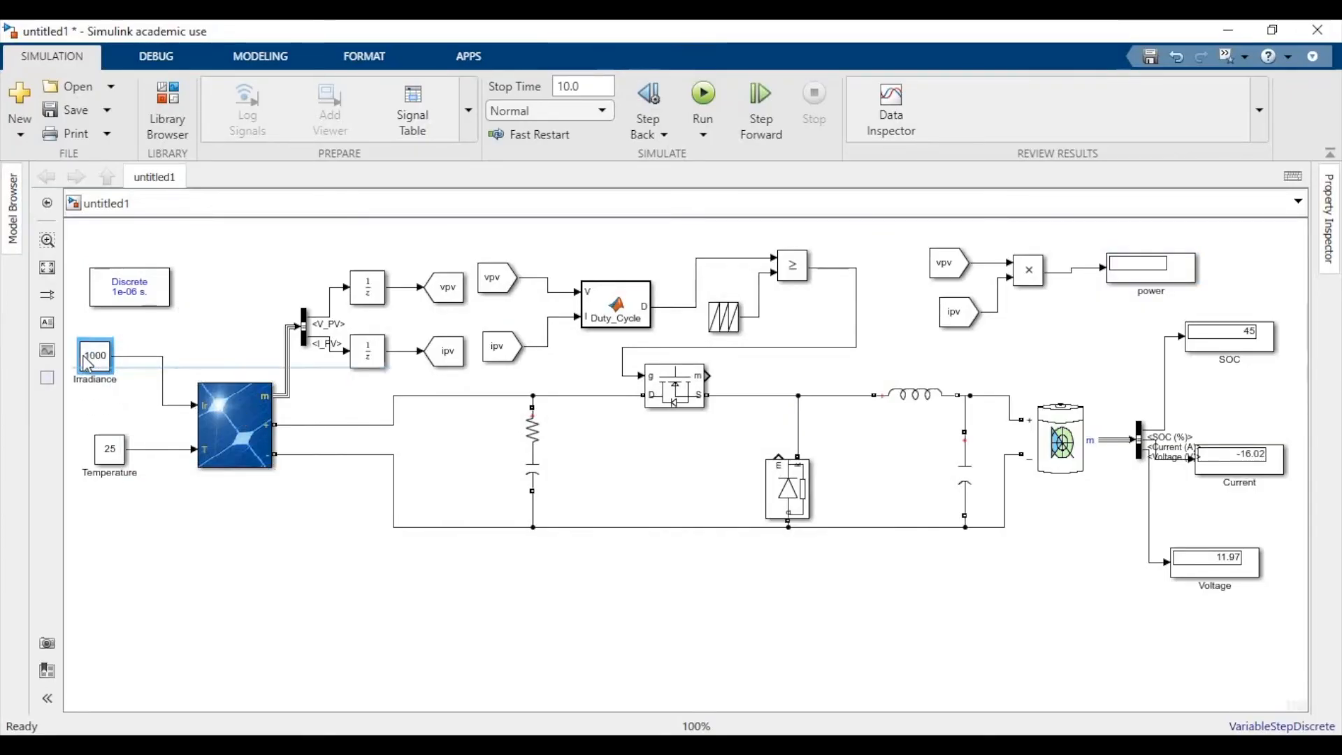
click(167, 103)
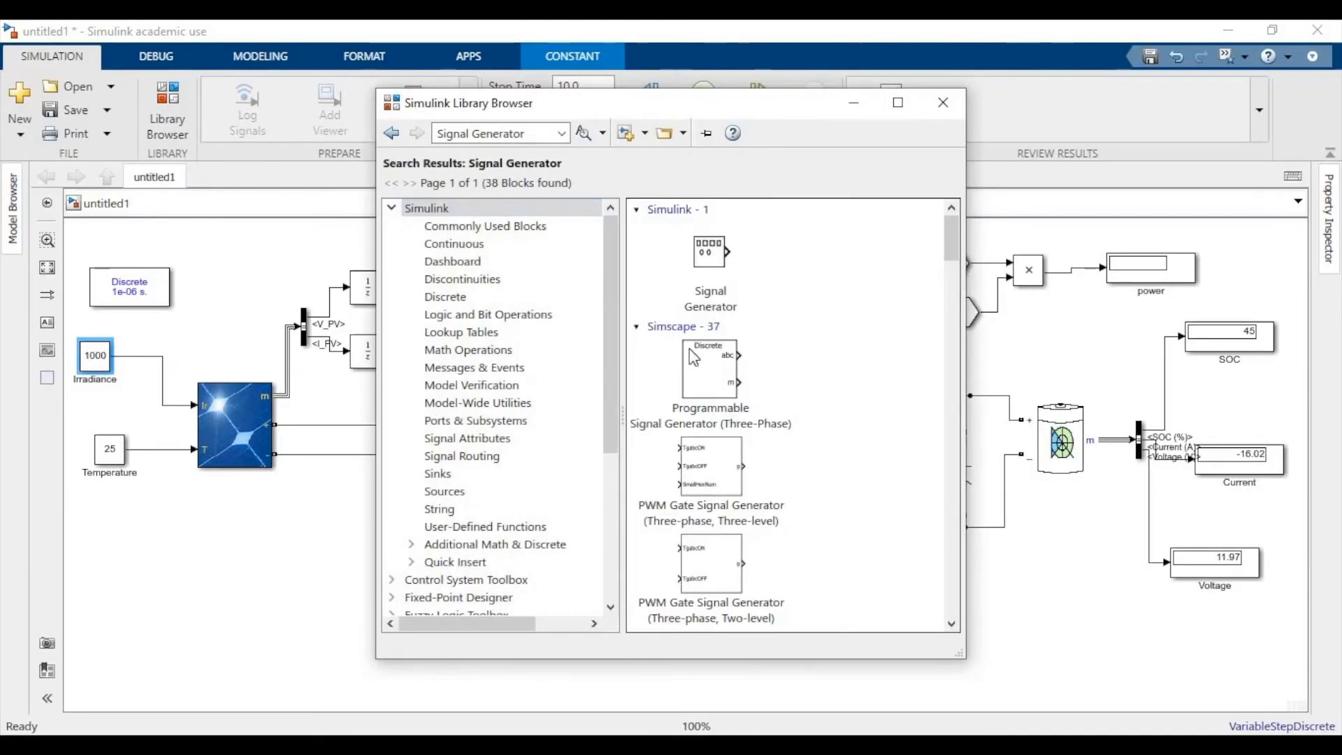
scroll(down, 3)
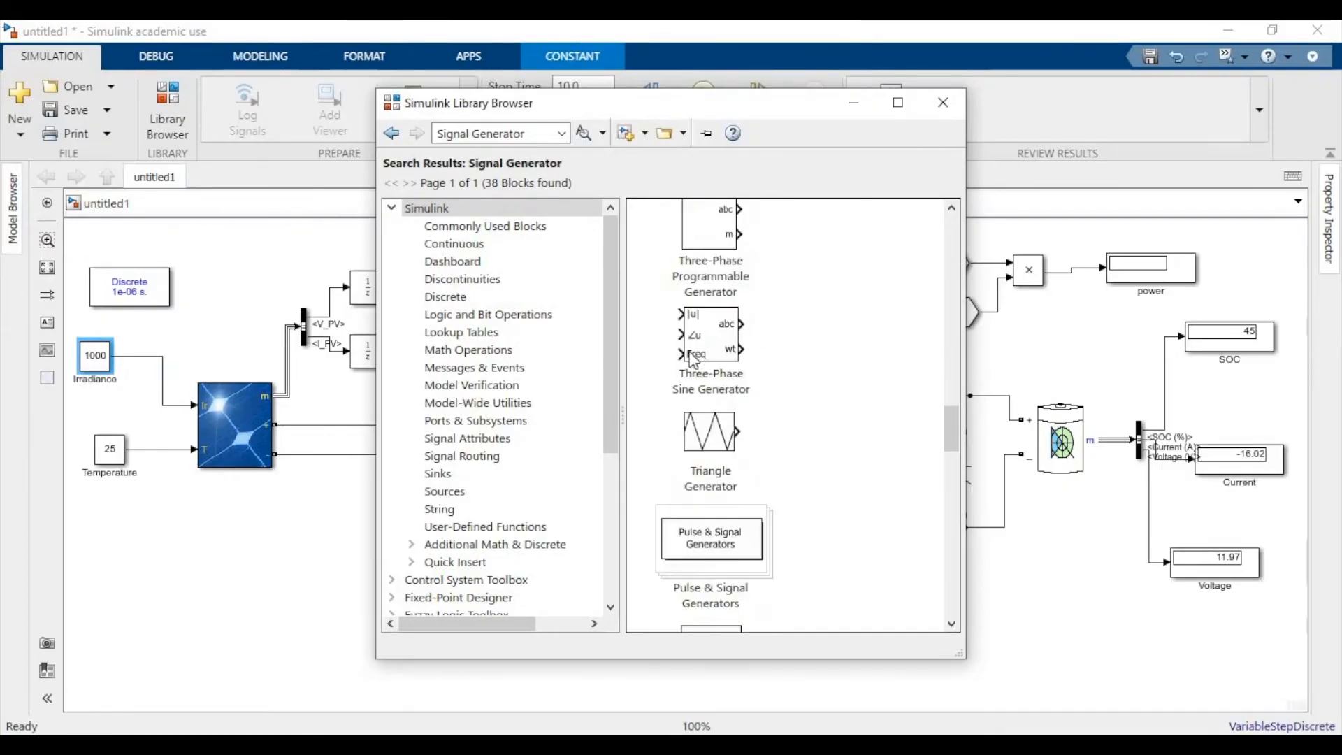
click(942, 102)
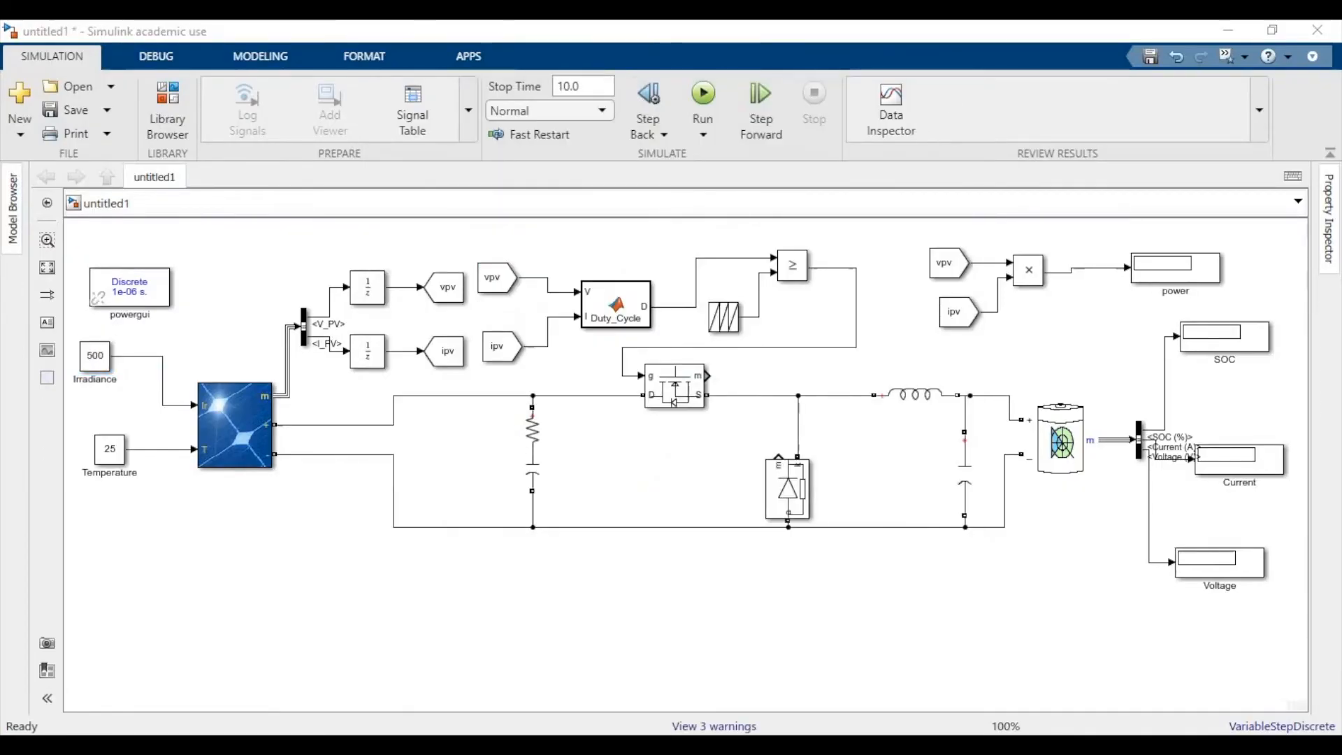
click(260, 57)
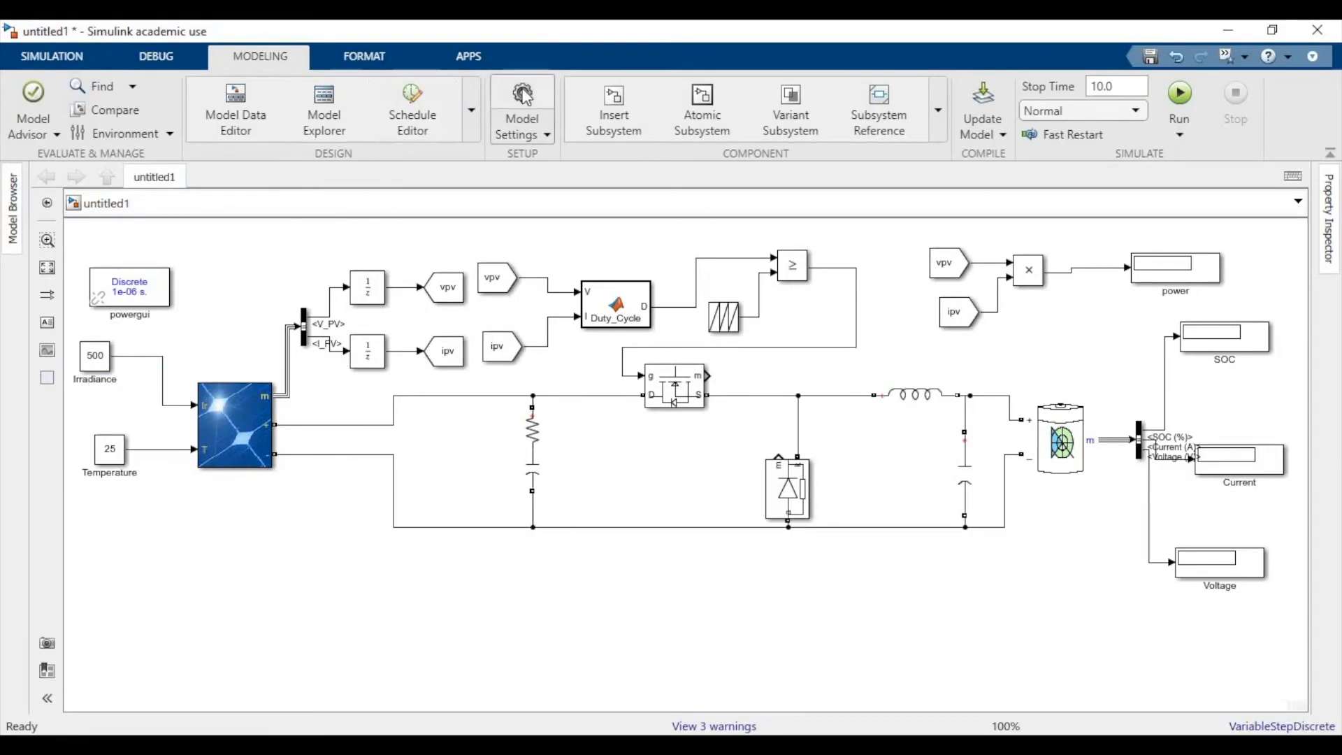
click(522, 109)
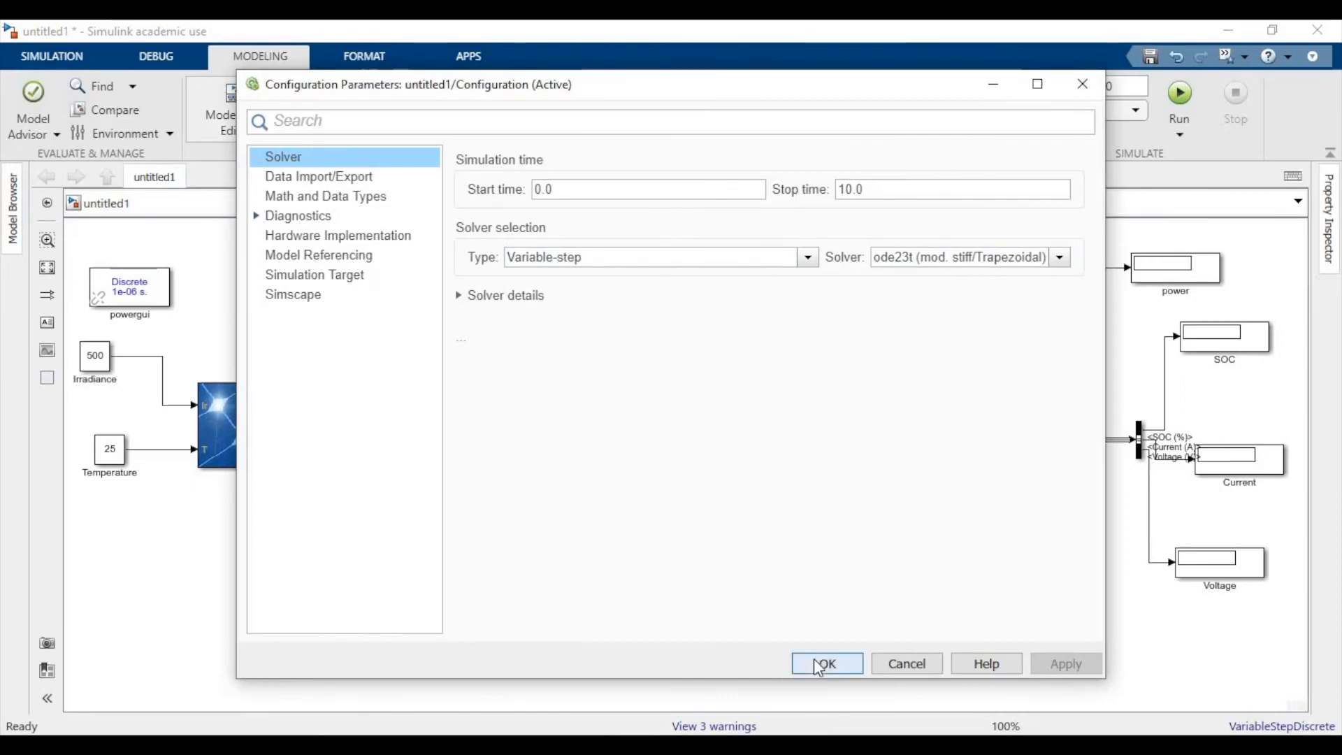
click(825, 663)
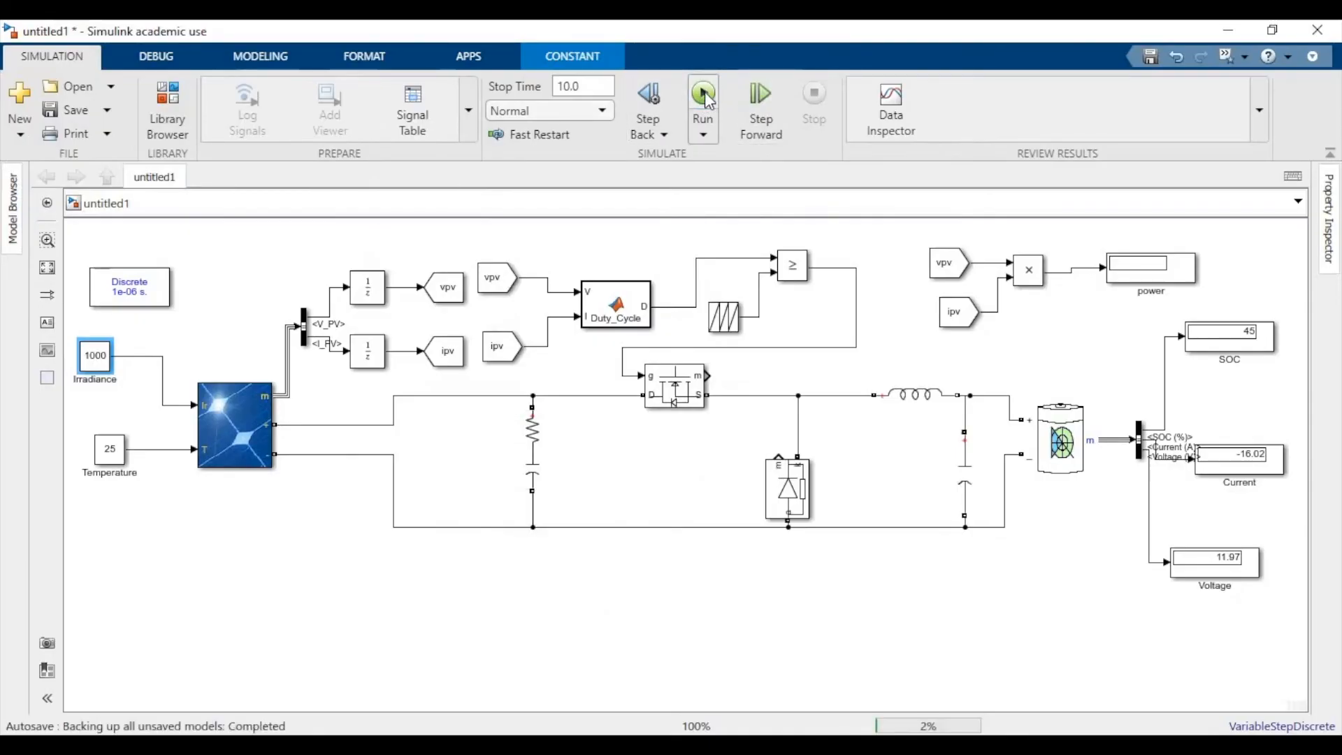
Start the charger simulation and watch power, SOC, current and voltage update
click(701, 94)
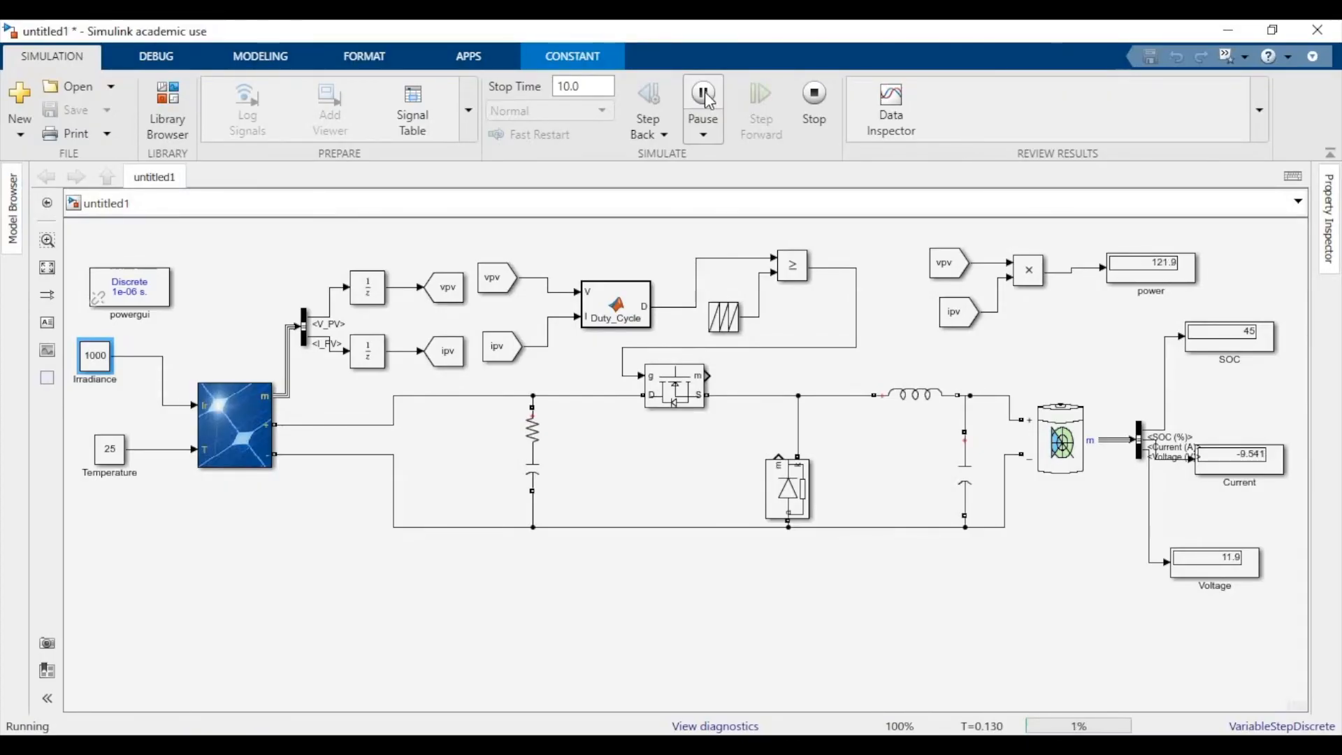
mouse_move(1033, 229)
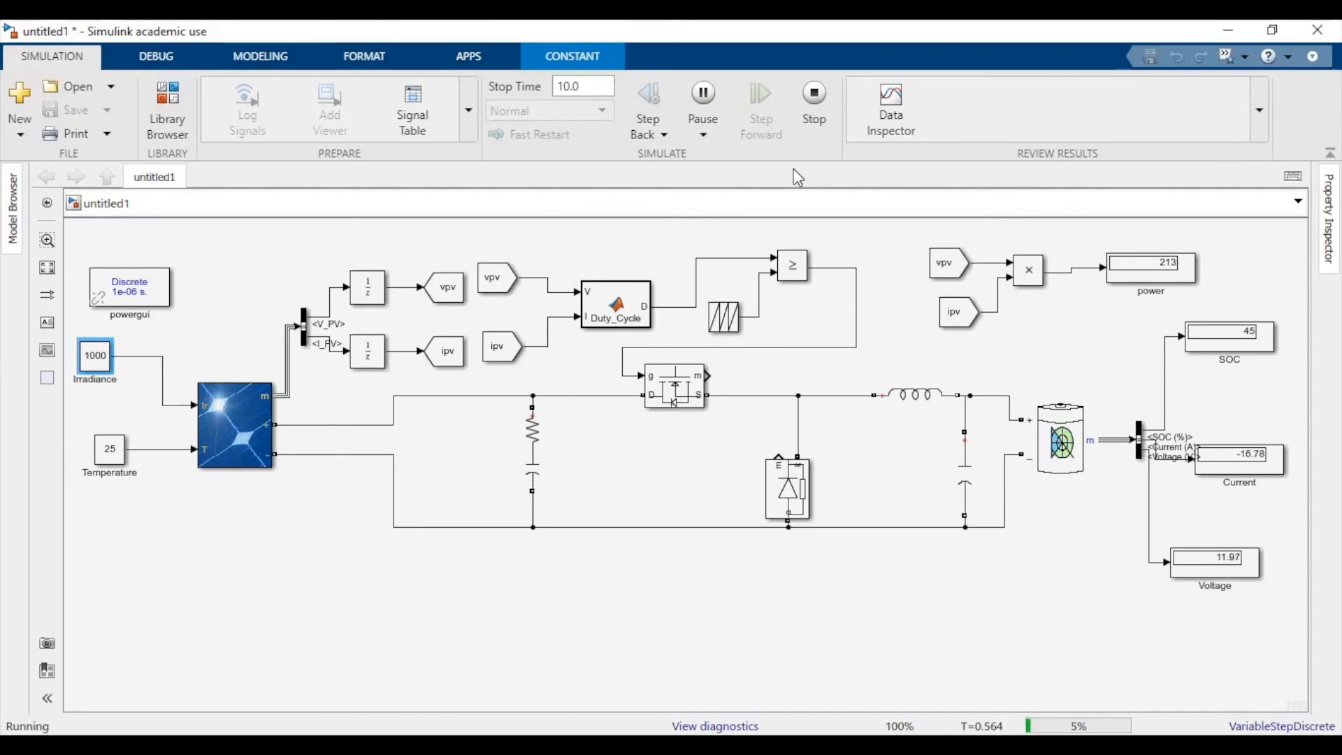
mouse_move(783, 427)
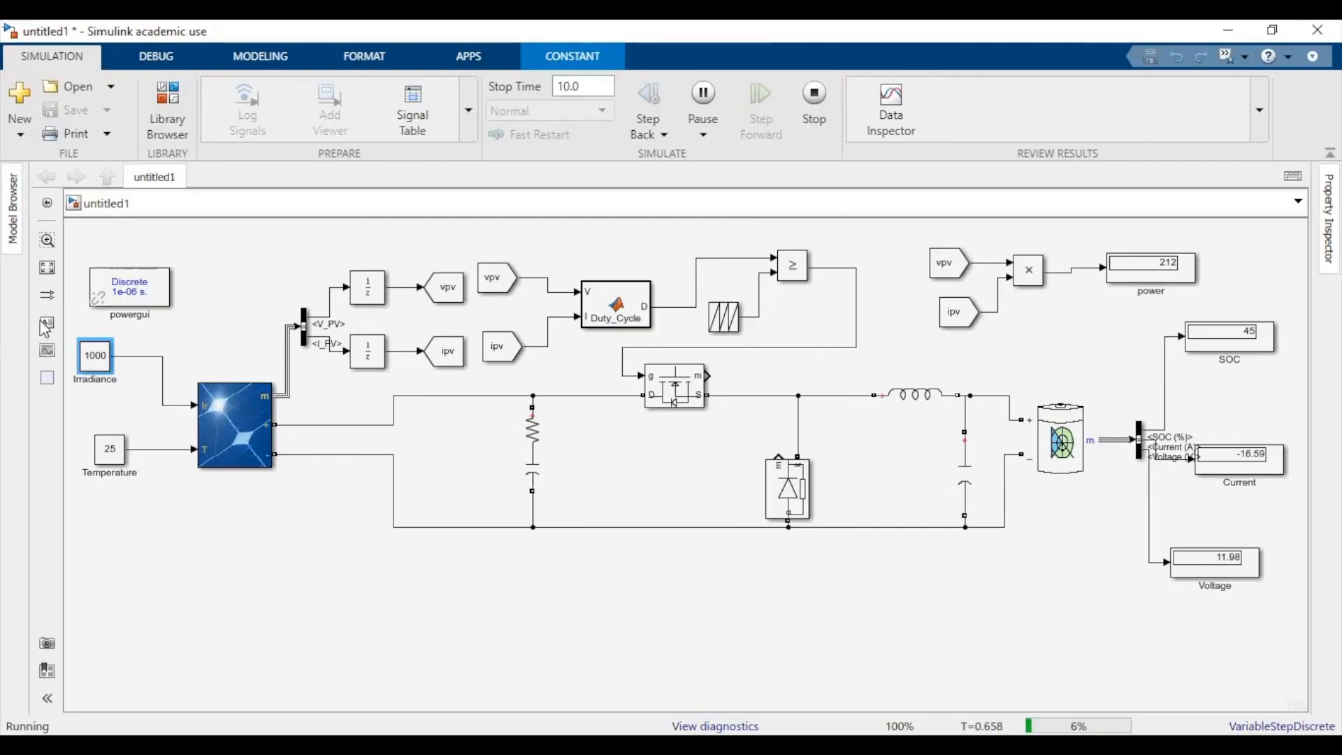
Change the Irradiance constant to 500 mid-run, dropping power to about 107
double_click(94, 354)
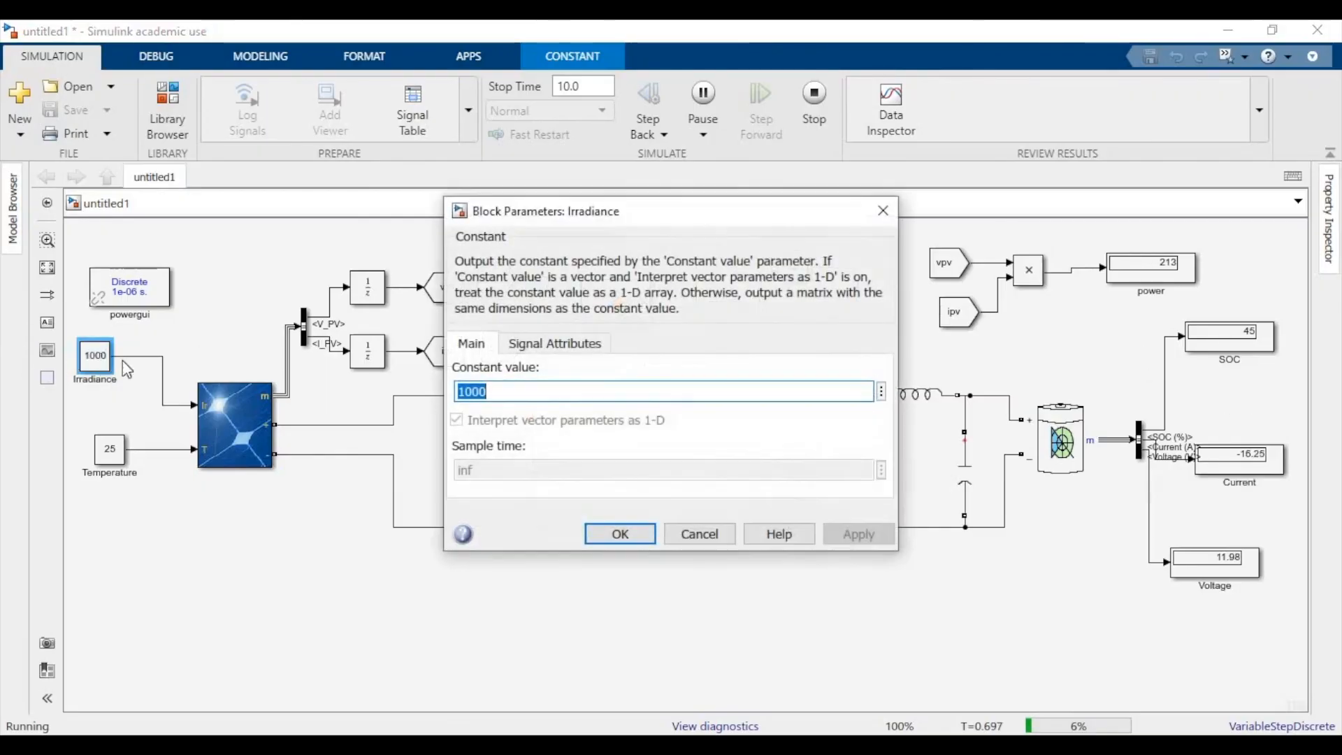
text(500)
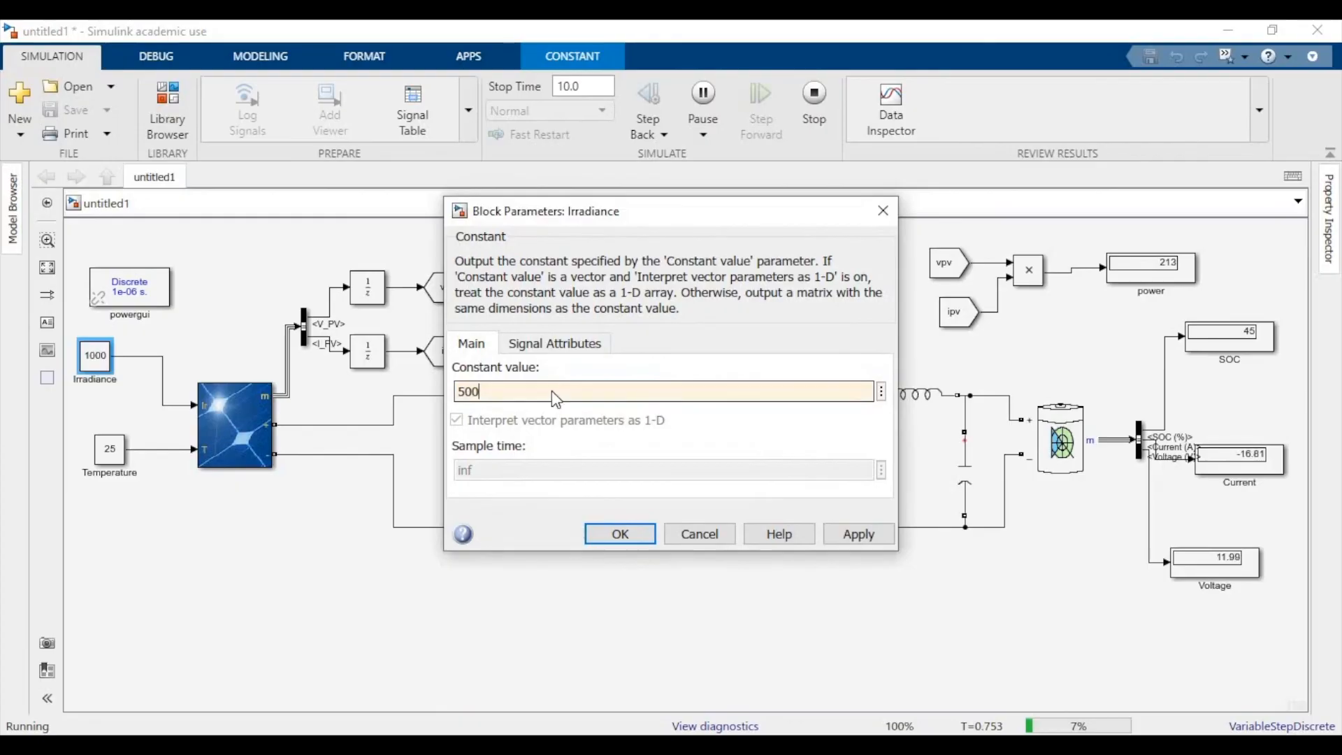
click(618, 533)
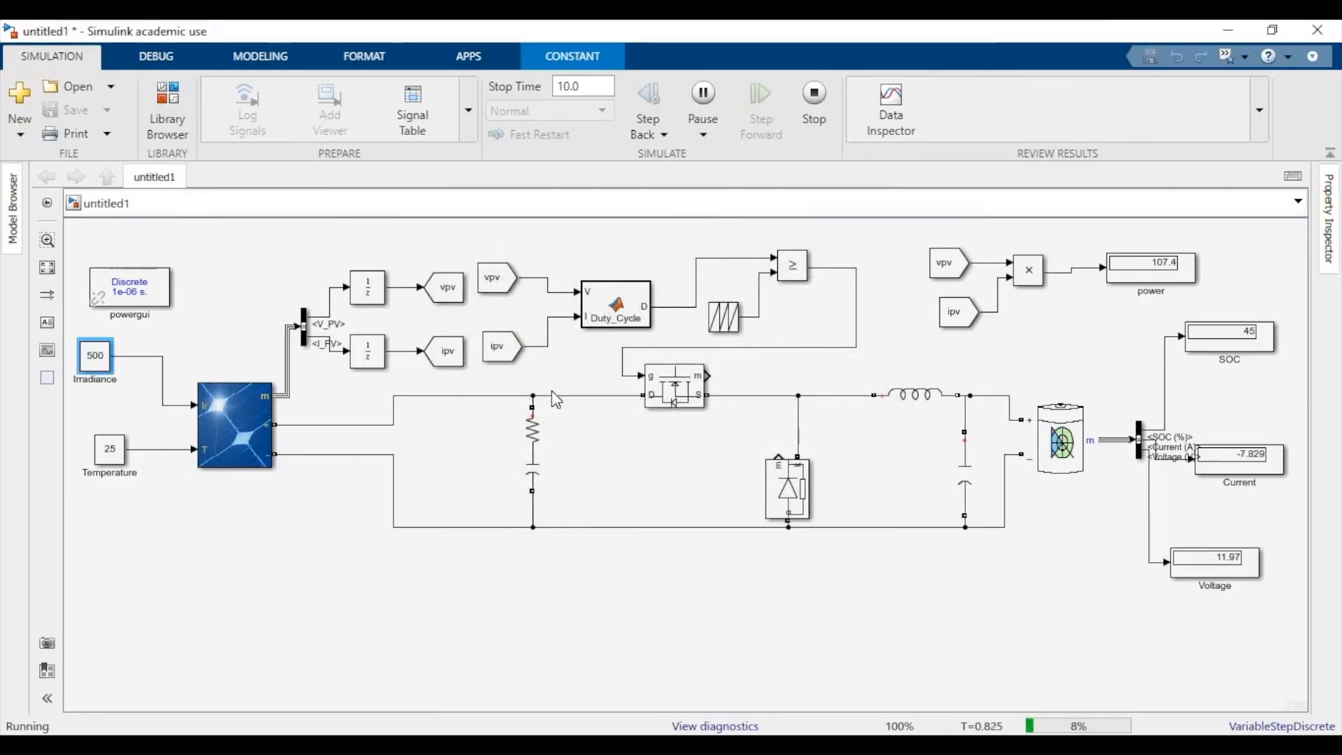
mouse_move(619, 418)
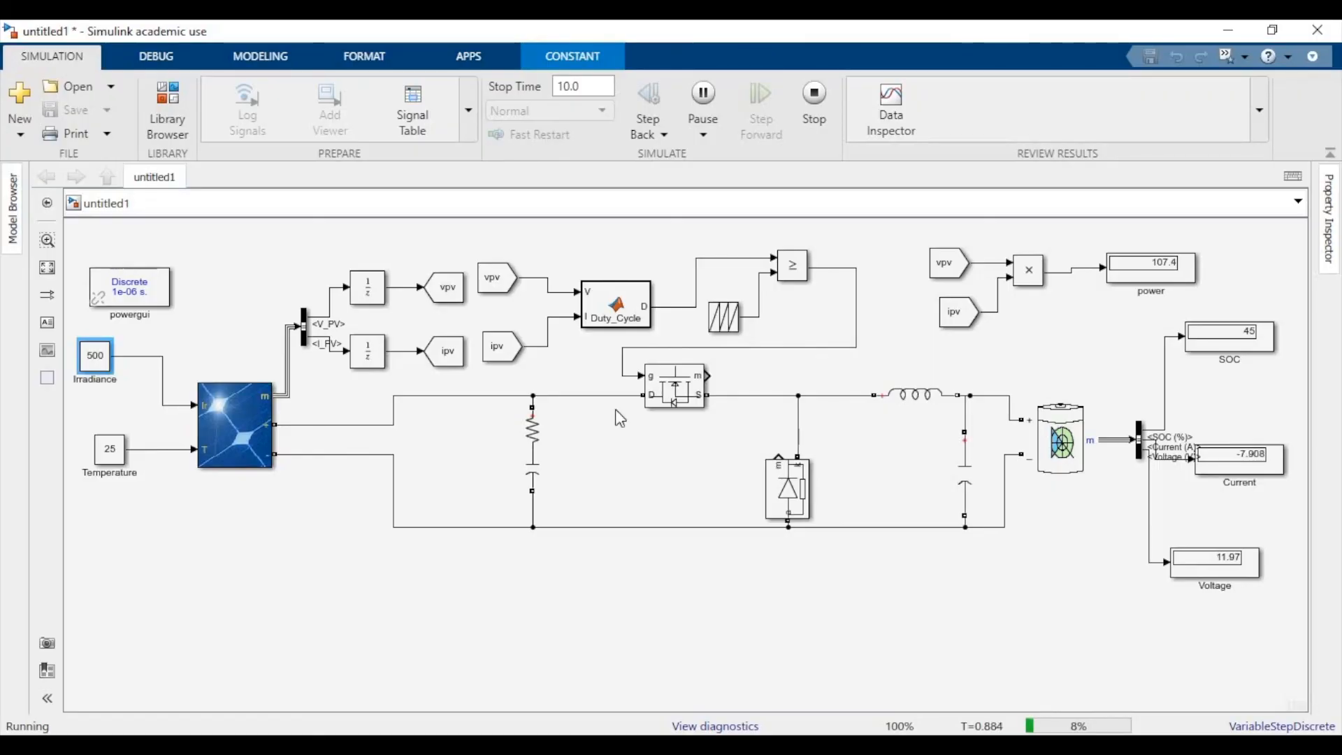